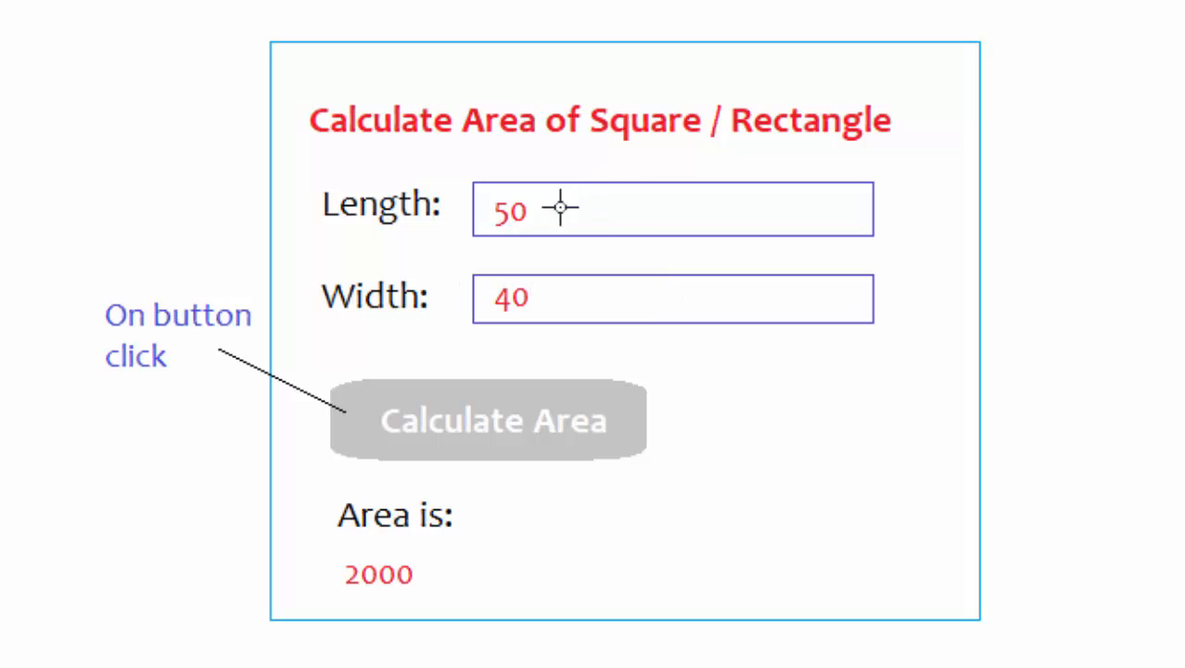
pyautogui.moveTo(627, 200)
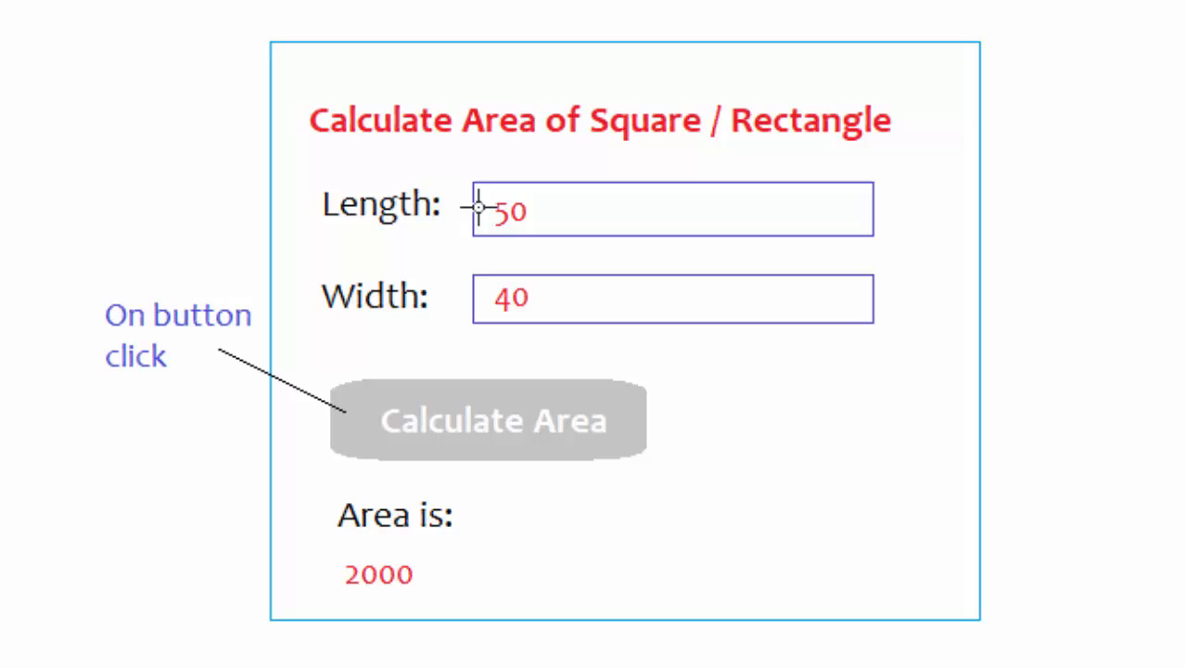
pyautogui.moveTo(399, 204)
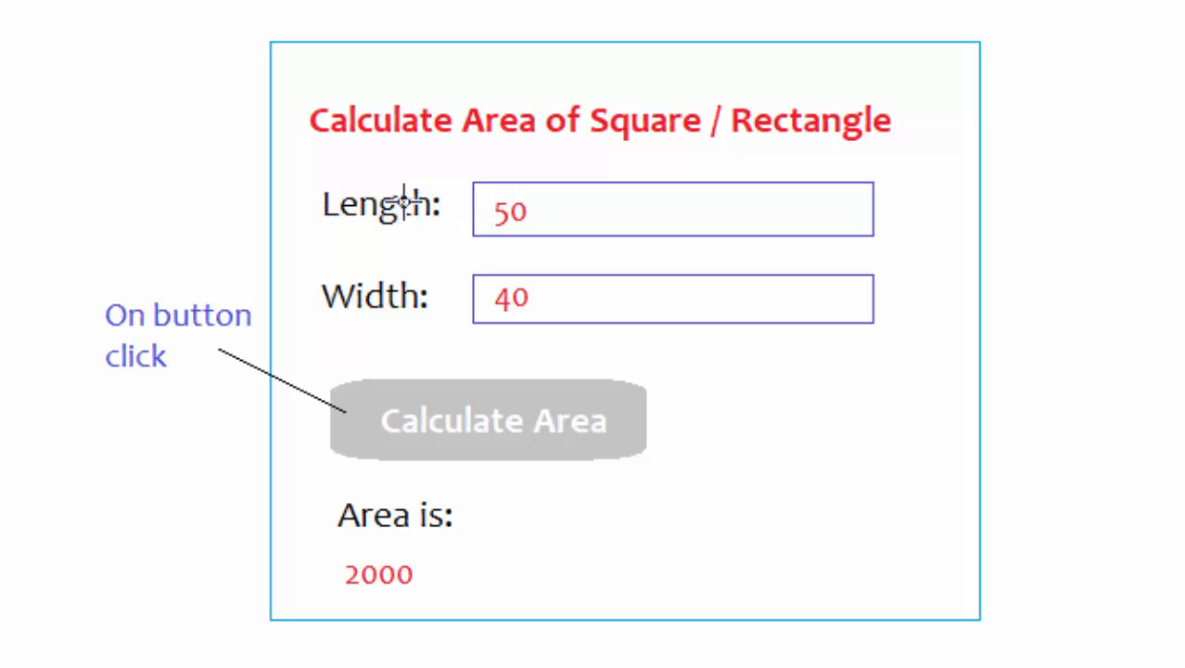
pyautogui.moveTo(547, 425)
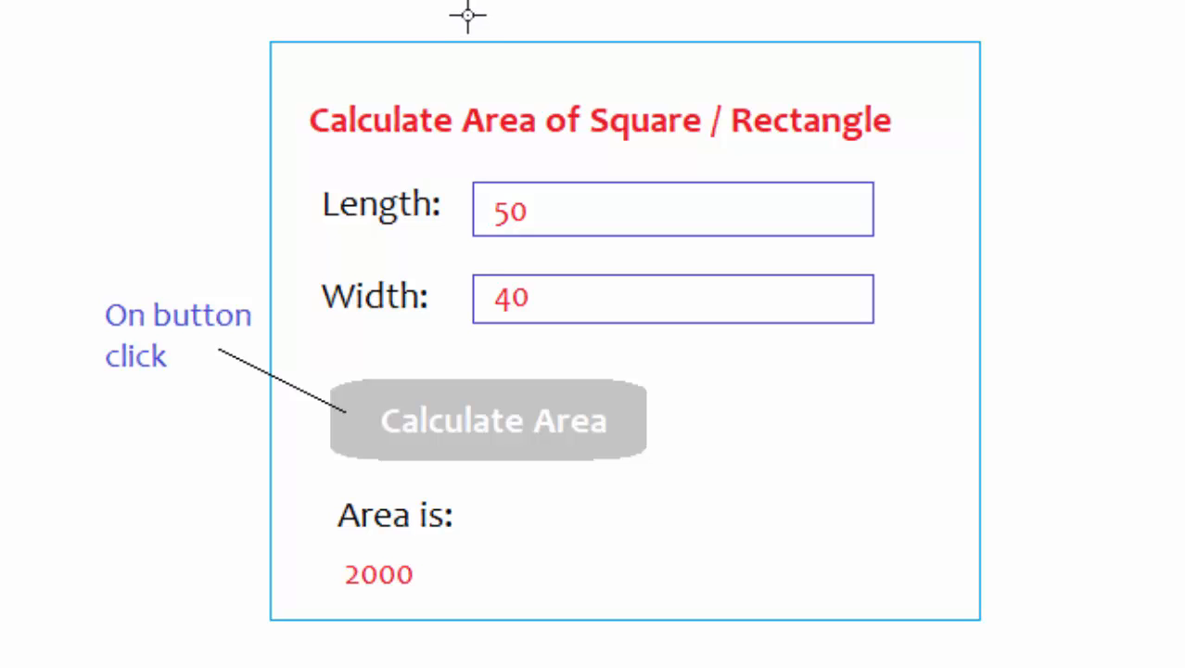
pyautogui.moveTo(923, 621)
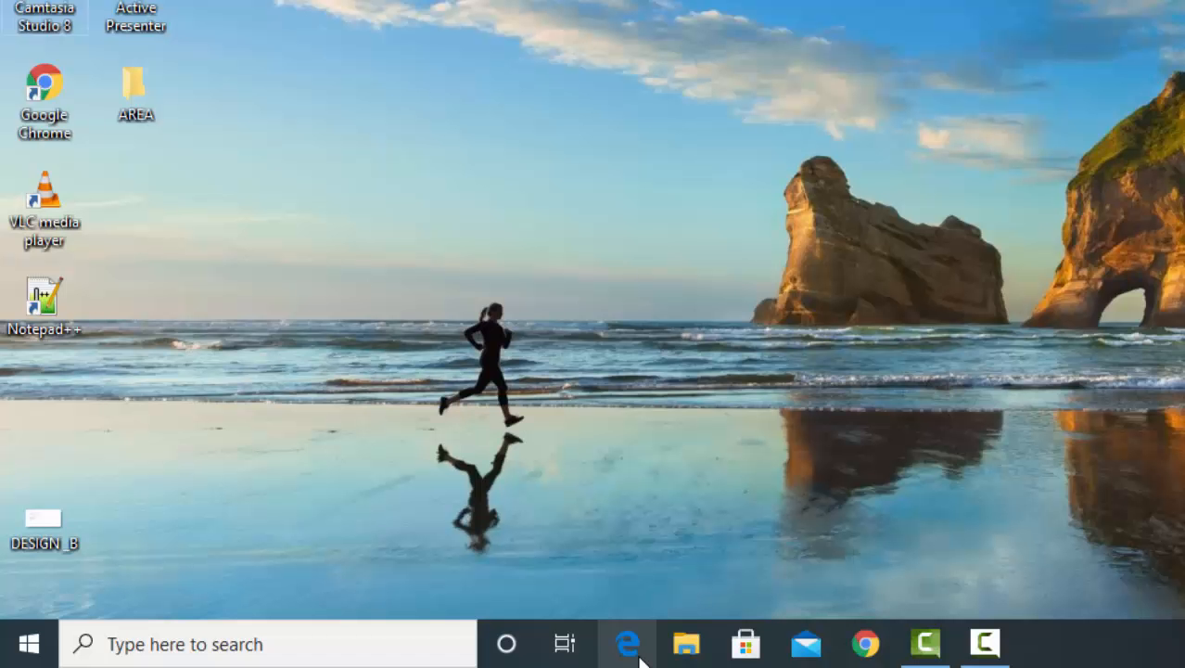
# Search "note" in the Start menu and launch Notepad.
pyautogui.click(214, 643)
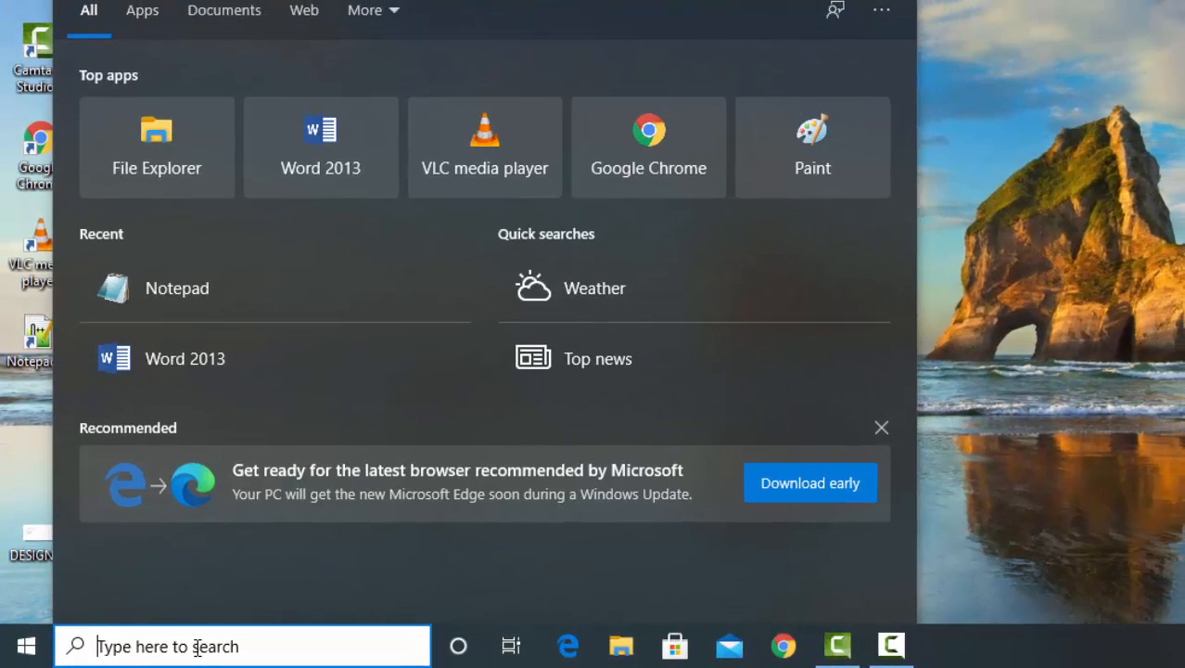
pyautogui.write('note')
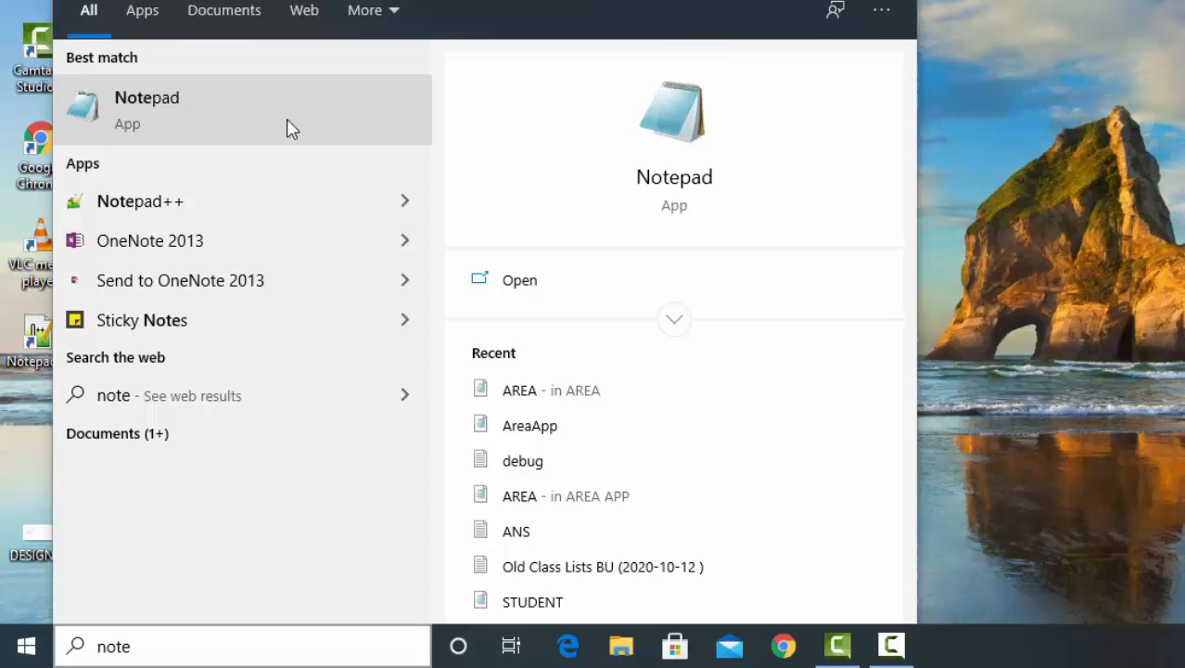
pyautogui.click(146, 107)
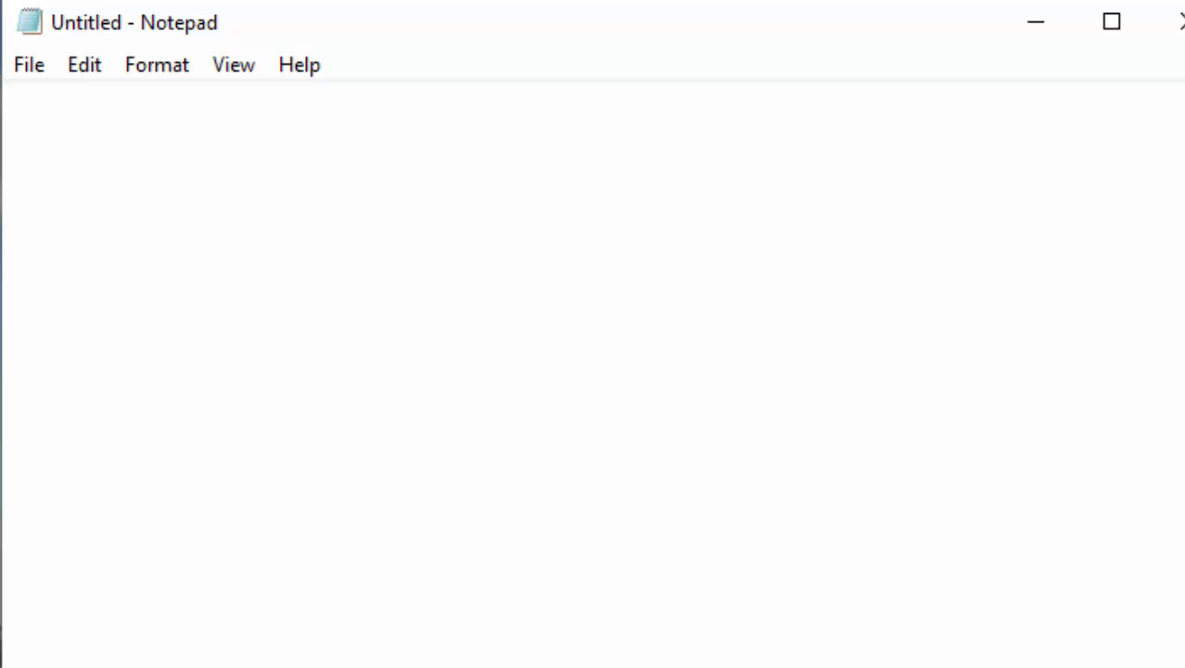
# Write the <html> and <head> opening tags and close the head section.
pyautogui.write('<h>')
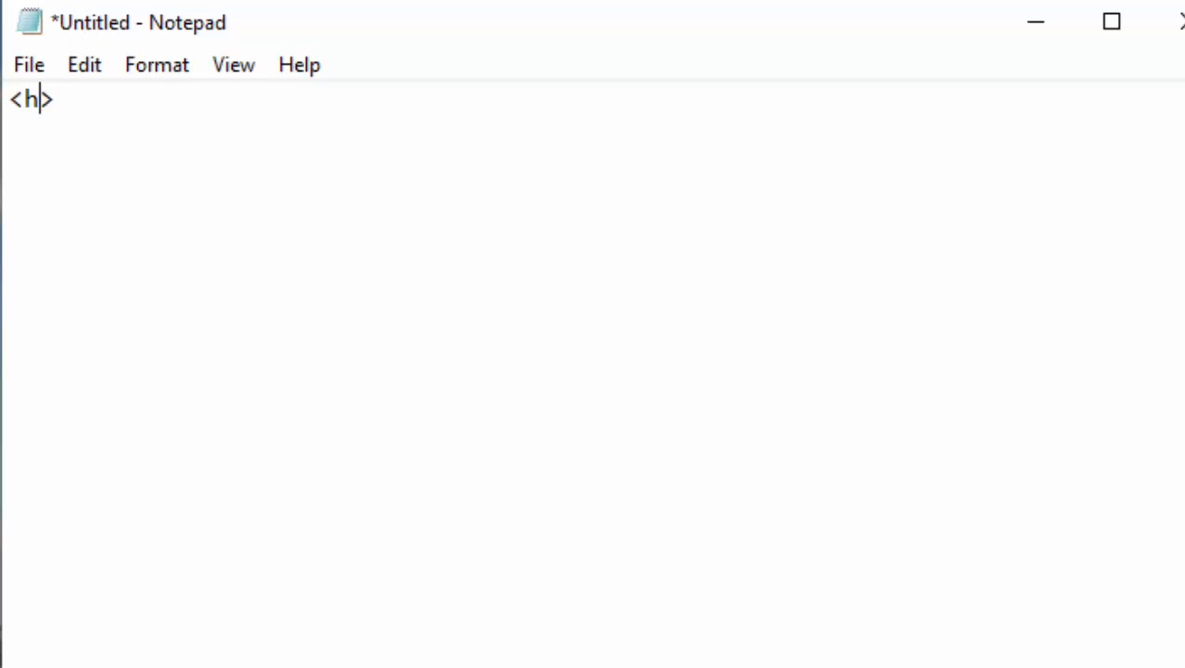
pyautogui.write('tml')
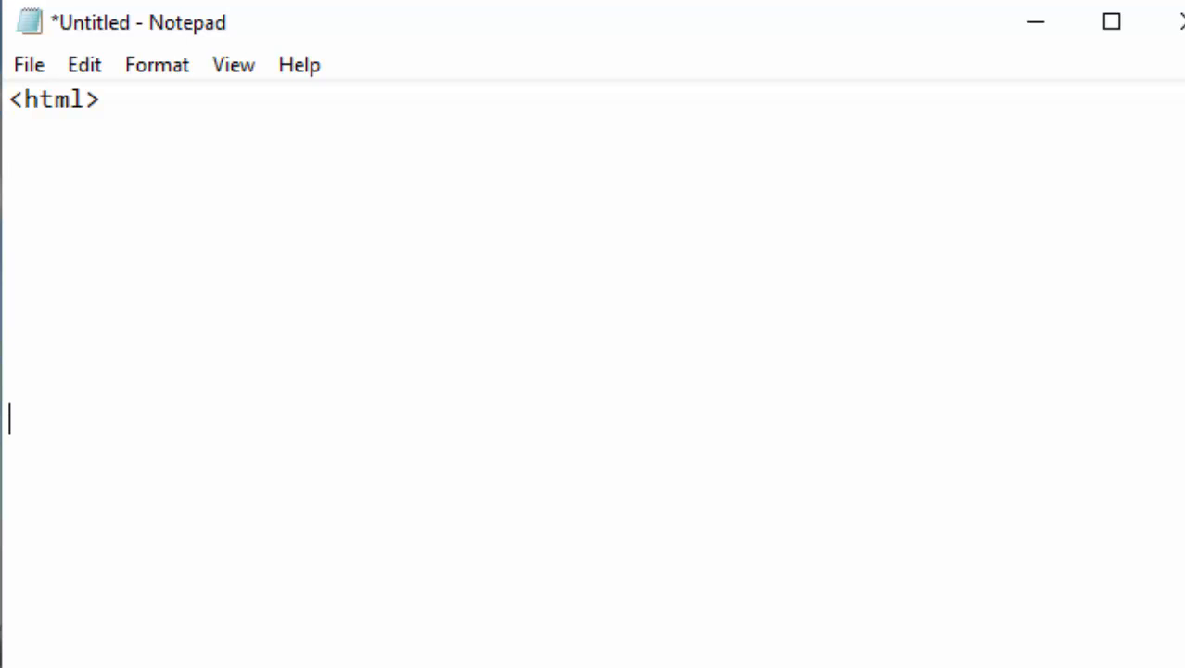
pyautogui.write('<>')
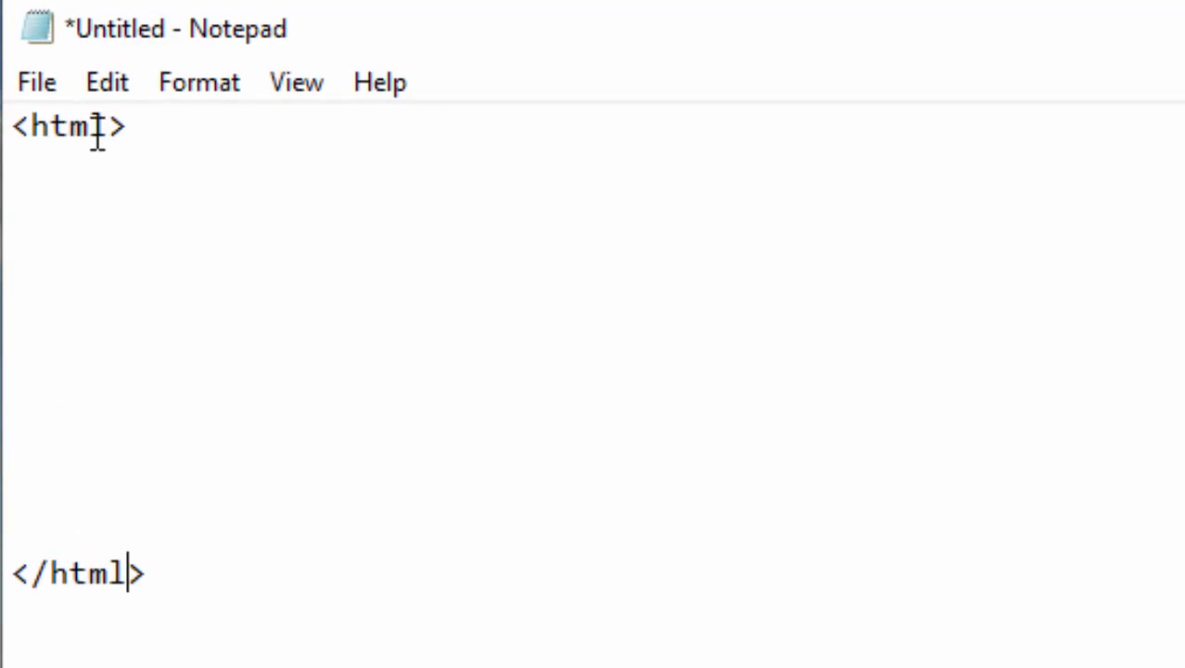
pyautogui.write('<>')
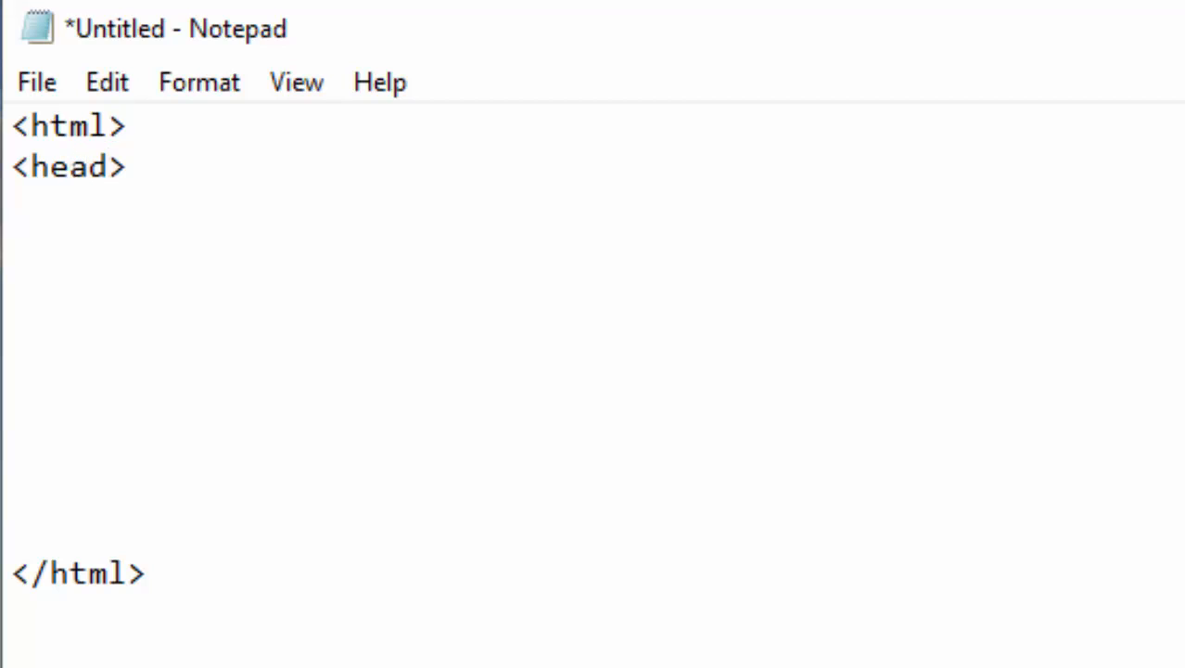
pyautogui.click(19, 245)
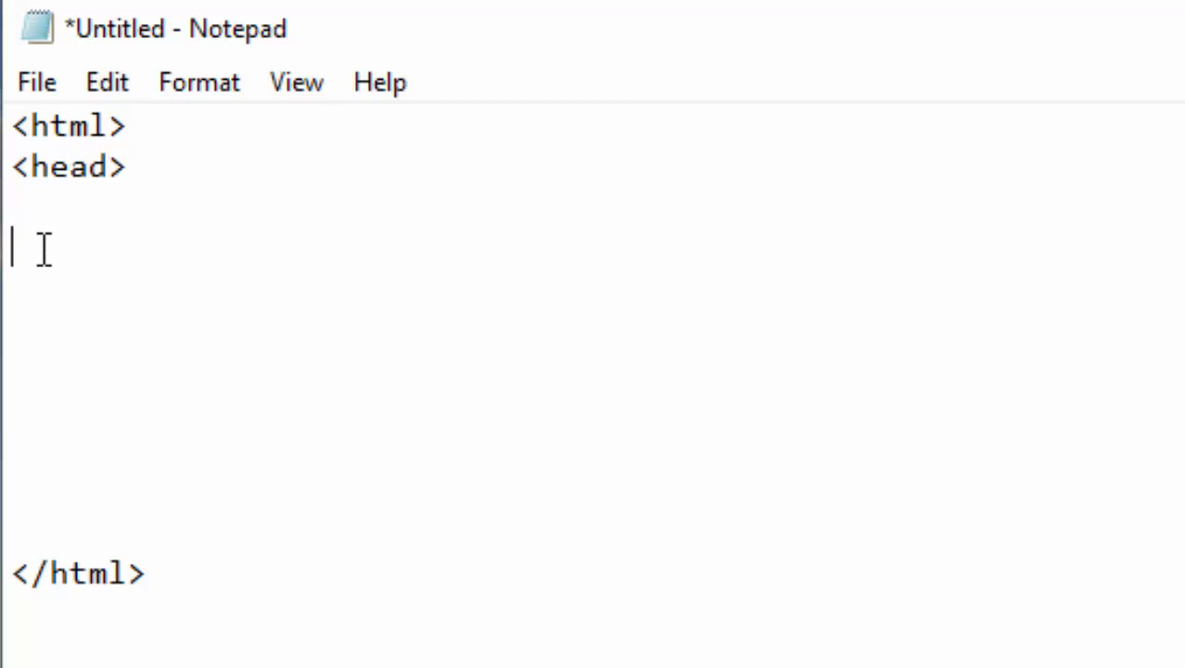
pyautogui.write('</head>')
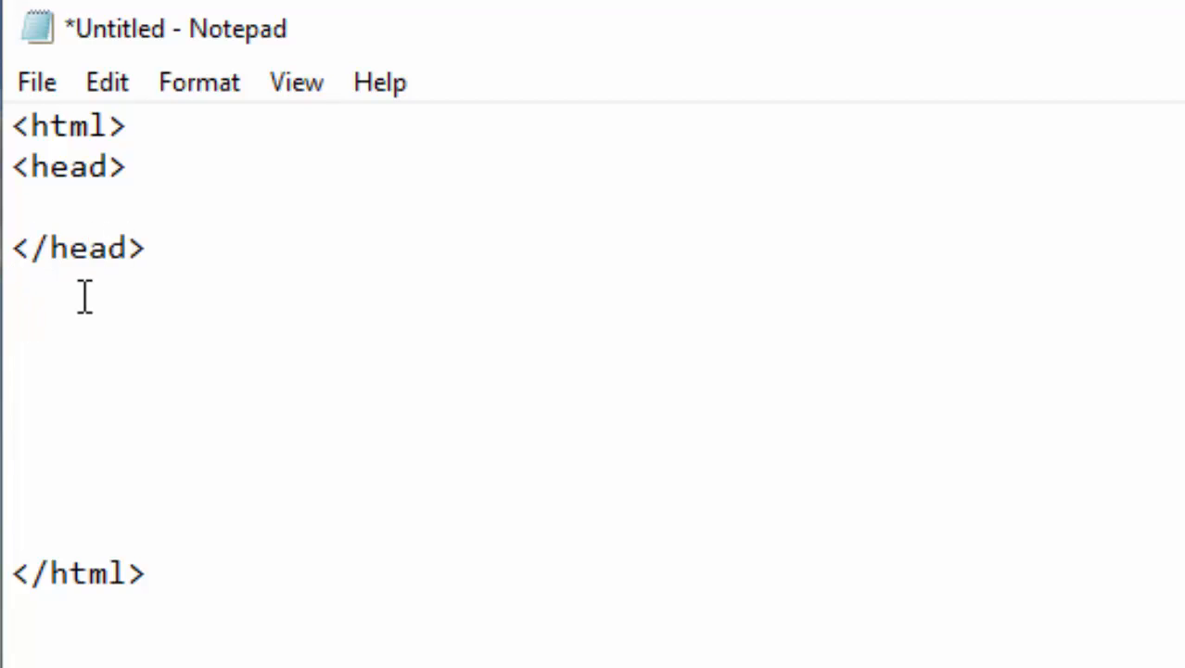
# Add opening and closing <body> tags to complete the page skeleton.
pyautogui.write('<bod>')
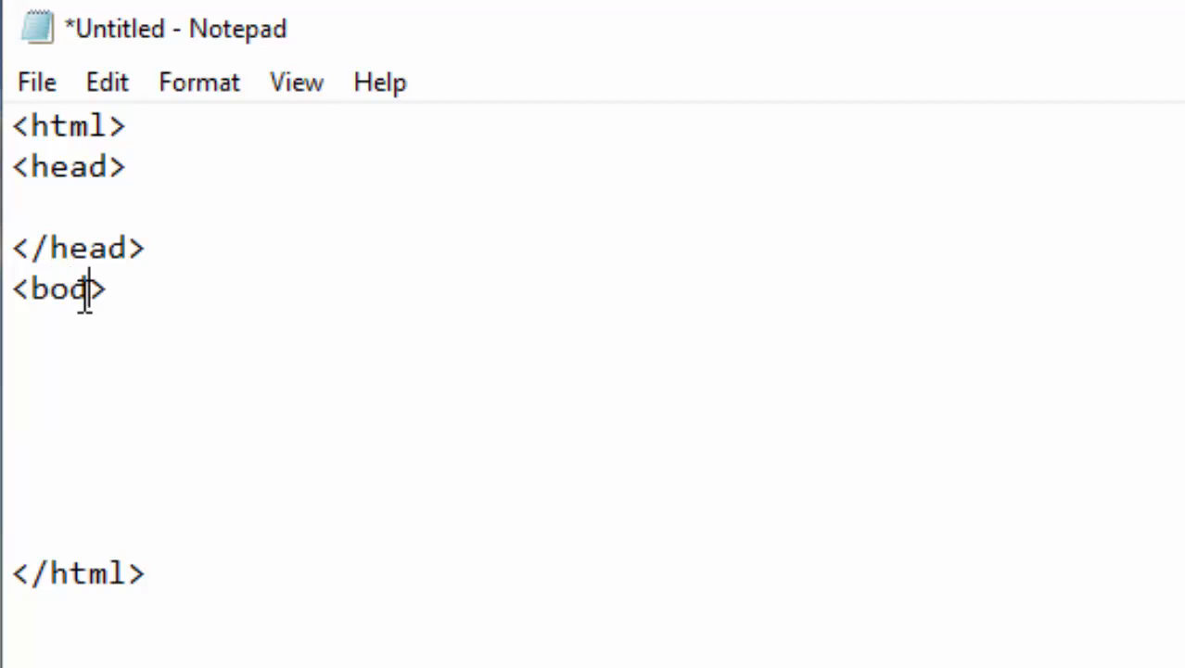
pyautogui.write('y')
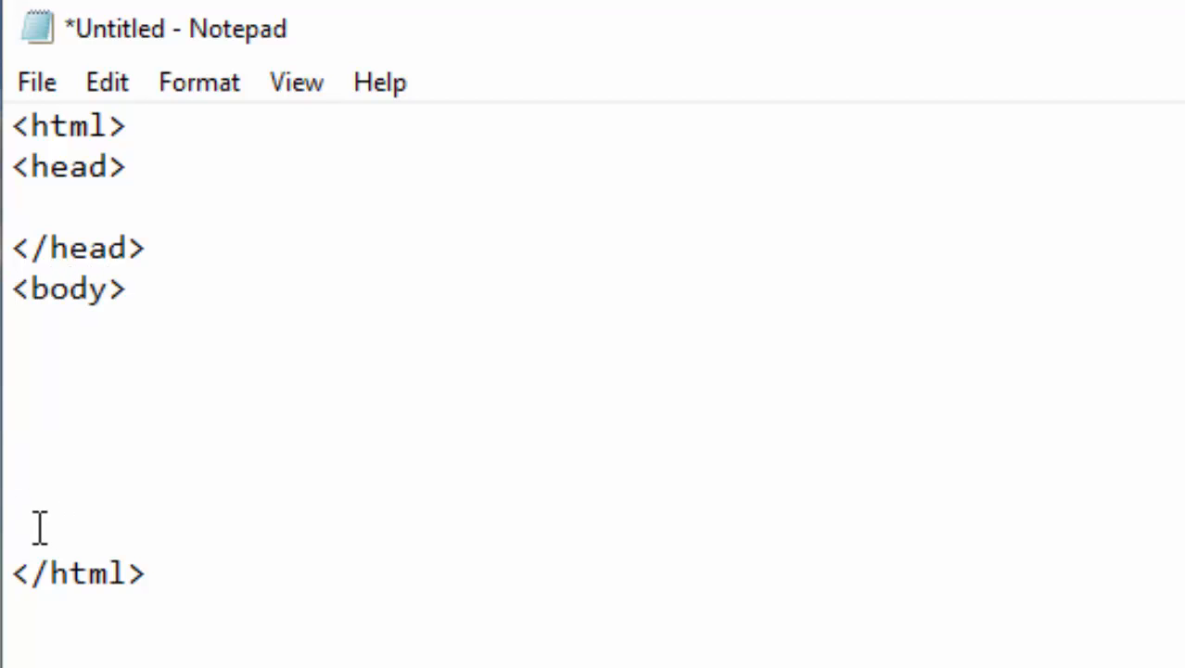
pyautogui.write('<>')
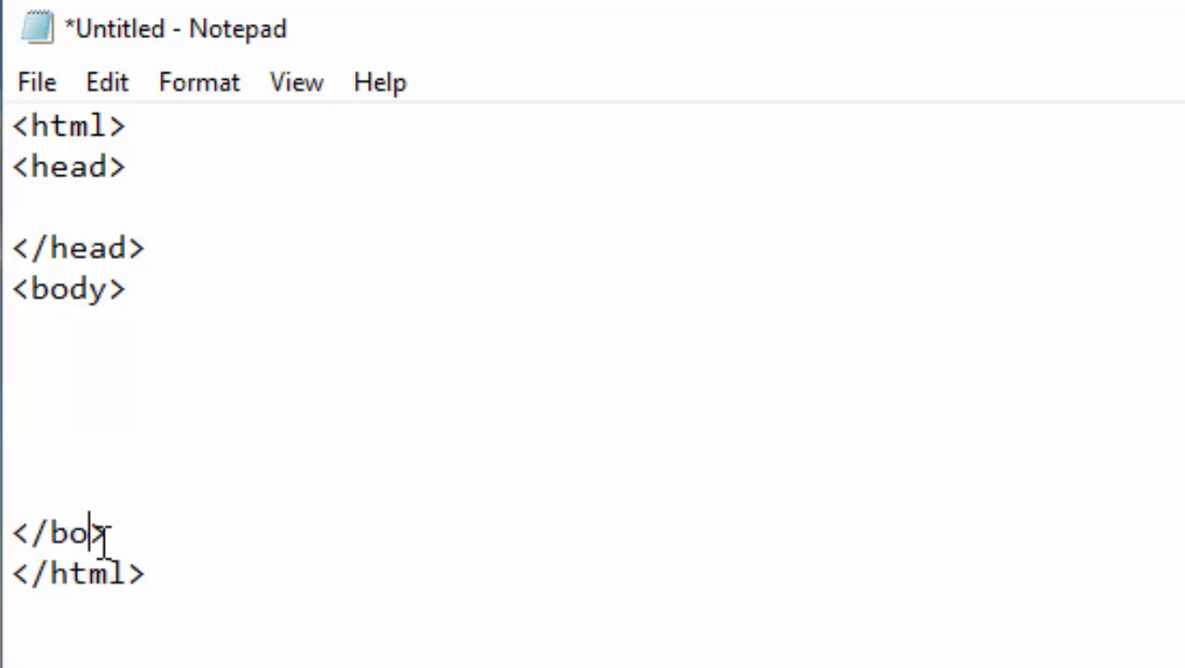
pyautogui.write('dy>')
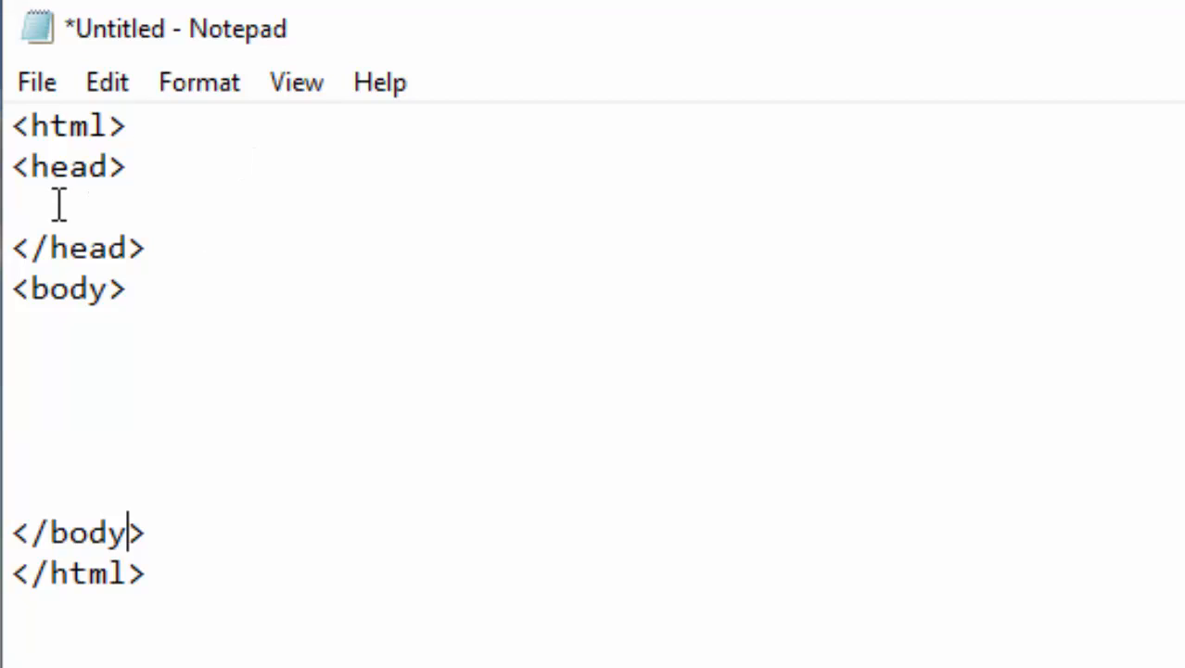
# Add <title>Calculate Area</title> inside the head section.
pyautogui.write('<>')
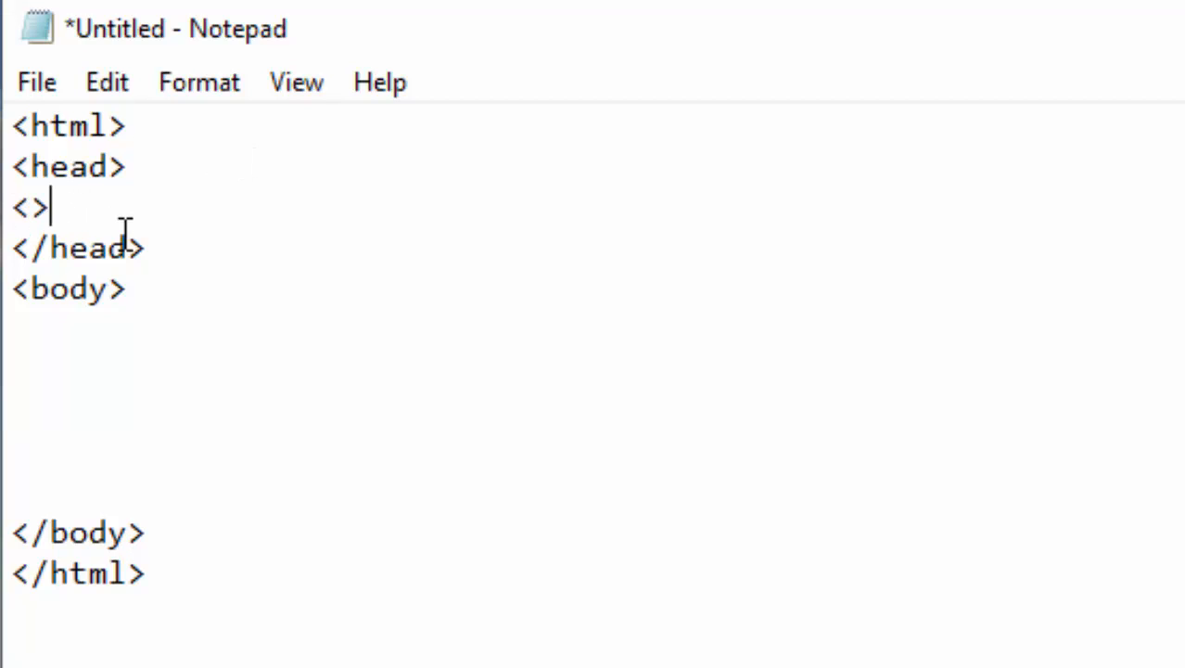
pyautogui.write('tit')
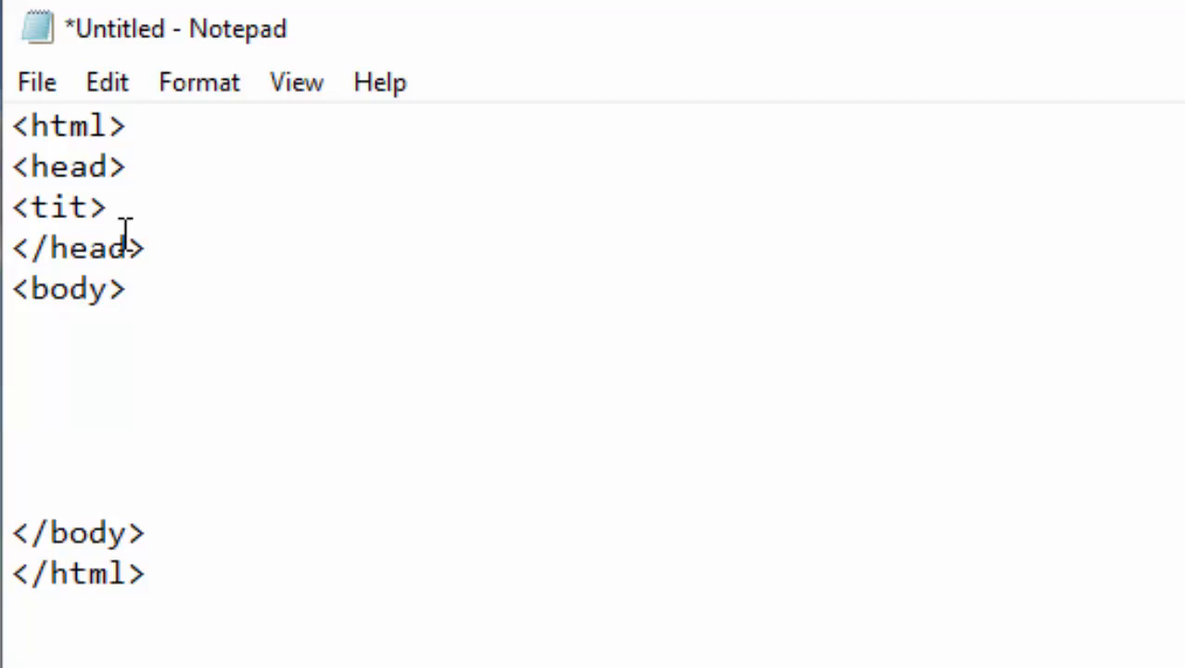
pyautogui.write('le')
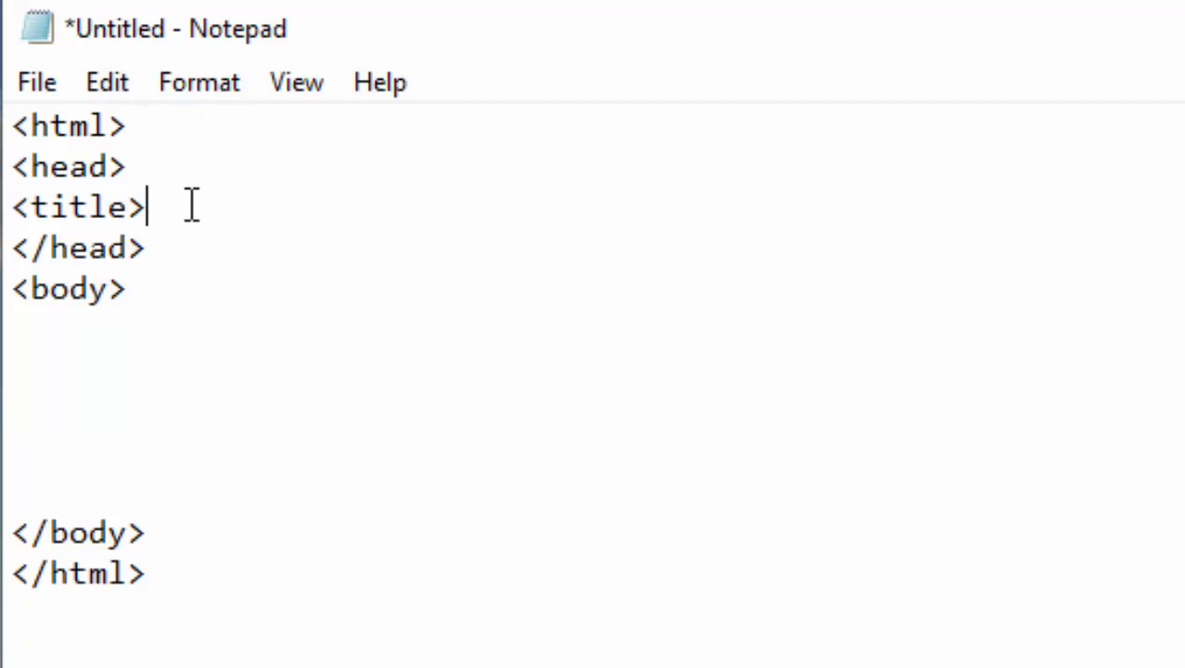
pyautogui.write('<>')
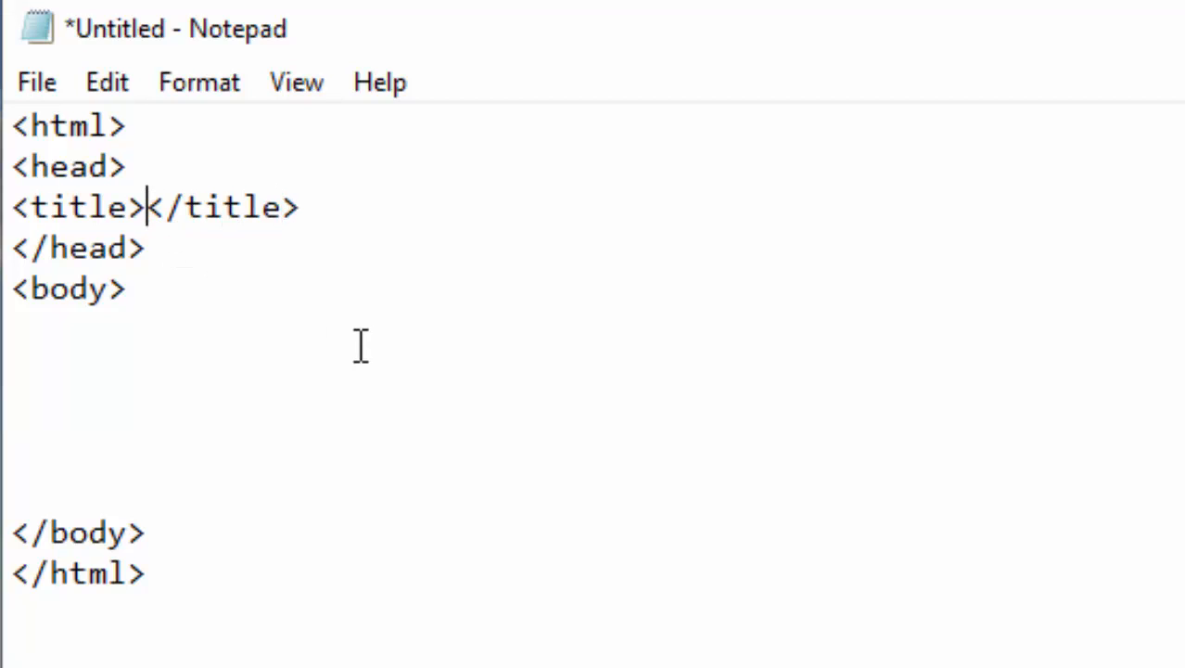
pyautogui.write('Calc')
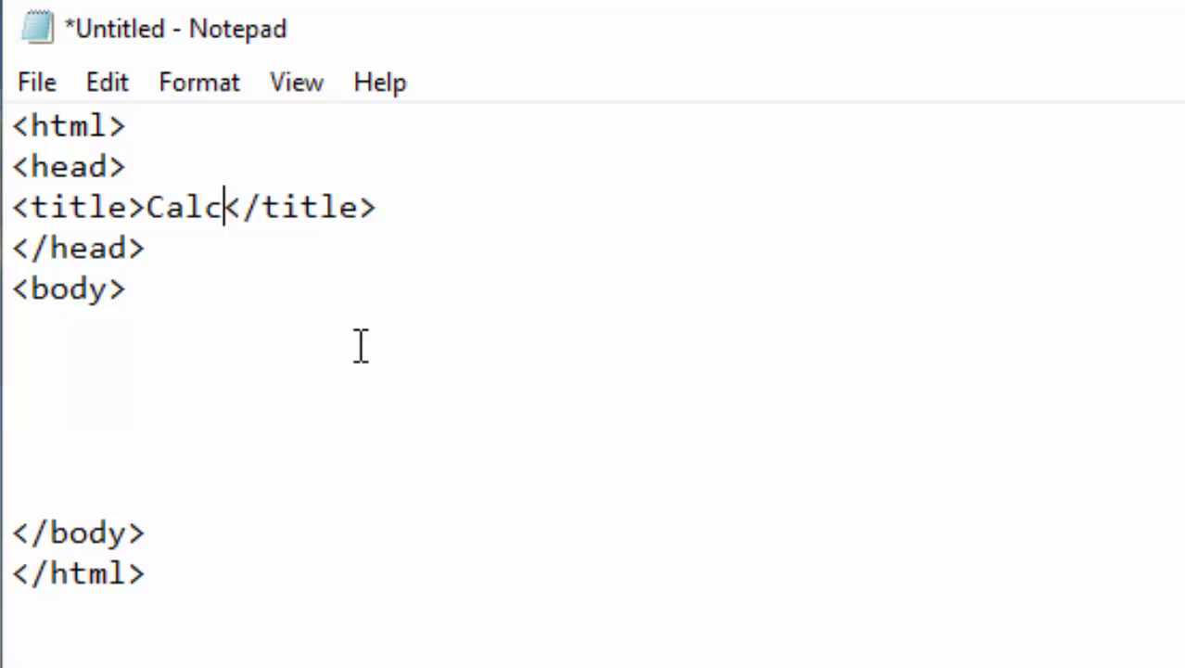
pyautogui.write('ulate A')
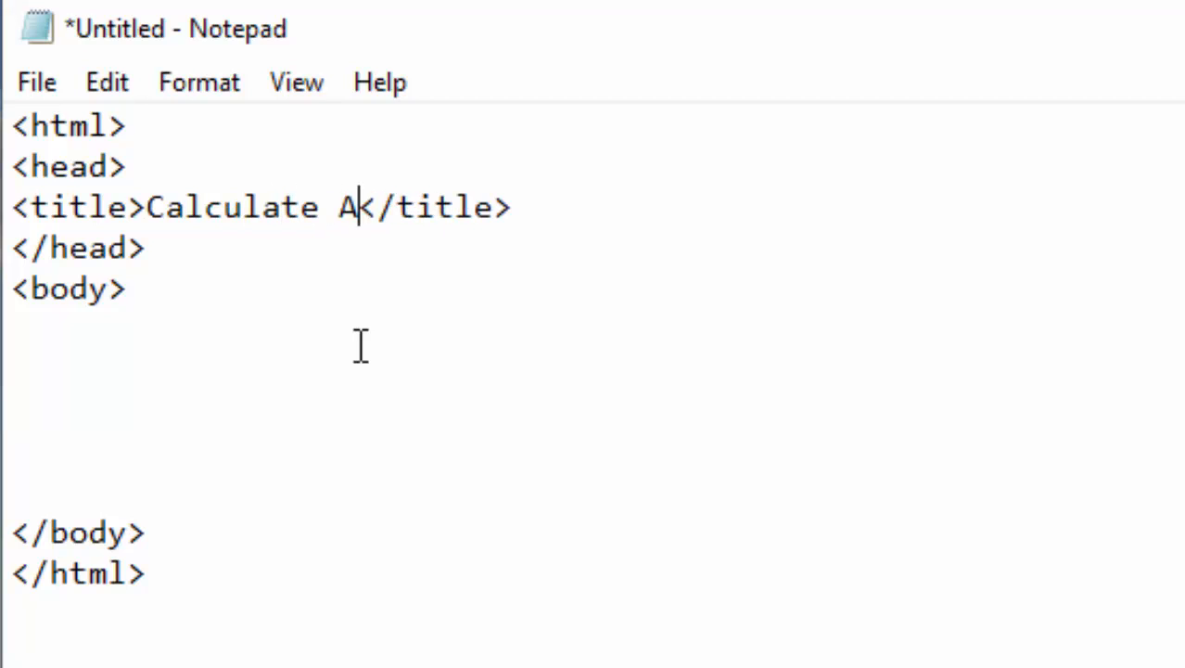
pyautogui.write('rea')
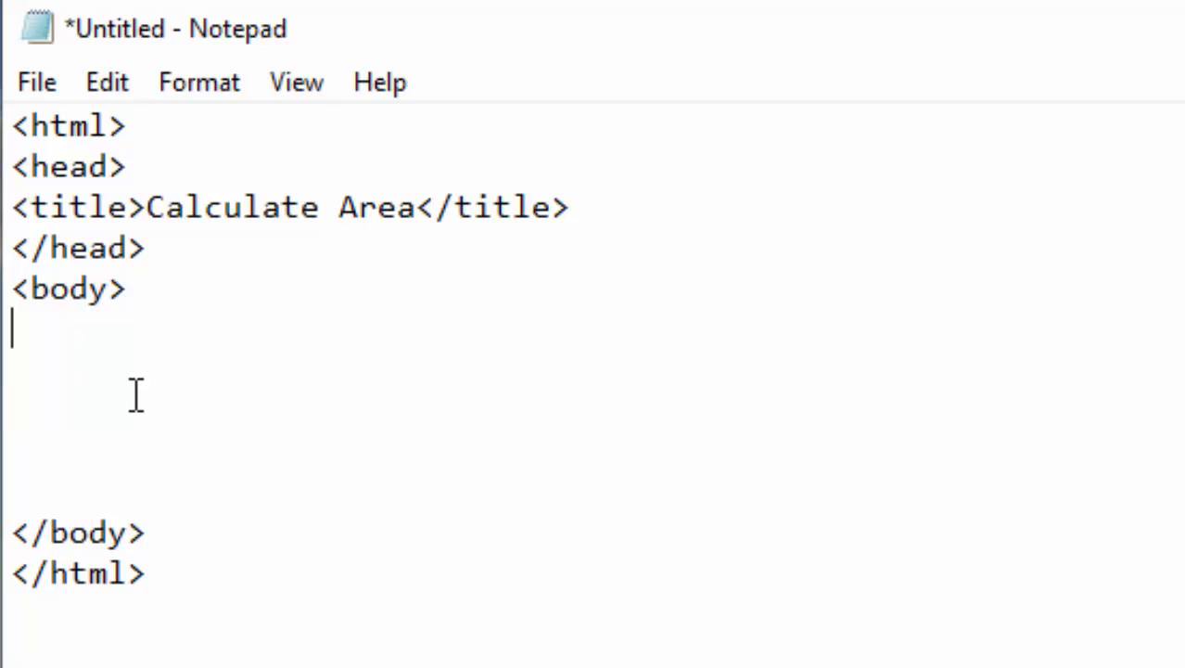
pyautogui.write('<>')
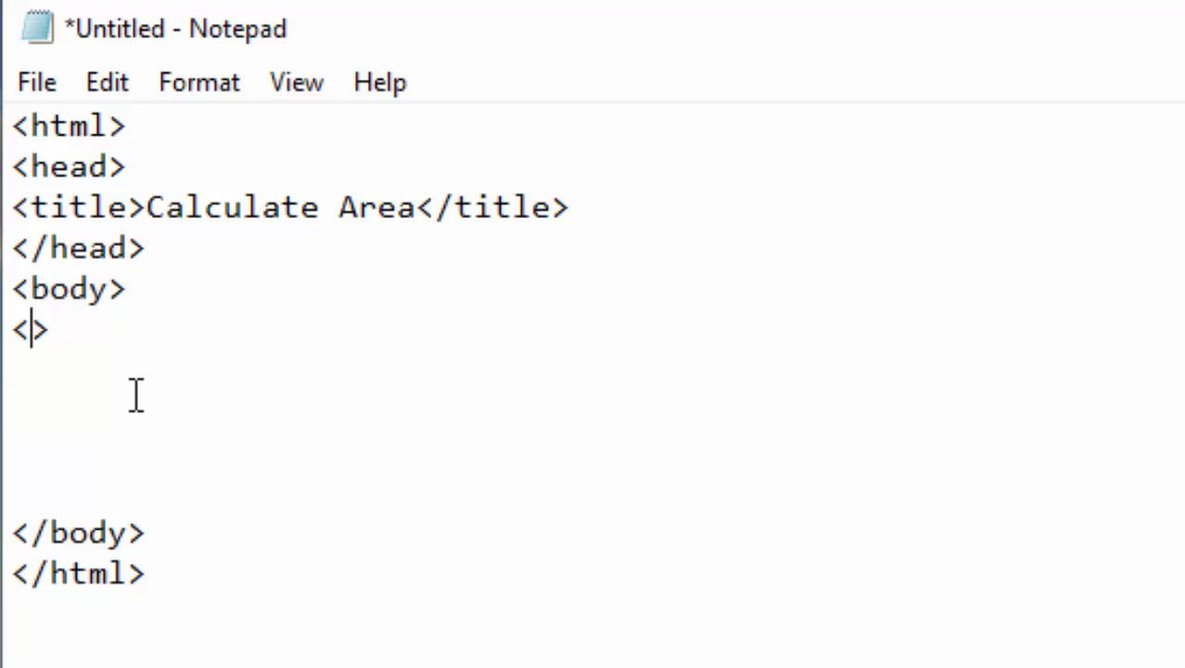
# Add an empty <h2></h2> heading element in the body.
pyautogui.write('h')
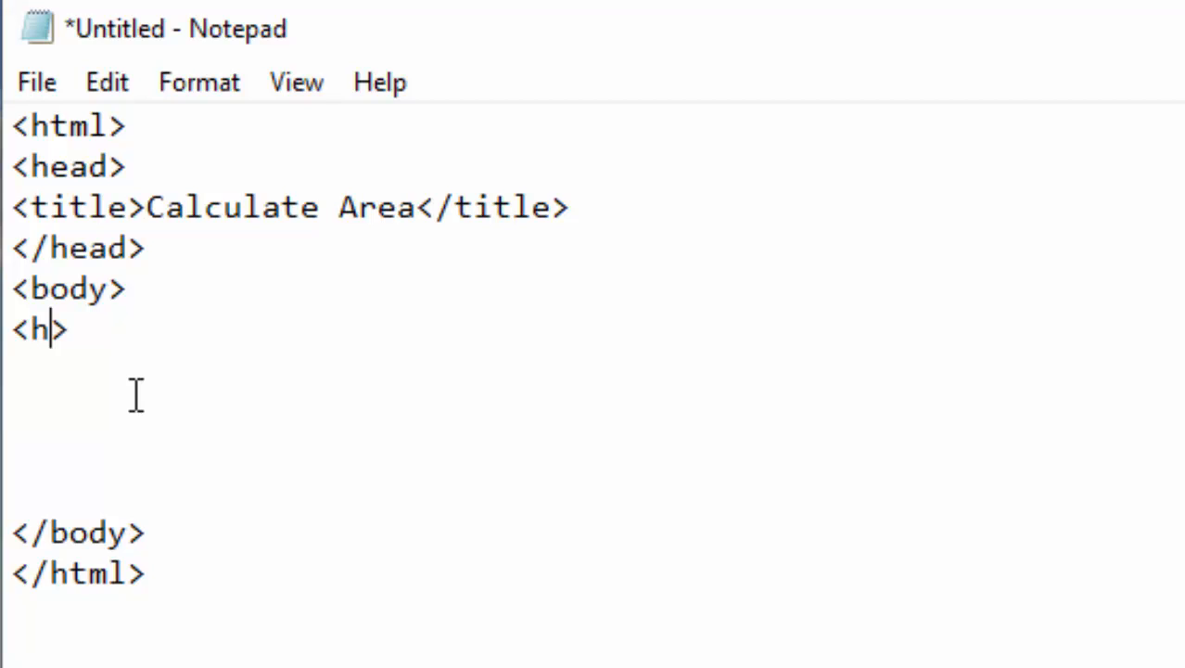
pyautogui.write('2')
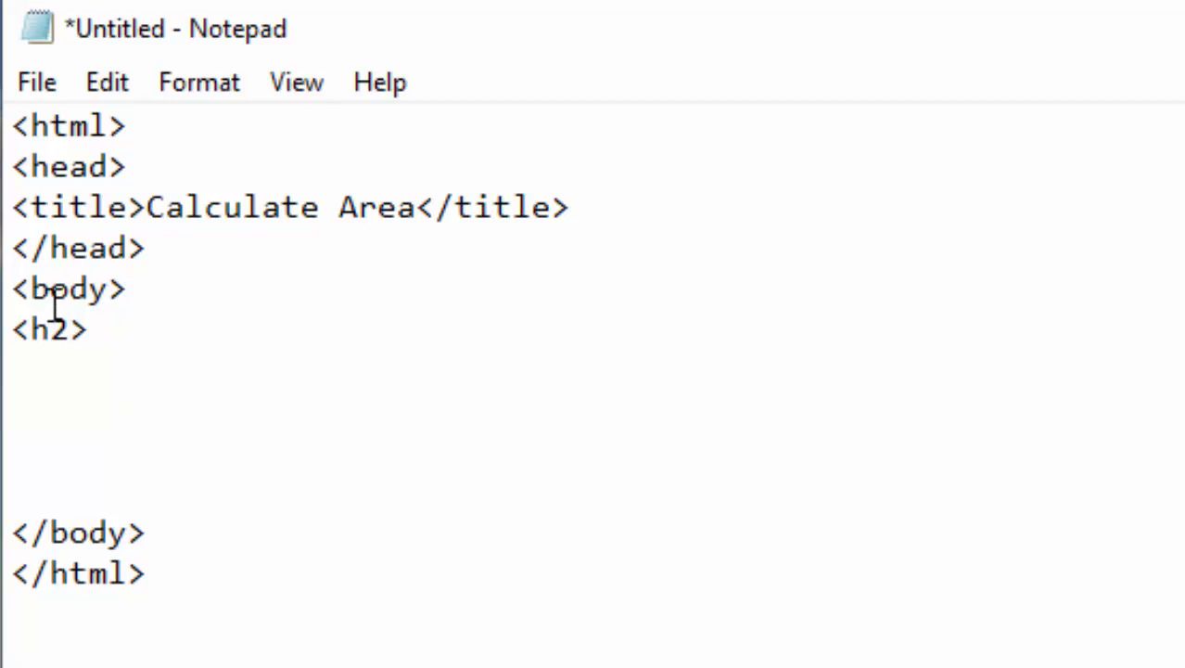
pyautogui.write('<>')
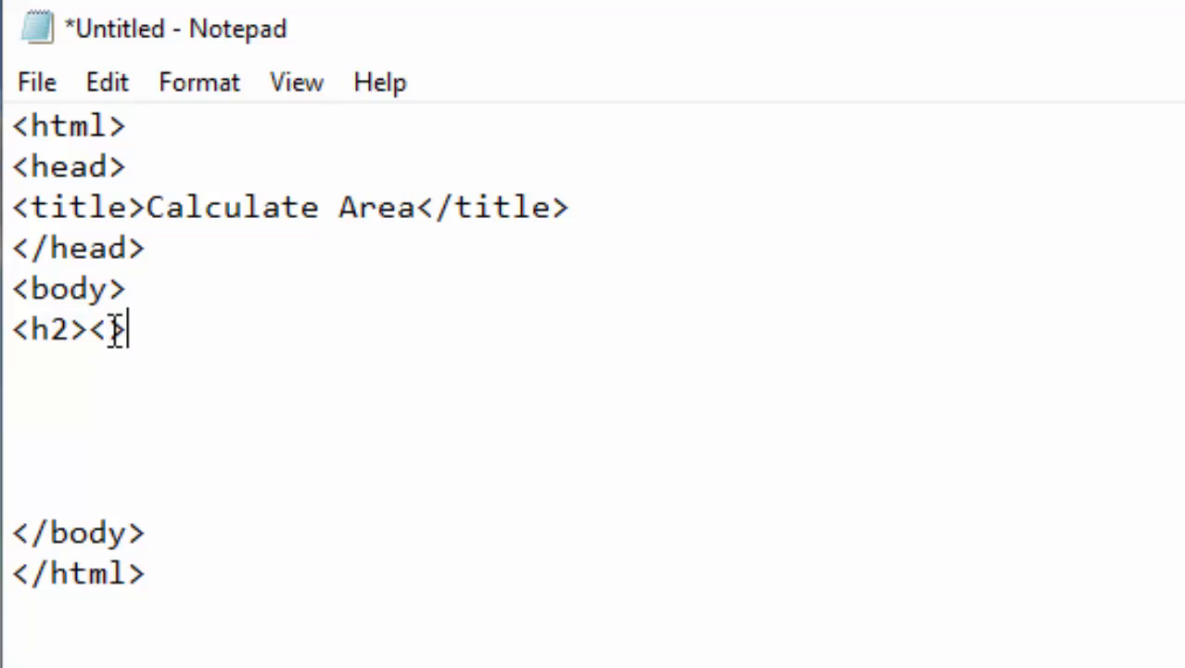
pyautogui.write('/h2')
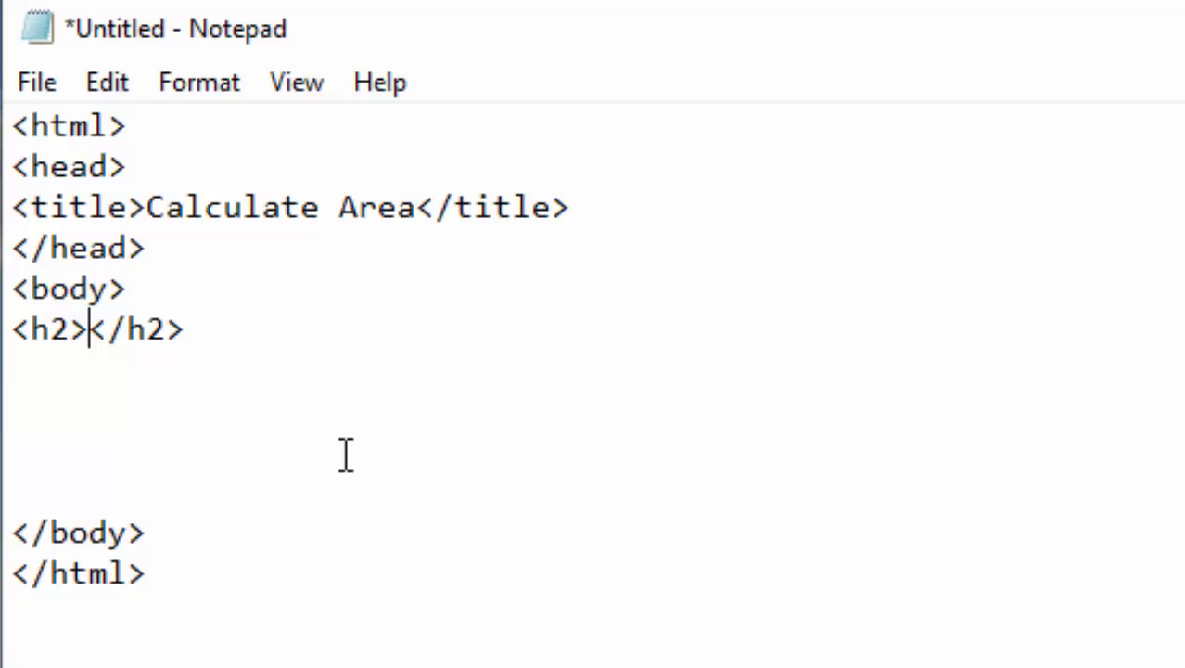
pyautogui.moveTo(831, 357)
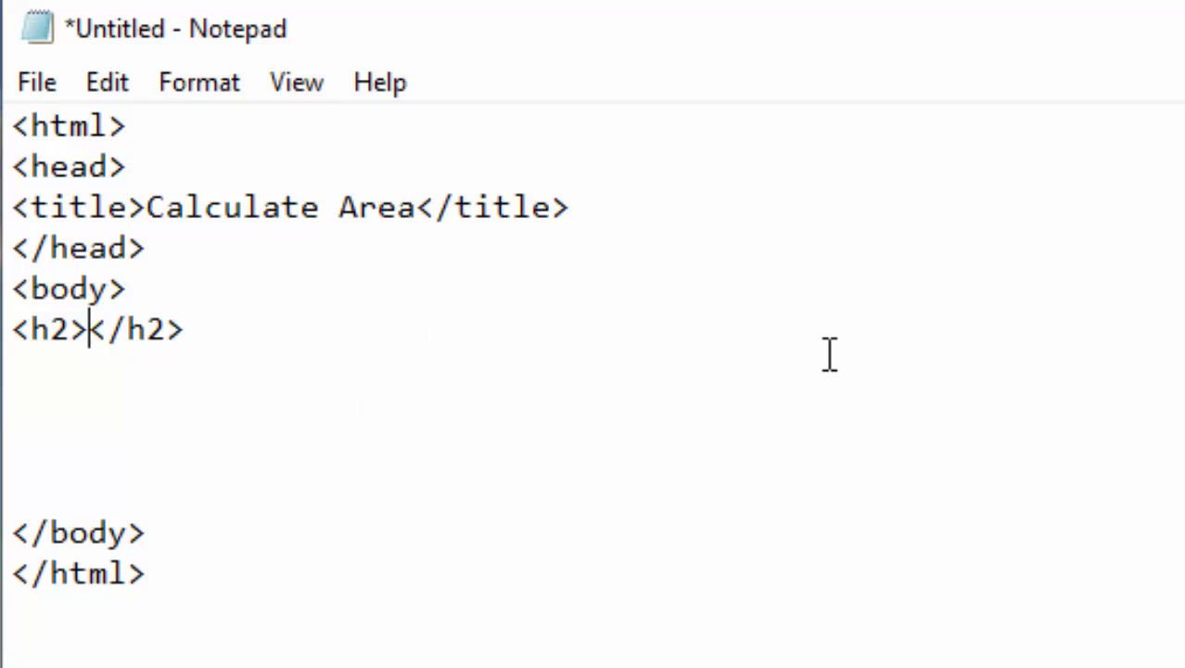
# Fill the heading with 'Calculating Area of Square/ Rectangle' and start a new line.
pyautogui.write('Cal')
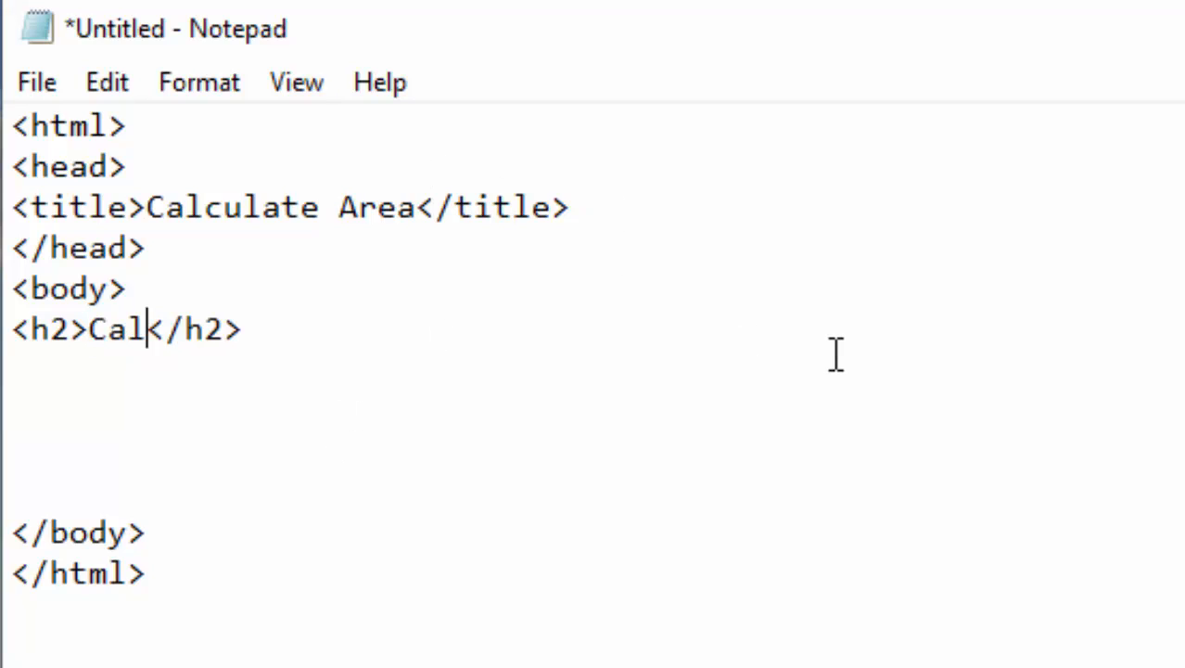
pyautogui.write('ulating Area of')
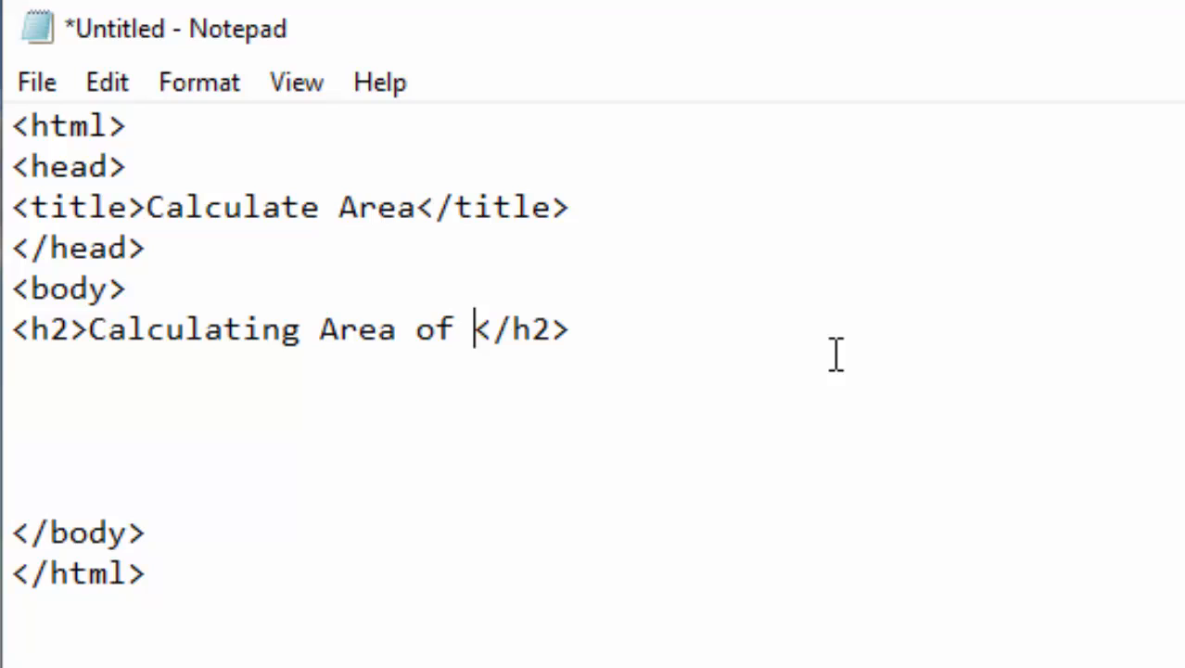
pyautogui.write('Squ')
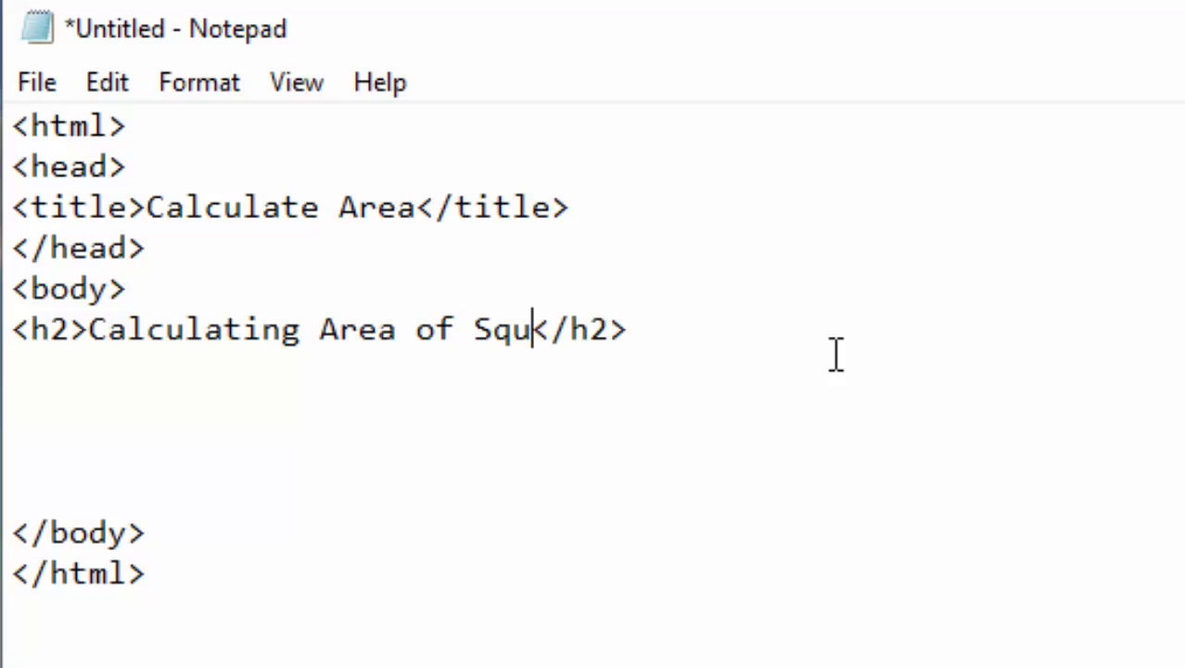
pyautogui.write('are')
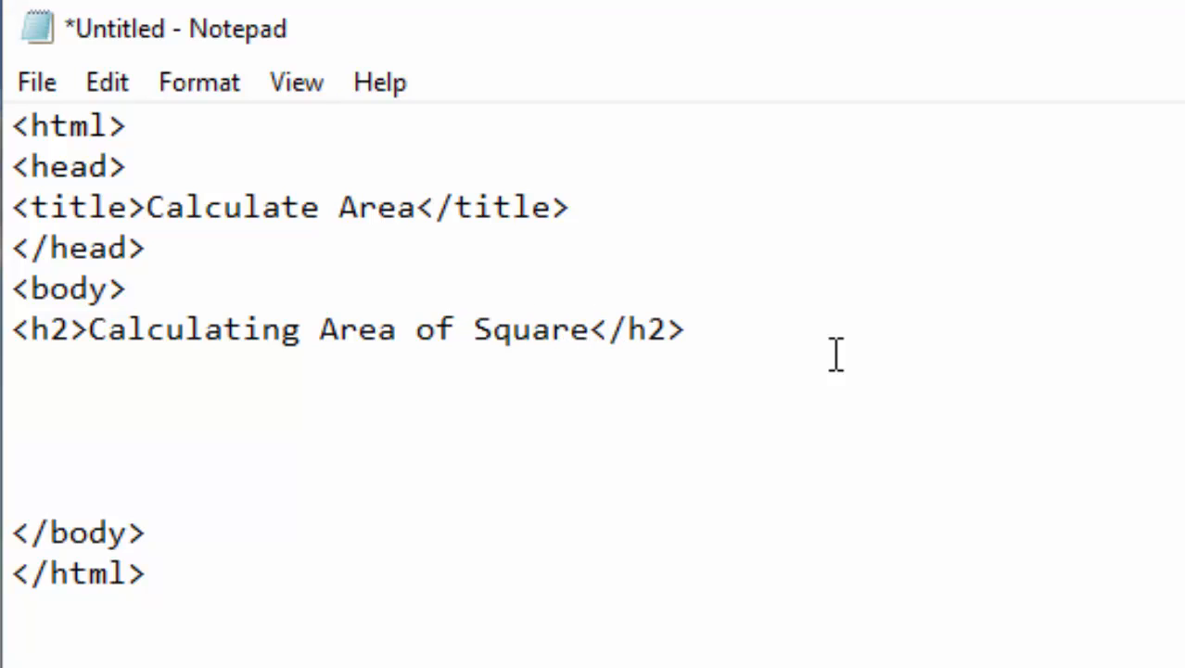
pyautogui.write('/ Rectang')
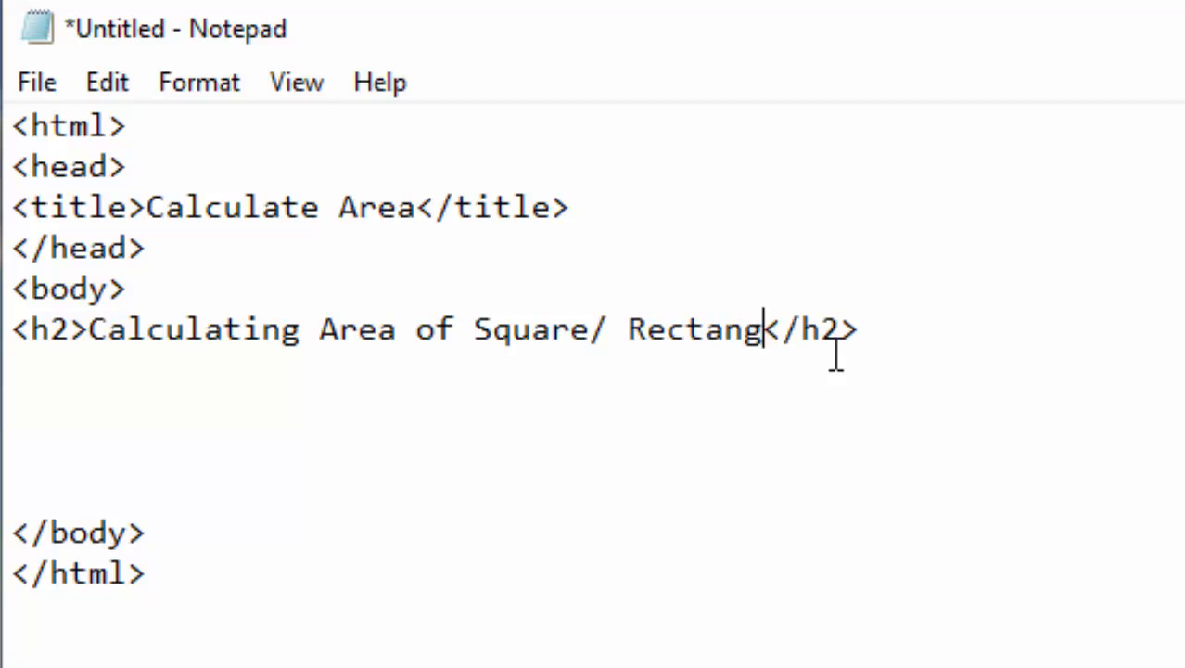
pyautogui.write('le')
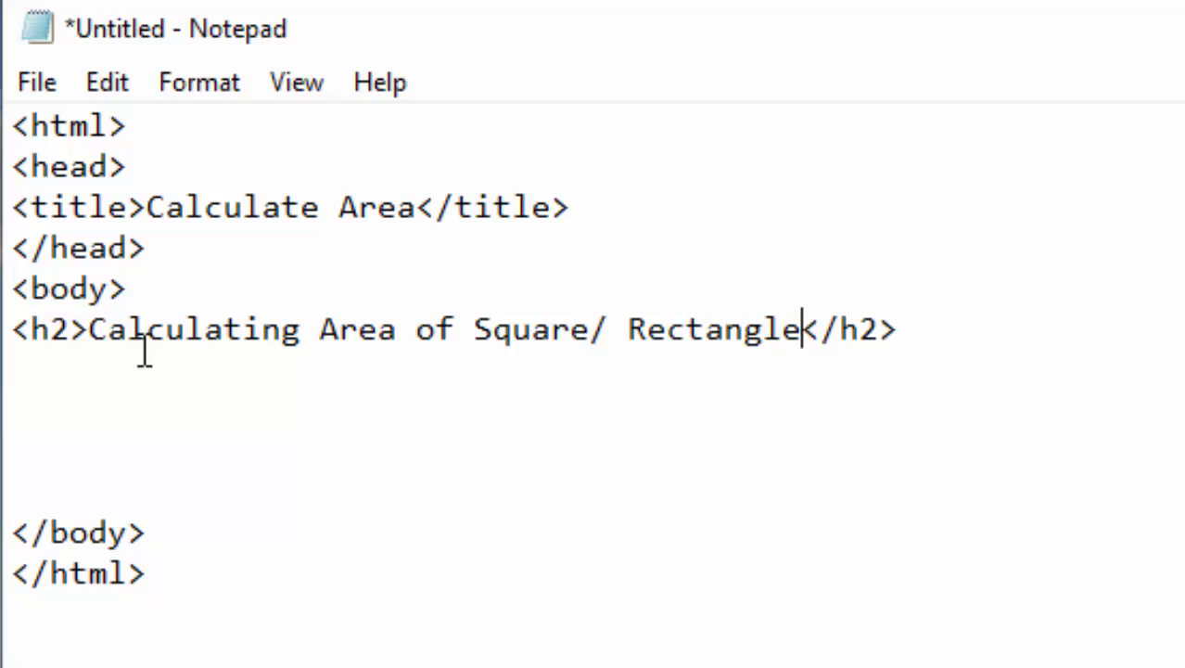
pyautogui.press('enter')
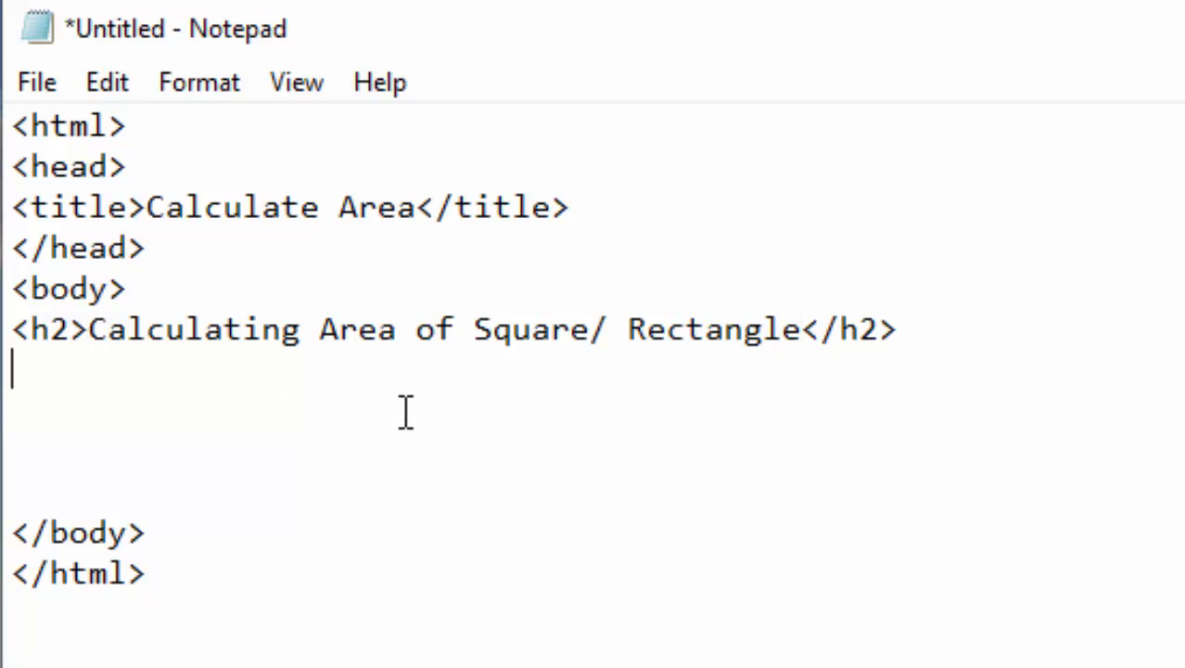
# Add a Length: label with an input of type 'text'.
pyautogui.write('<>')
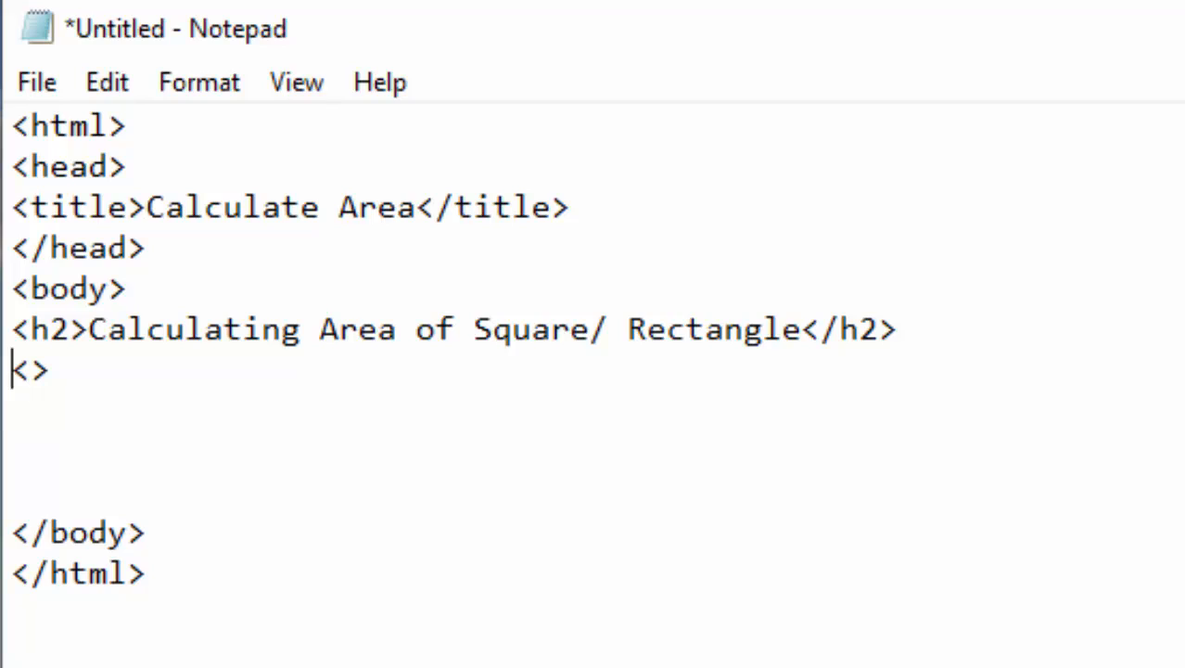
pyautogui.write('Leng')
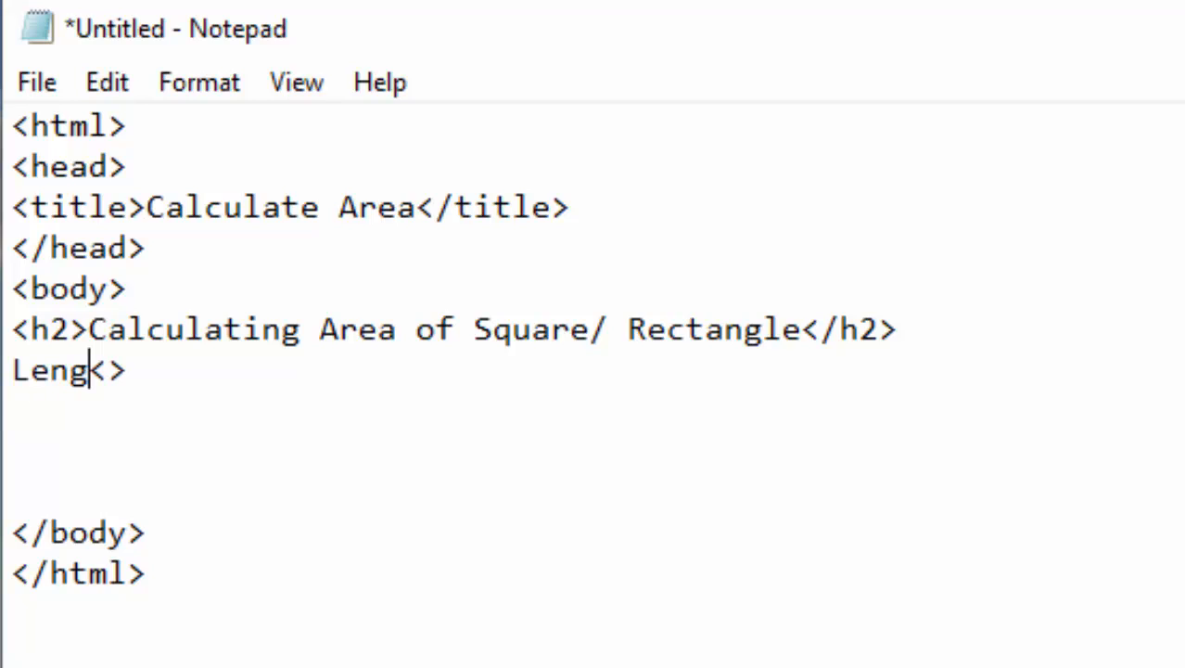
pyautogui.write('th:')
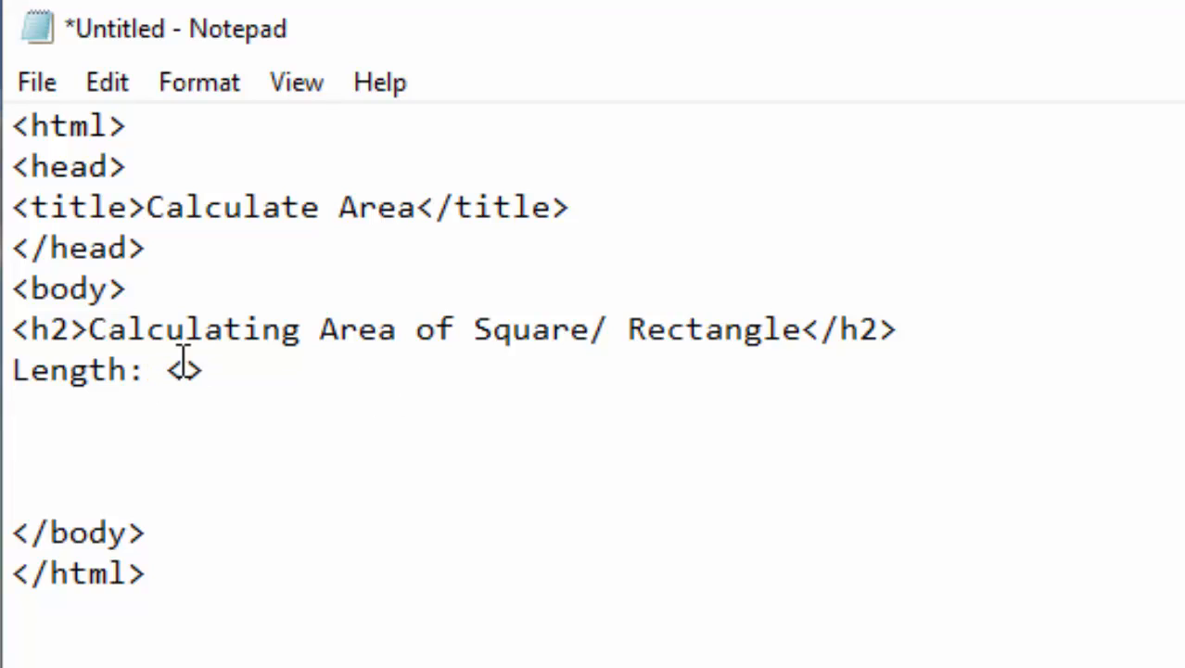
pyautogui.write('input t')
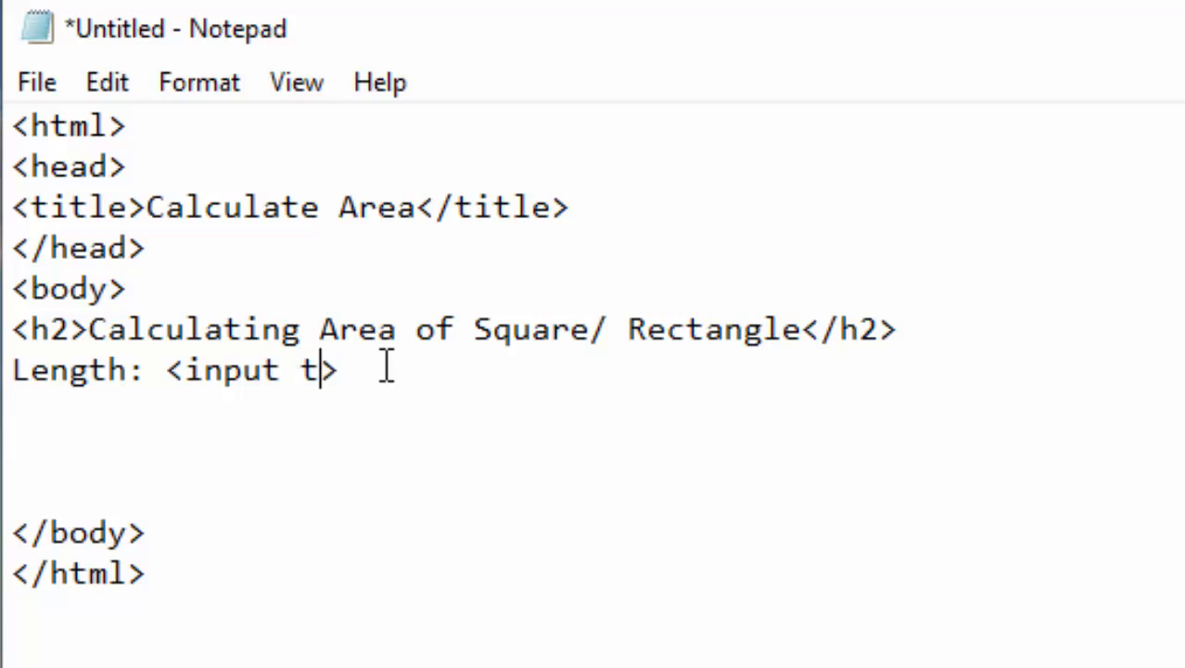
pyautogui.write('ype')
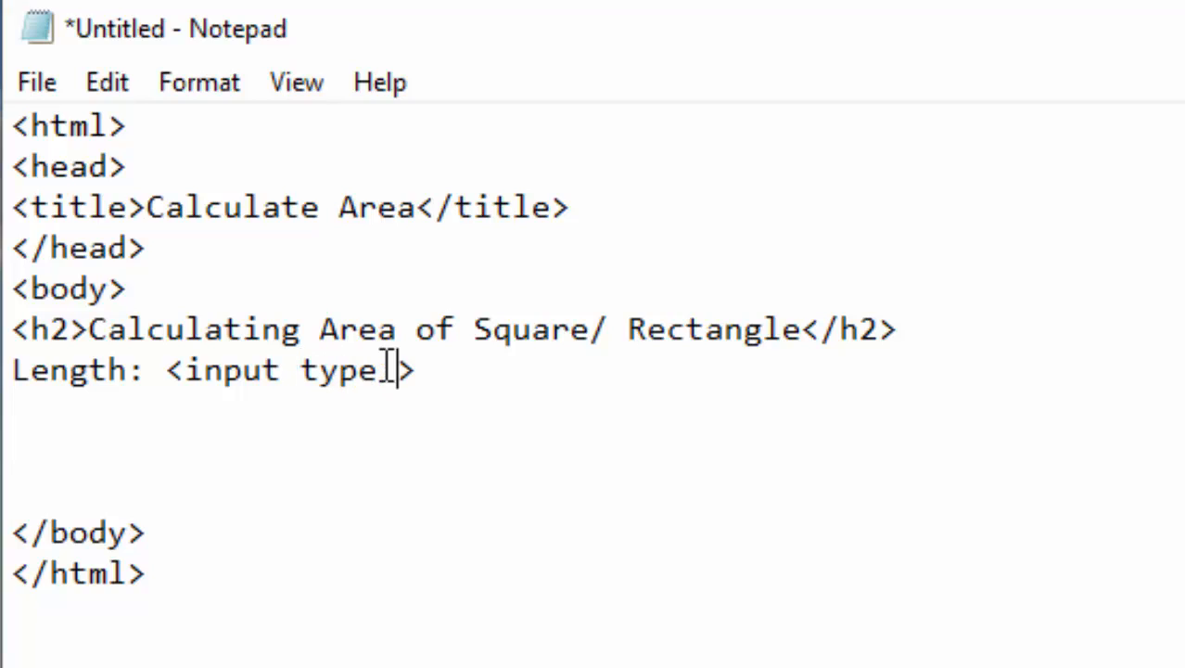
pyautogui.write('=')
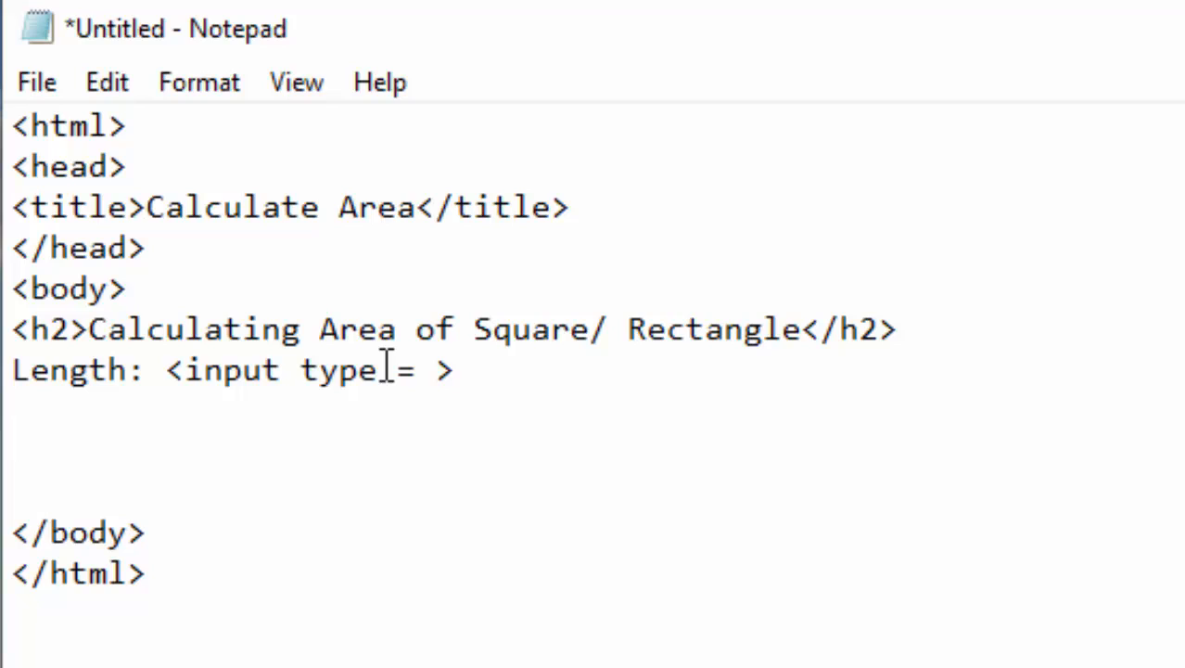
pyautogui.write("''")
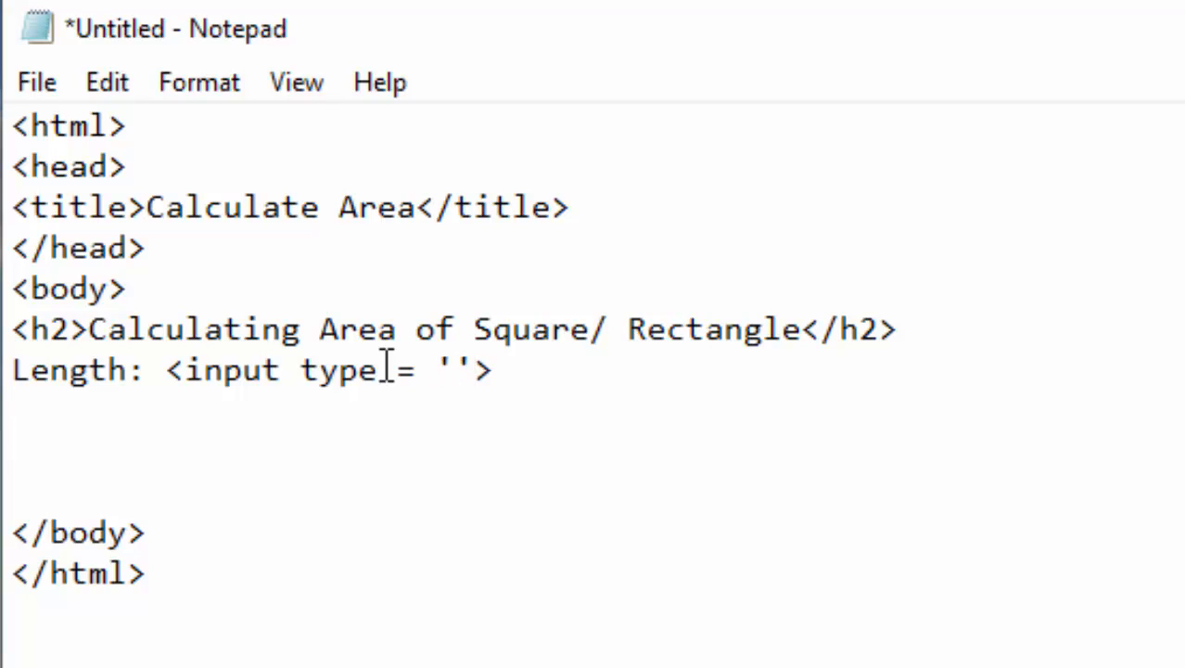
pyautogui.write('text')
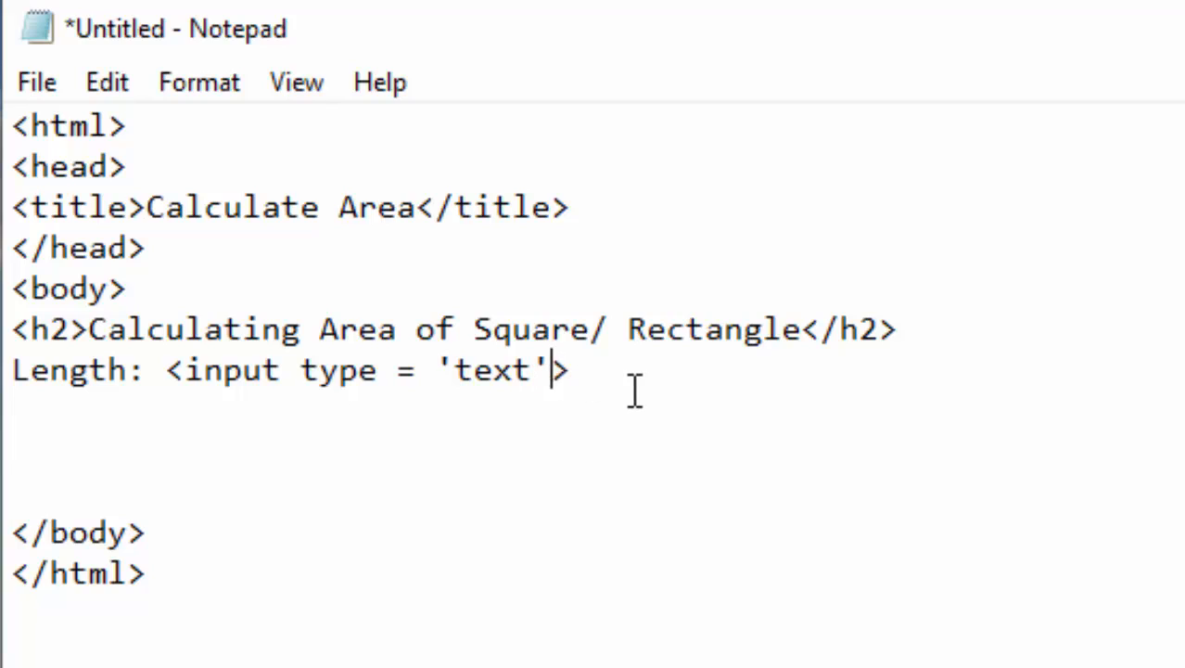
# Give the input id 'length' and follow it with two <br> line breaks.
pyautogui.write('id')
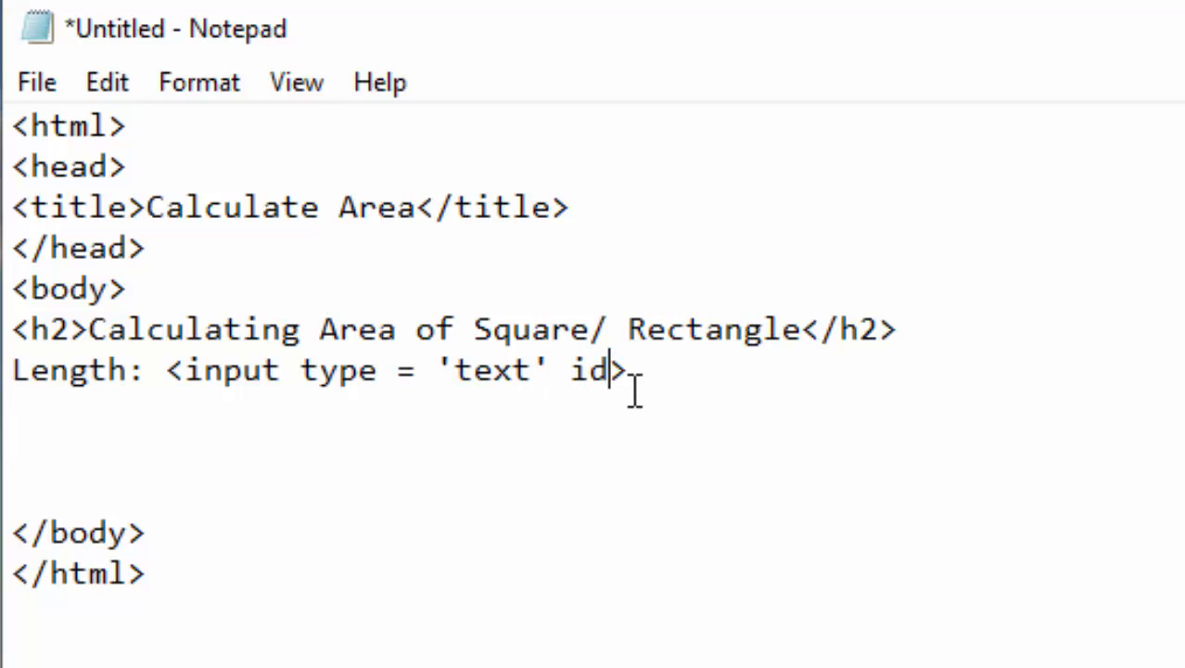
pyautogui.write('=')
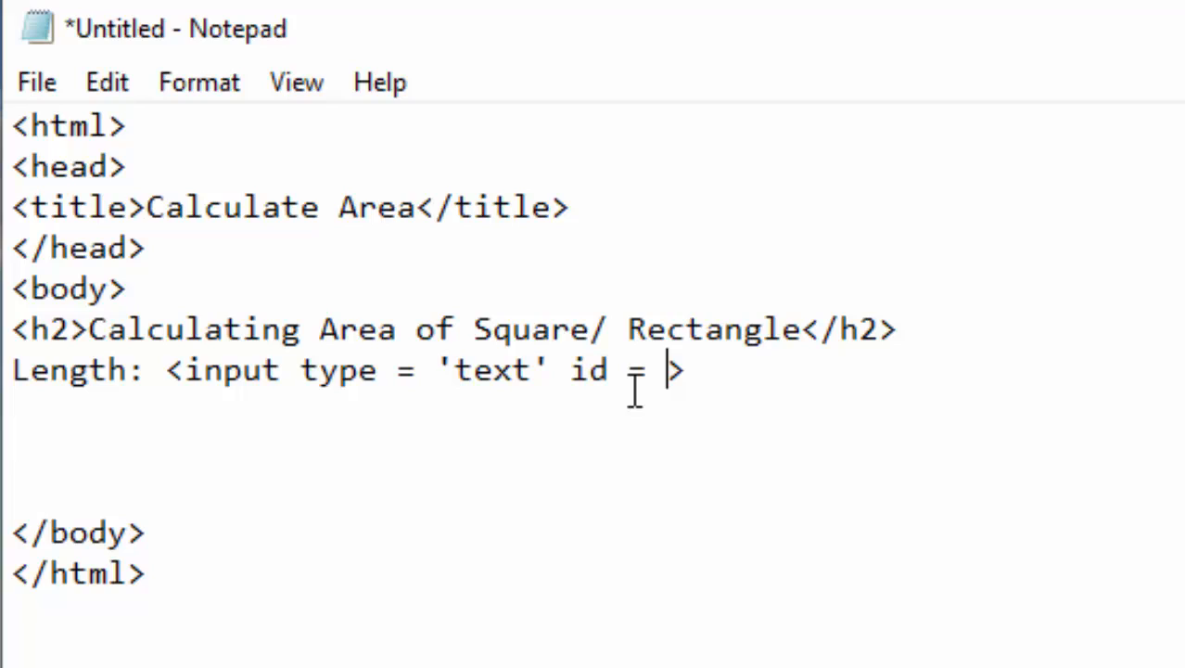
pyautogui.write("'")
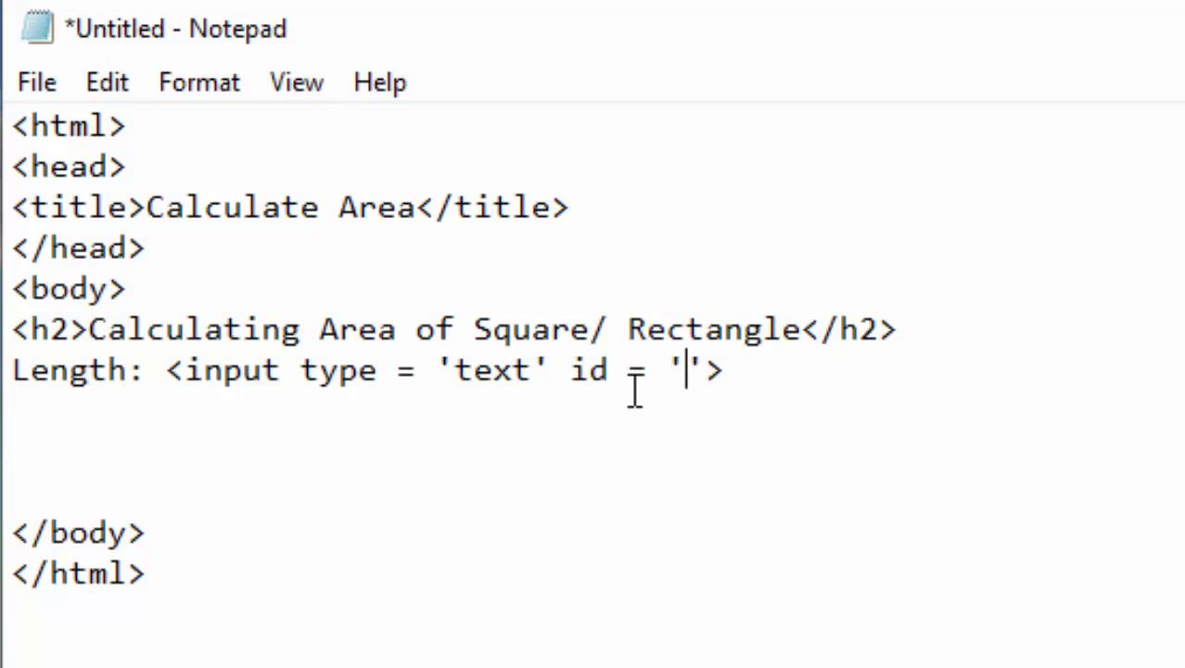
pyautogui.write('length')
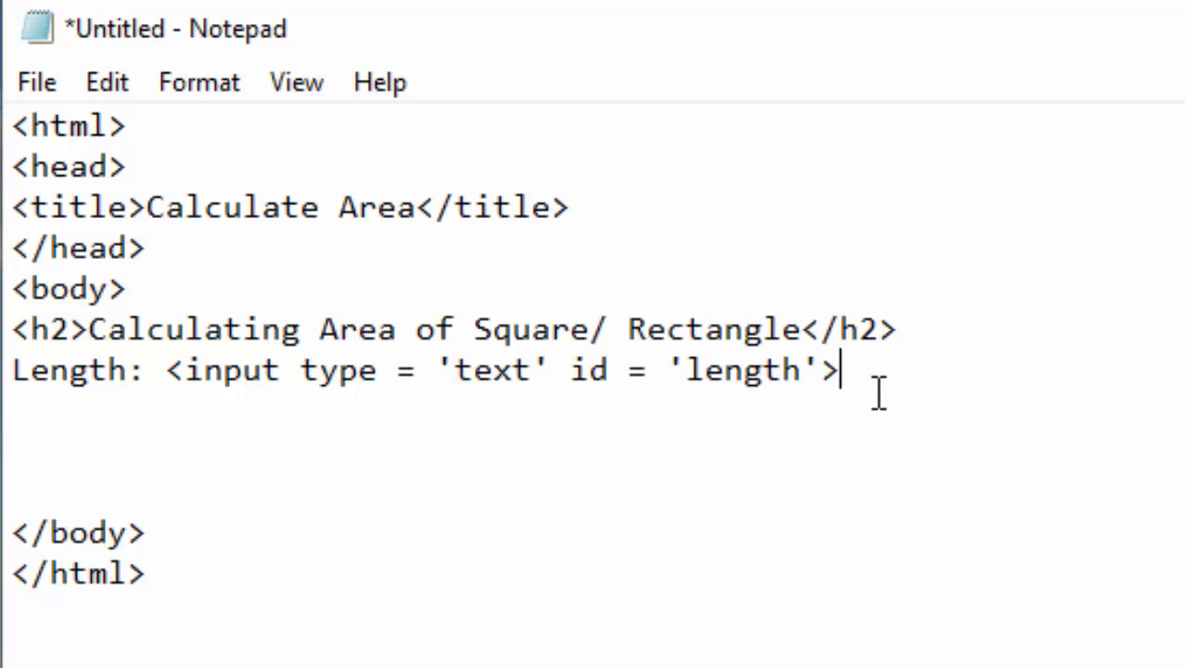
pyautogui.write('<br>')
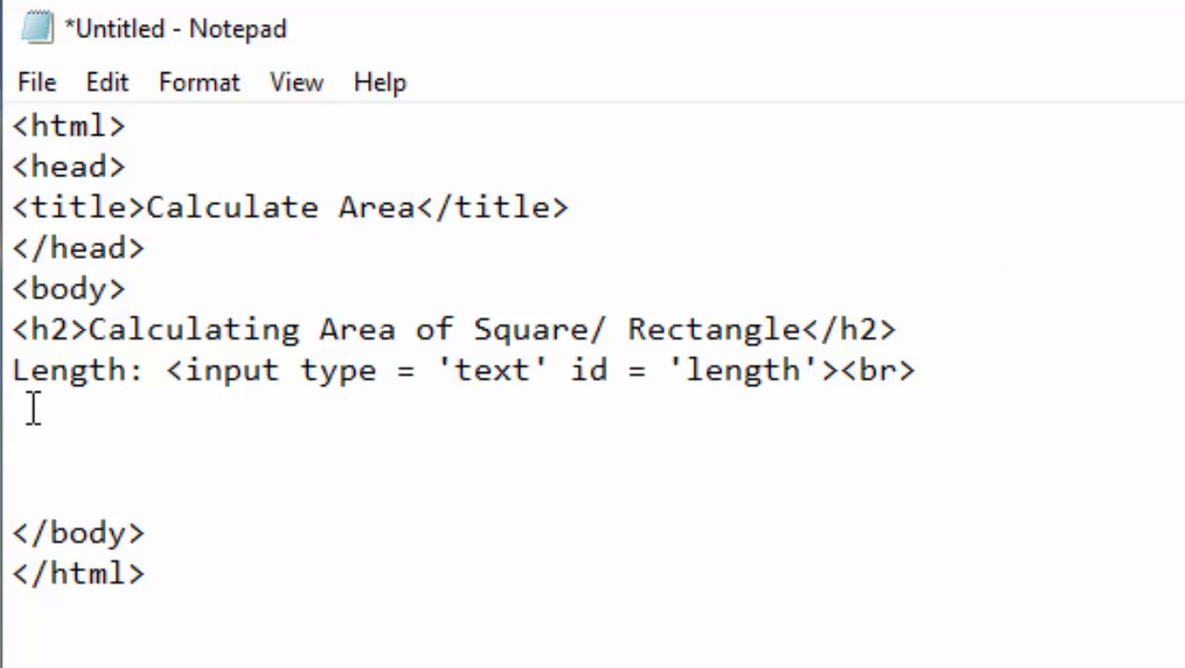
pyautogui.write('<>')
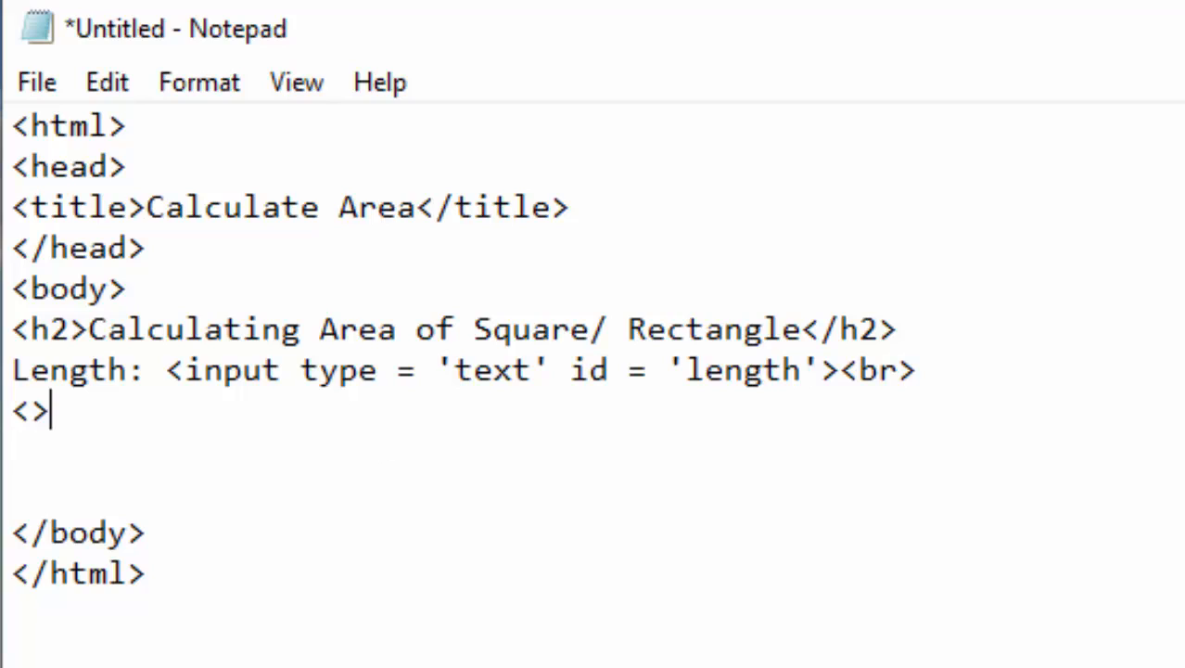
pyautogui.write('br')
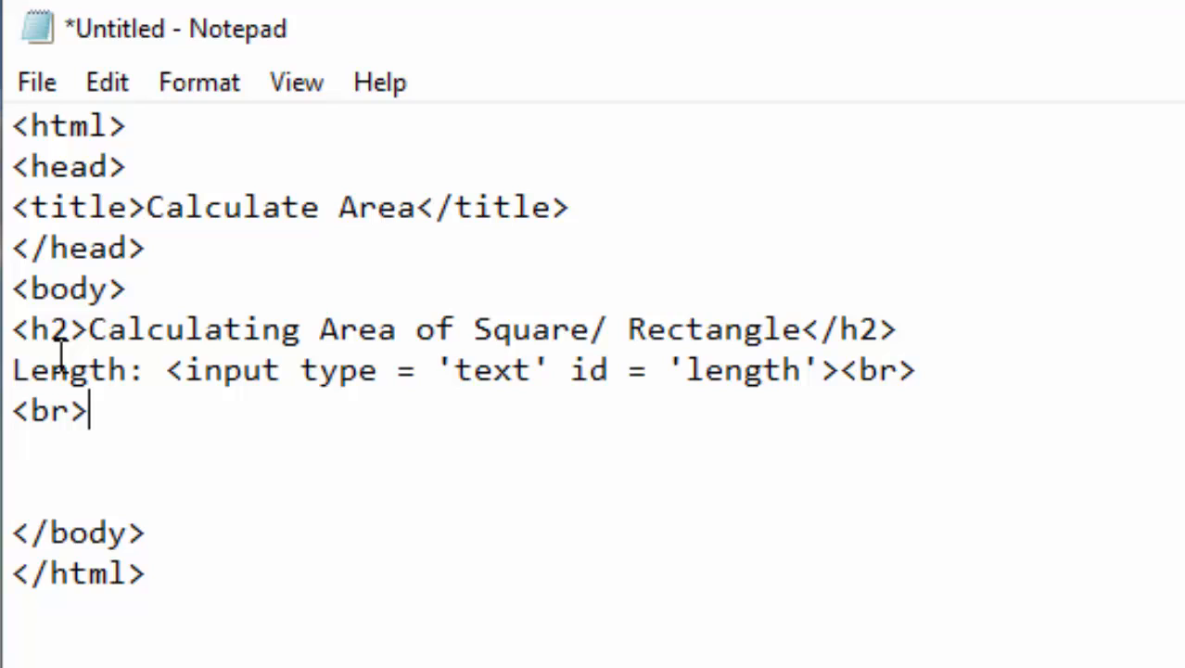
pyautogui.doubleClick(59, 369)
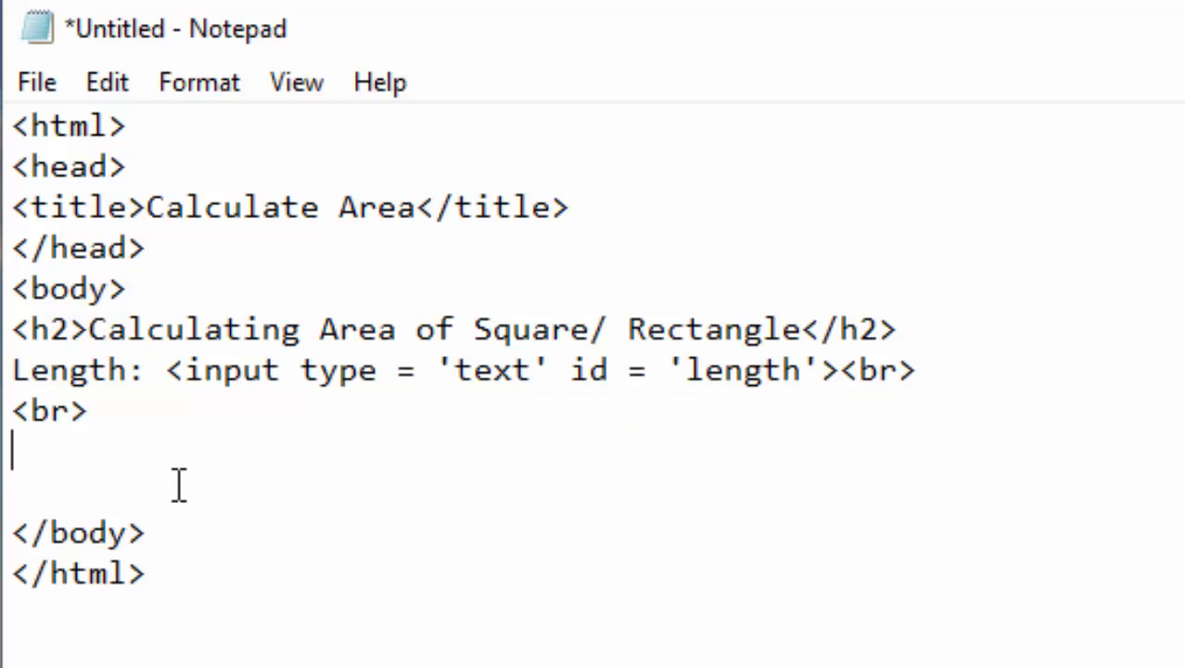
# Paste the Length line and turn it into a Width: input with id 'width'.
pyautogui.write("Length: <input type = 'text' id = 'length'><br>")
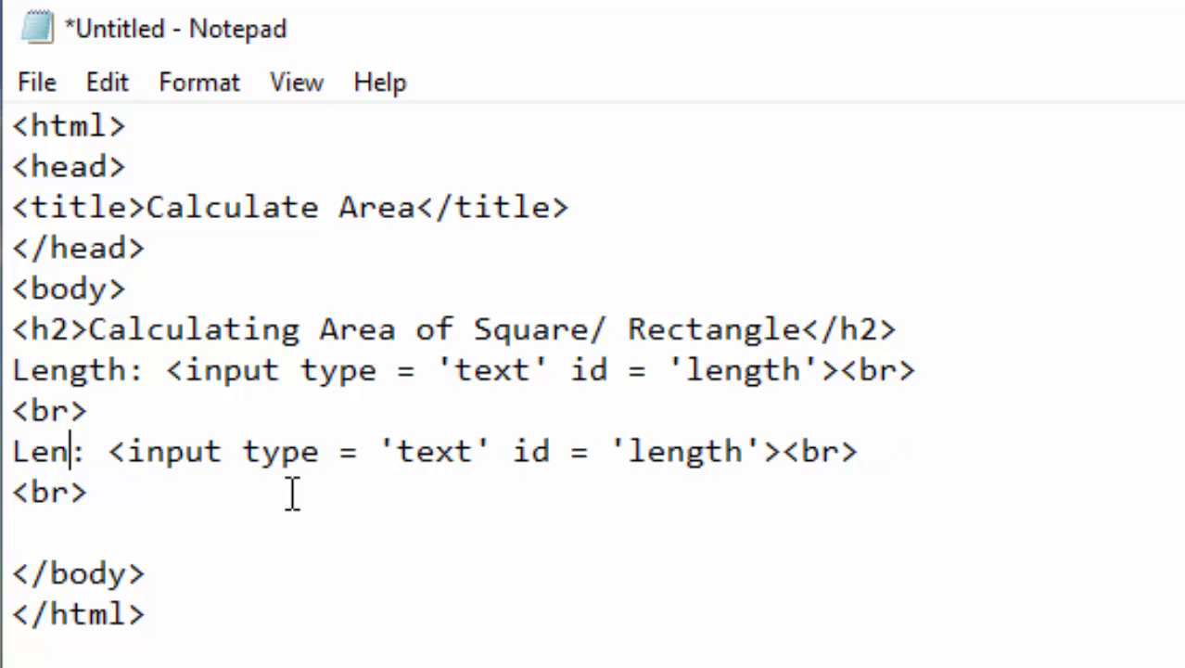
pyautogui.press('BackSpace')
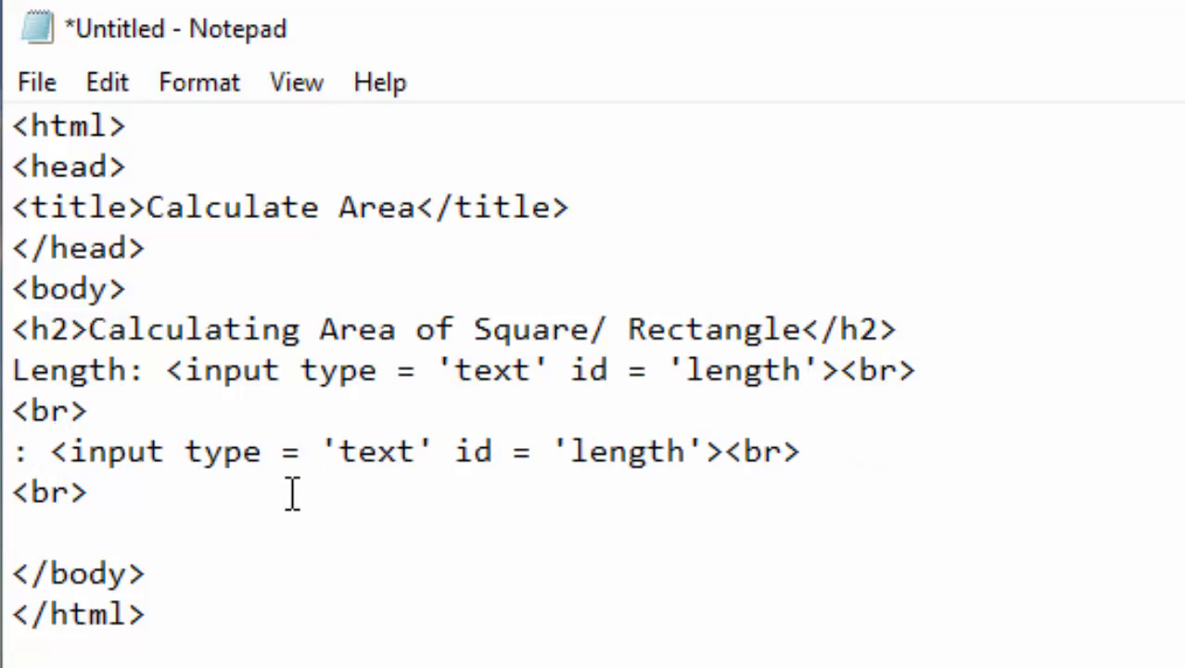
pyautogui.write('Width')
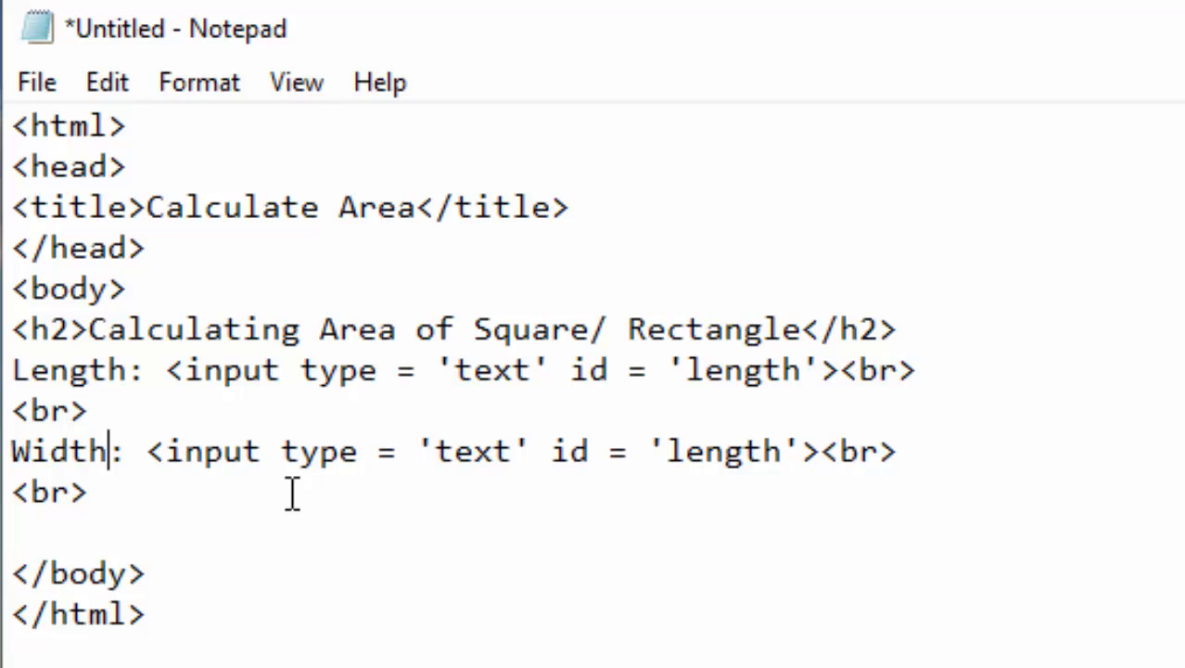
pyautogui.moveTo(453, 508)
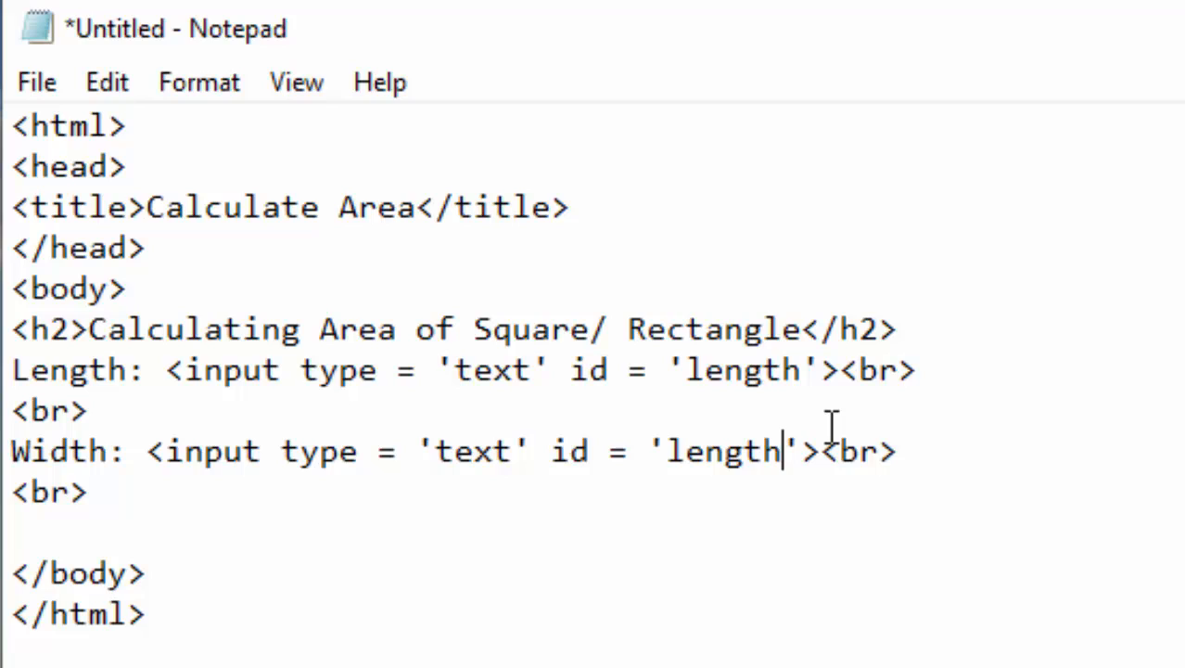
pyautogui.press('Backspace')
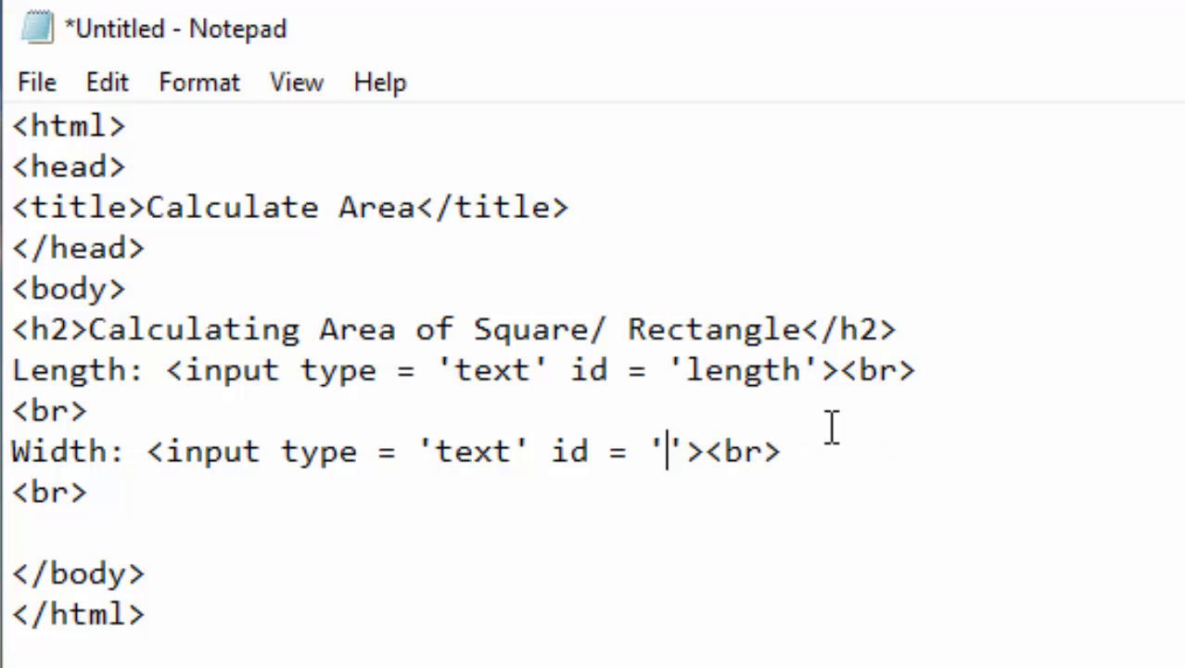
pyautogui.write('width')
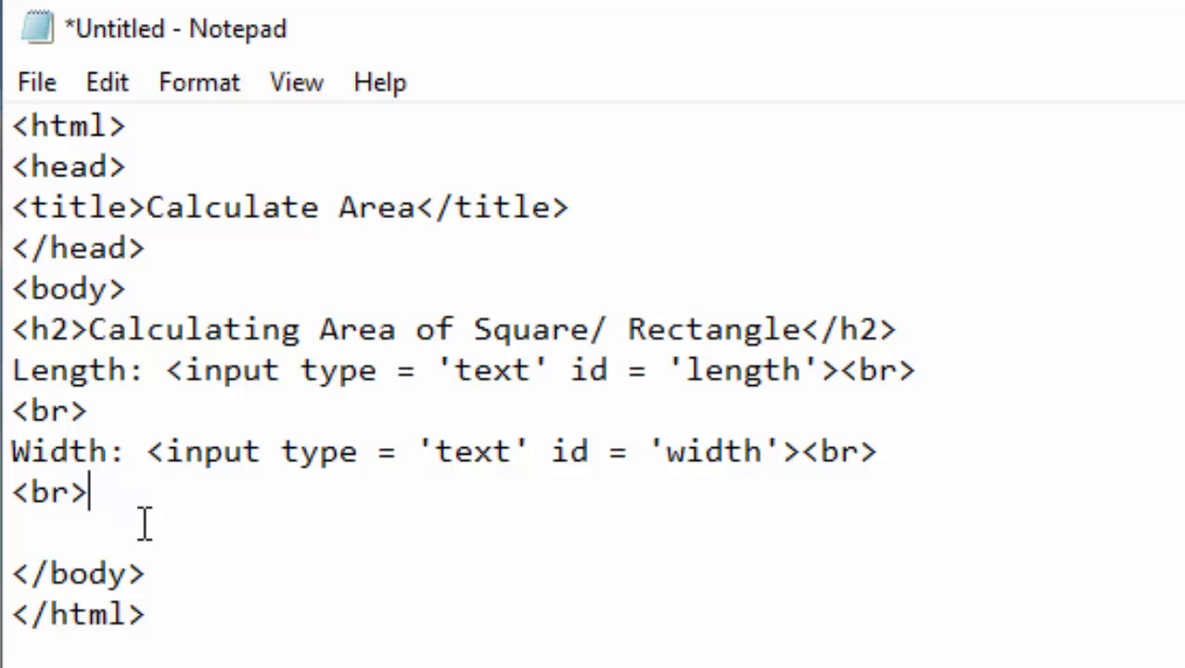
pyautogui.press('enter')
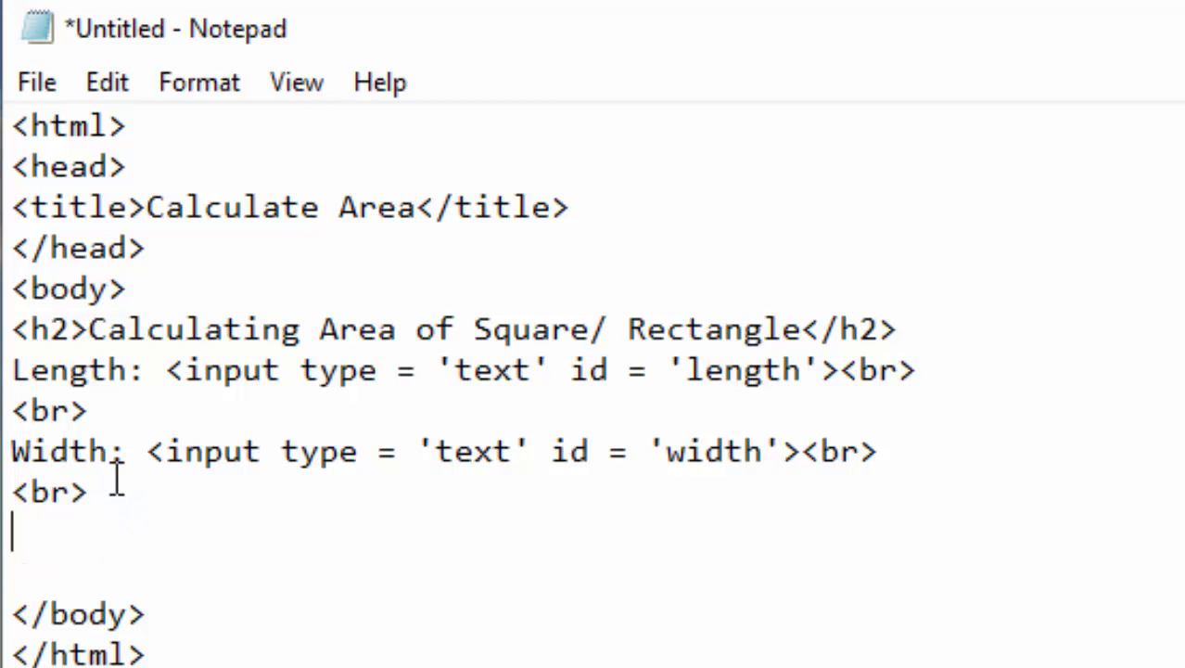
# Add an input of type 'submit' with value 'Calculate Area'.
pyautogui.write('<>')
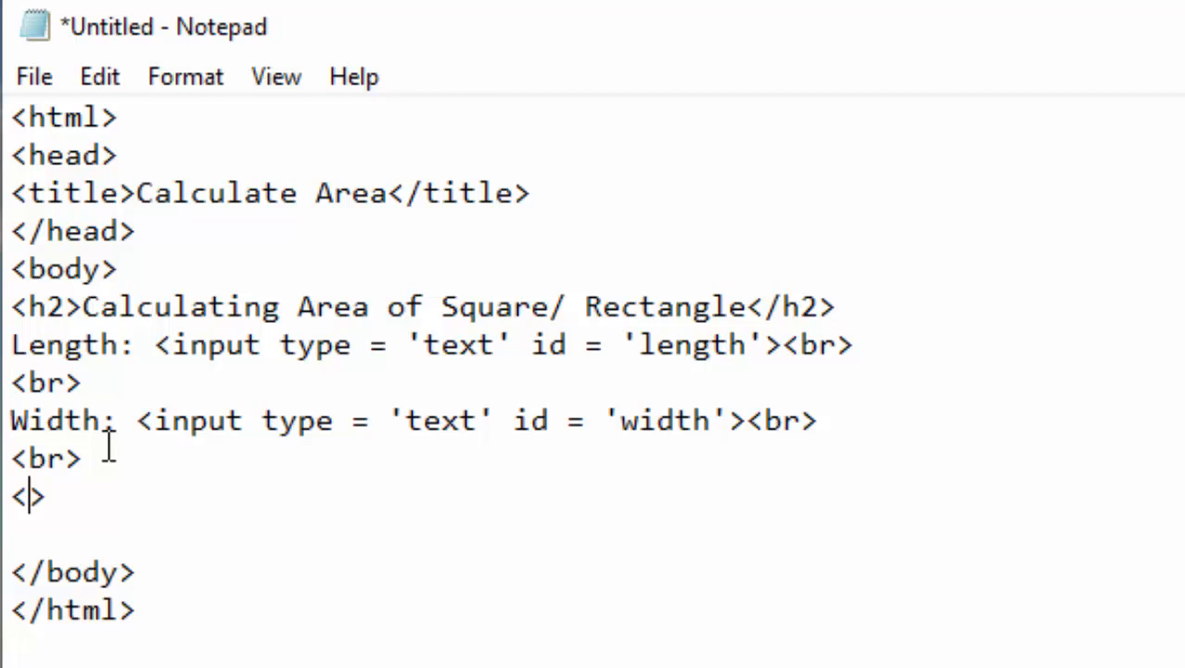
pyautogui.write('input type')
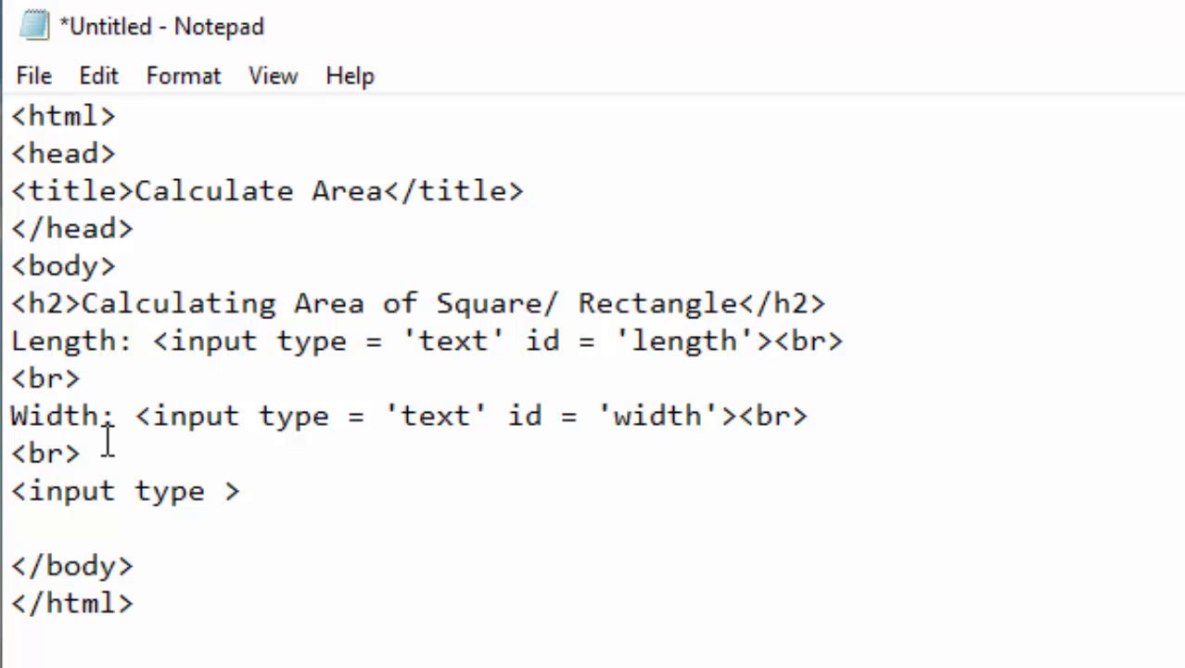
pyautogui.write("= ''")
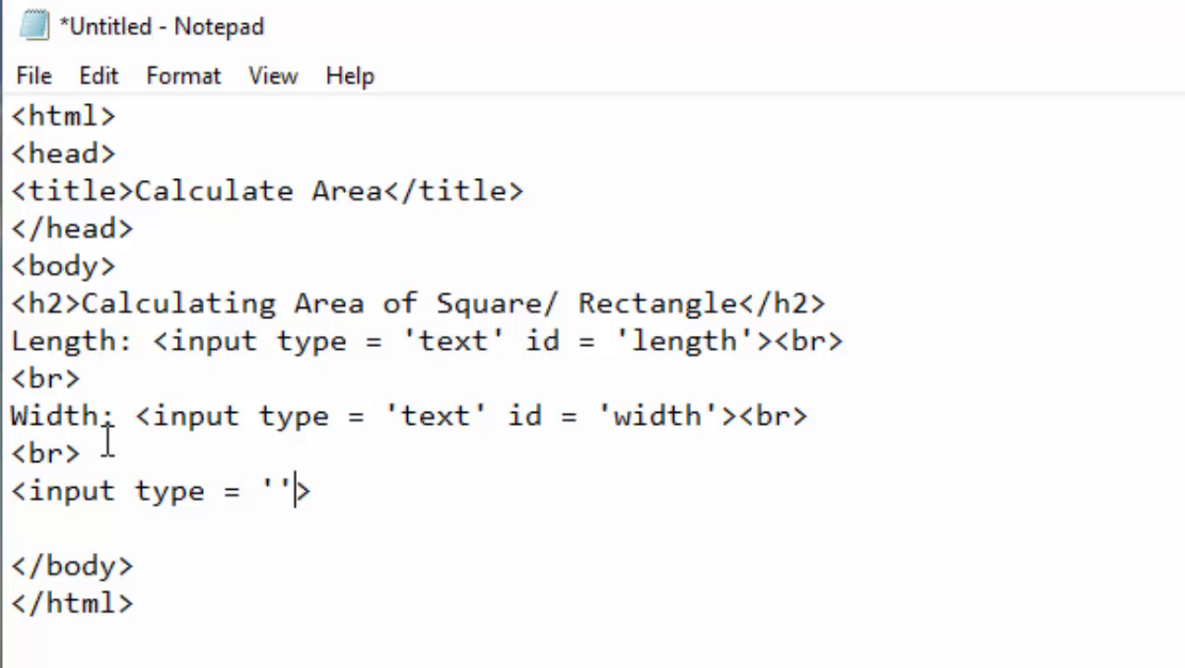
pyautogui.write('t')
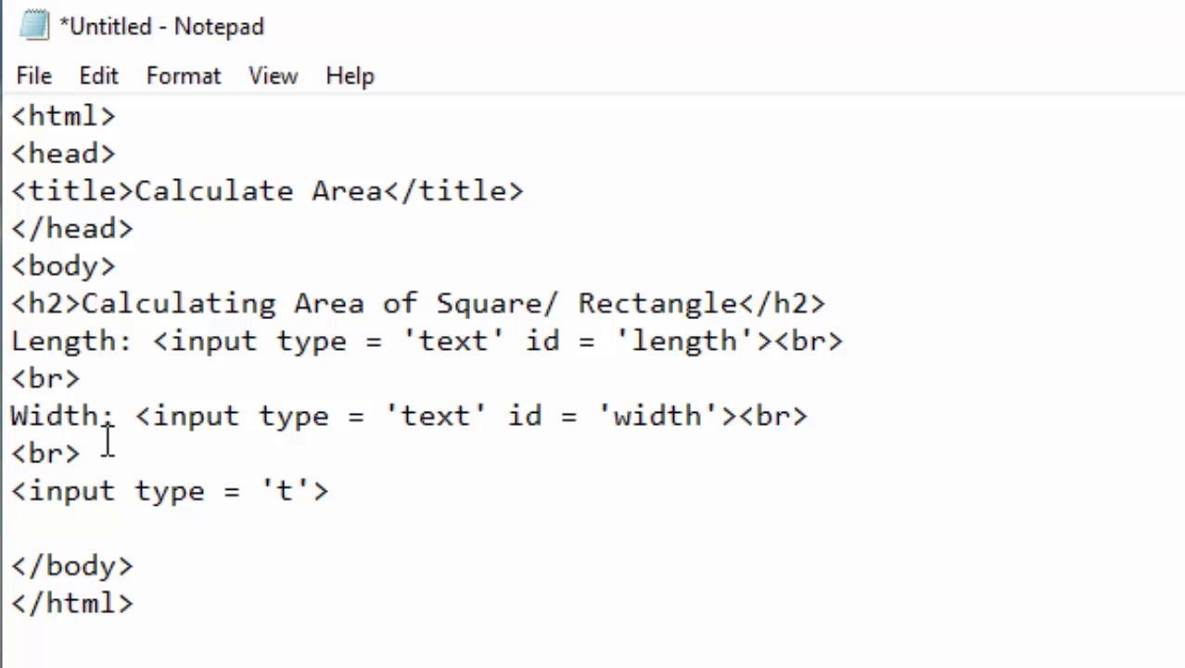
pyautogui.write('s')
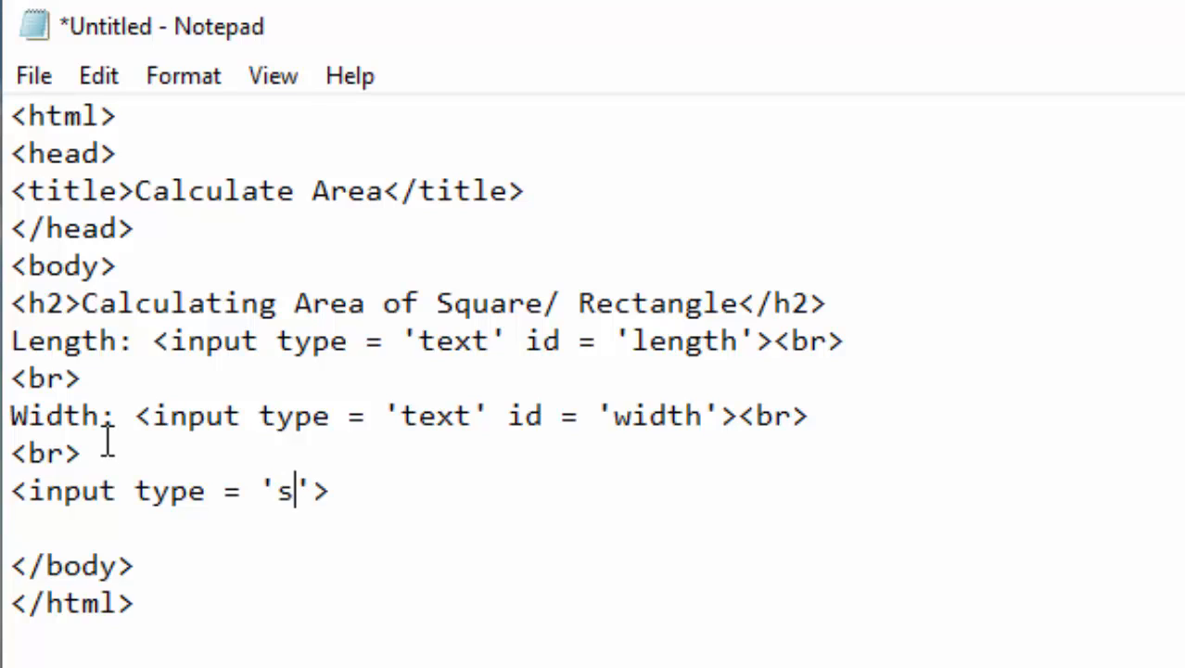
pyautogui.write('ubmit')
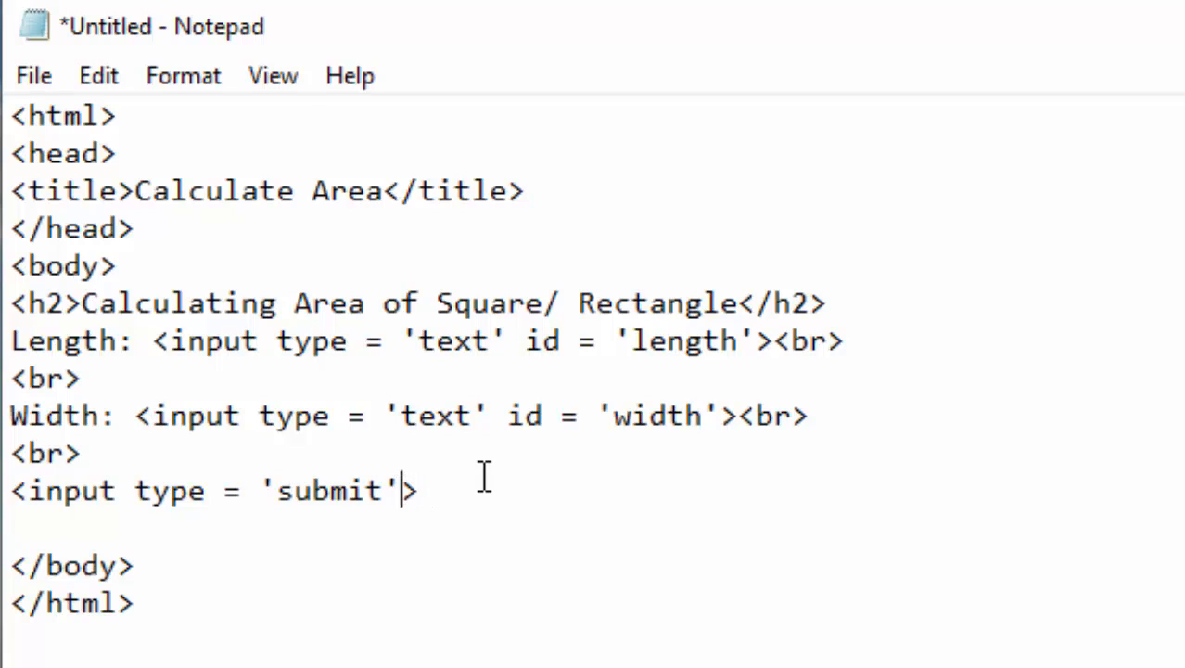
pyautogui.write('value')
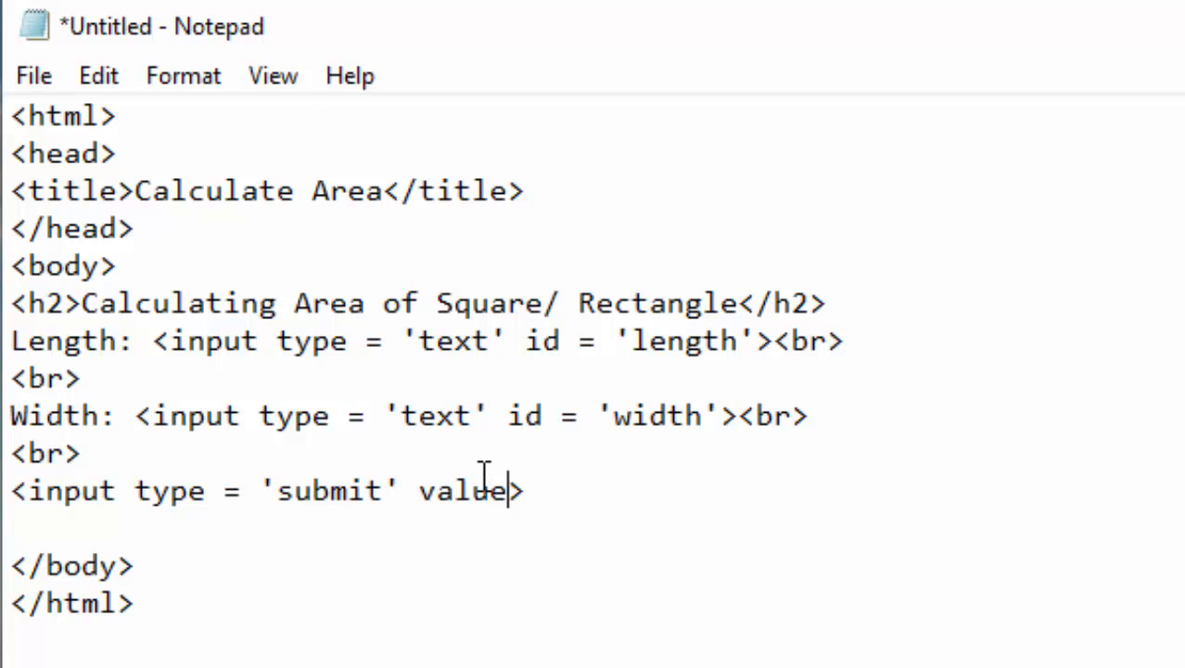
pyautogui.write("= '")
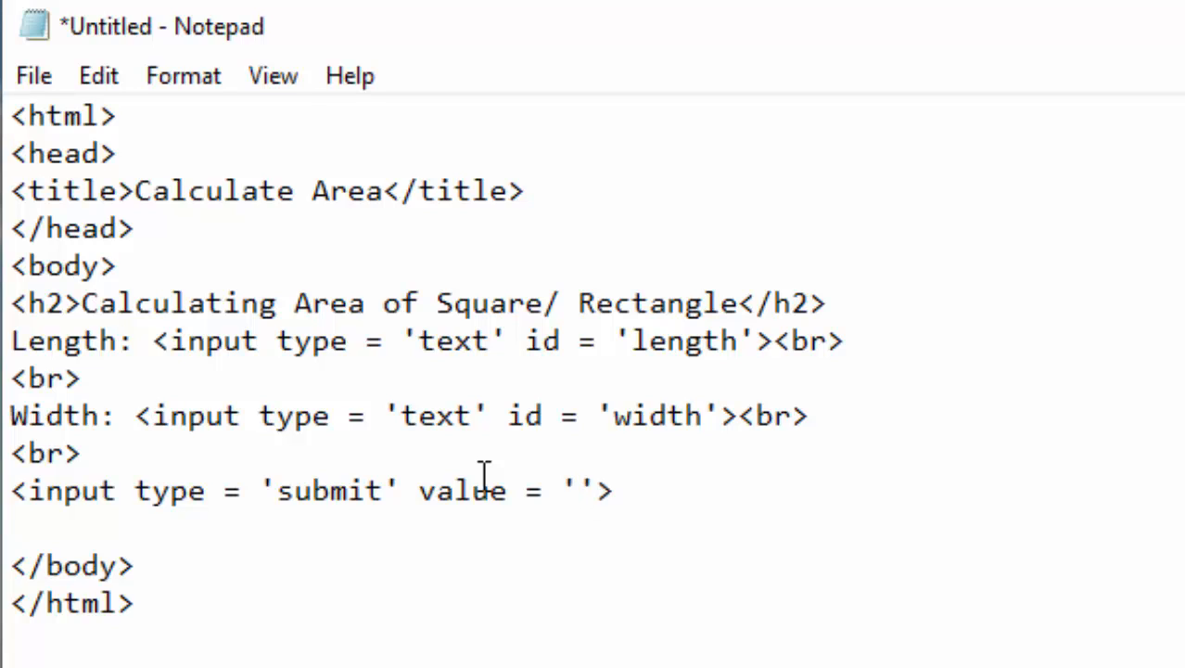
pyautogui.write('Calc')
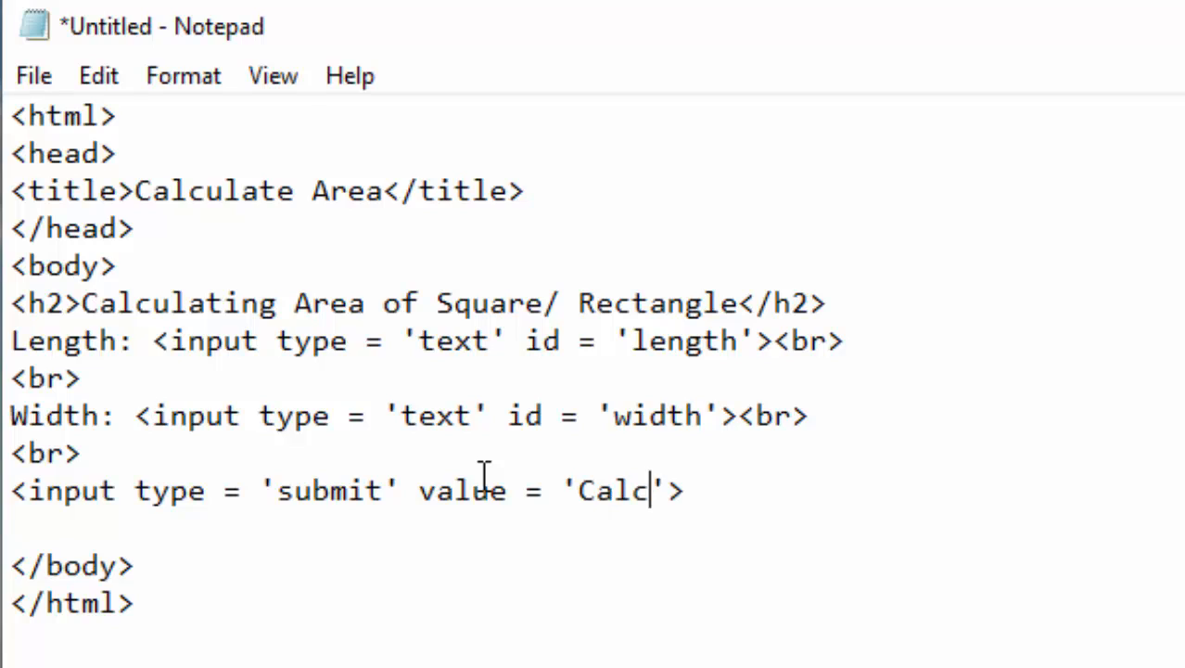
pyautogui.write('ulate')
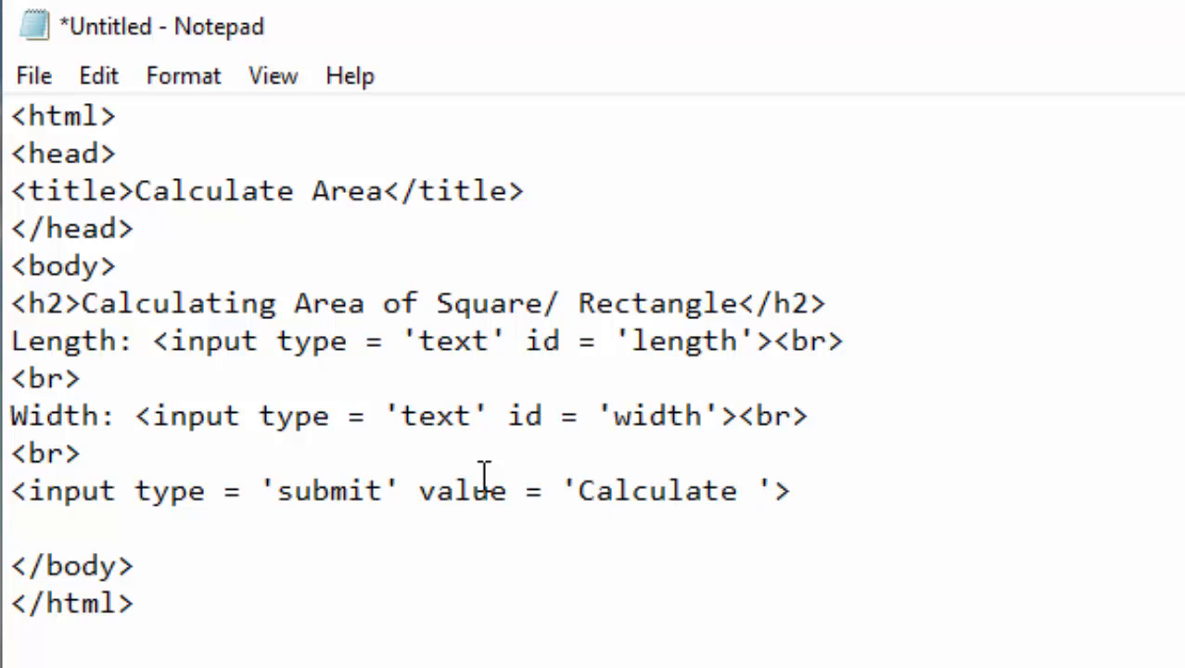
pyautogui.write('Area')
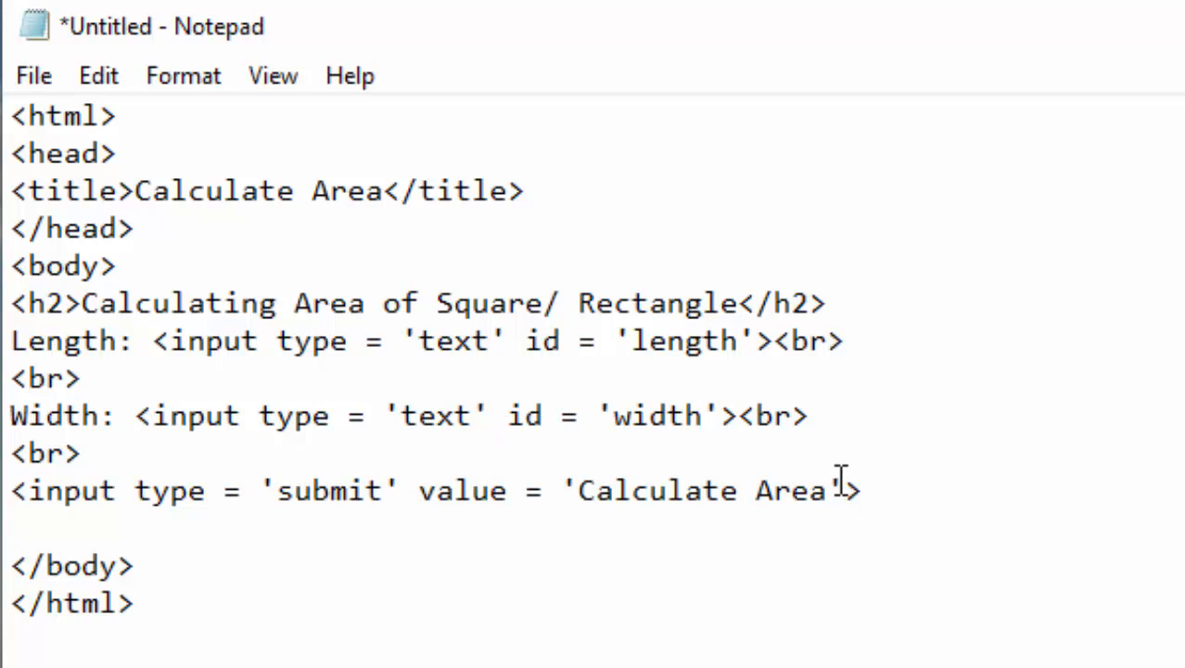
# Give the button onclick = 'calculate()' and move to the end of its line.
pyautogui.write('on')
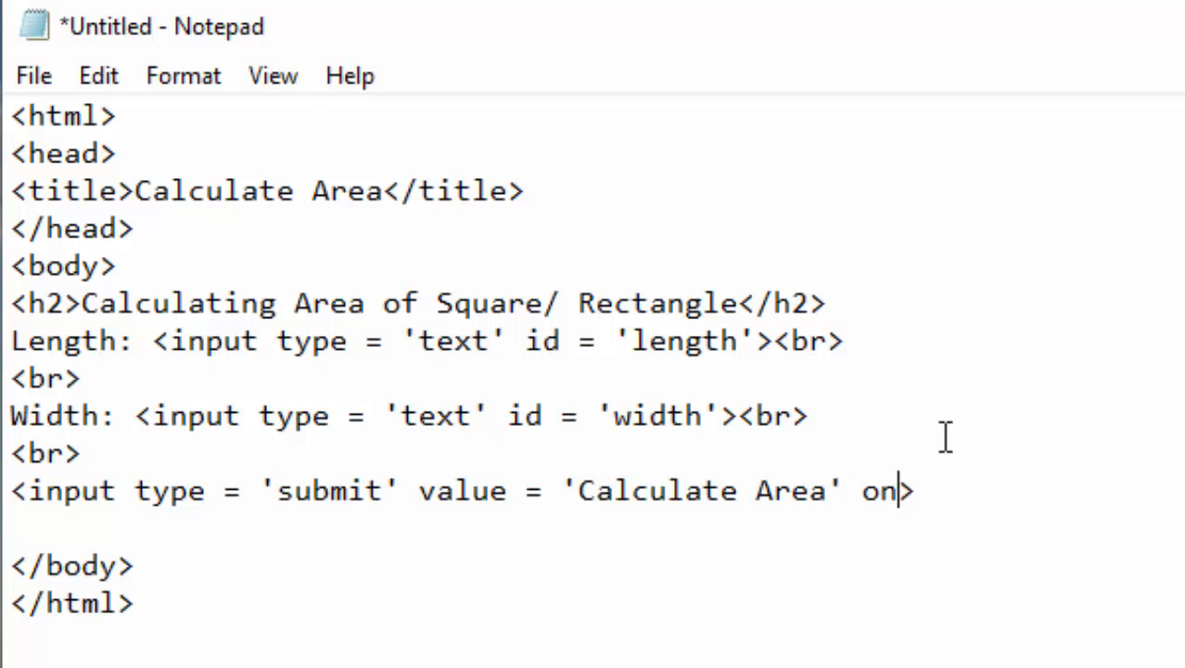
pyautogui.write('click')
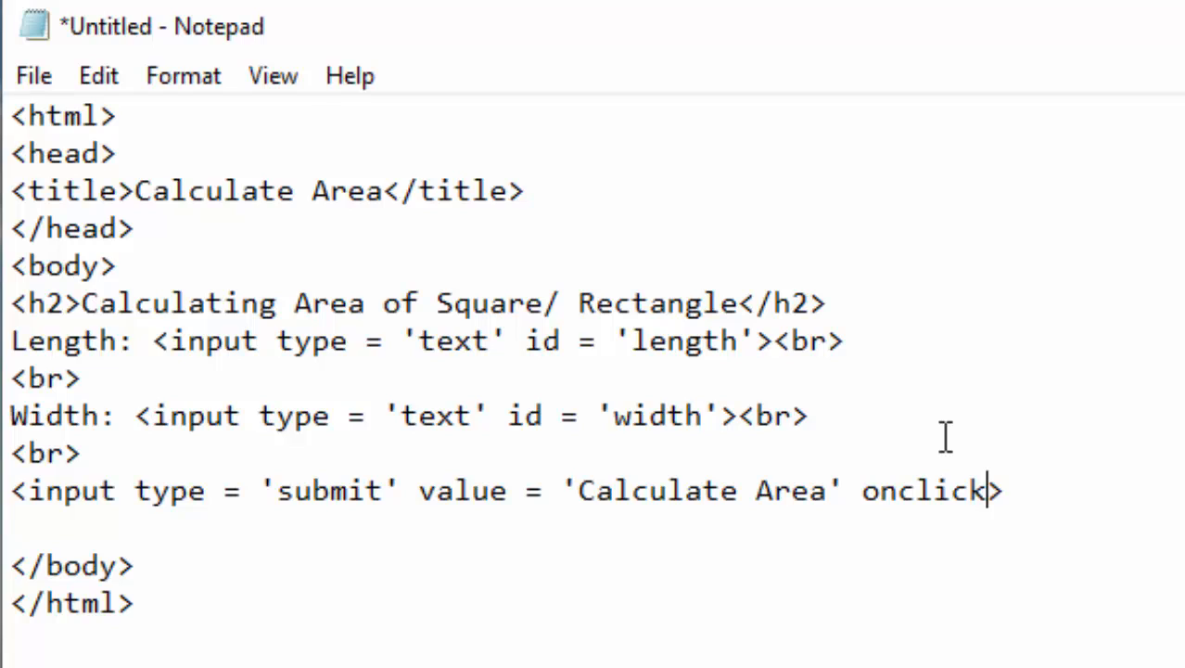
pyautogui.write('=')
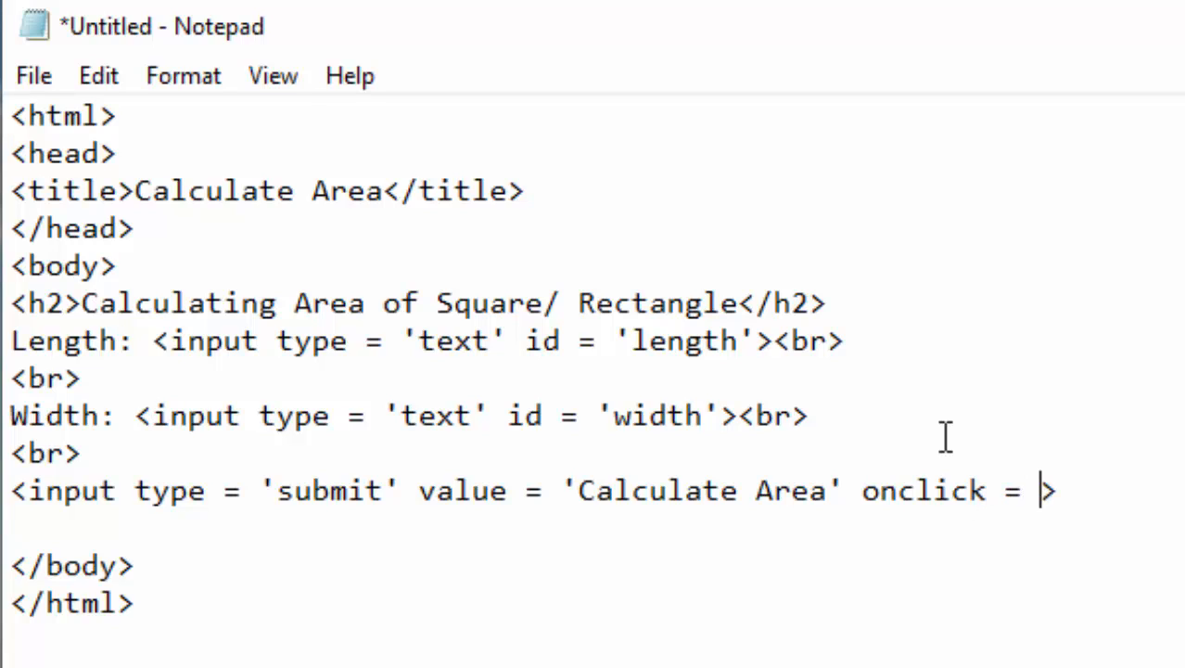
pyautogui.write("''")
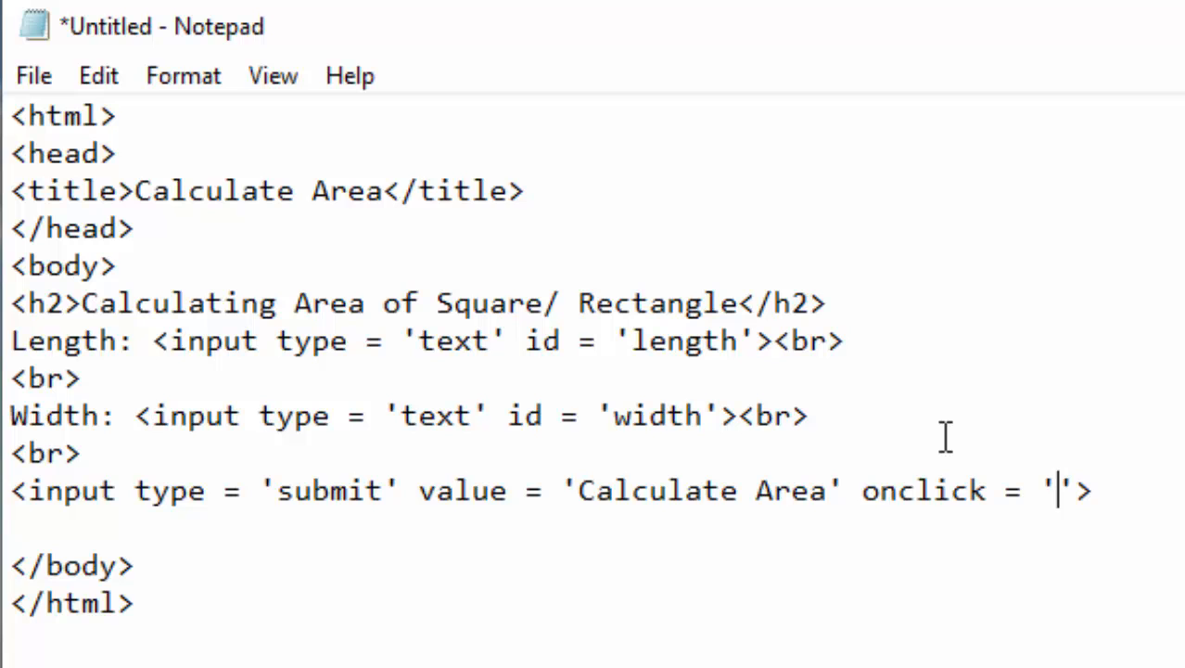
pyautogui.write('calc')
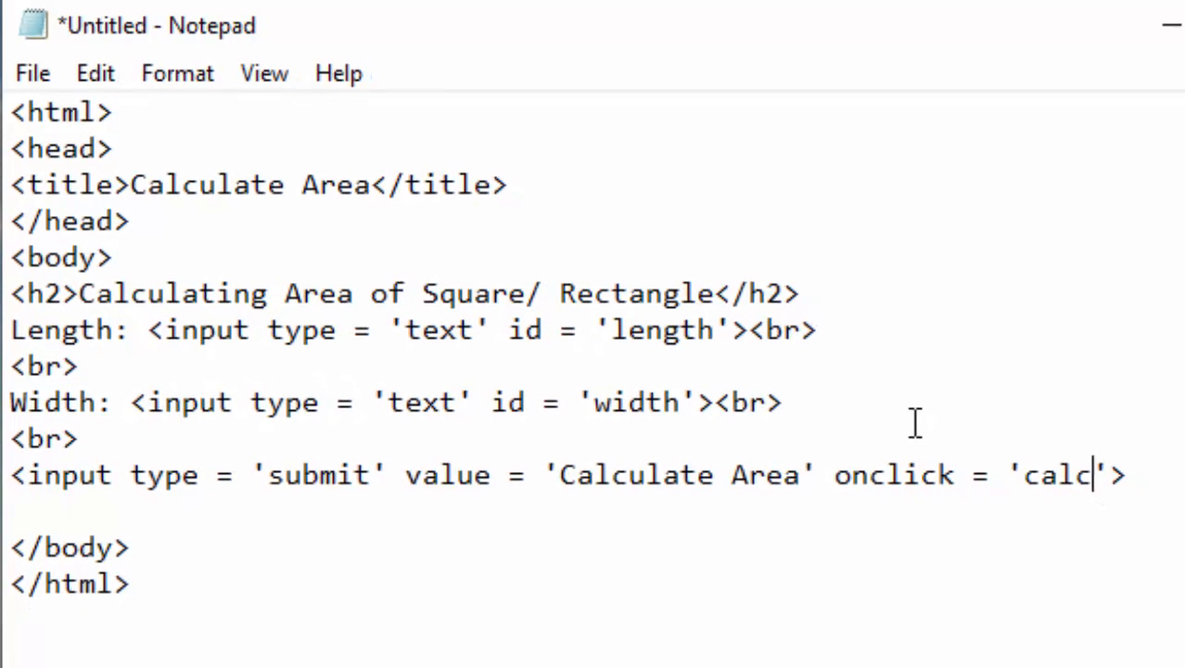
pyautogui.write('ulate')
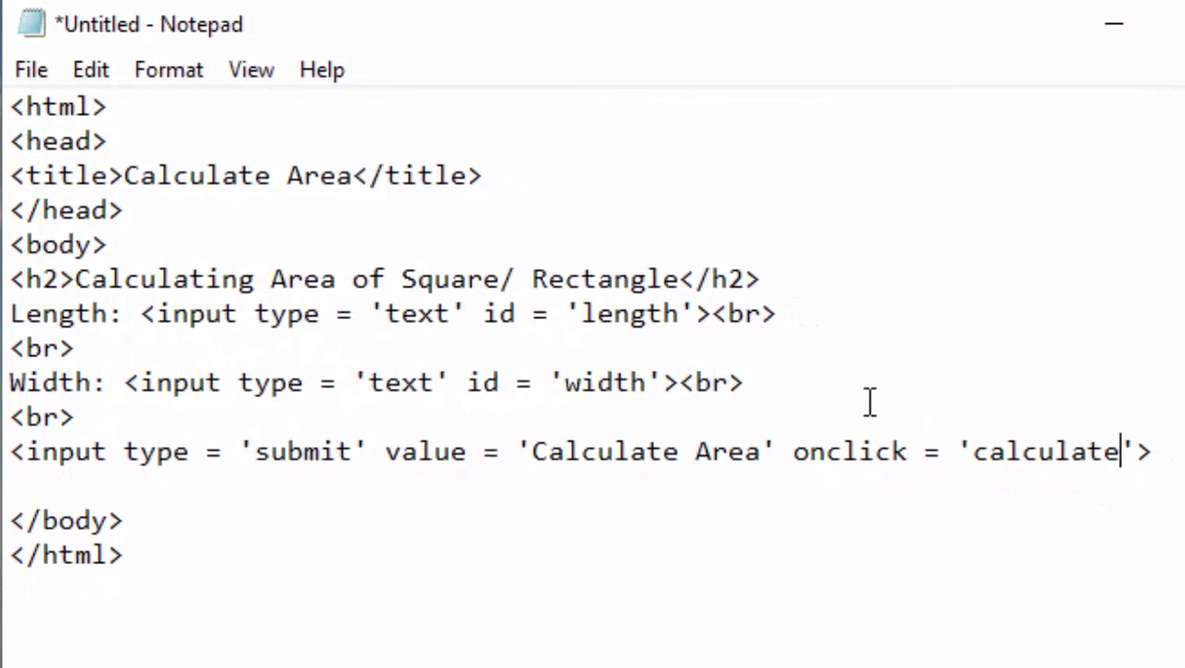
pyautogui.write('()')
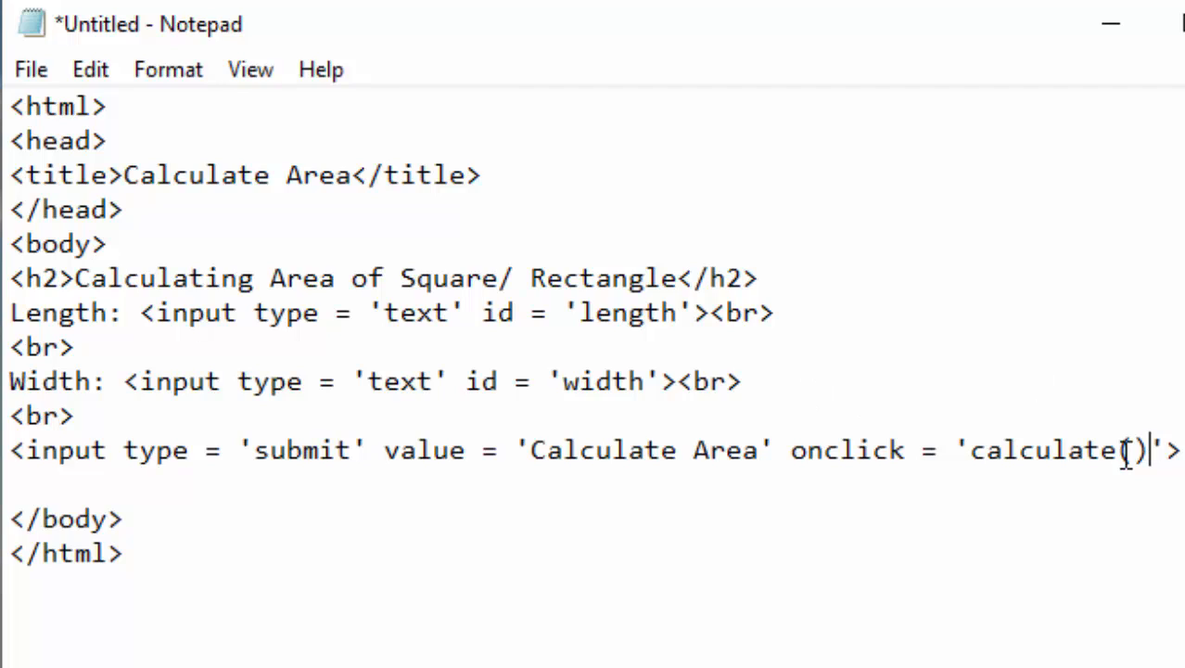
pyautogui.doubleClick(1128, 450)
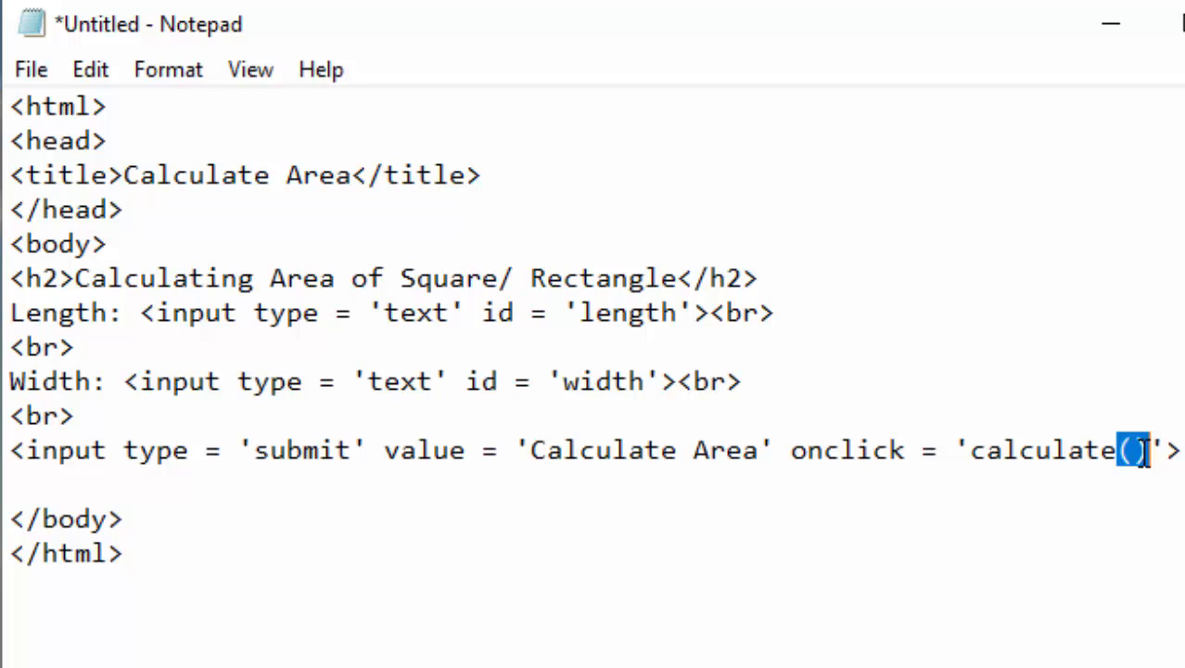
pyautogui.doubleClick(1031, 450)
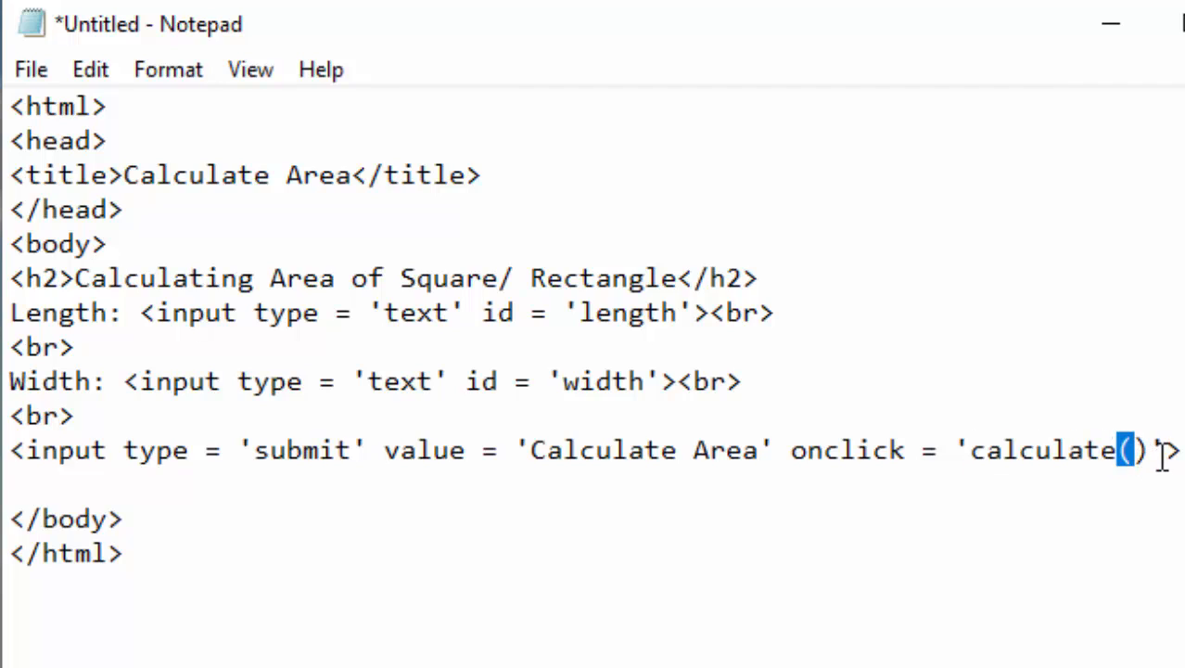
pyautogui.click(194, 561)
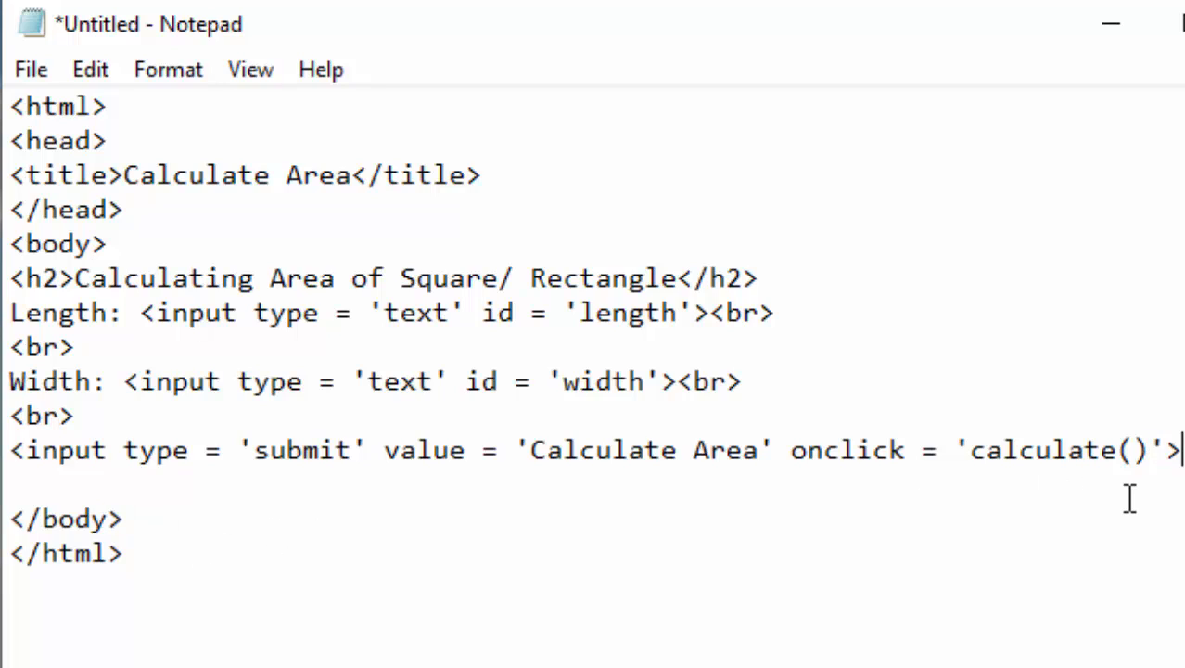
# Add a paragraph reading 'Area is:' below the button.
pyautogui.press('Enter')
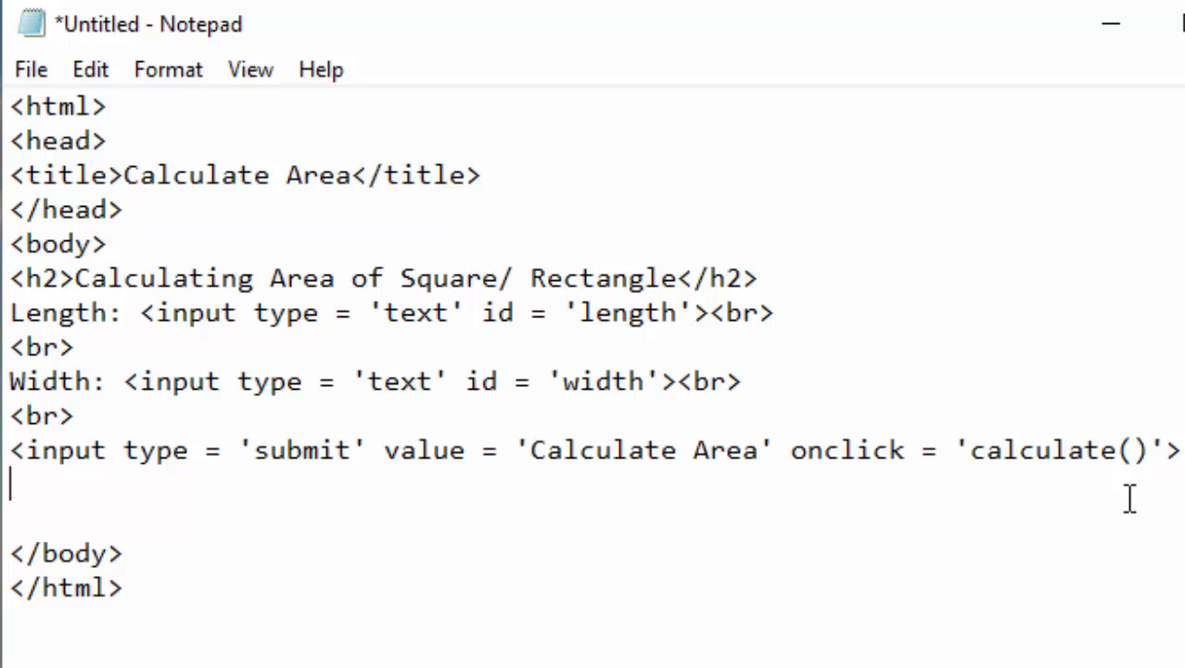
pyautogui.write('<>')
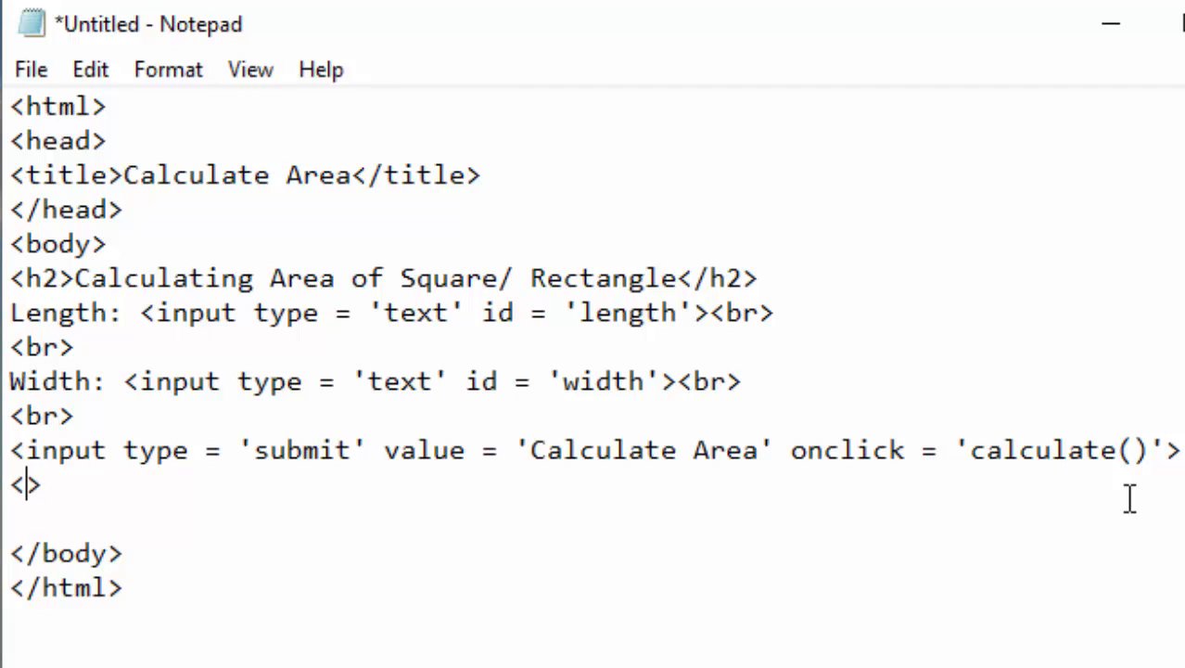
pyautogui.write('p>')
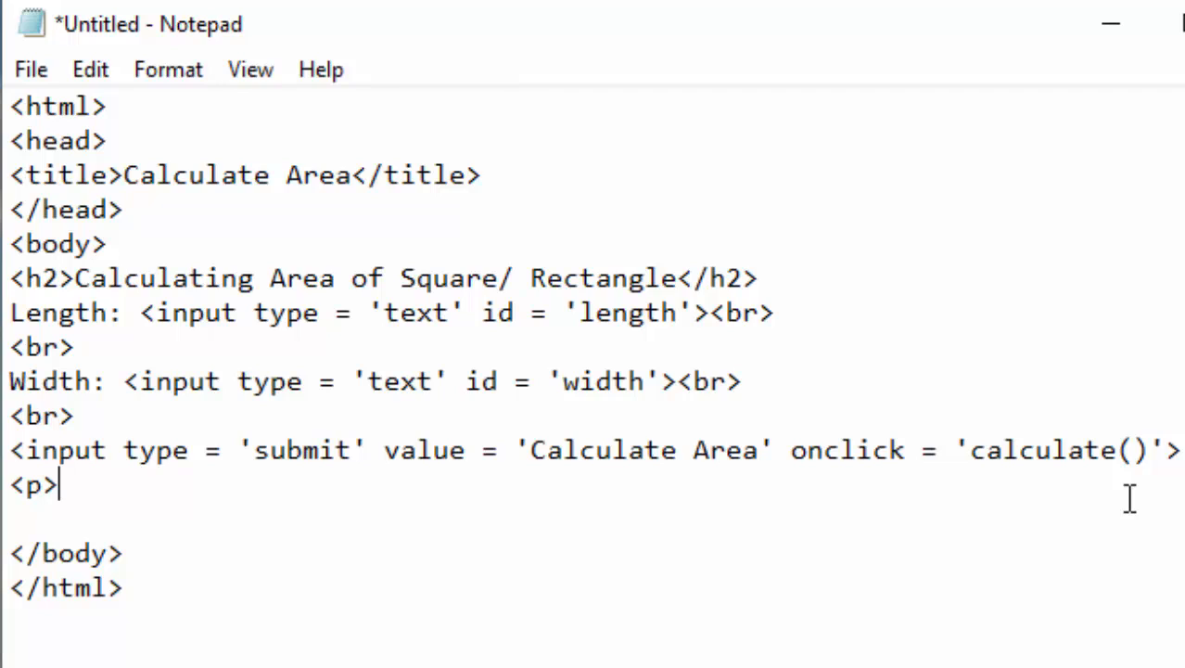
pyautogui.write('<>')
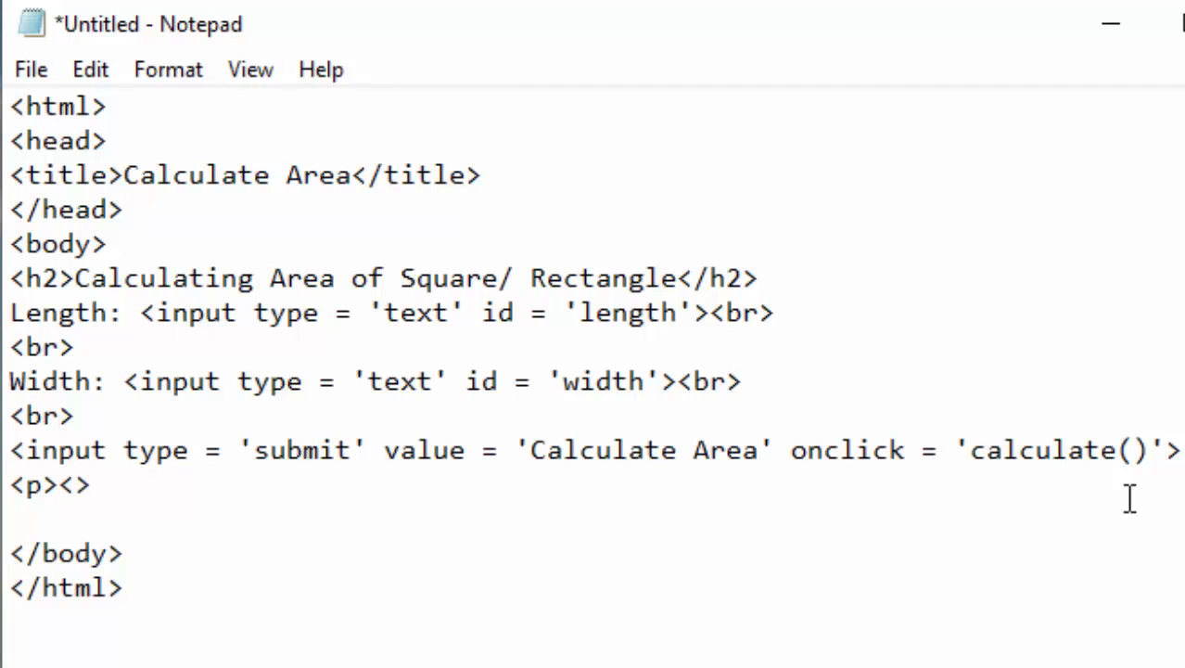
pyautogui.write('/p')
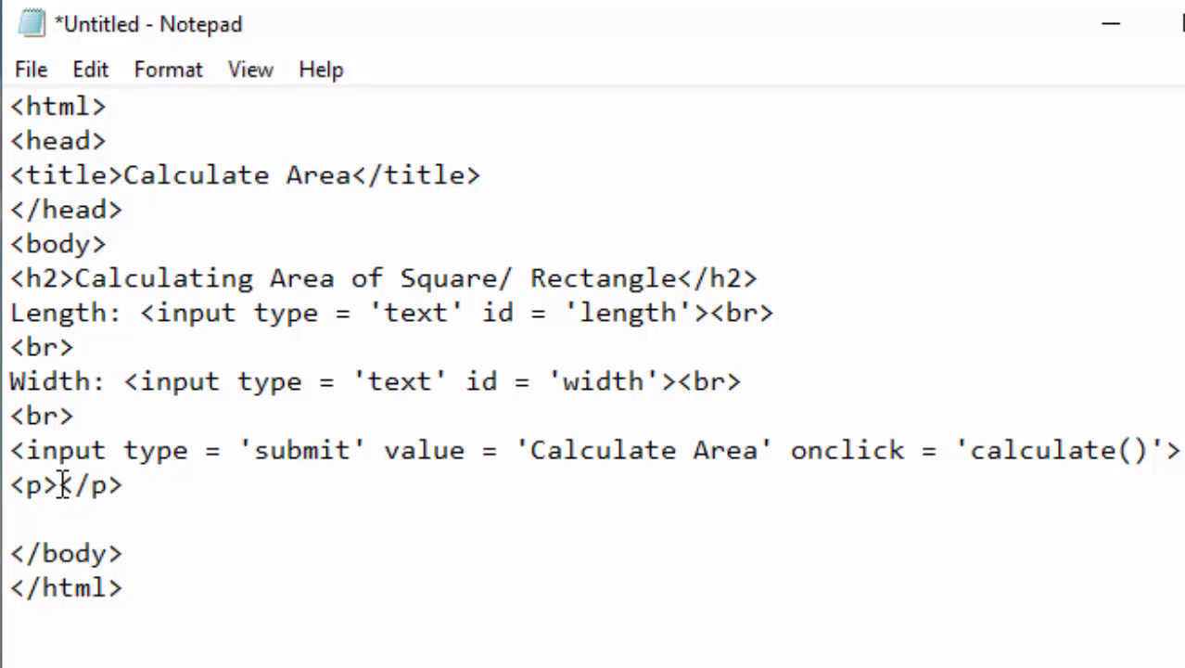
pyautogui.write('Res')
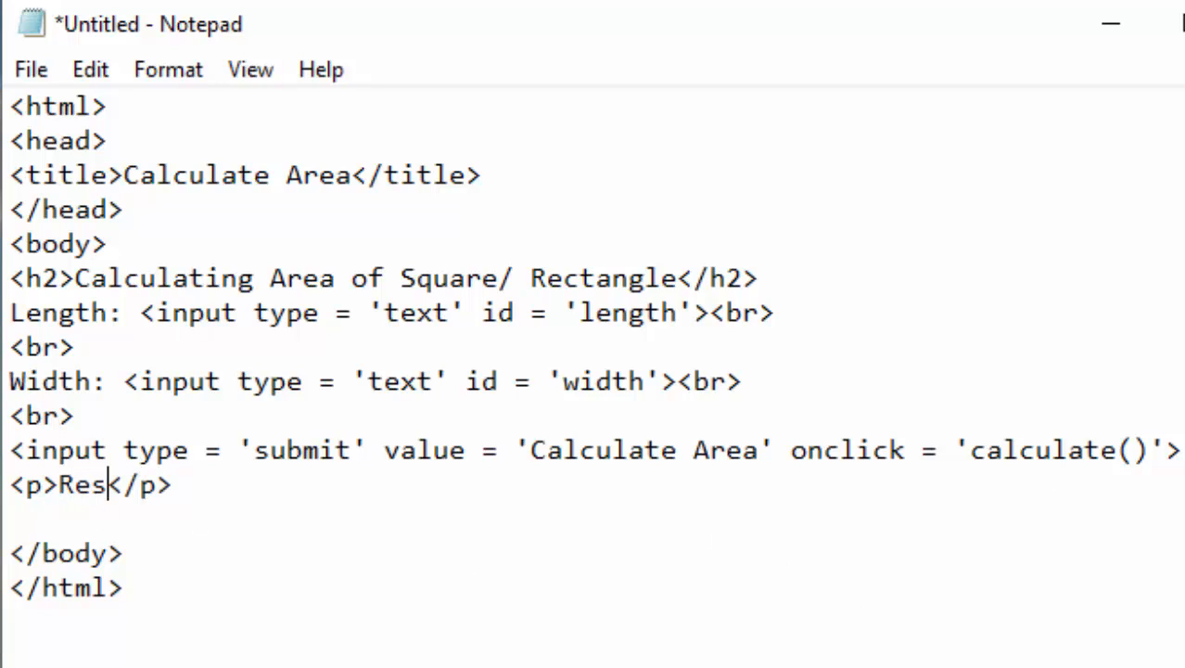
pyautogui.press('Backspace')
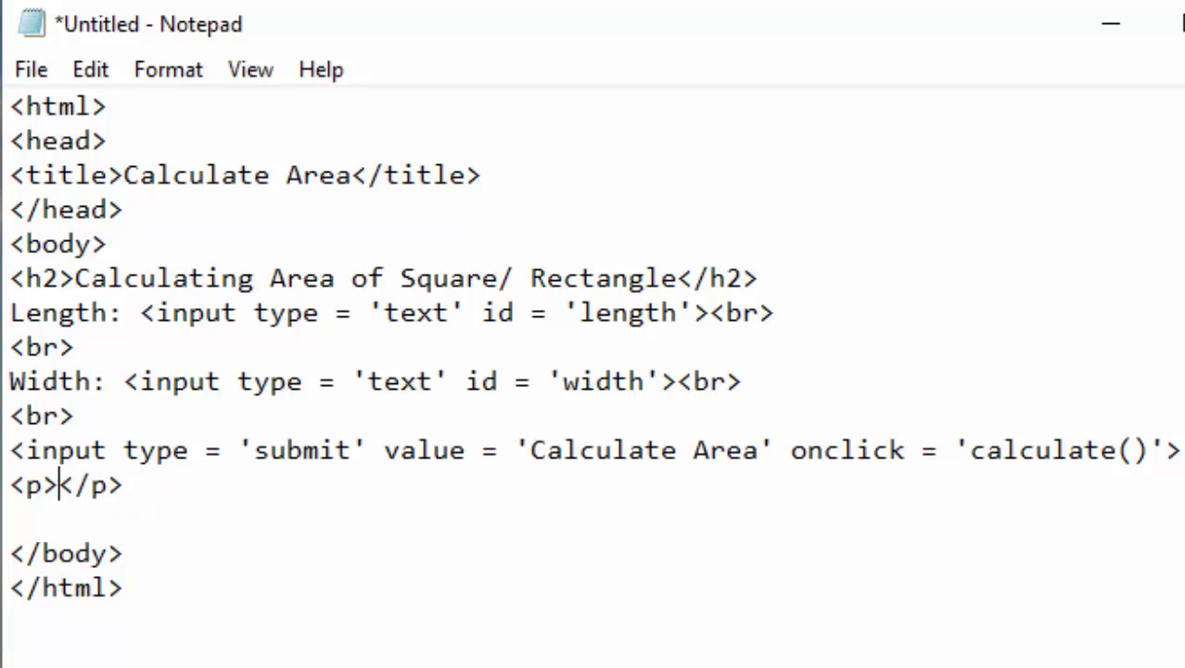
pyautogui.write('Area')
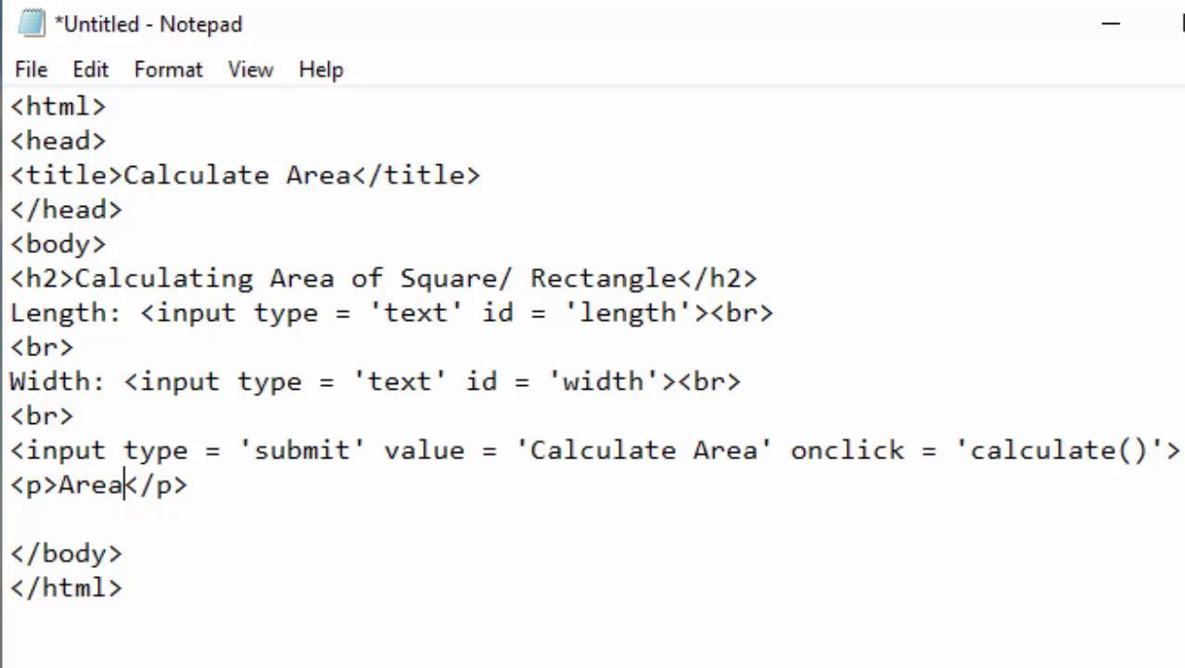
pyautogui.write('is')
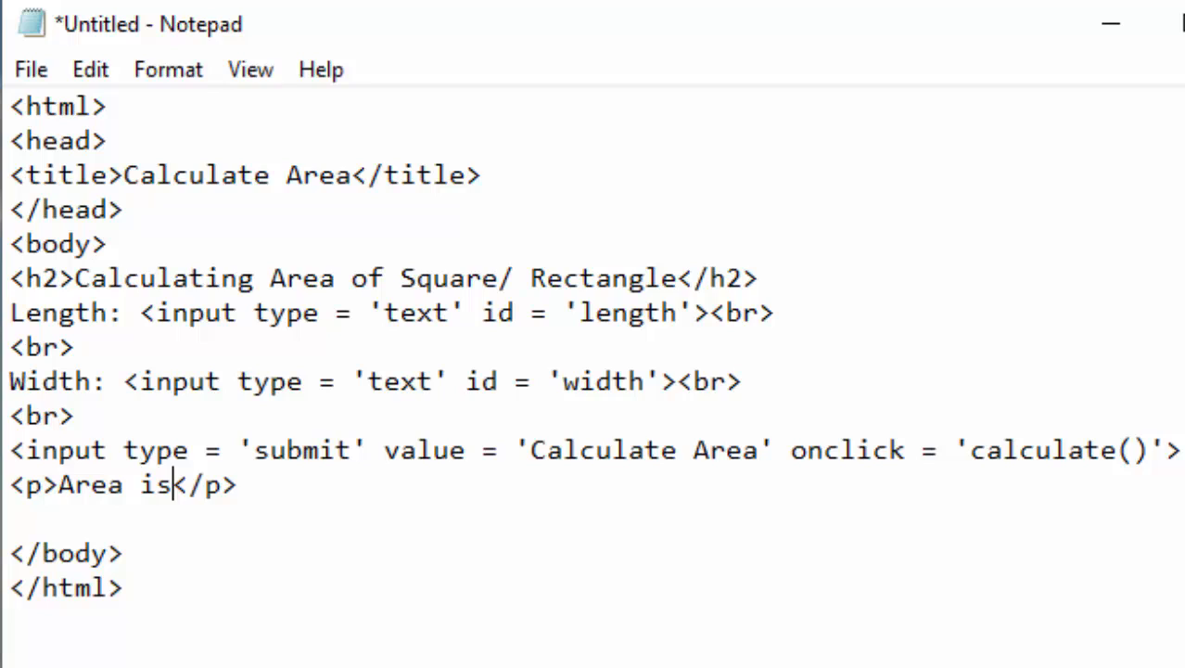
pyautogui.write(':')
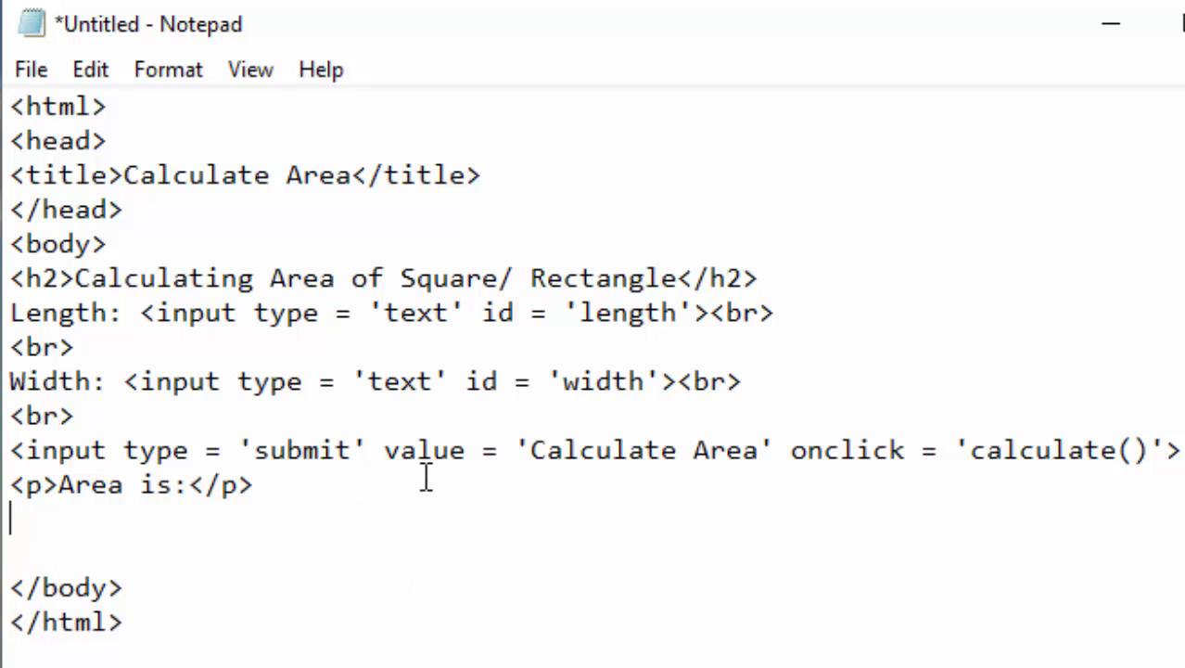
# Add an empty <p></p> result paragraph and place the cursor inside its opening tag.
pyautogui.write('<>')
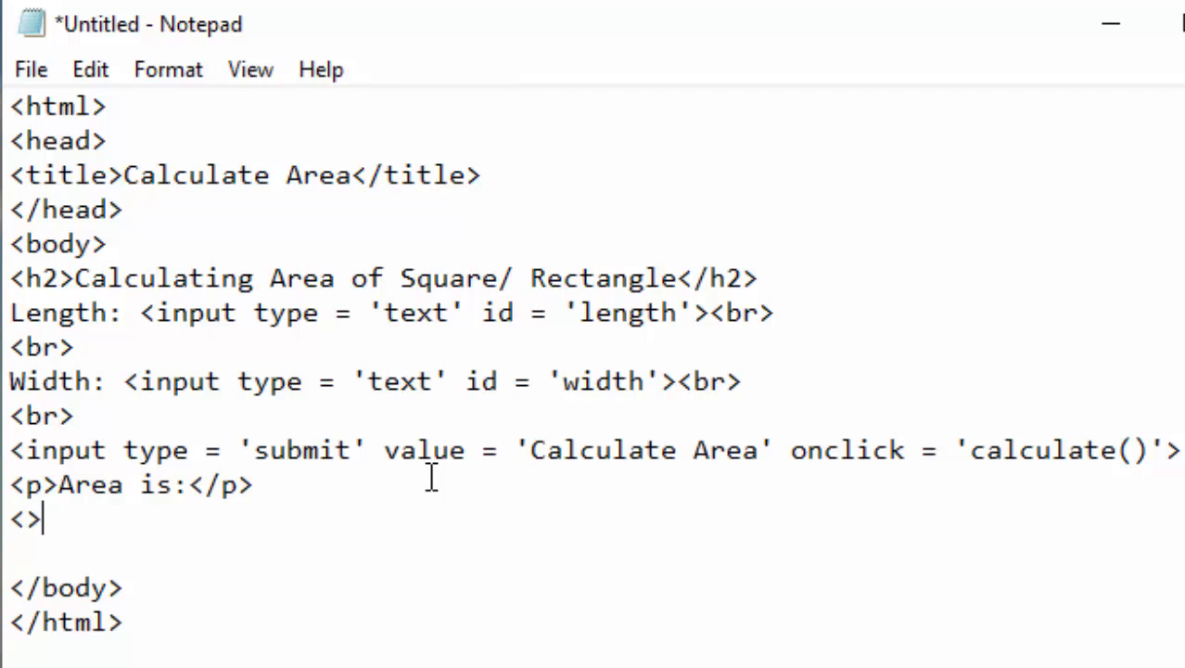
pyautogui.write('p')
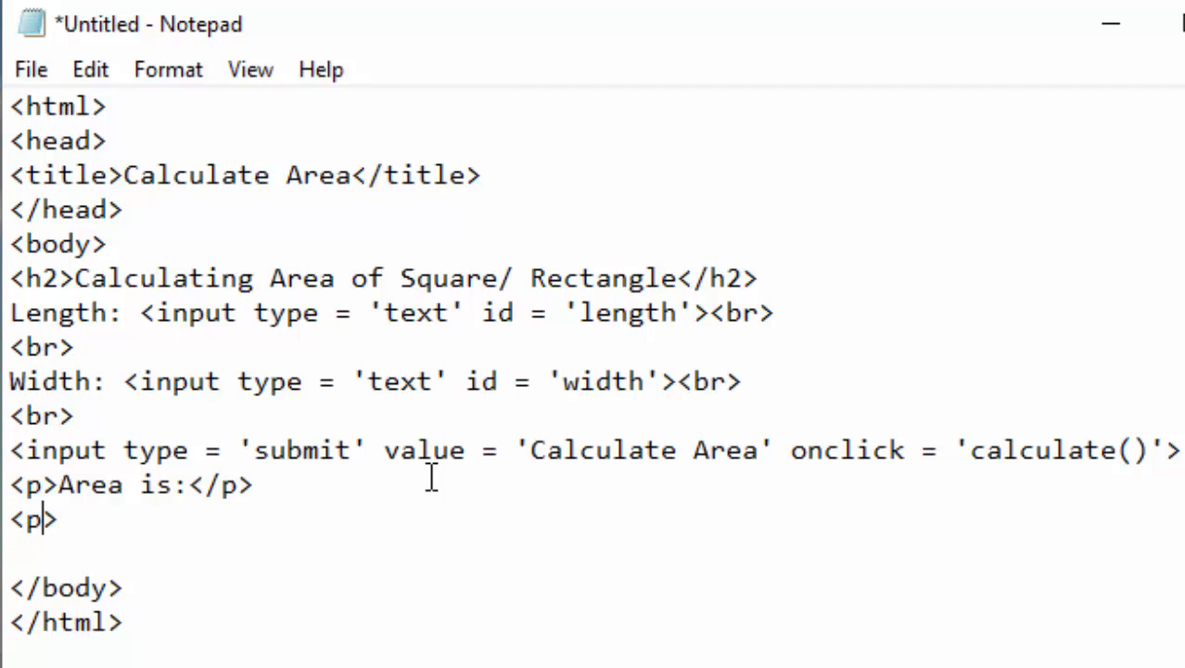
pyautogui.write('>')
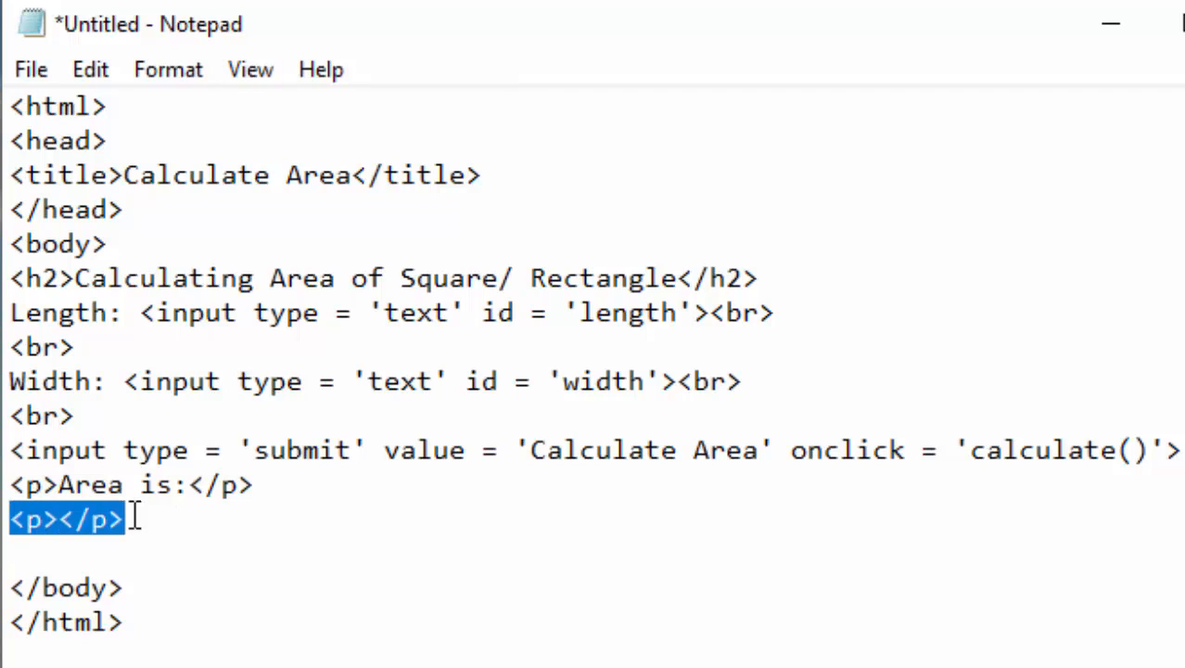
pyautogui.click(98, 519)
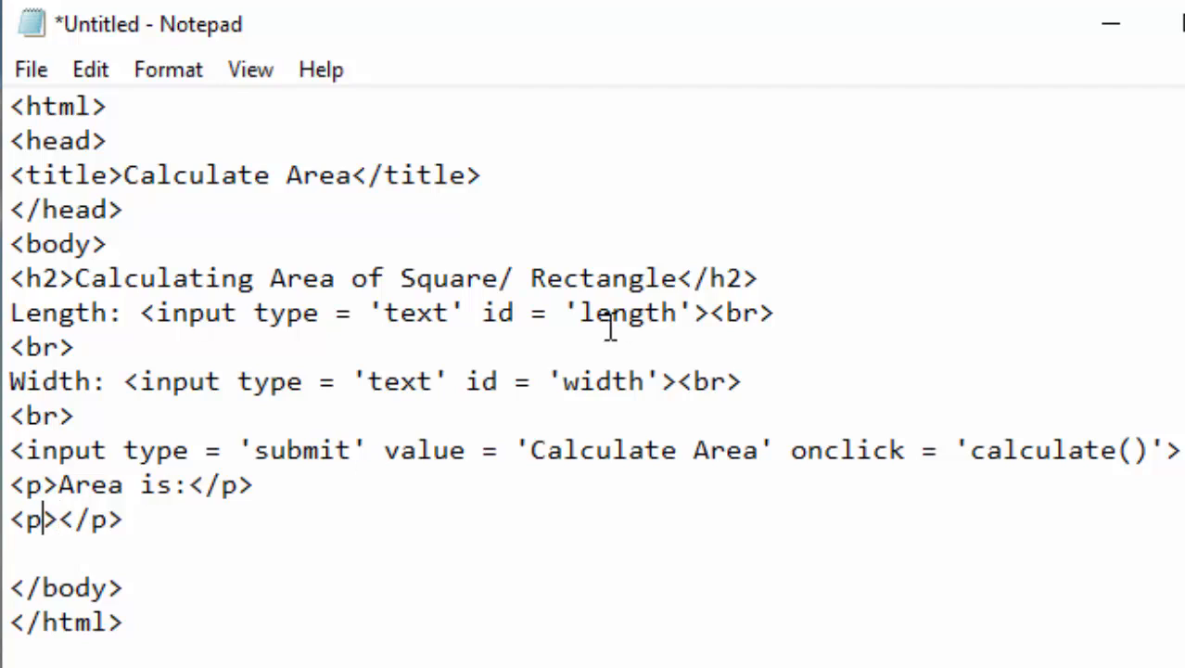
# Give the result paragraph id = 'ans' and style = 'color:red;'.
pyautogui.write('id')
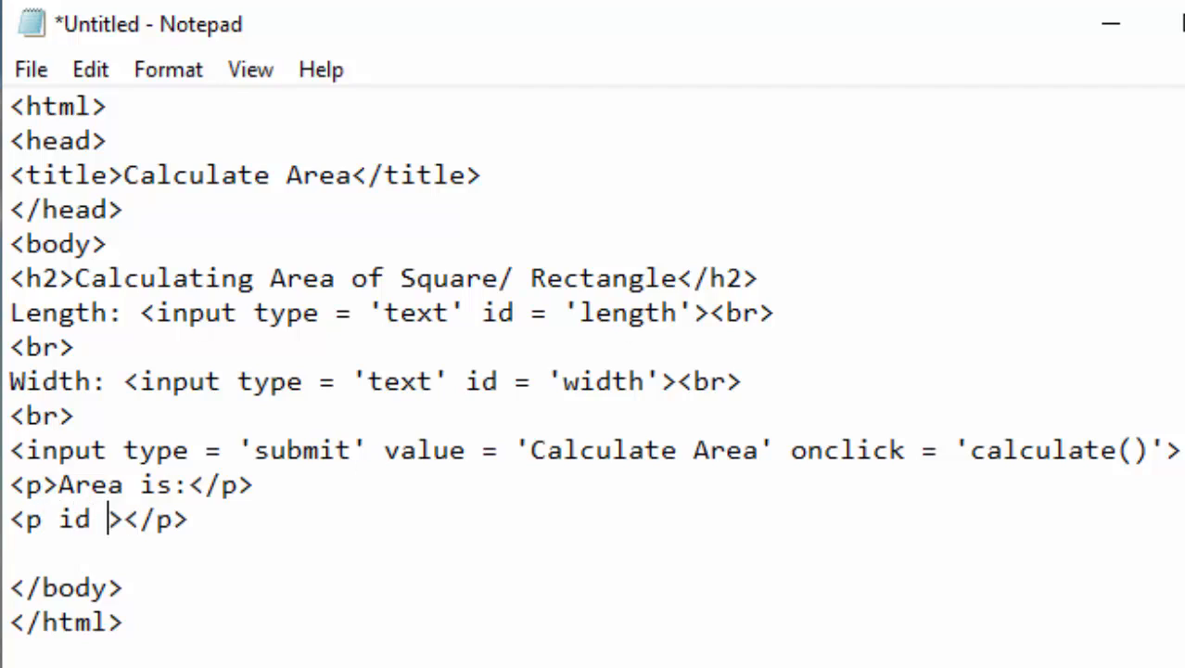
pyautogui.write("= ''")
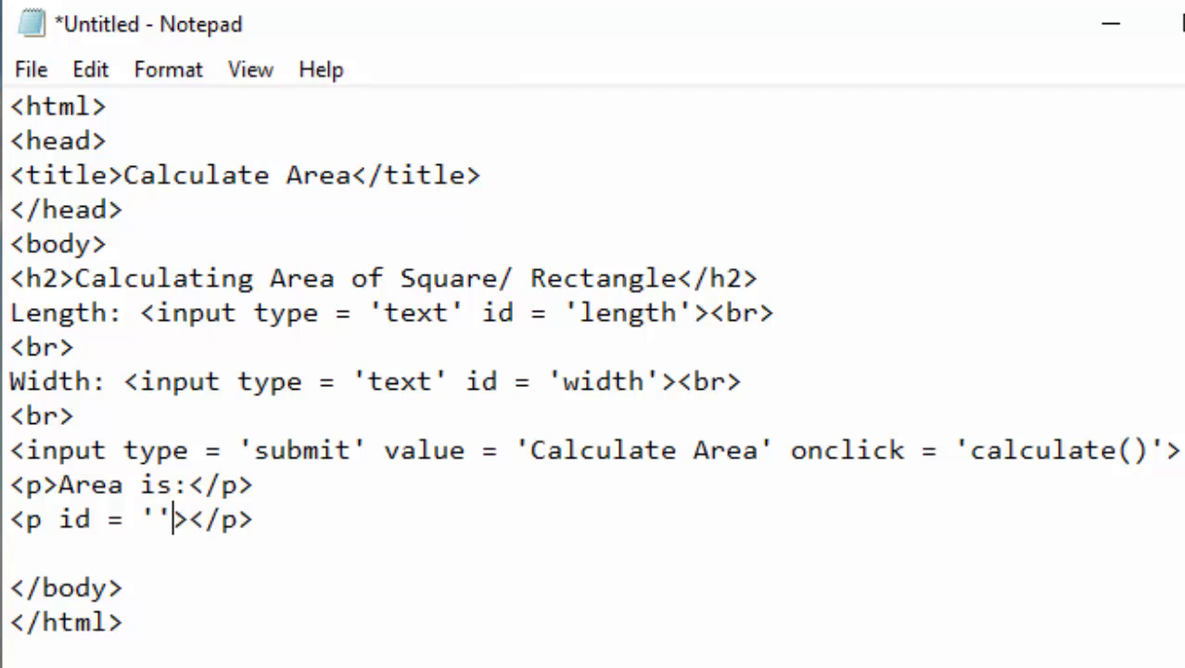
pyautogui.write('ans')
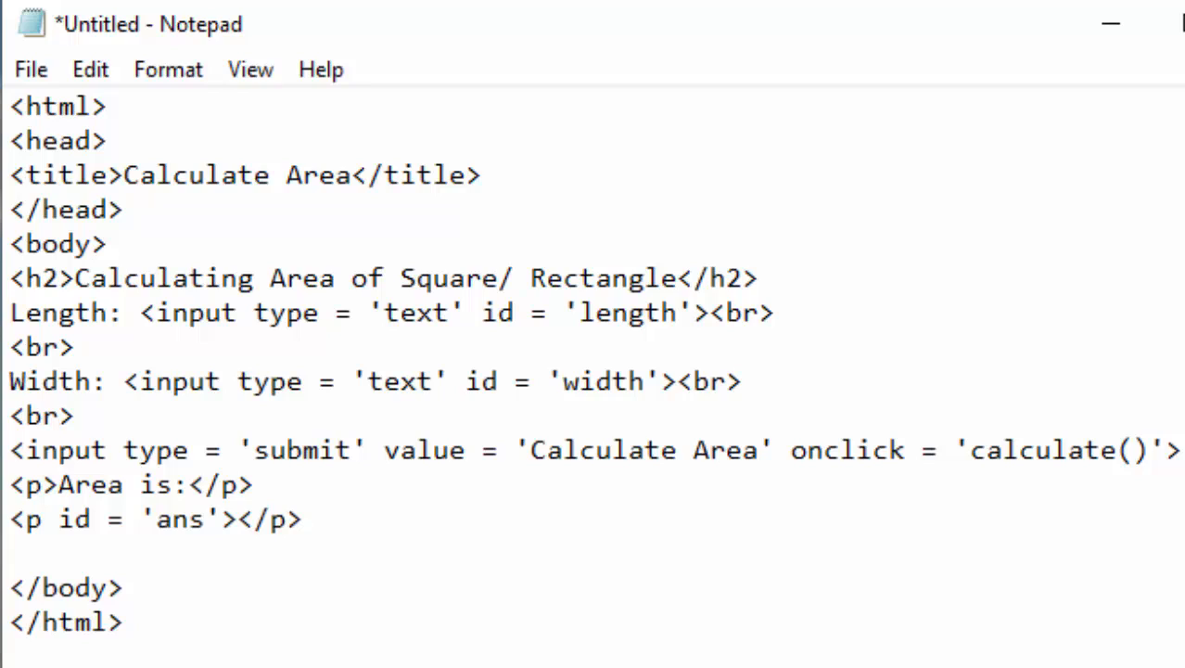
pyautogui.write('st')
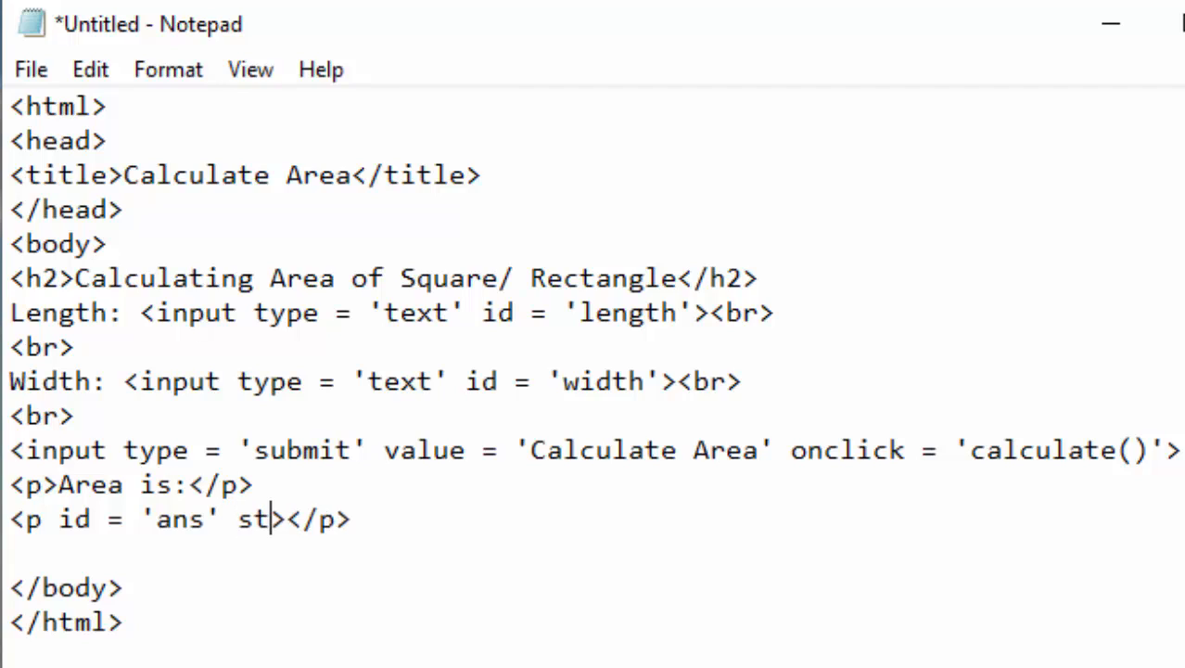
pyautogui.write("yle = '")
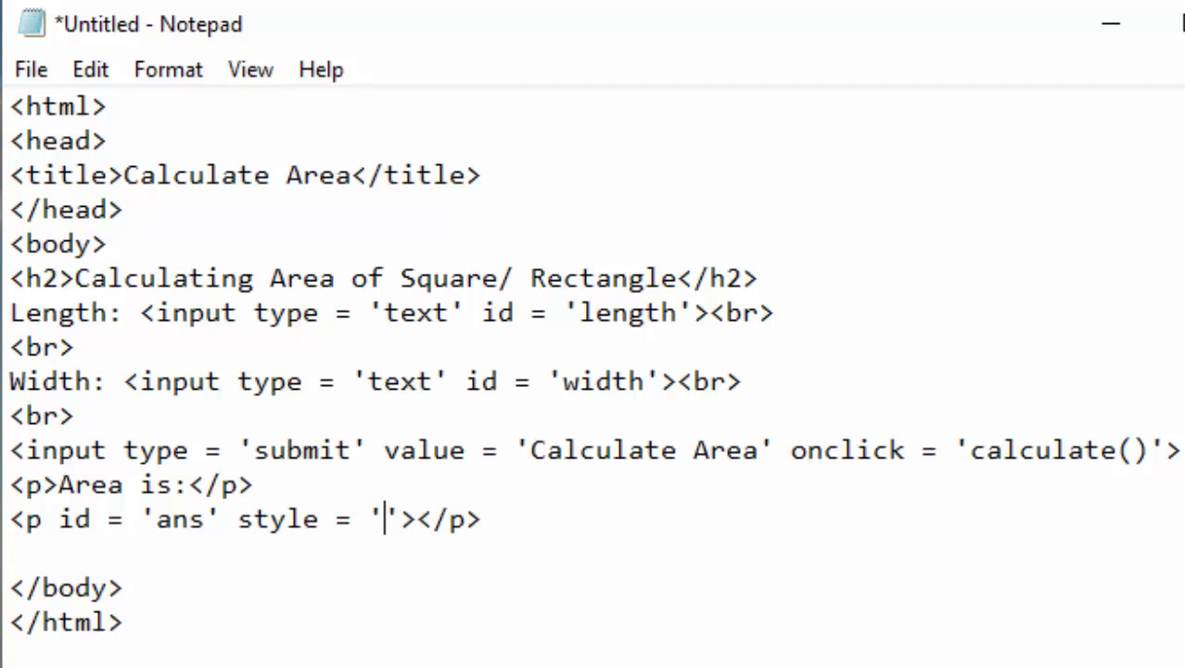
pyautogui.write('color')
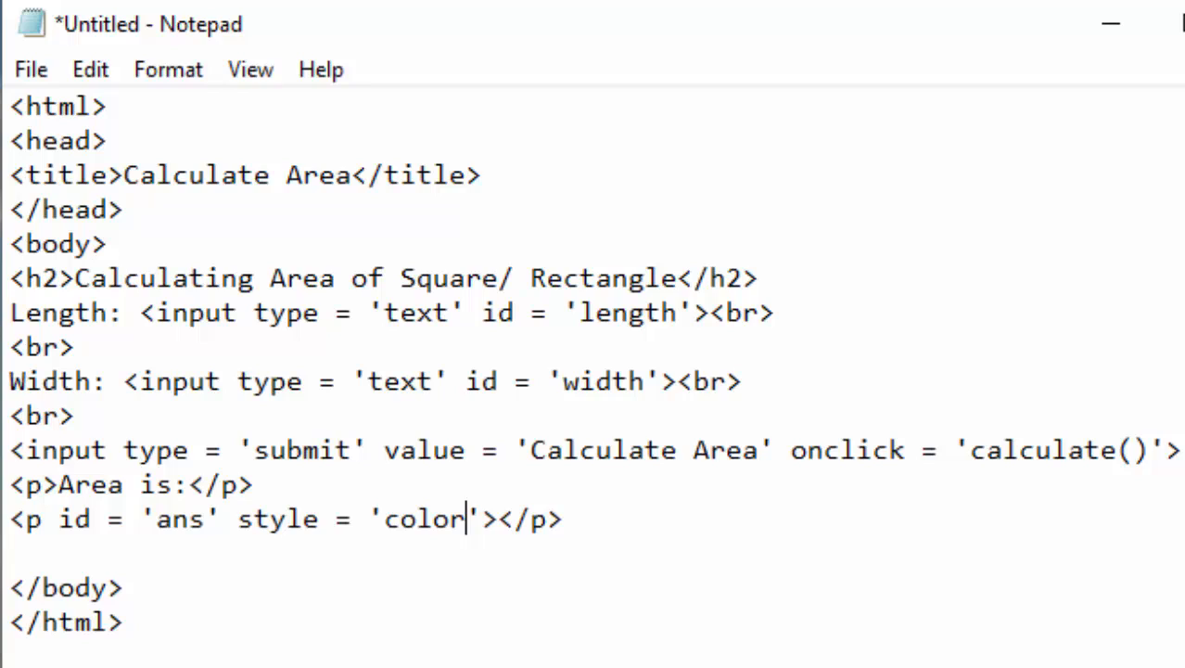
pyautogui.write(':')
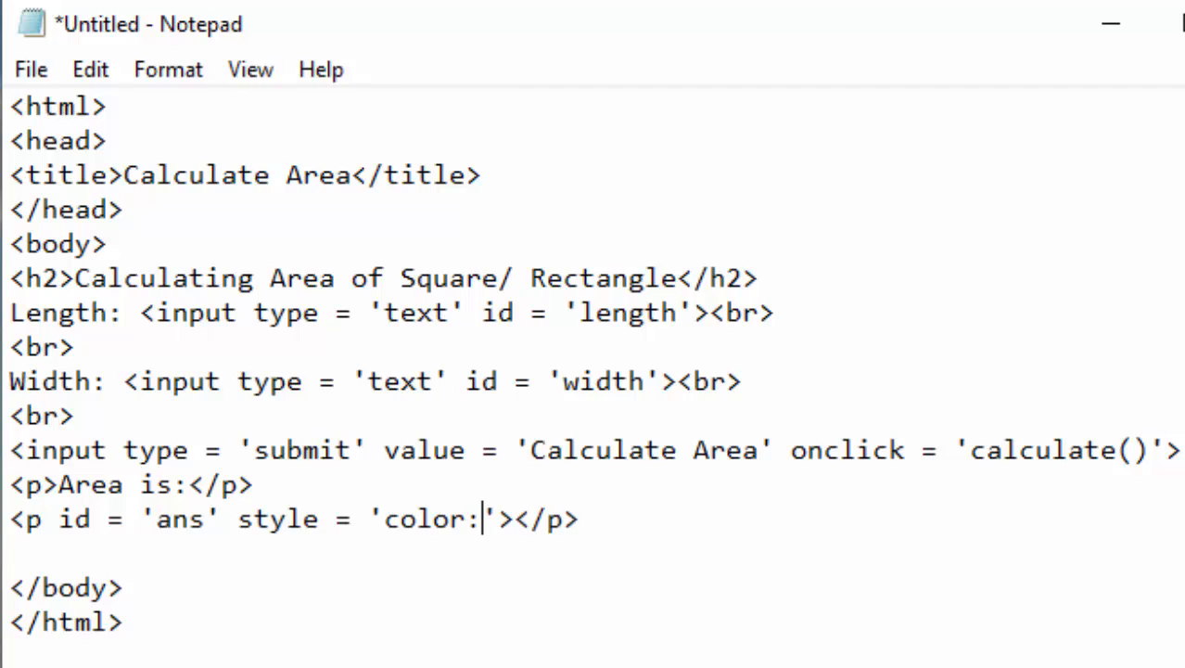
pyautogui.write('red;')
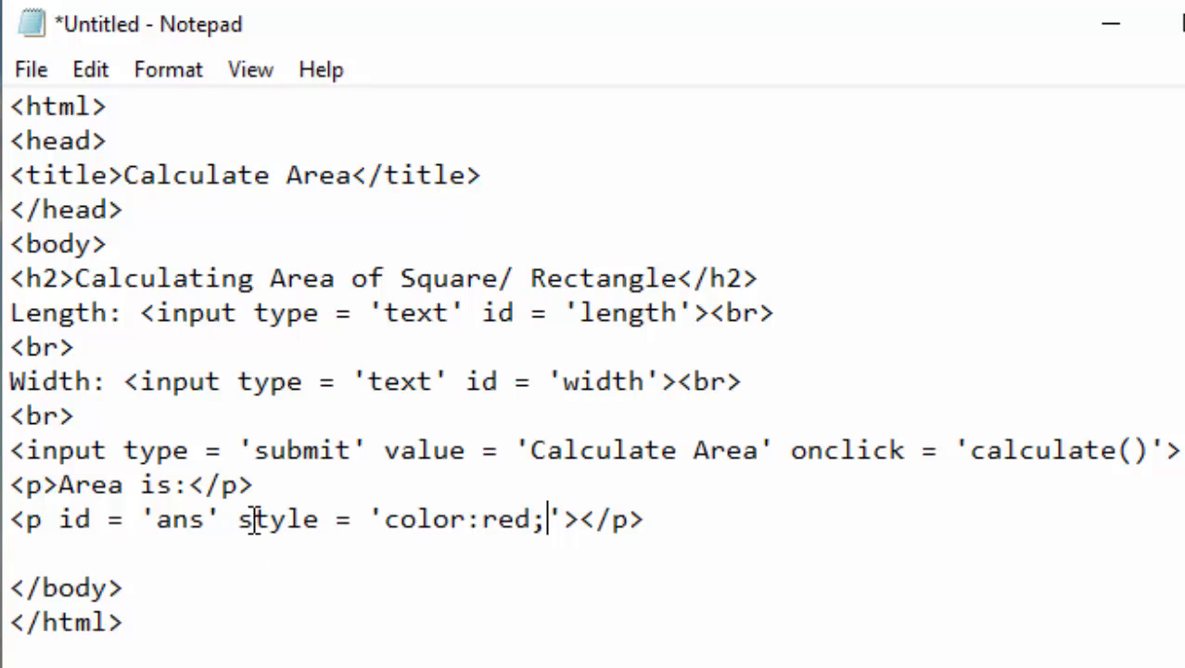
# Copy the colour style into the <h2> tag and change it to blue.
pyautogui.moveTo(237, 519); pyautogui.dragTo(547, 519)
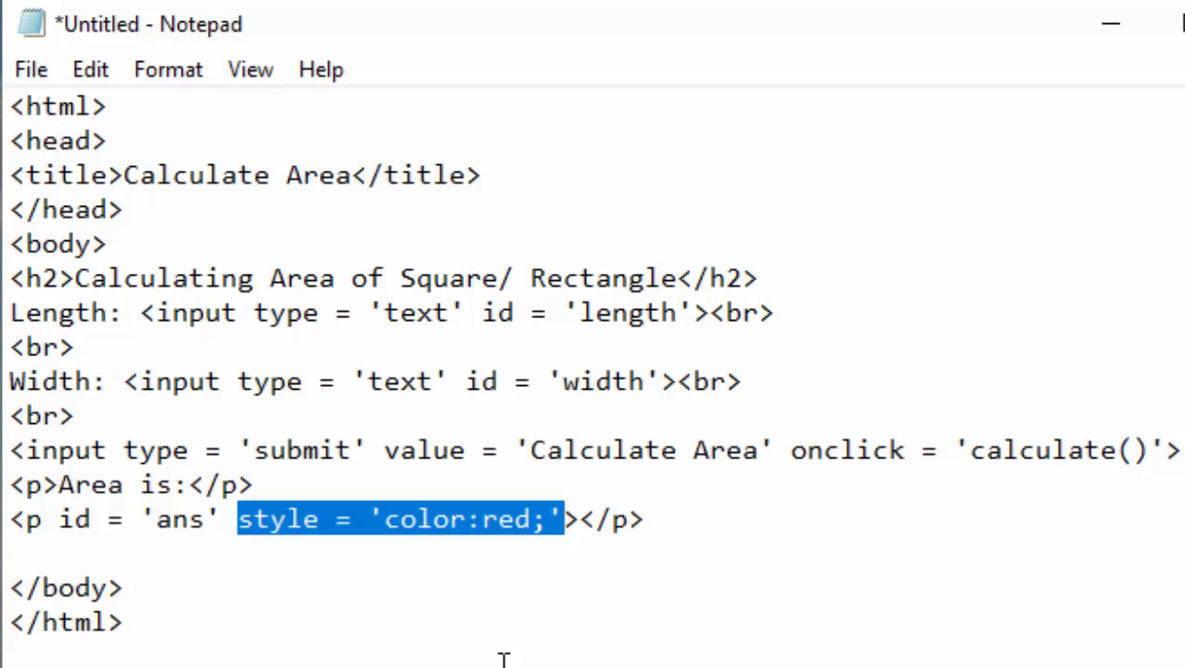
pyautogui.moveTo(315, 608)
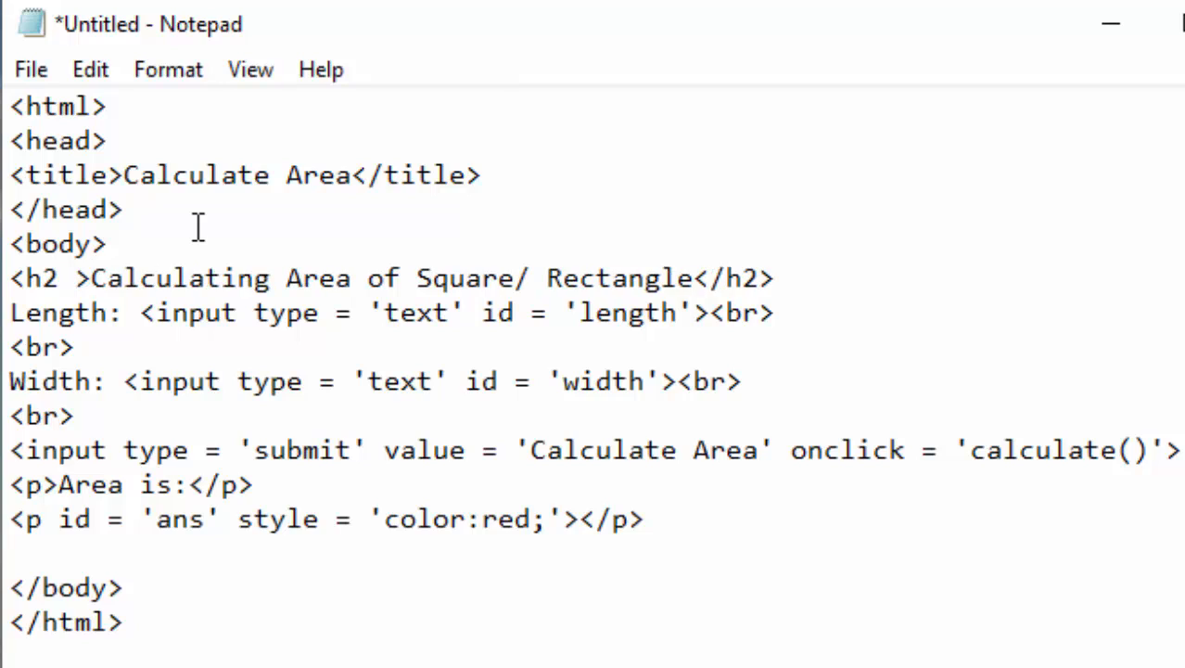
pyautogui.write("style = 'color:red'")
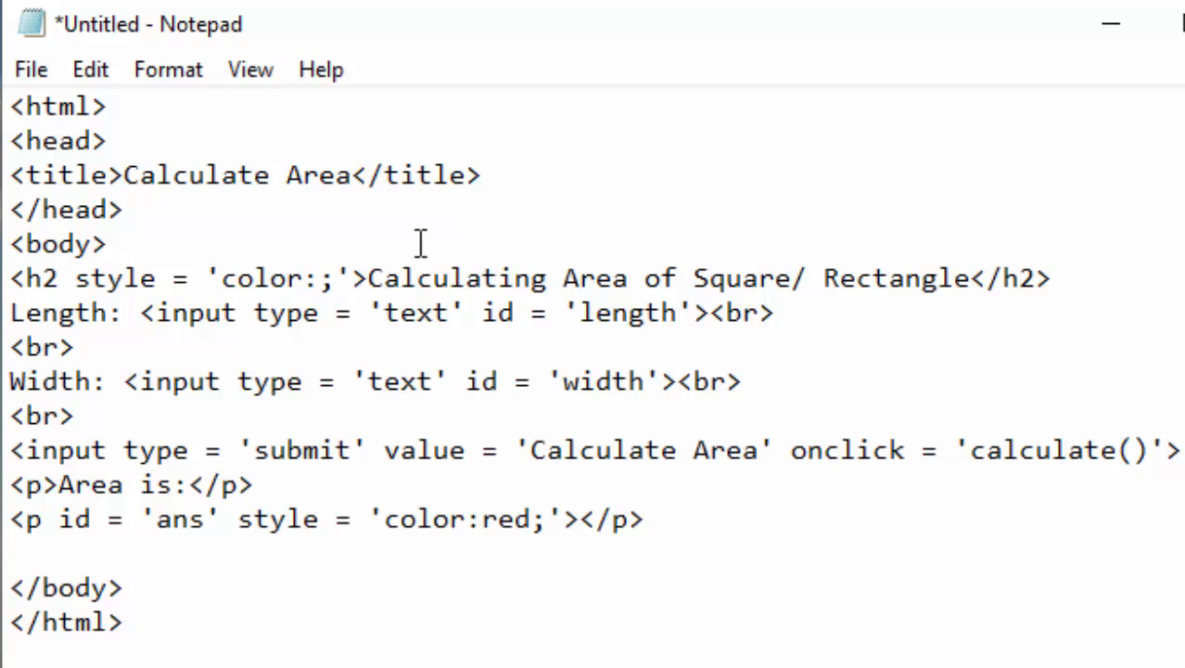
pyautogui.write('blue')
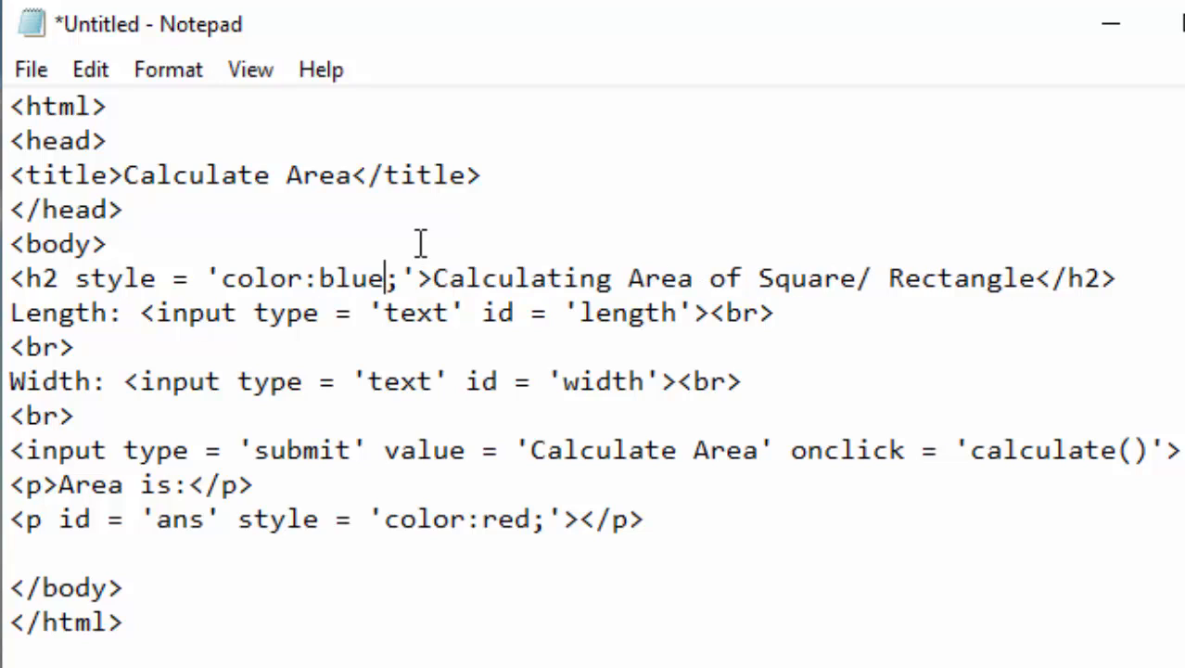
pyautogui.moveTo(263, 239)
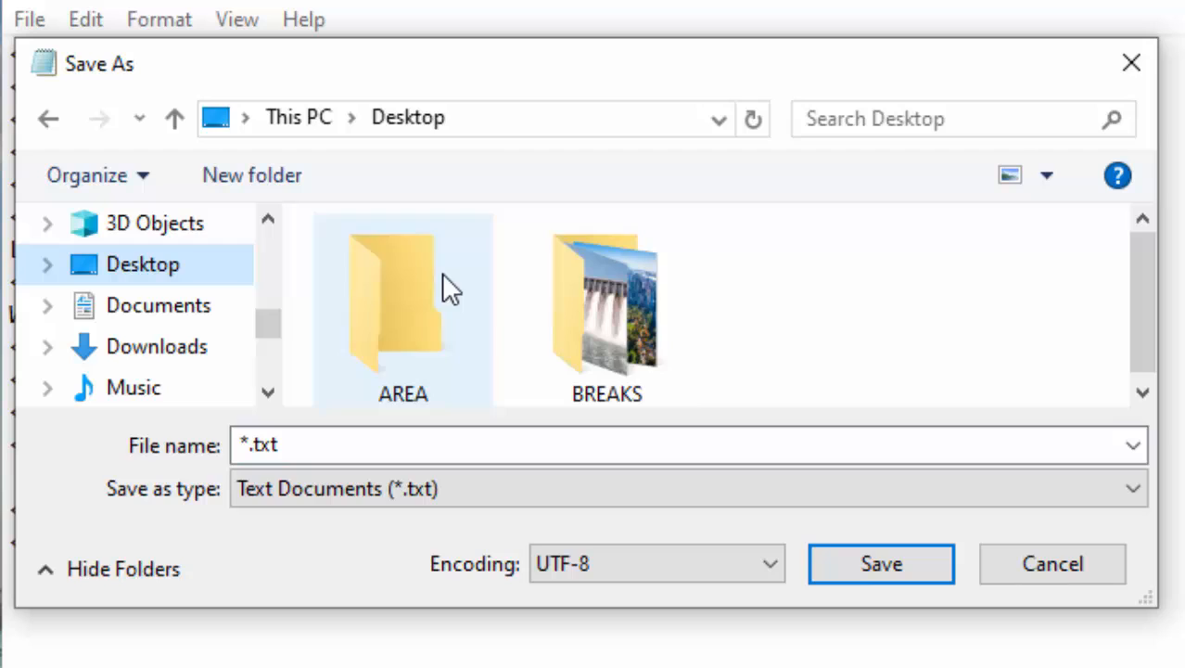
# Save the page as AREA.HTML inside the Desktop's AREA folder.
pyautogui.doubleClick(402, 306)
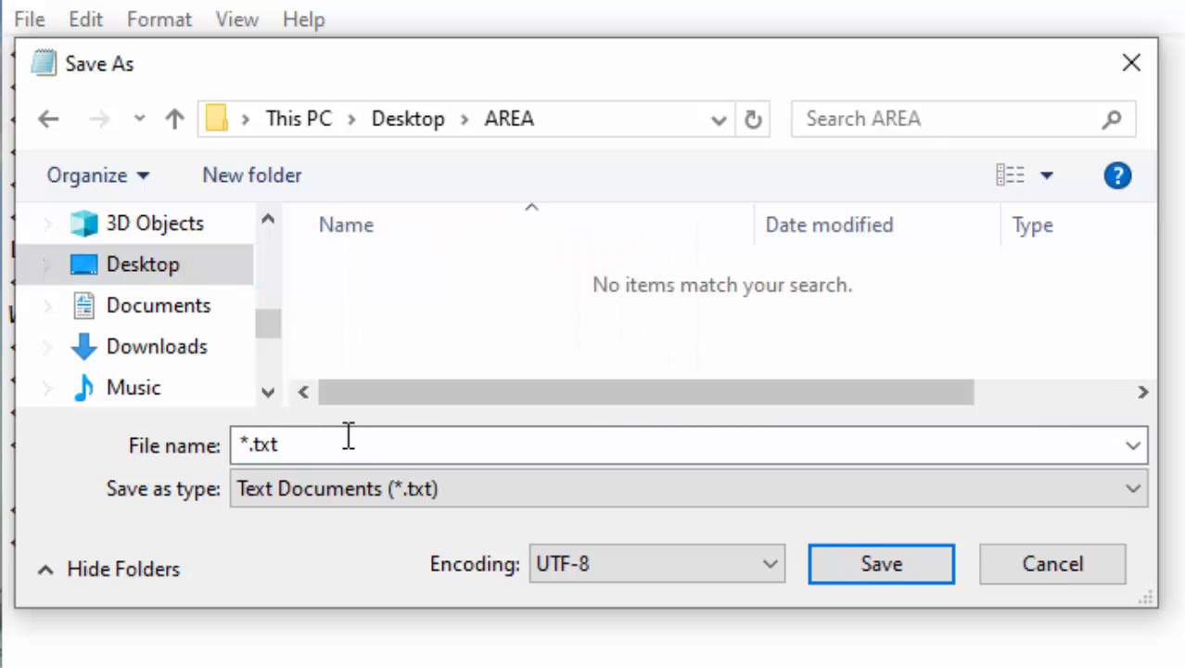
pyautogui.write('AREA.HT')
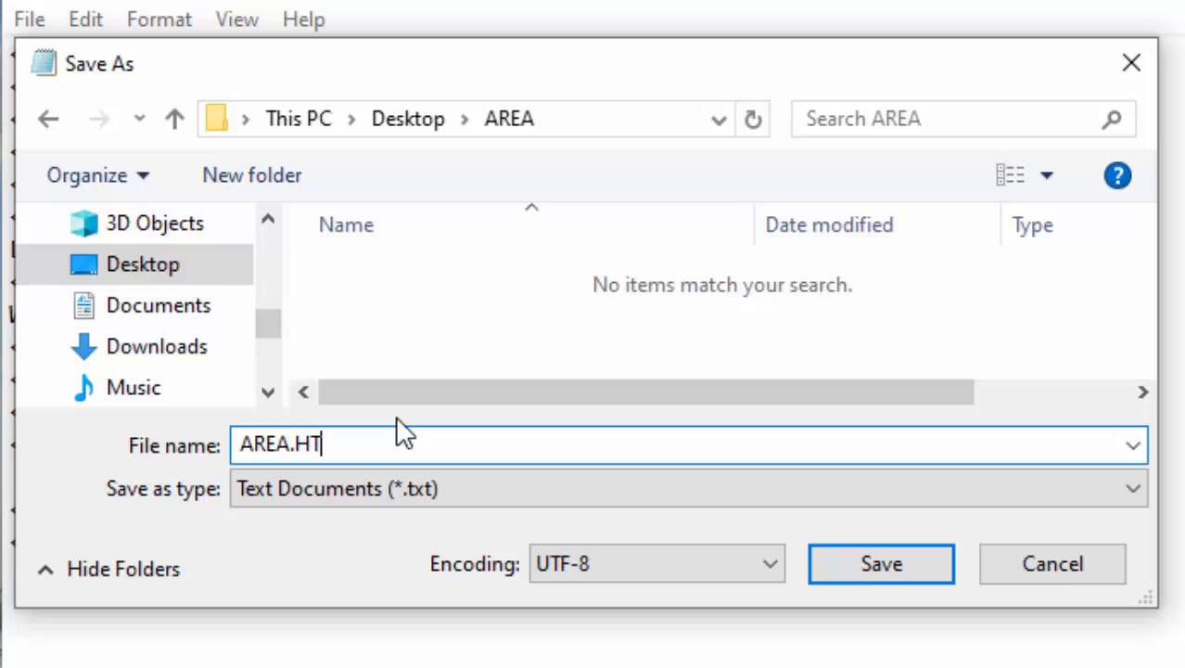
pyautogui.write('ML')
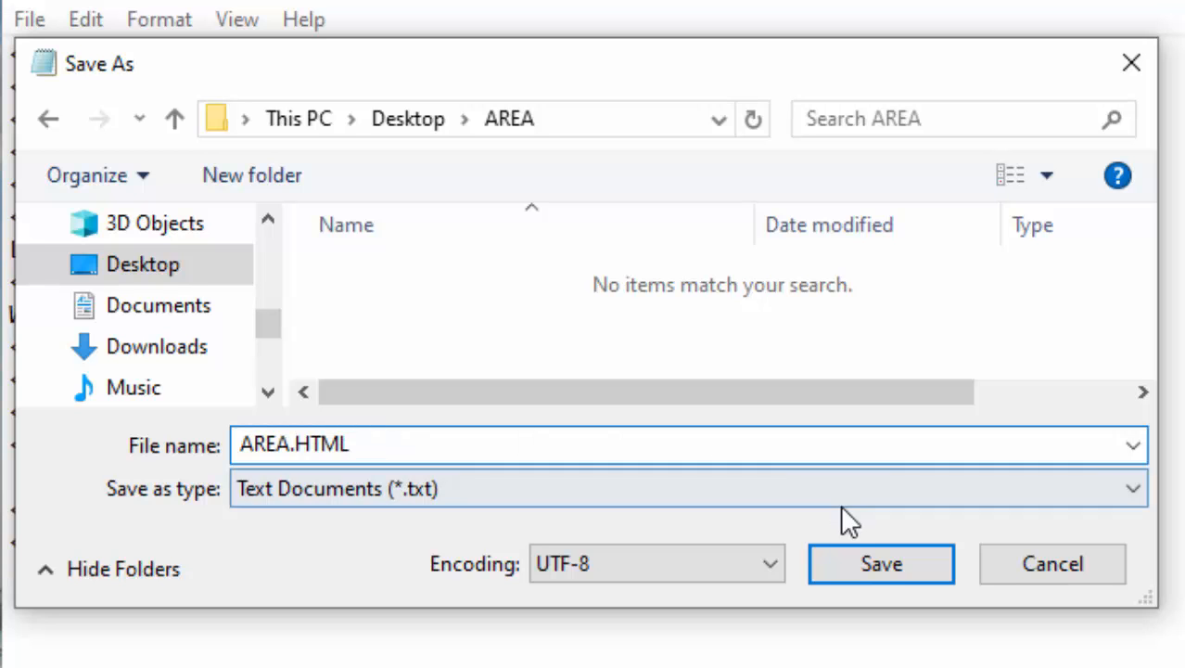
pyautogui.click(879, 563)
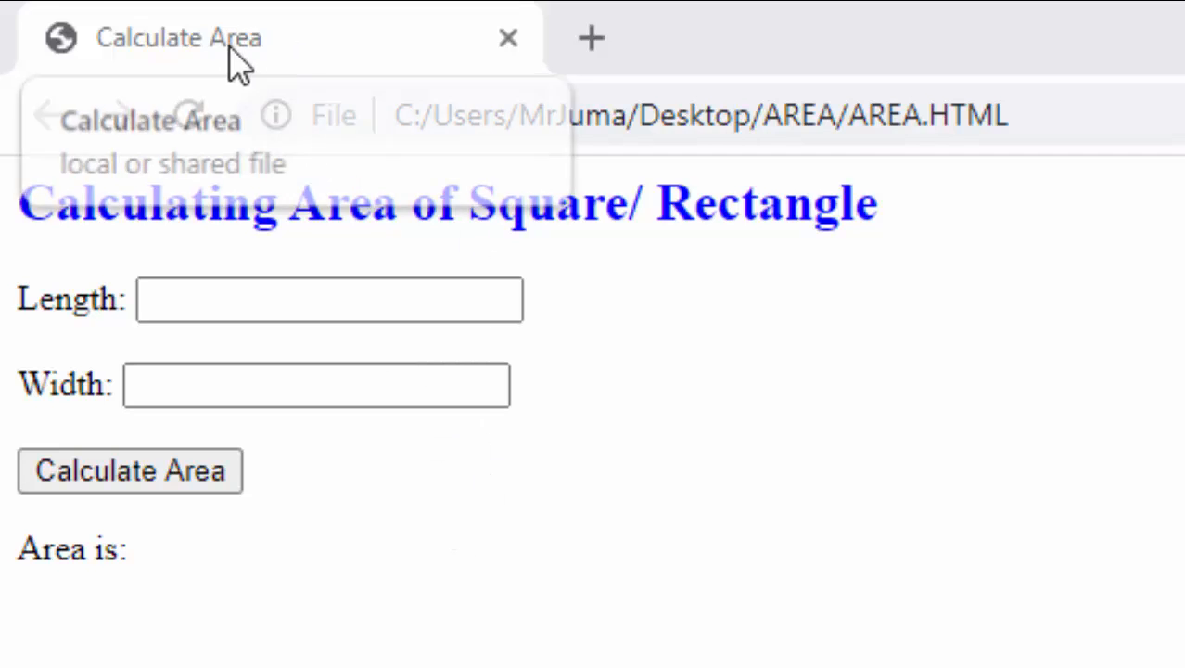
pyautogui.moveTo(134, 259)
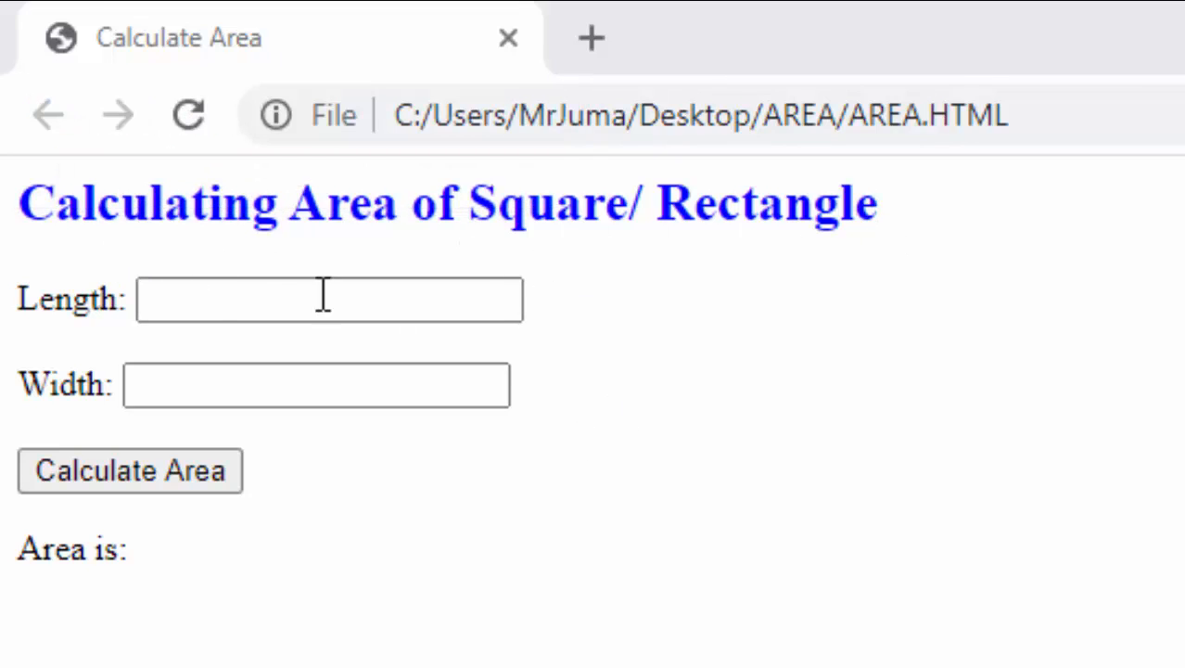
# Check the AREA.HTML page in Chrome by selecting the Length field.
pyautogui.click(330, 299)
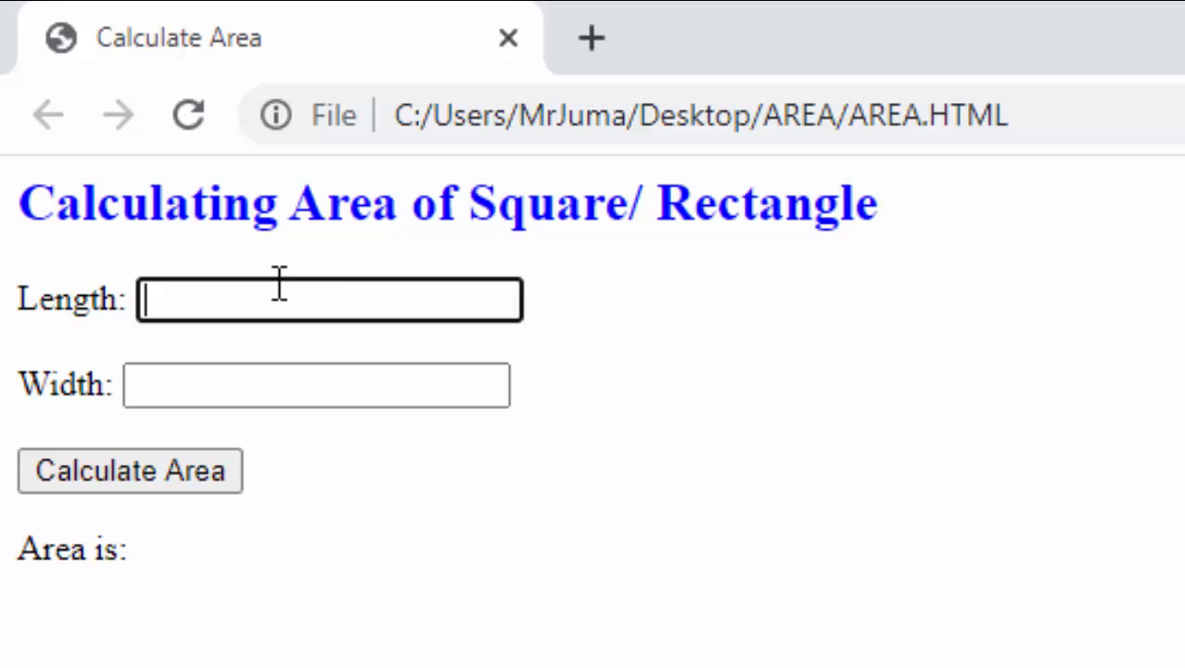
pyautogui.moveTo(195, 468)
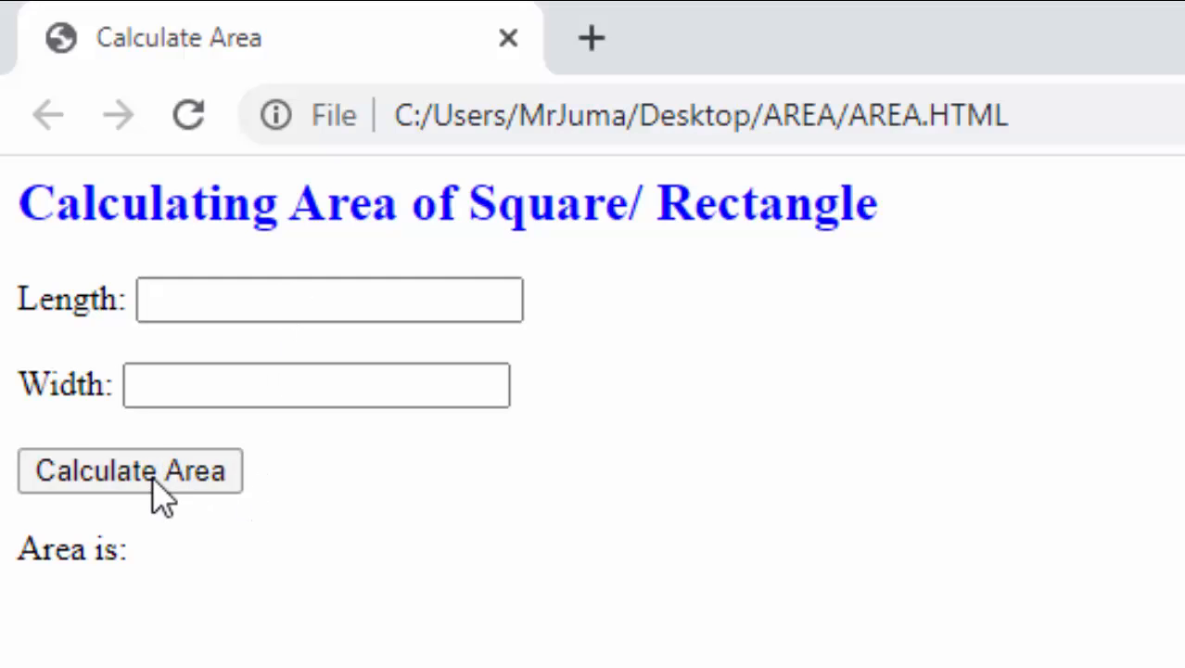
pyautogui.moveTo(98, 590)
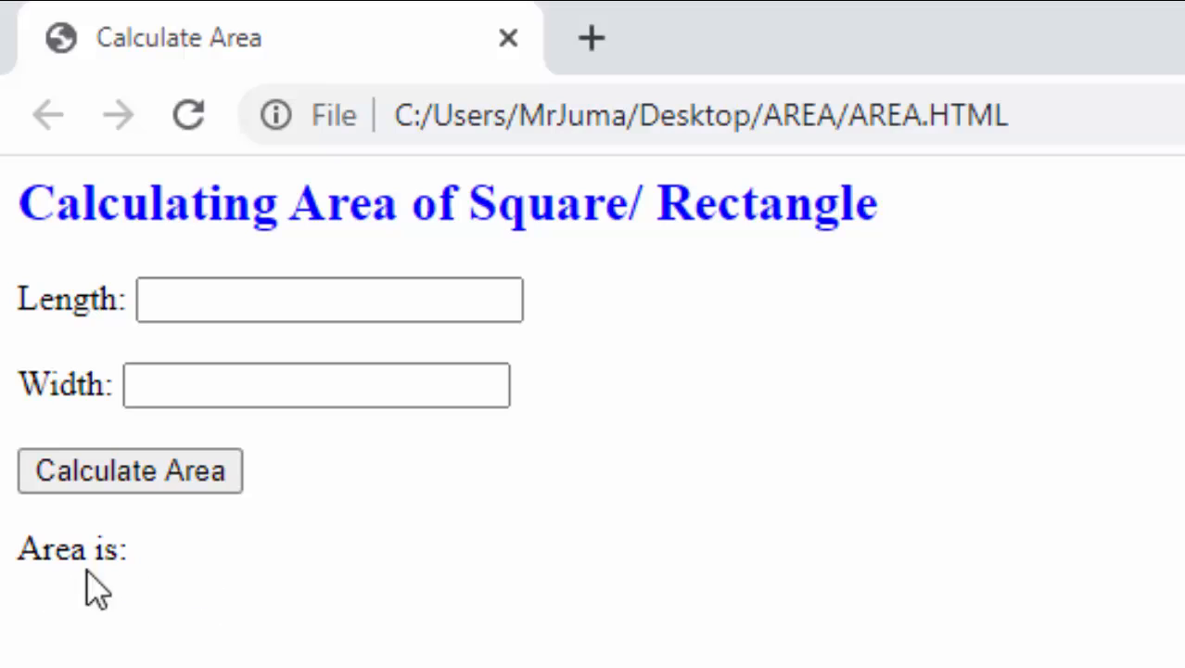
pyautogui.moveTo(71, 640)
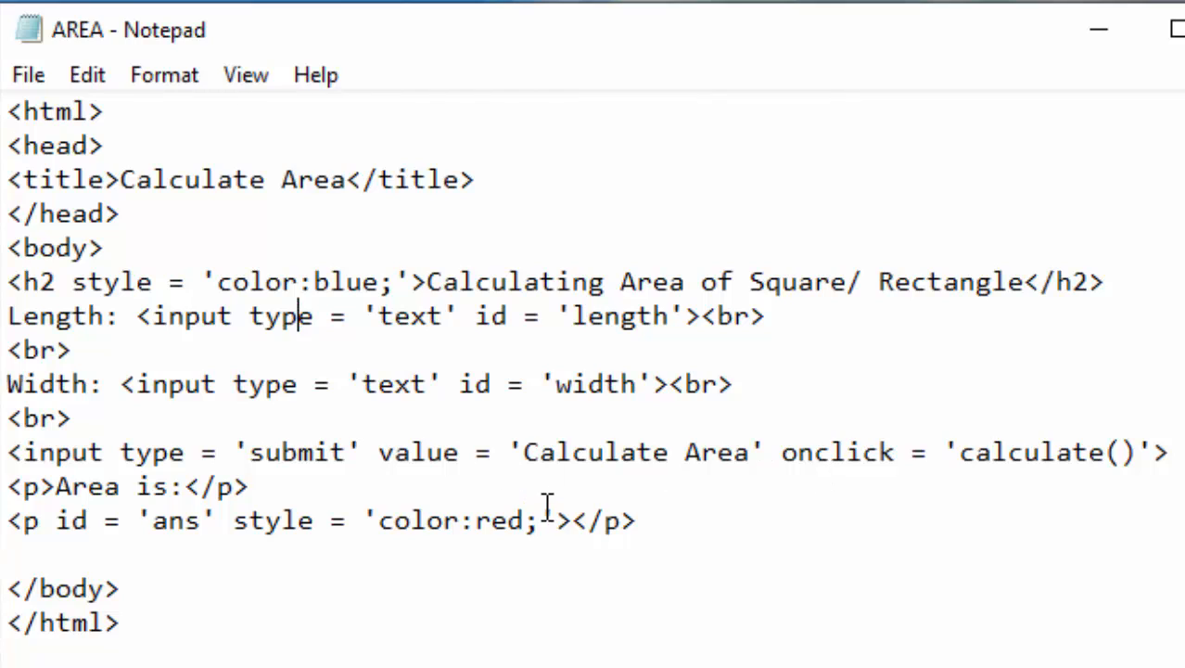
pyautogui.moveTo(419, 528)
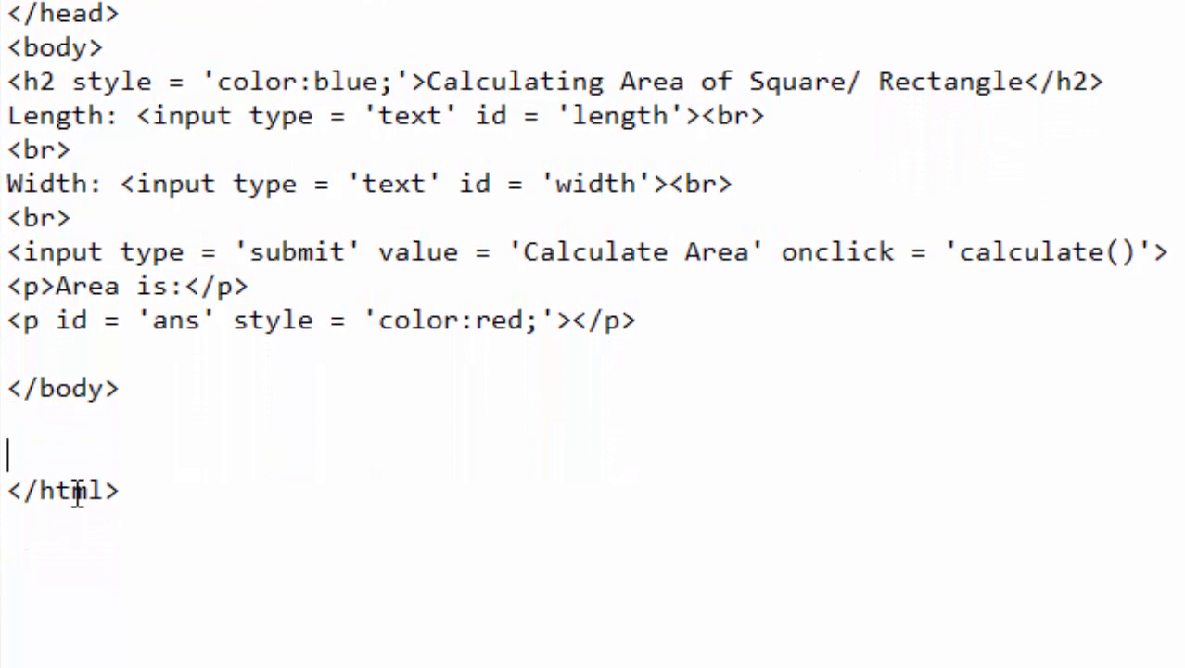
# Write lowercase <script> and </script> tags between </body> and </html>.
pyautogui.write('<>')
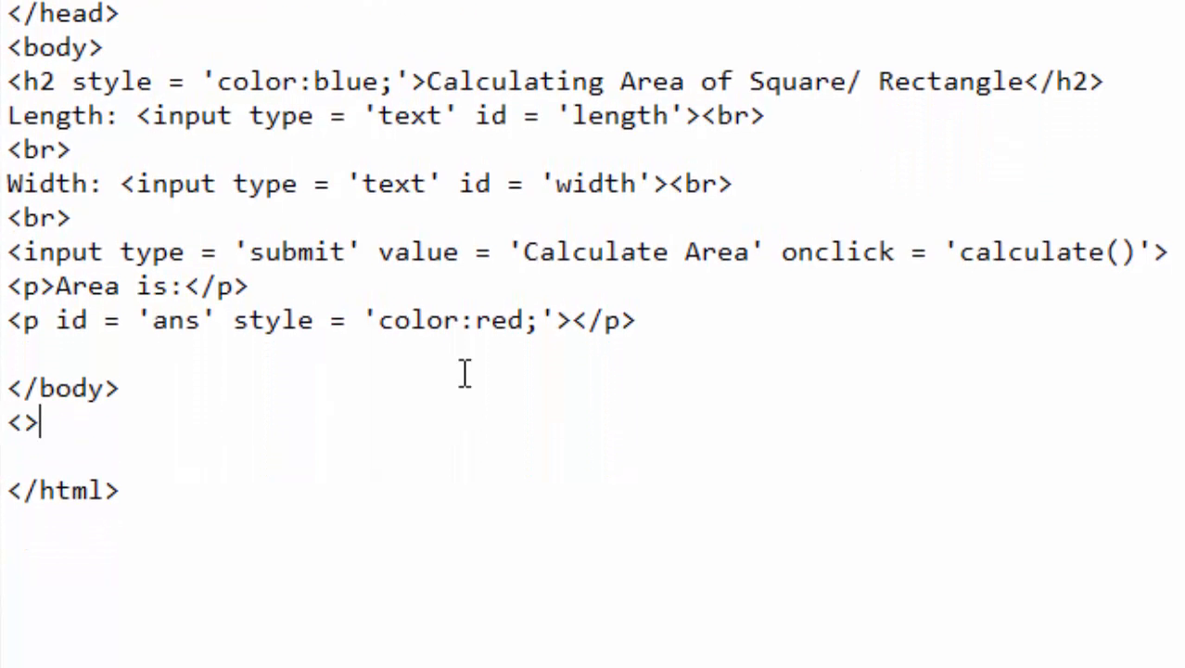
pyautogui.write('SCRI')
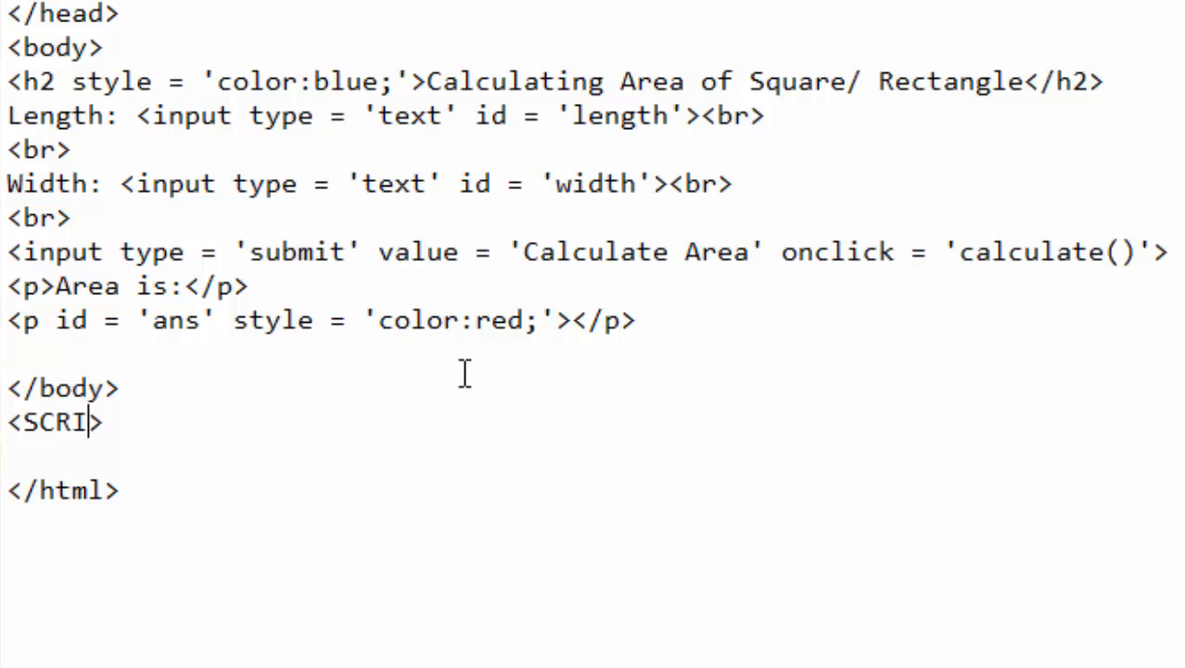
pyautogui.press('BackSpace')
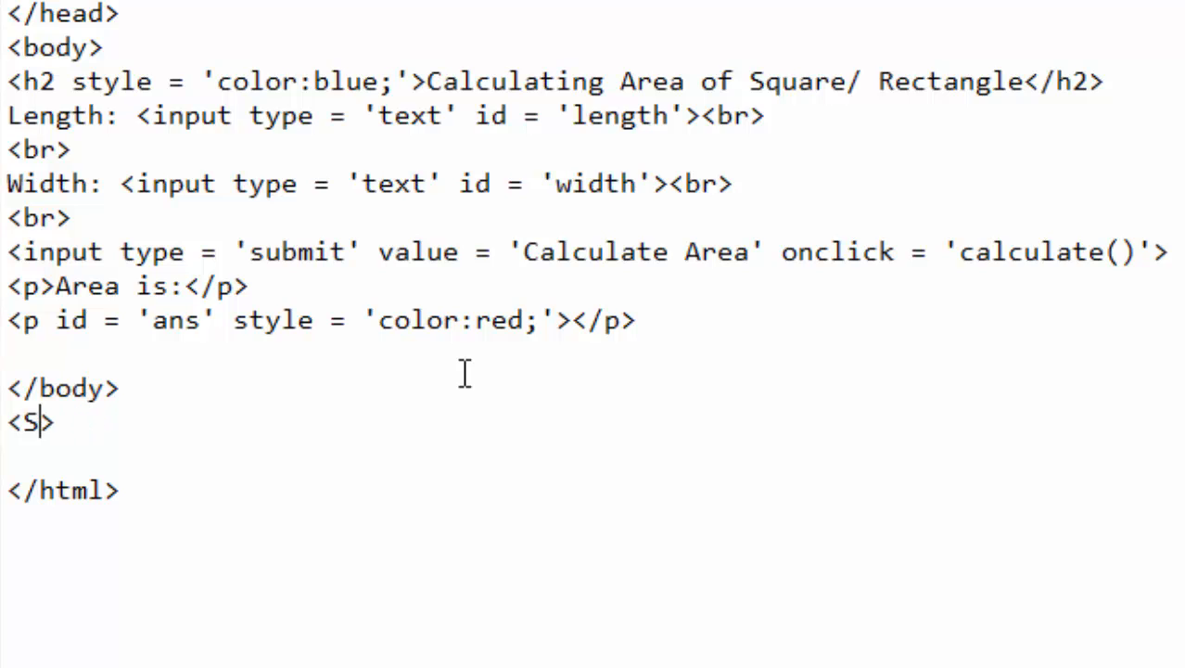
pyautogui.write('crip')
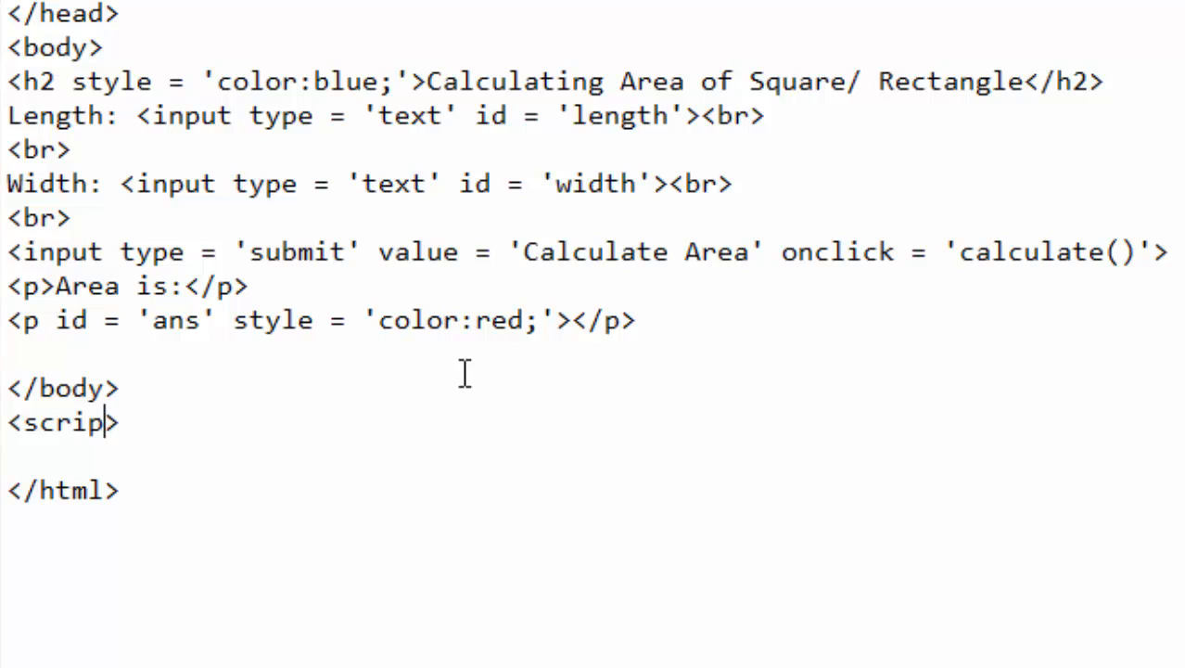
pyautogui.write('t>')
pyautogui.write('</>')
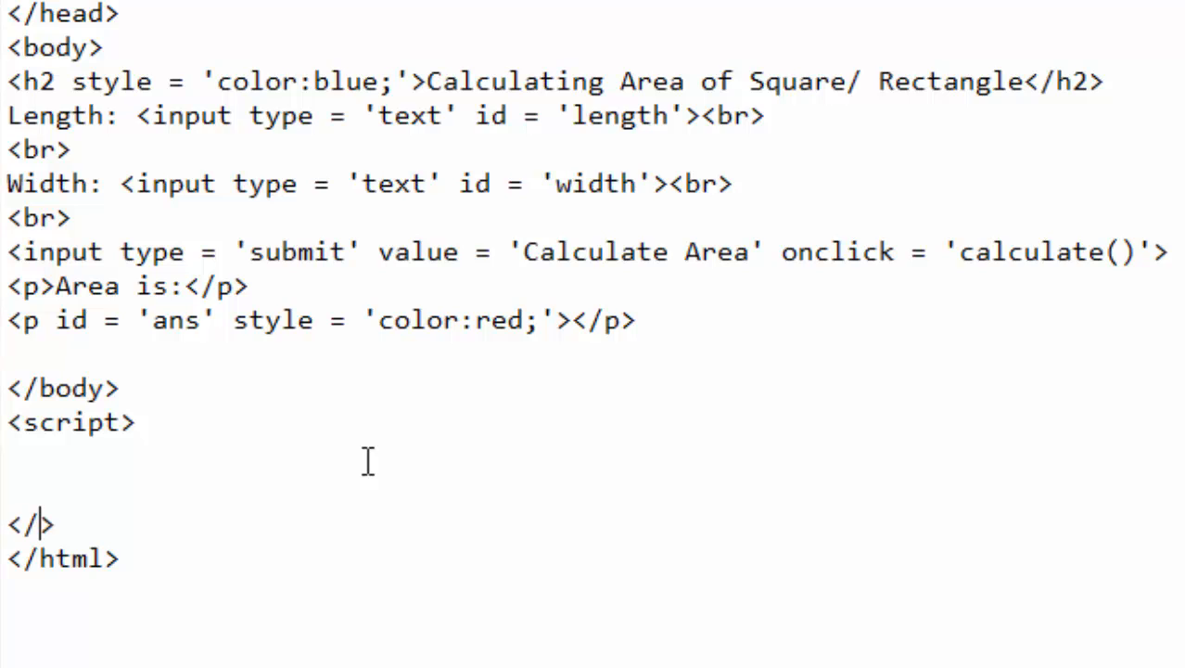
pyautogui.write('script')
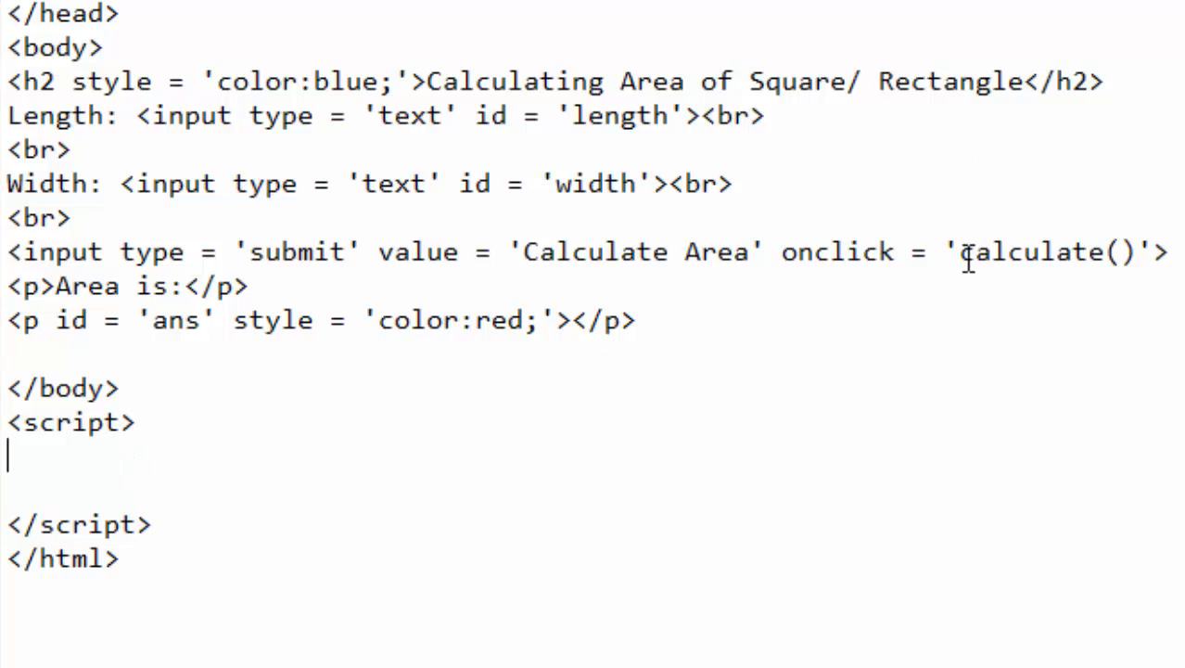
# Declare 'function calculate(){ }' inside the script block, matching the button's onclick name.
pyautogui.doubleClick(1035, 252)
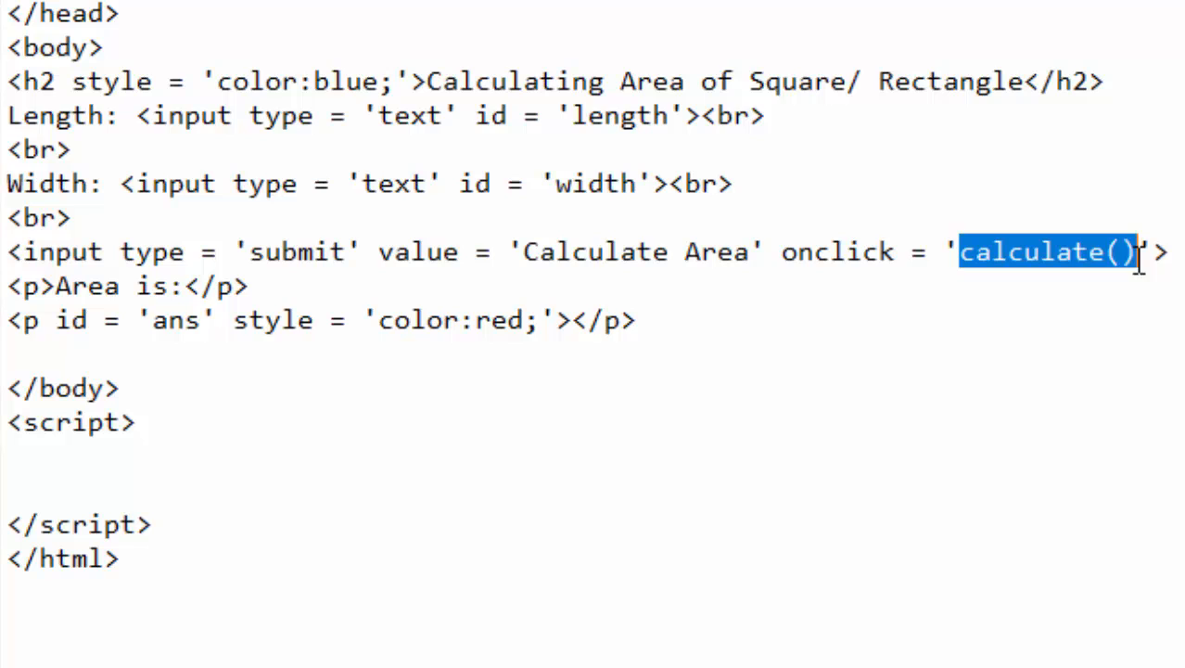
pyautogui.moveTo(1154, 420)
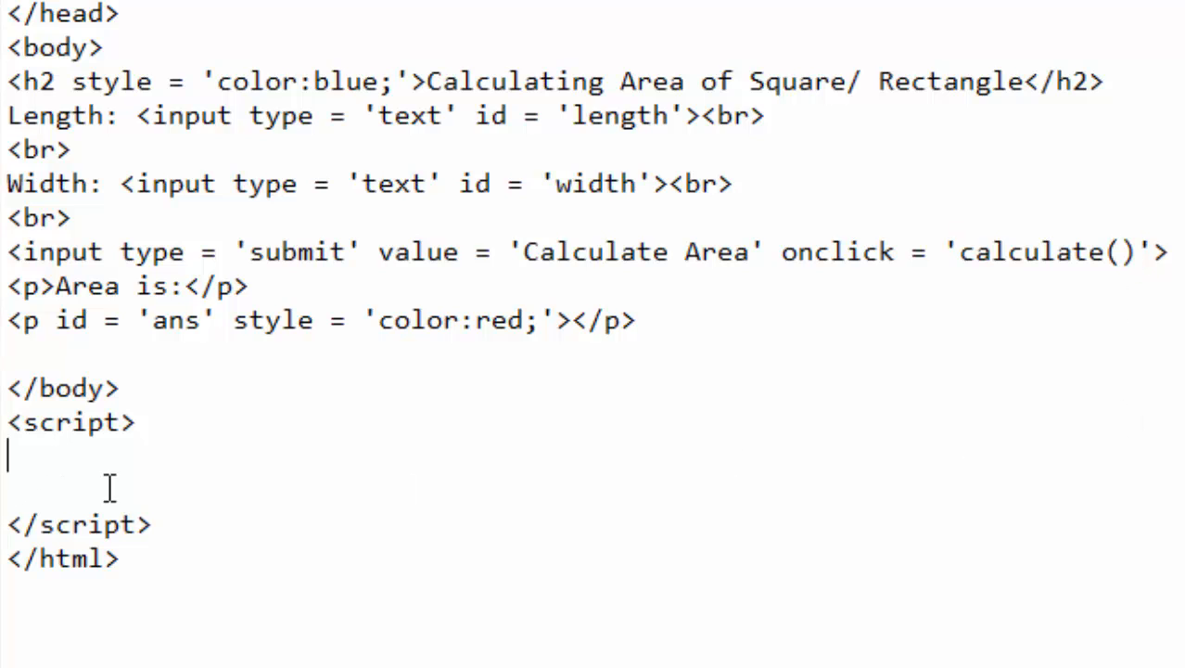
pyautogui.write('function')
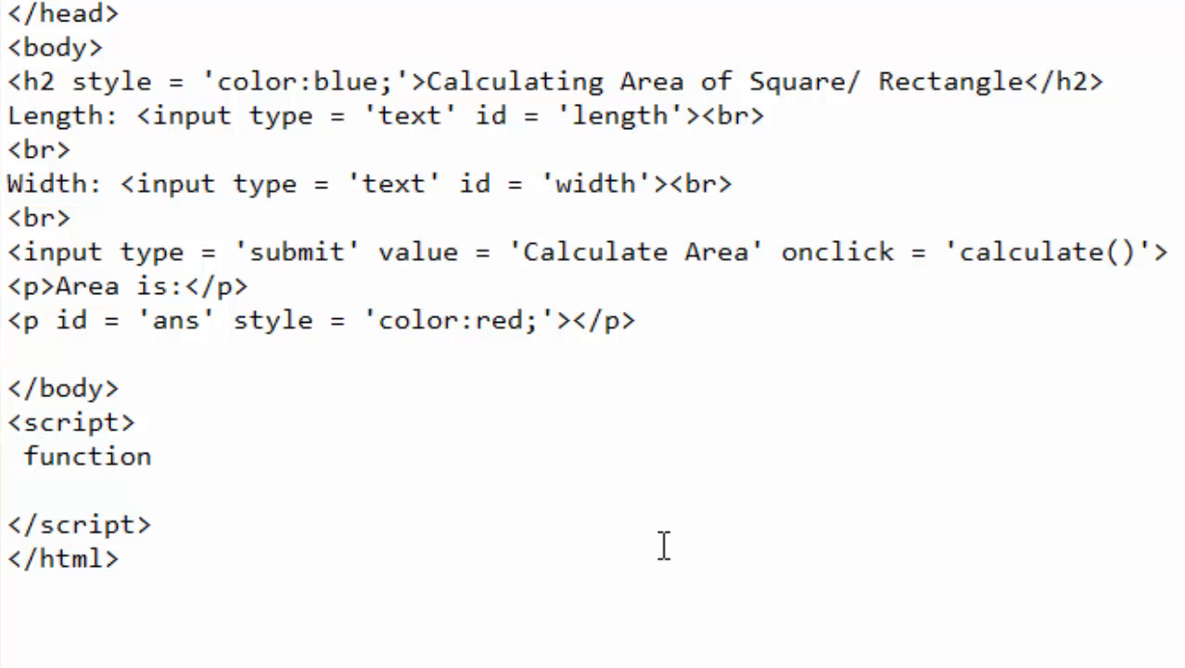
pyautogui.write('calculate()')
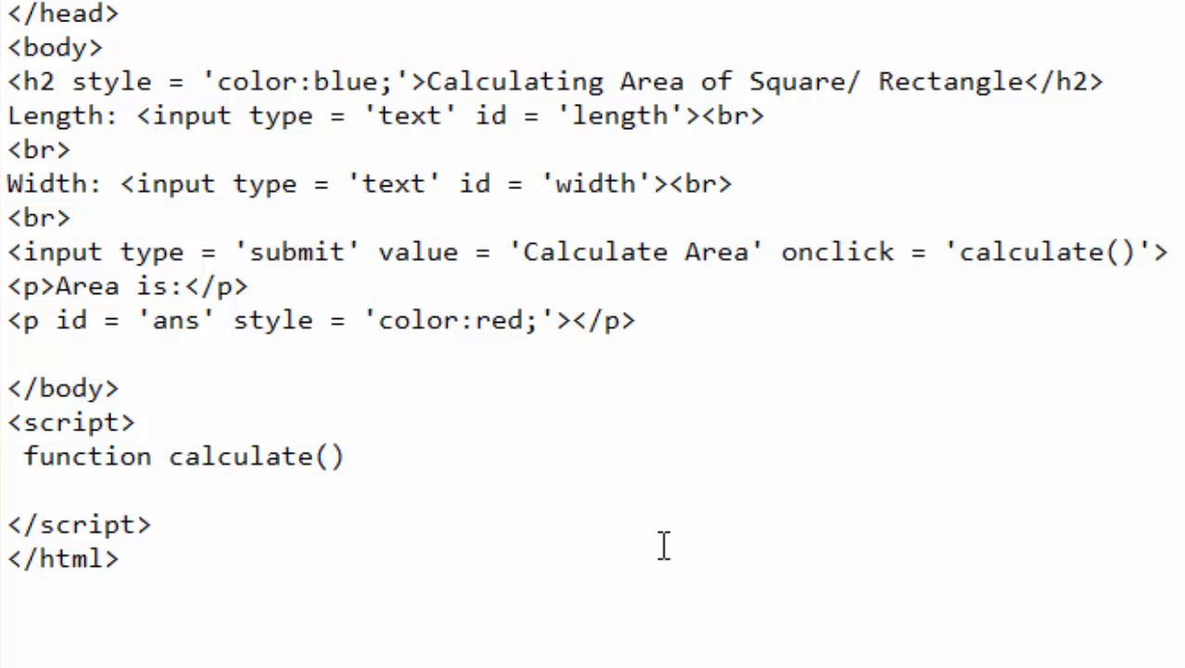
pyautogui.write('{')
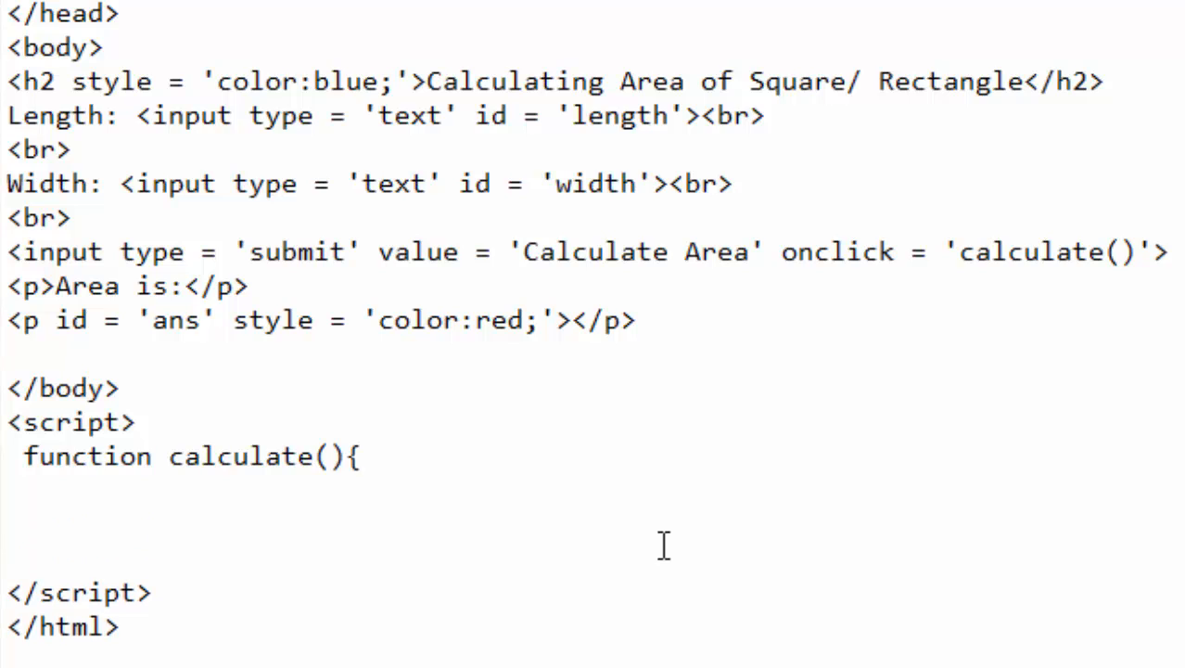
pyautogui.write('}')
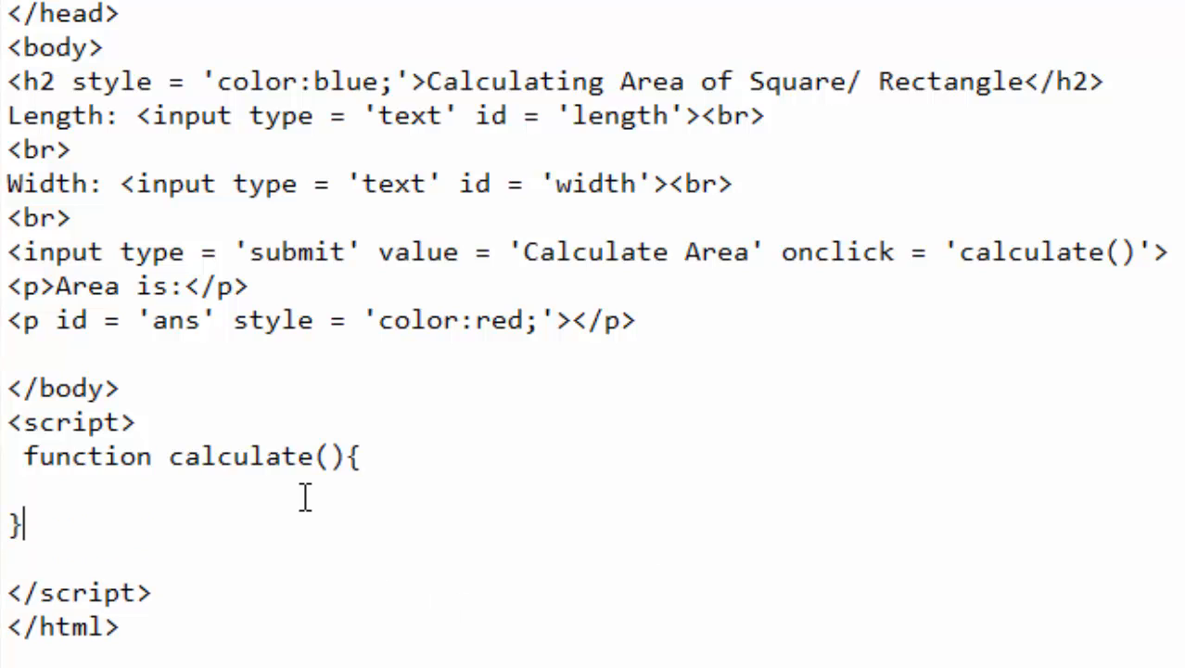
pyautogui.moveTo(104, 500)
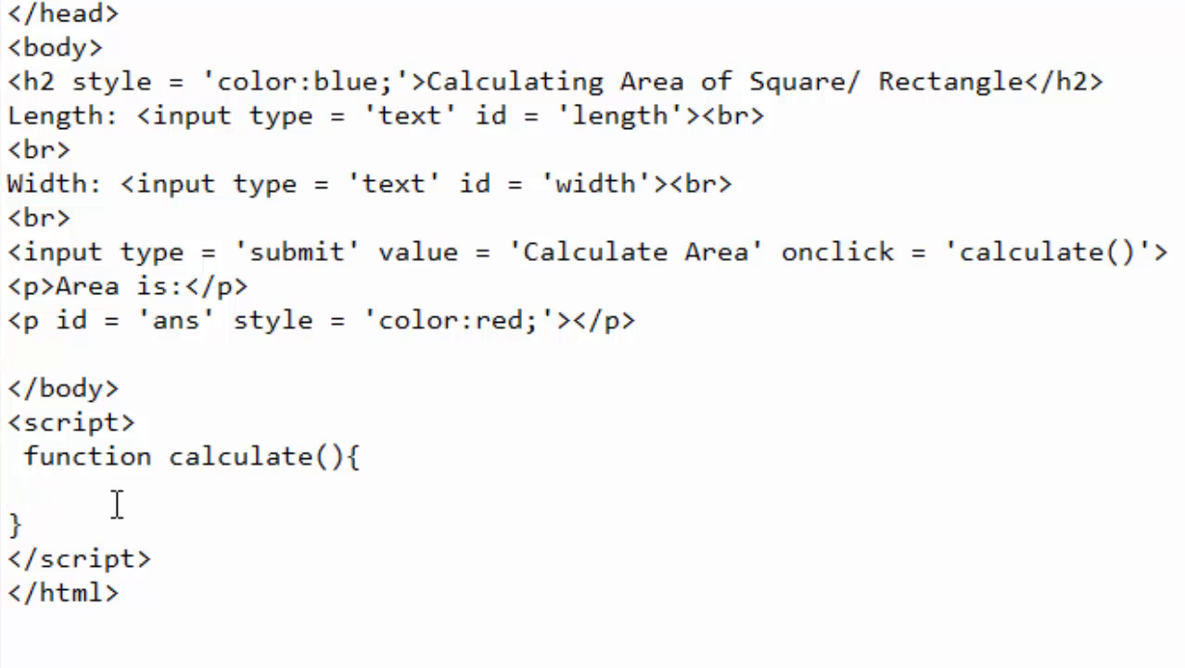
# Start the line var l = document.getElementById('') inside calculate(), fixing a mistyped 'ge'.
pyautogui.write('var')
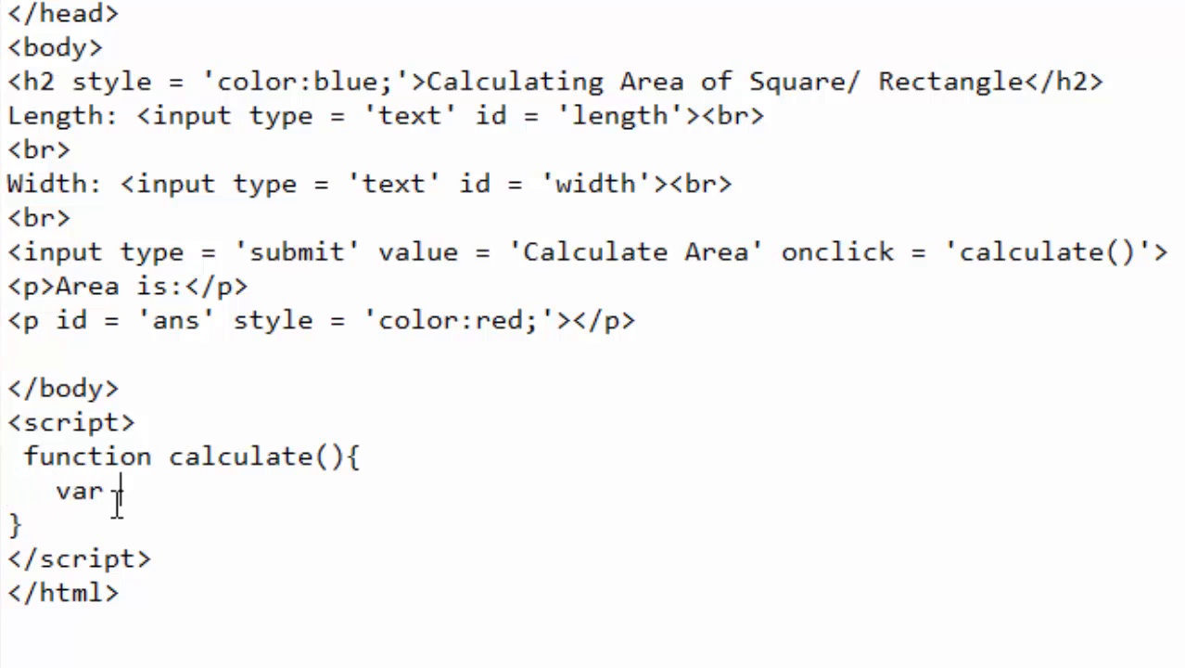
pyautogui.write('l')
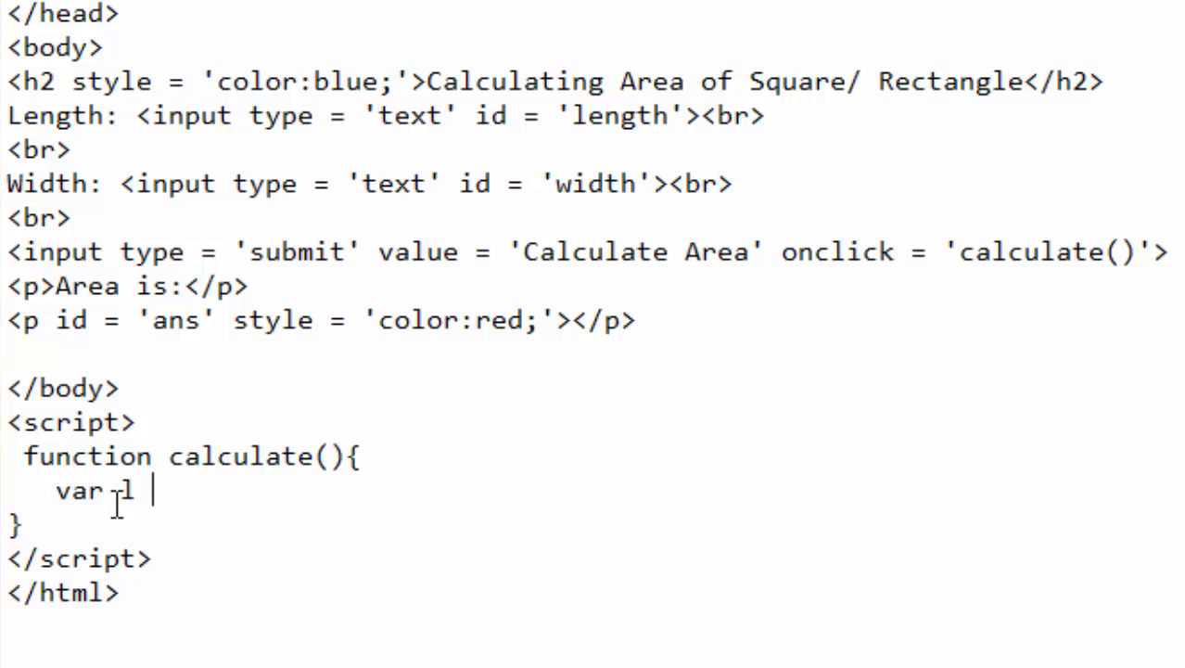
pyautogui.write('=')
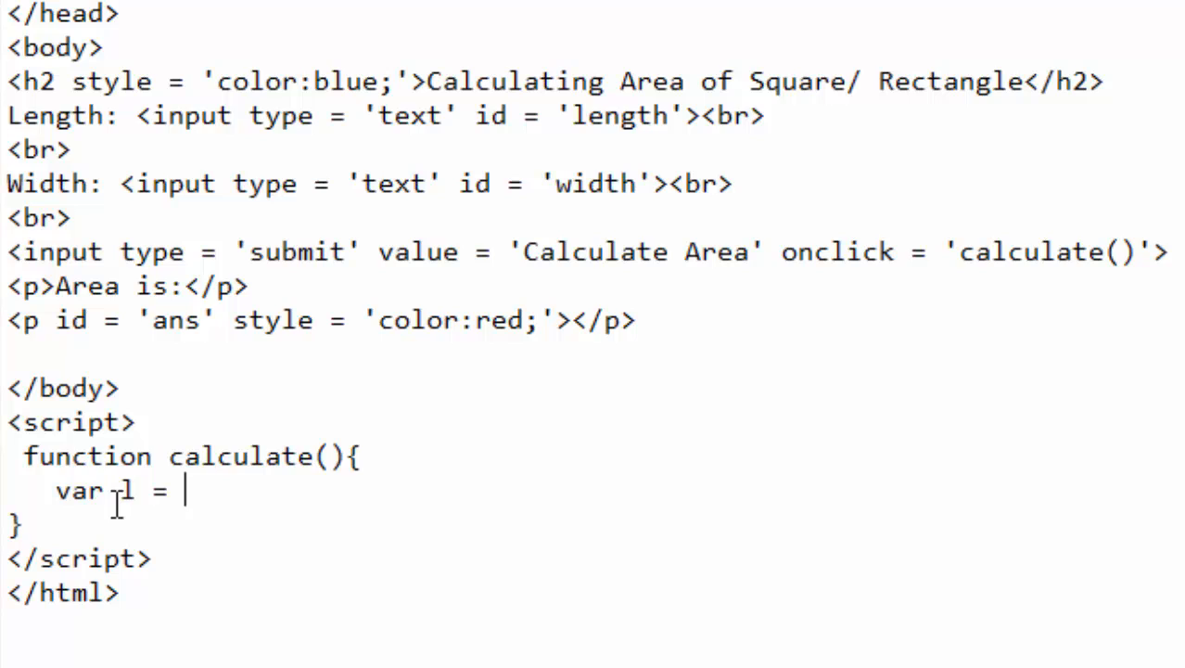
pyautogui.write('ge')
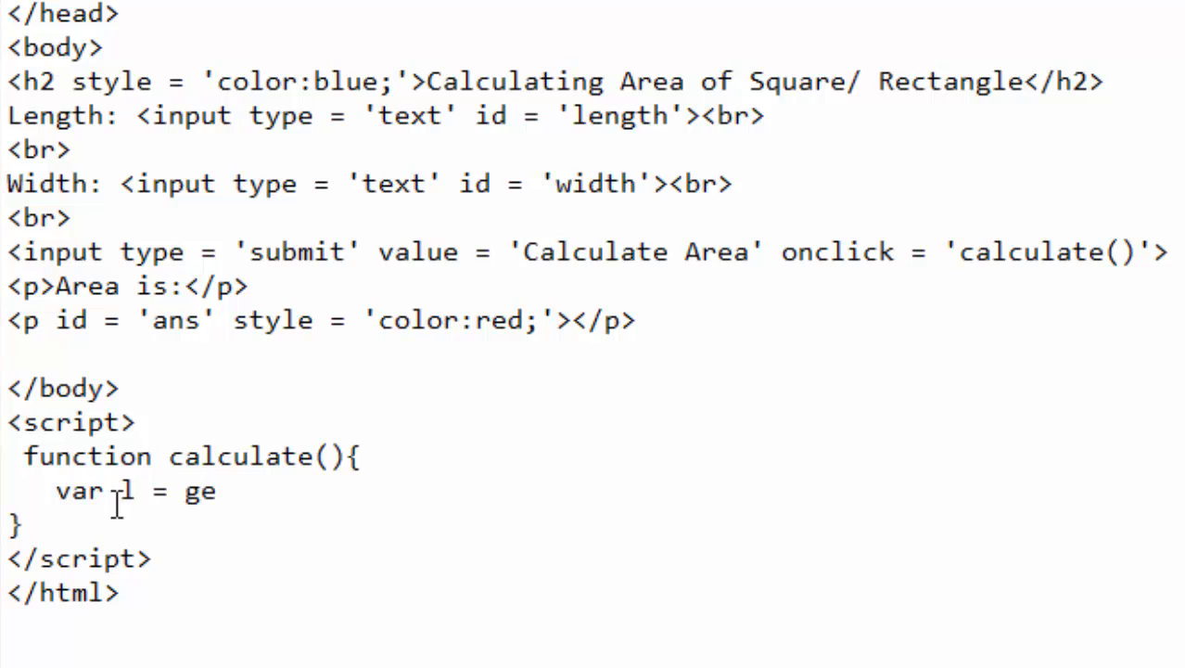
pyautogui.press('BackSpace')
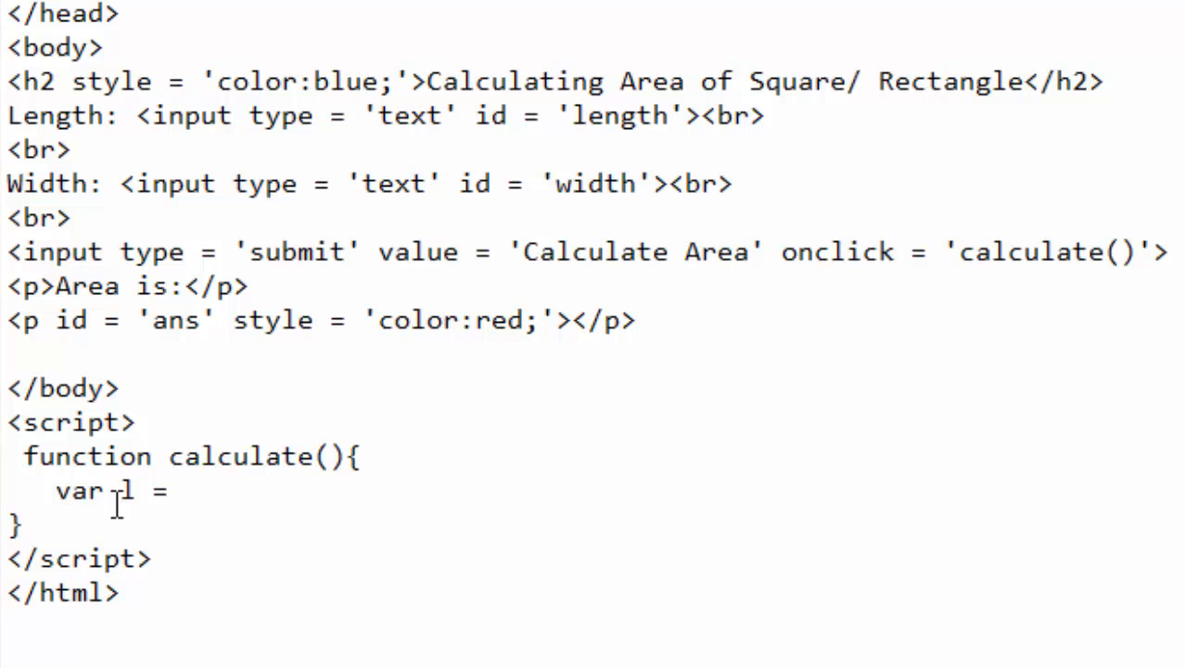
pyautogui.write('docum')
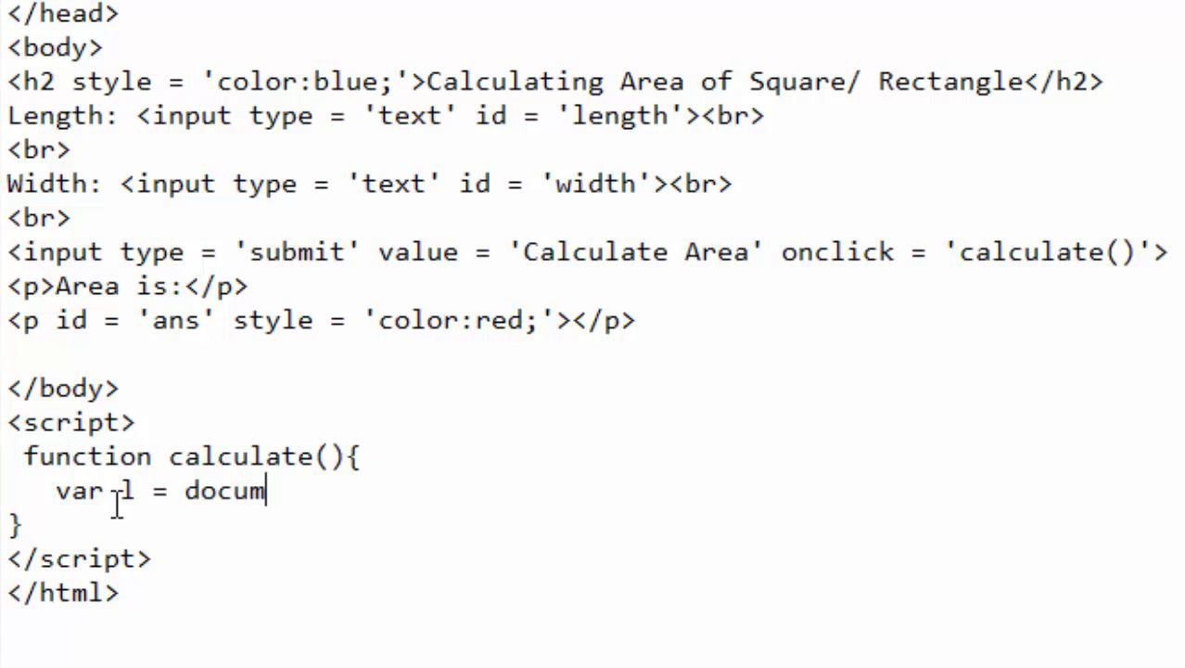
pyautogui.write('ent.')
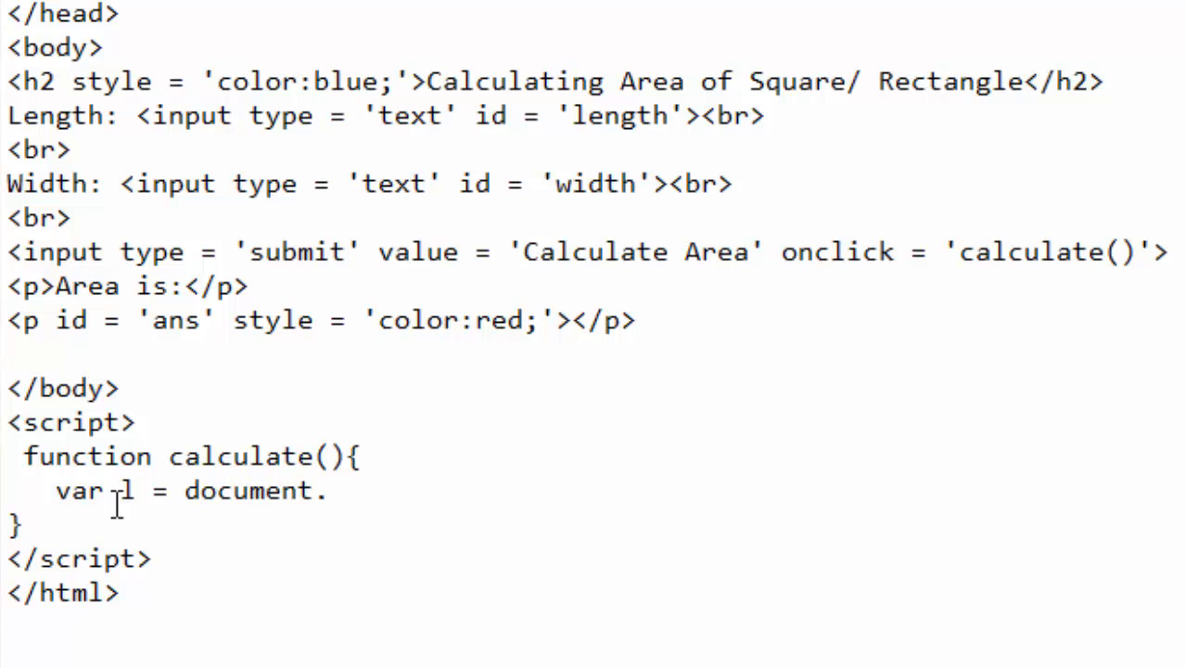
pyautogui.write('getElement')
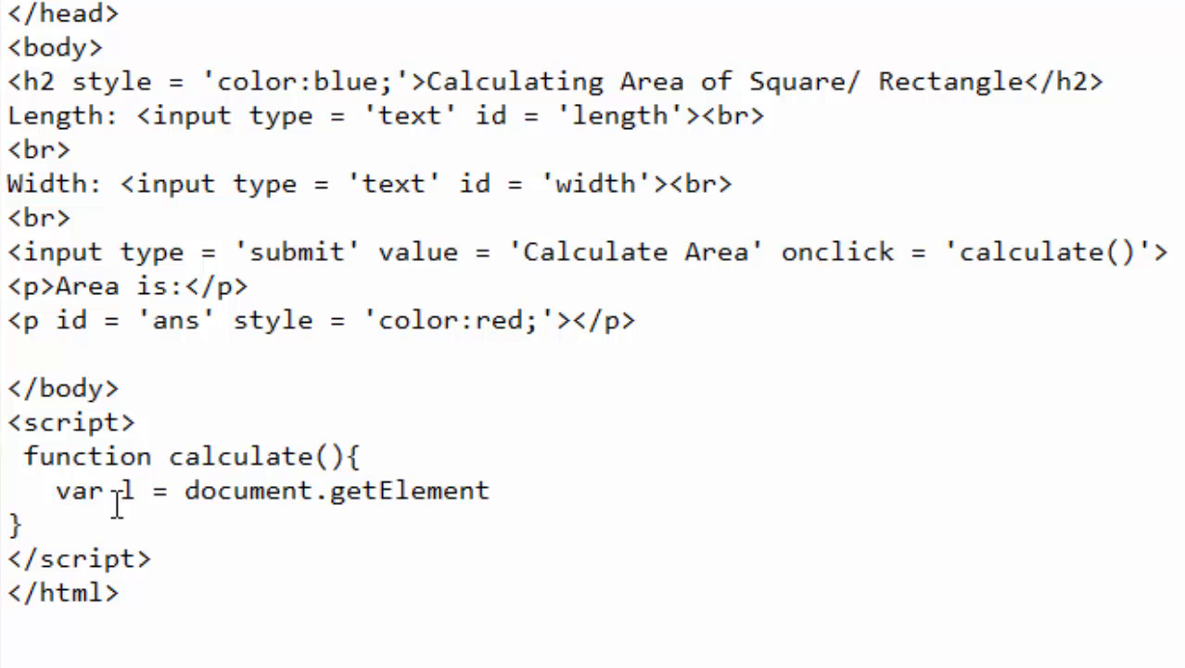
pyautogui.write('ByI')
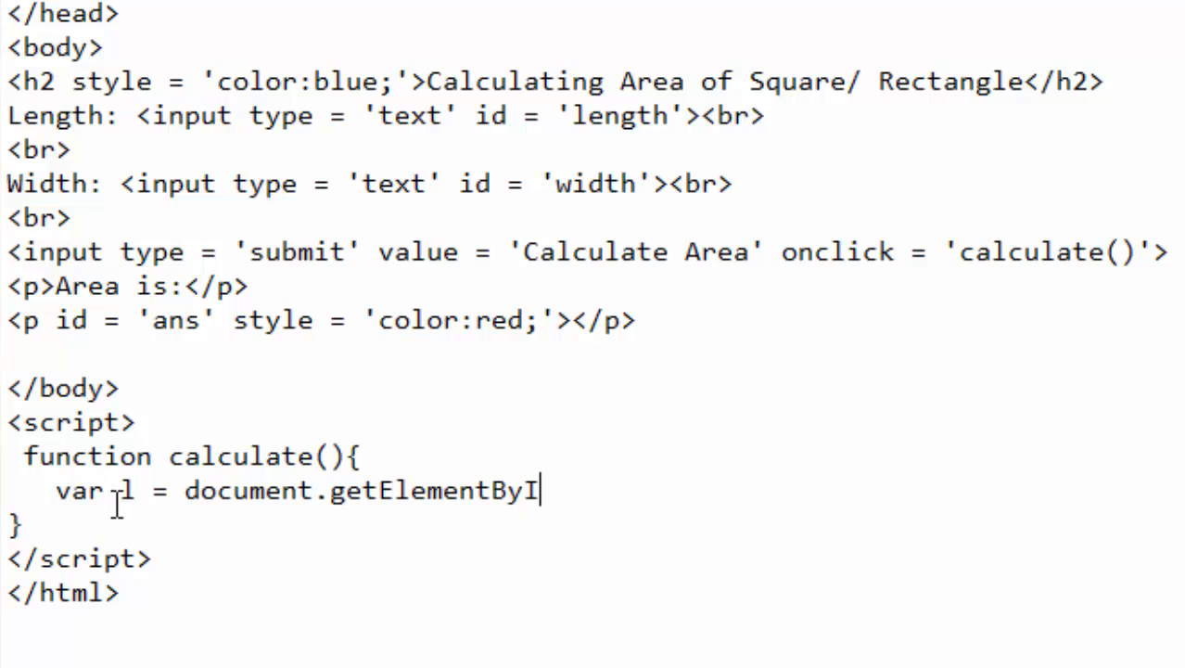
pyautogui.write('d()')
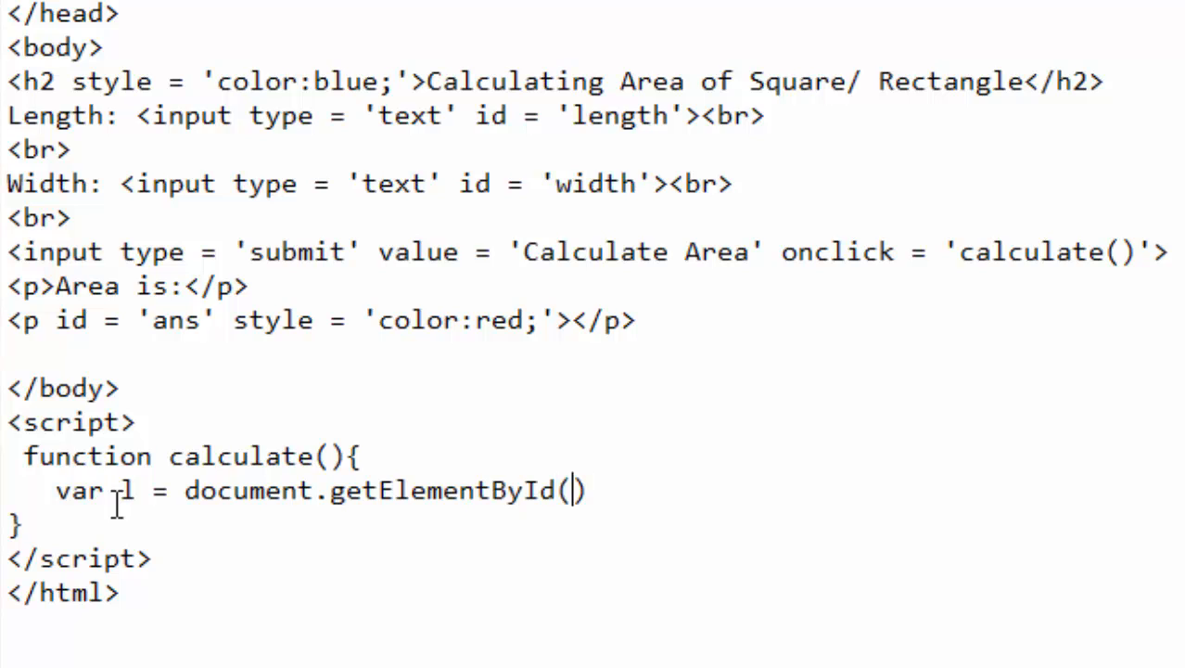
pyautogui.write("''")
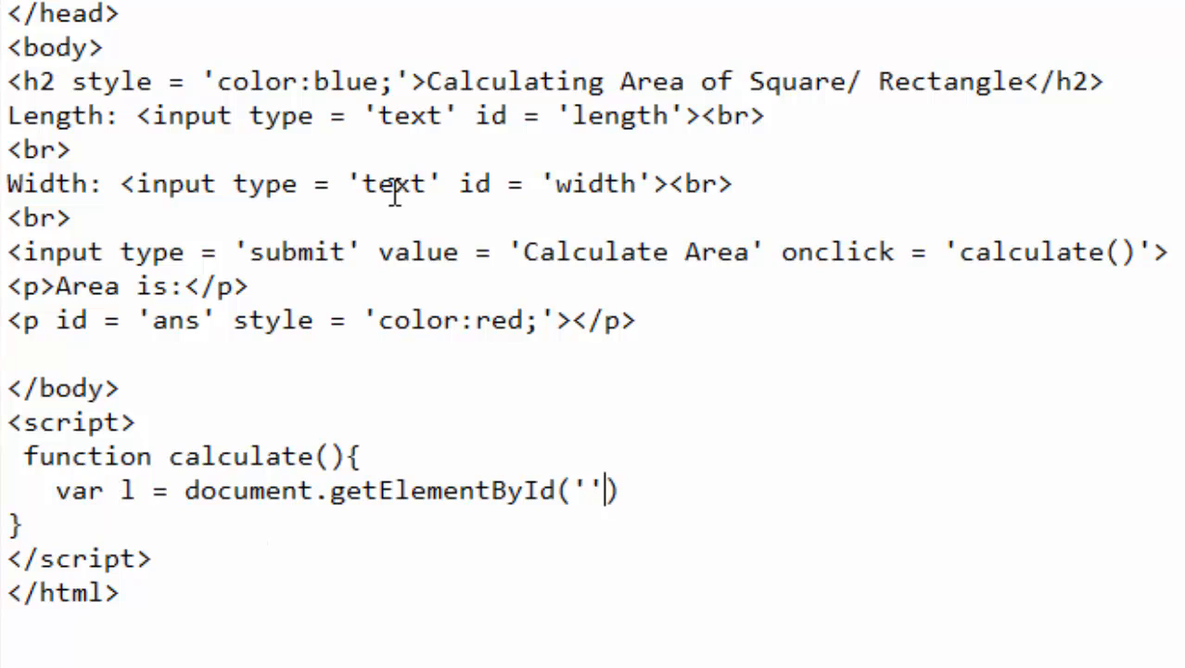
# Complete it with the 'length' id and .value; so l holds the length input's value.
pyautogui.doubleClick(615, 115)
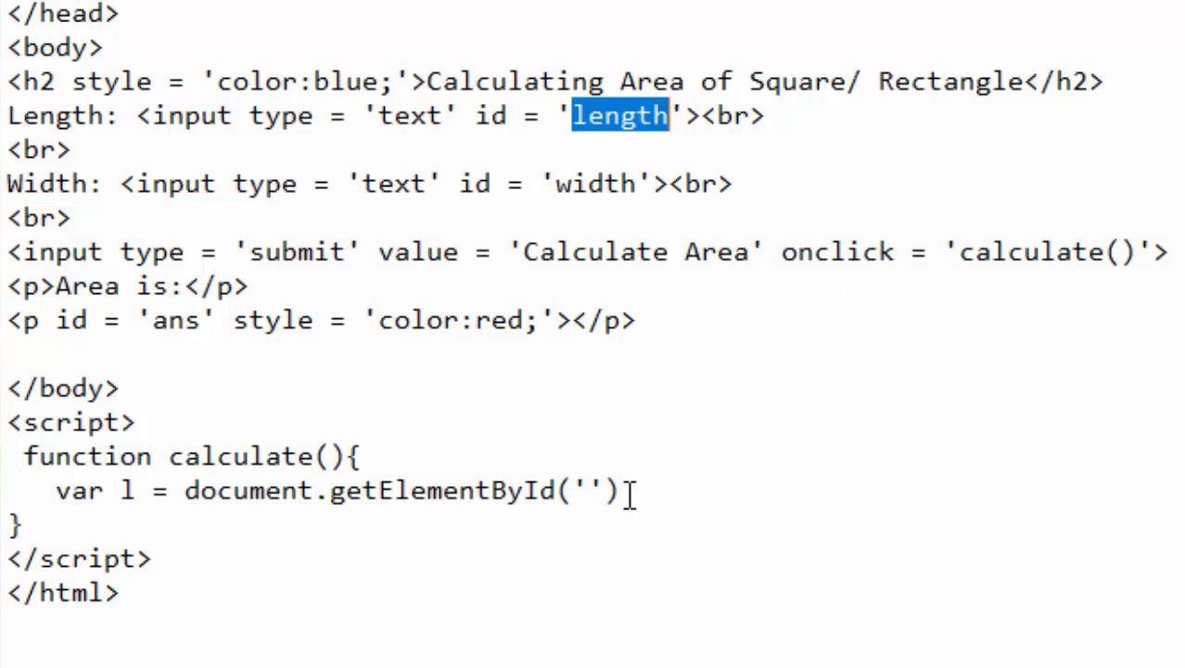
pyautogui.write('length')
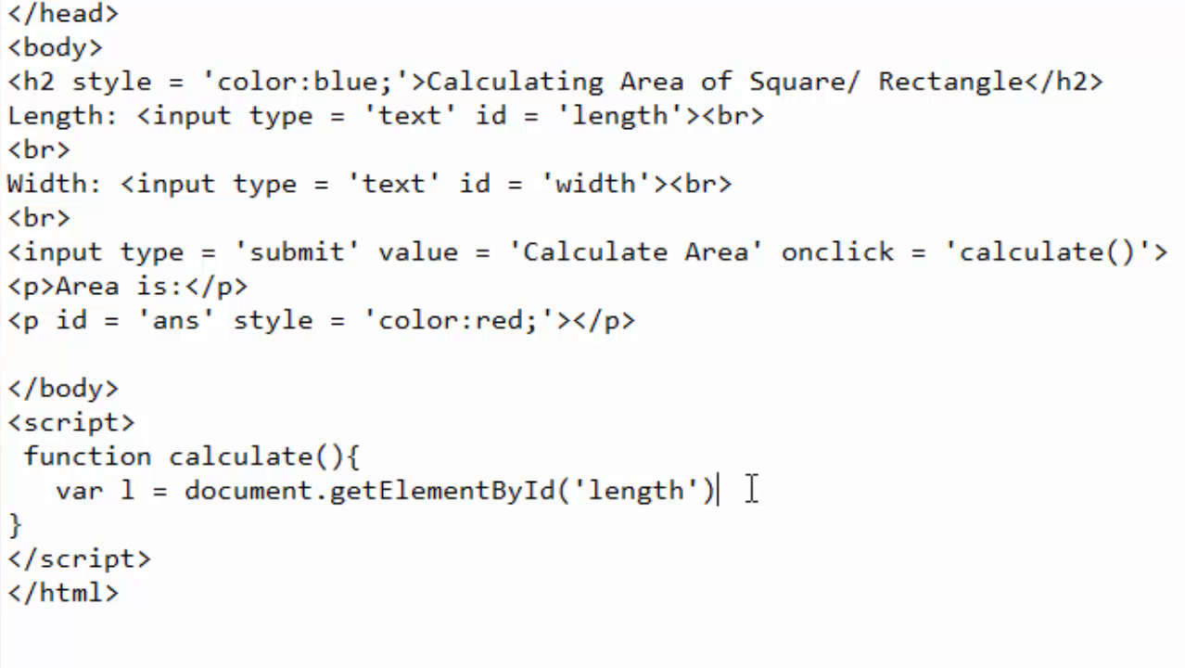
pyautogui.write('.val')
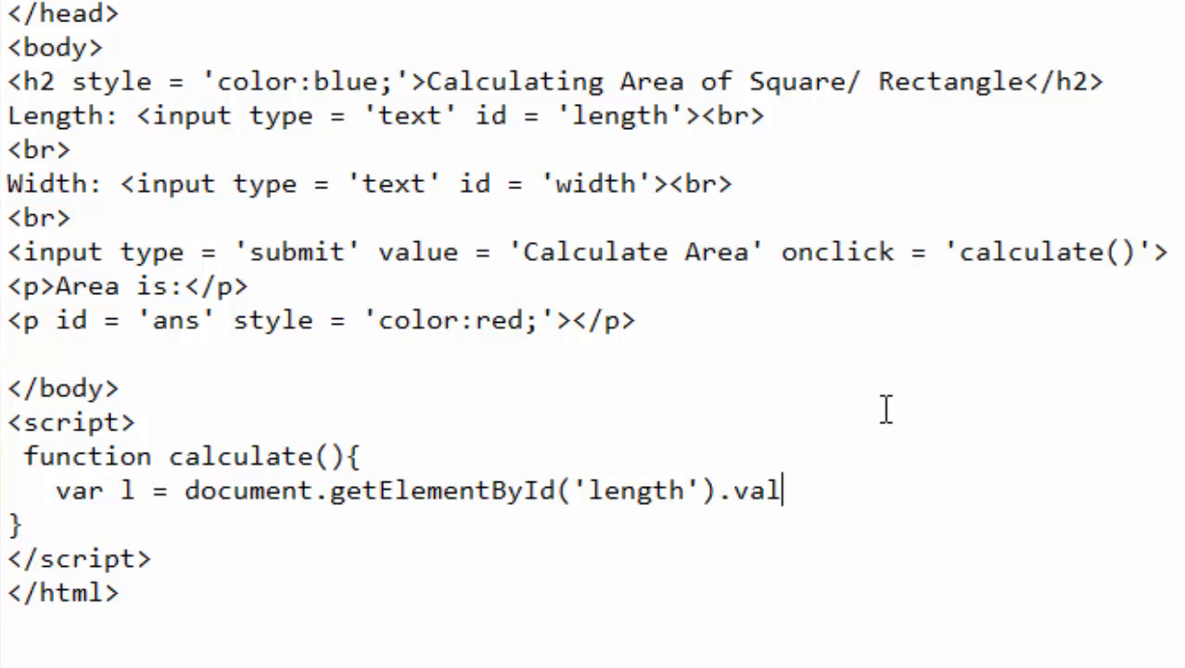
pyautogui.write('ue;')
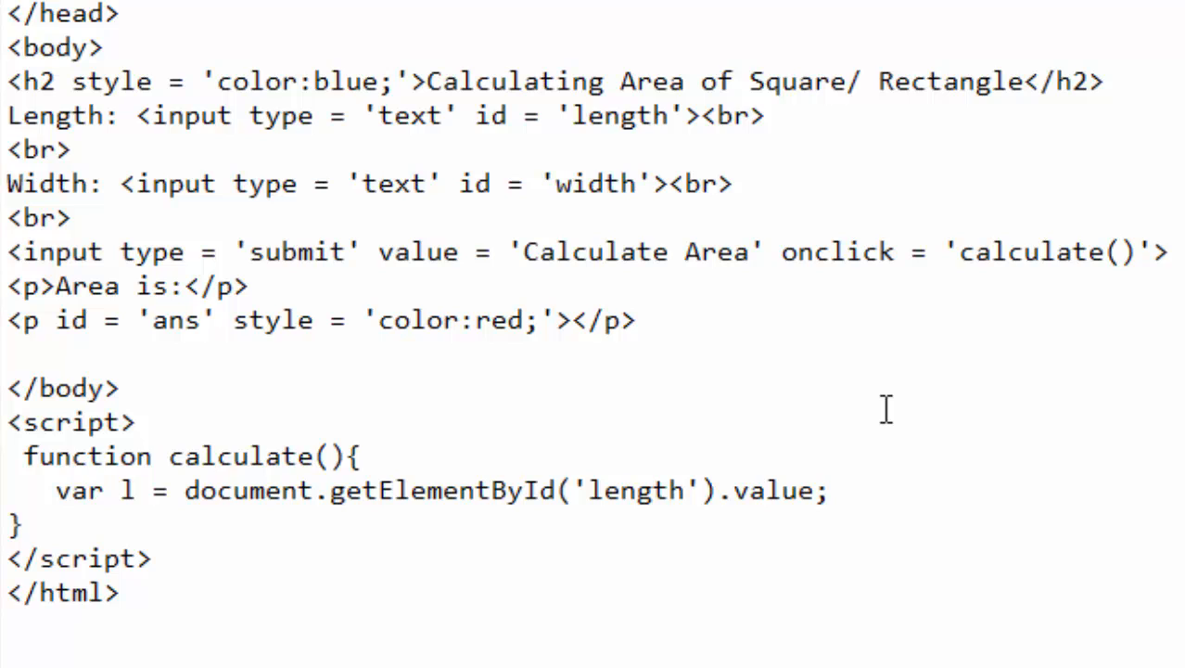
pyautogui.click(823, 490)
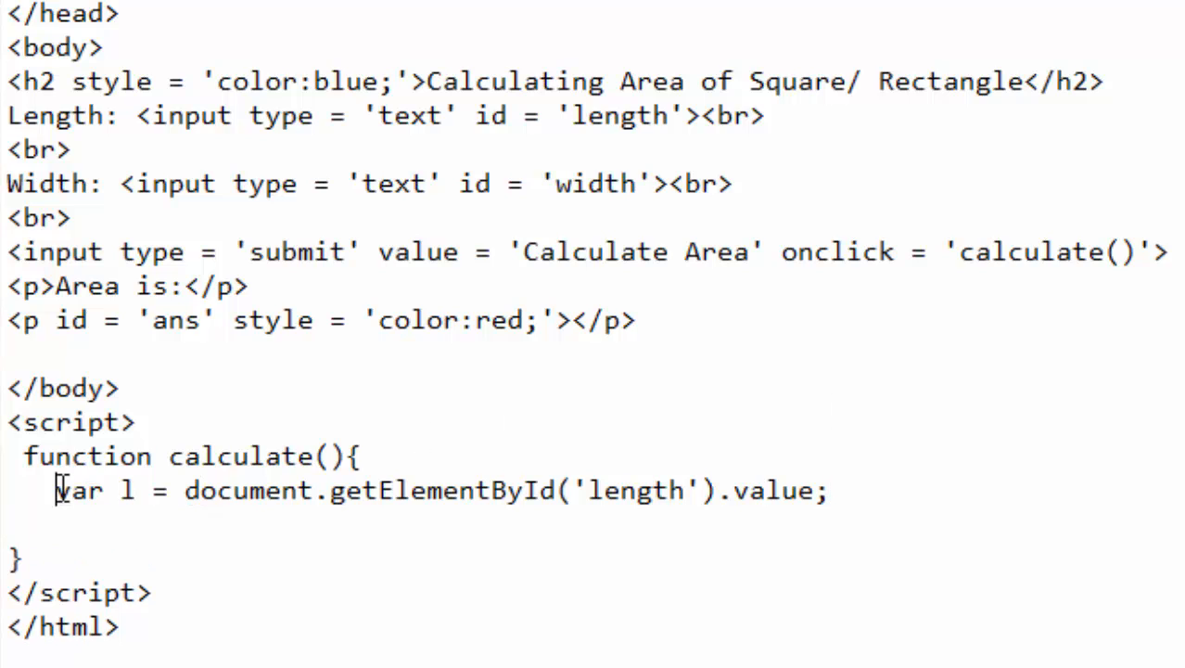
# Duplicate the length line below and change its id to 'width' so w reads the width input.
pyautogui.tripleClick(436, 490)
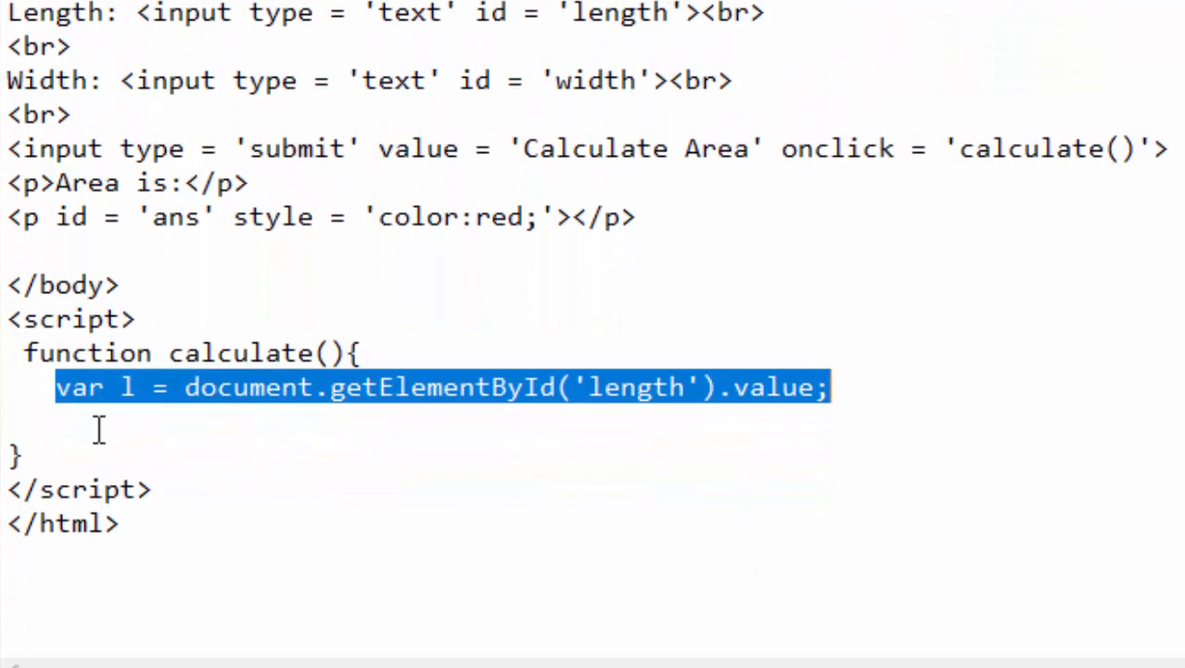
pyautogui.click(240, 428)
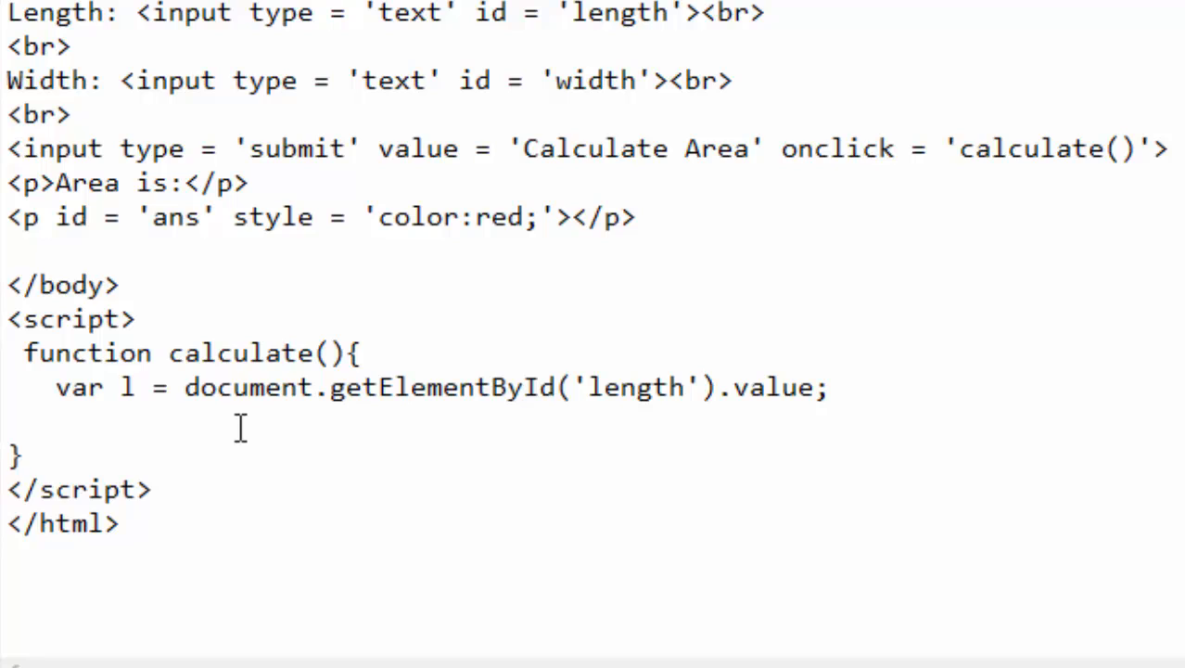
pyautogui.write("var l = document.getElementById('length').value;")
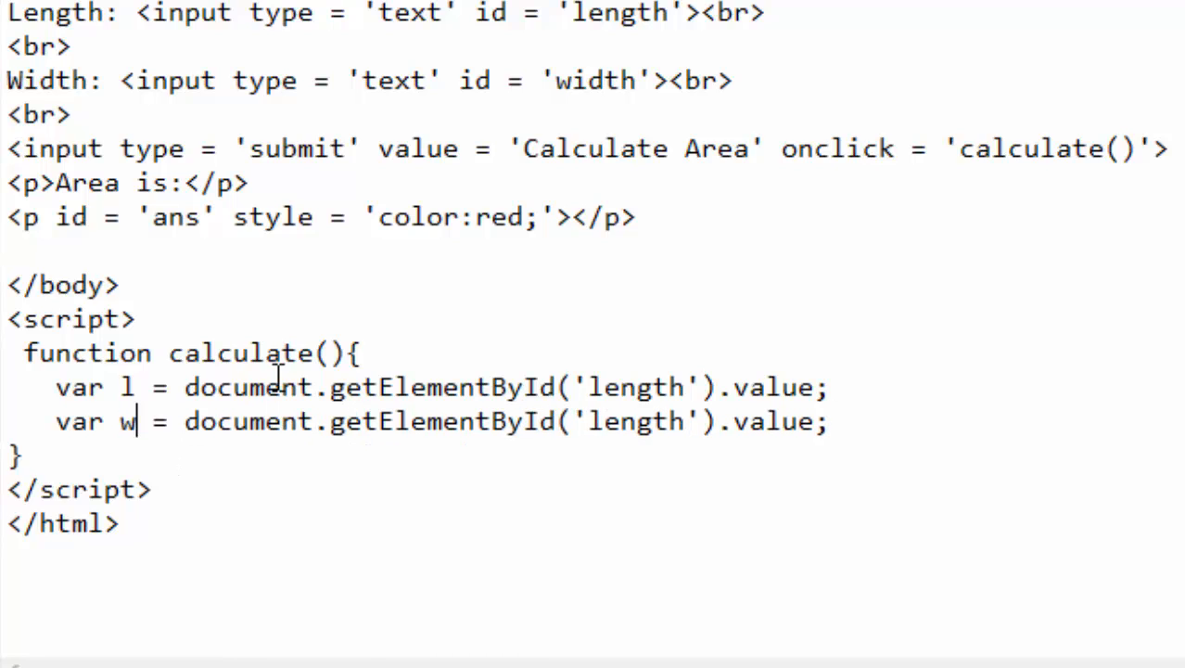
pyautogui.moveTo(694, 364)
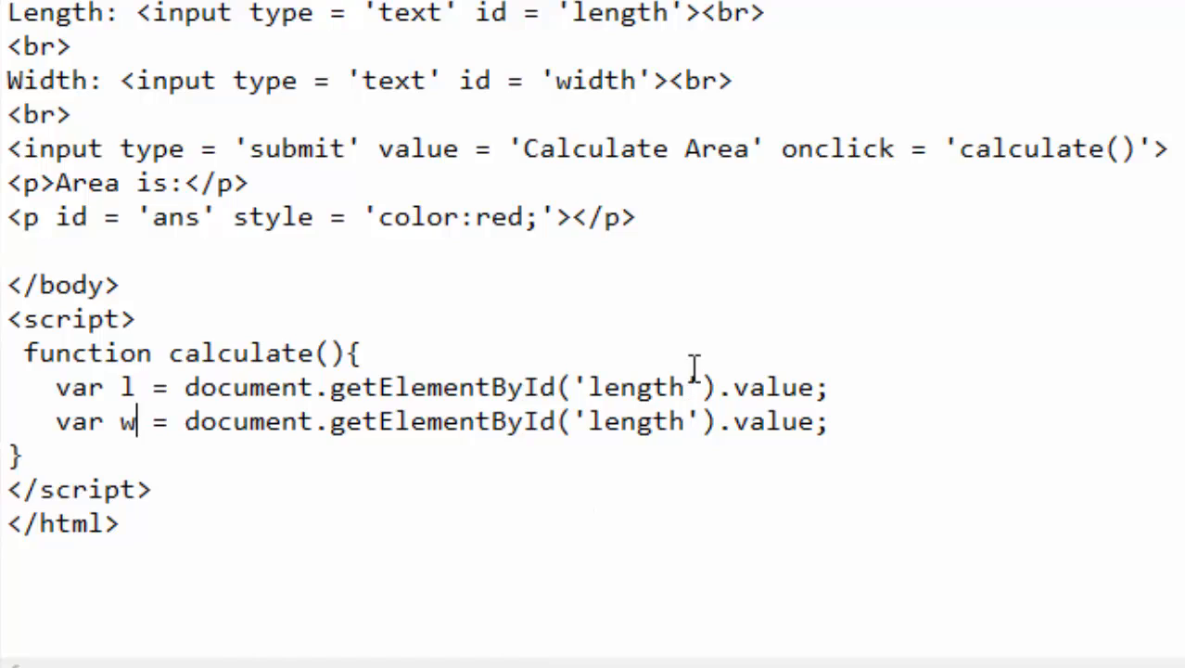
pyautogui.doubleClick(593, 82)
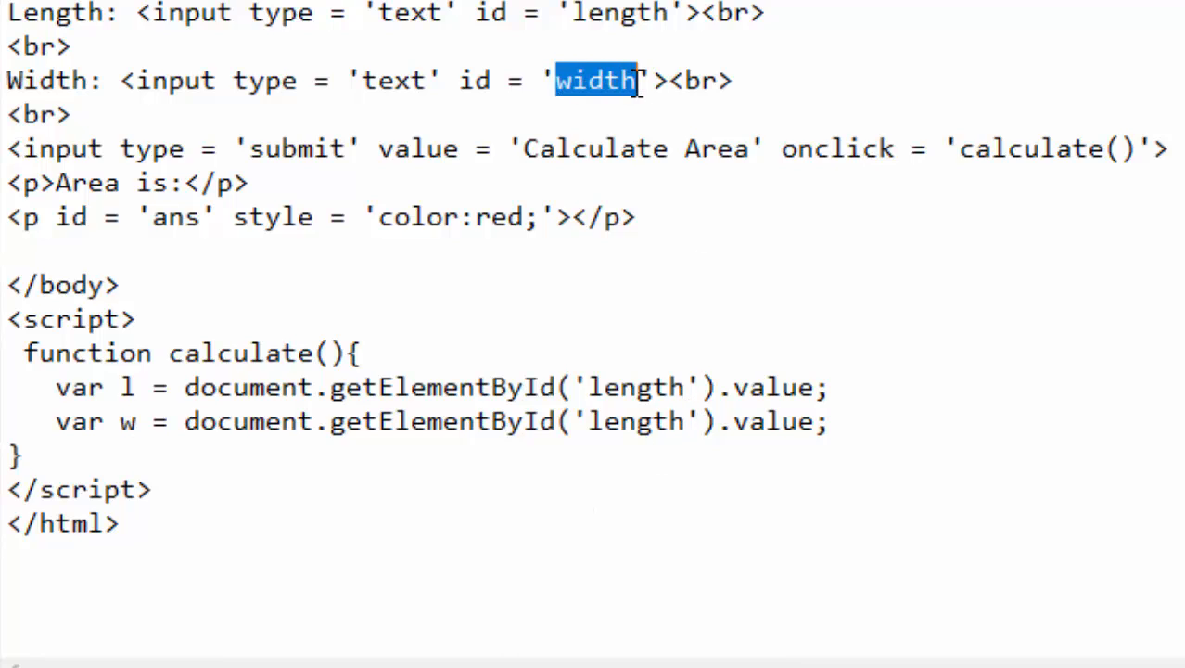
pyautogui.moveTo(805, 387)
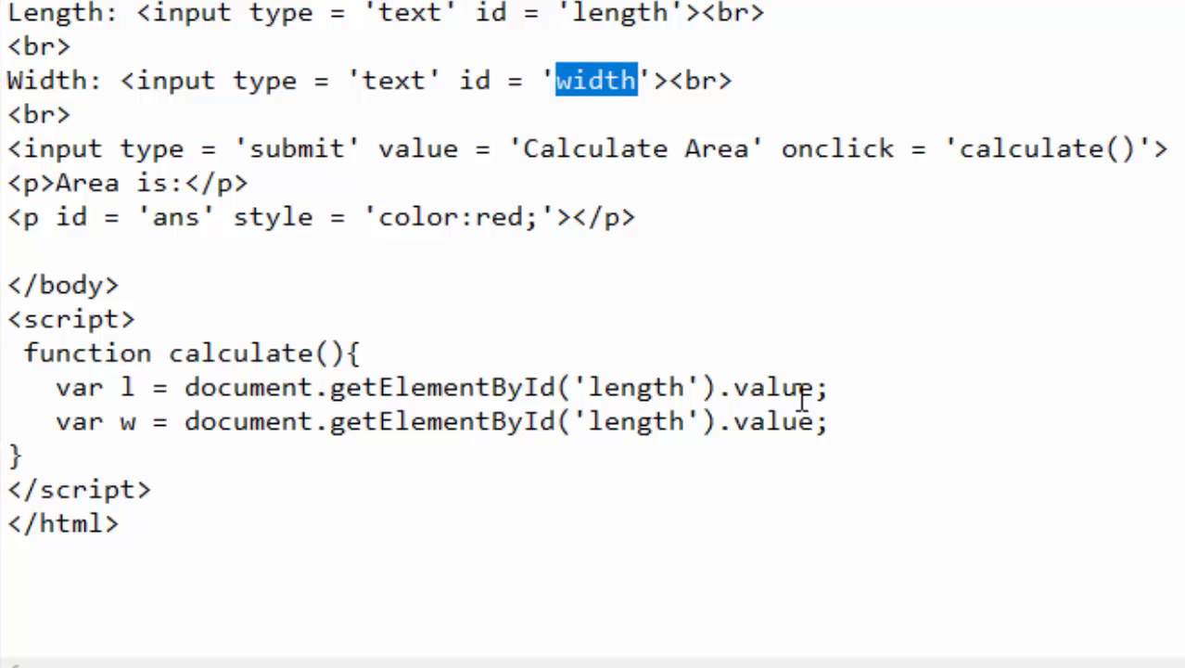
pyautogui.doubleClick(638, 421)
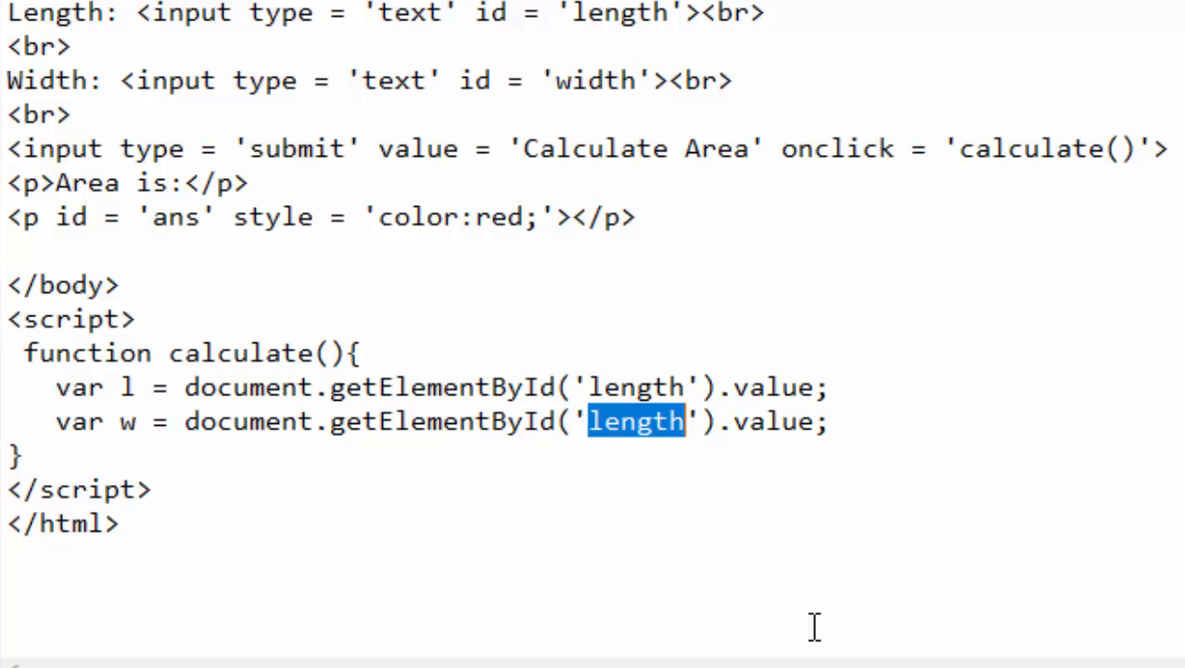
pyautogui.write('width')
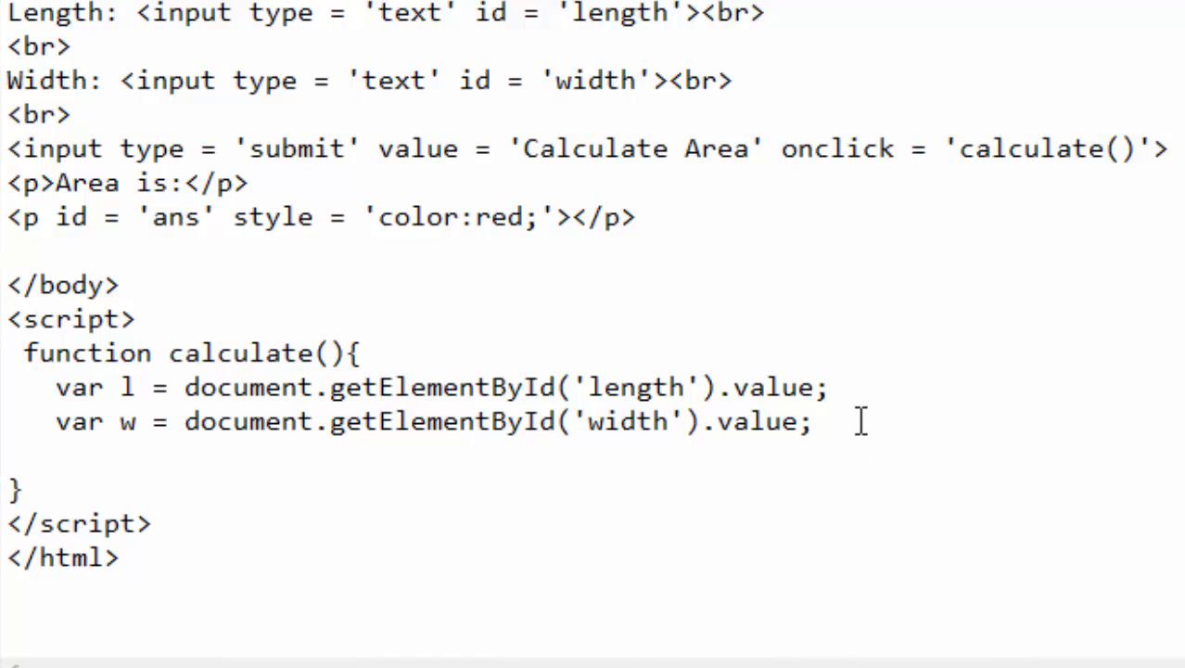
# Add the line var res = Number() * Number(); with both conversions still empty.
pyautogui.write('var')
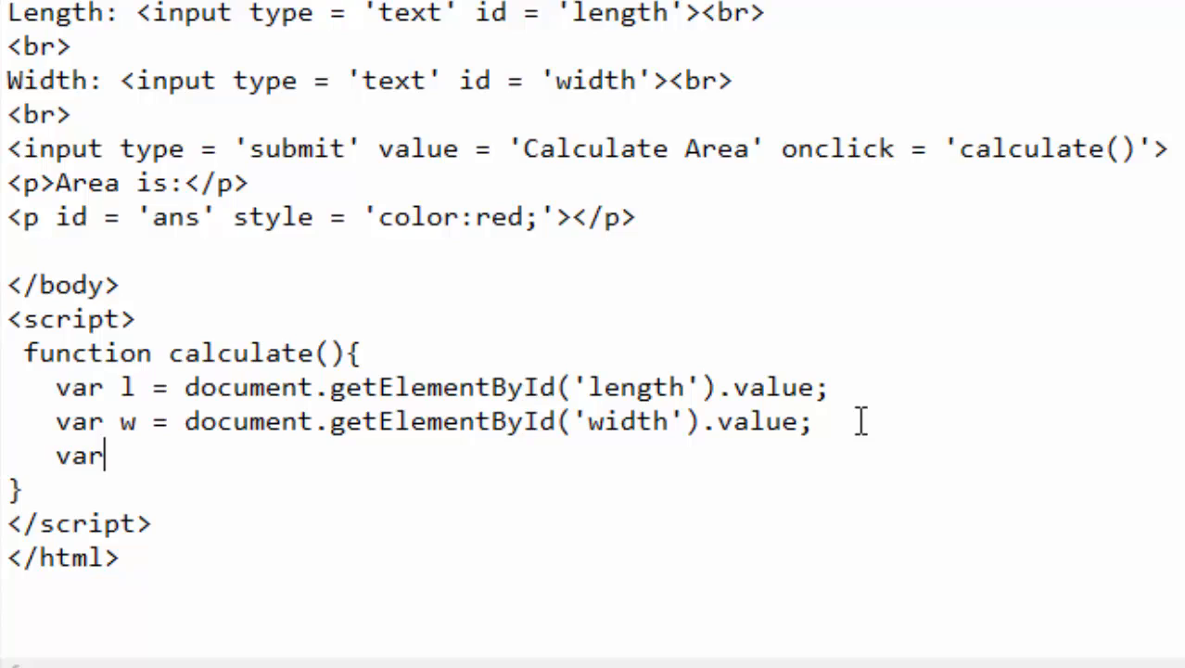
pyautogui.write('res')
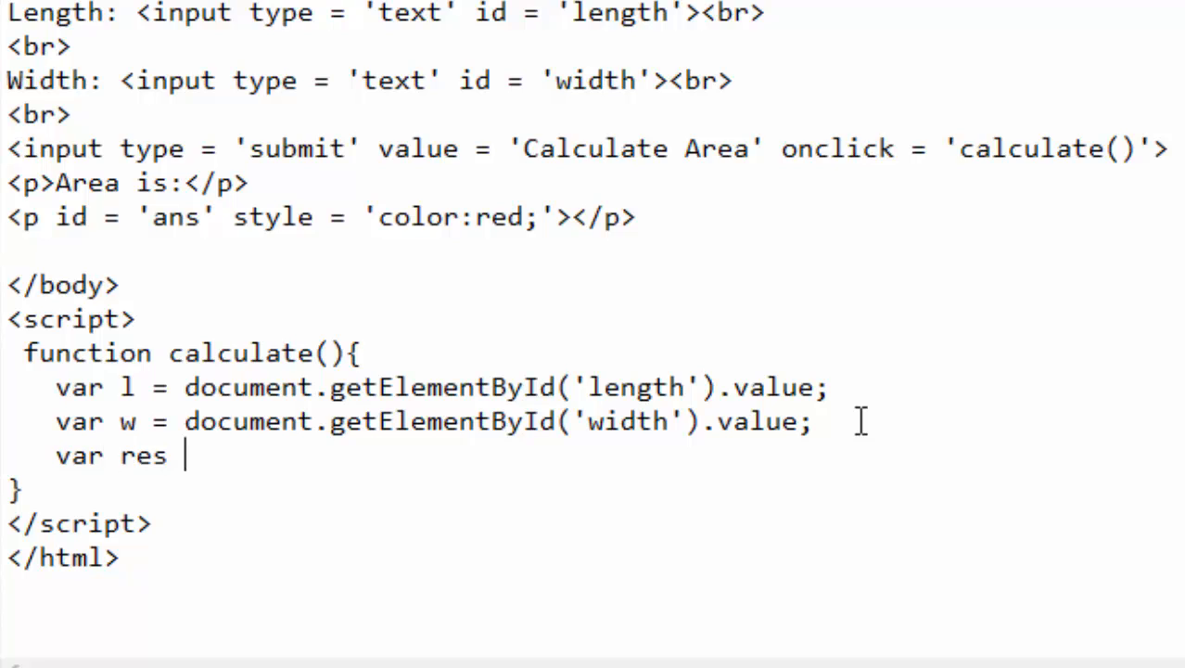
pyautogui.write('=')
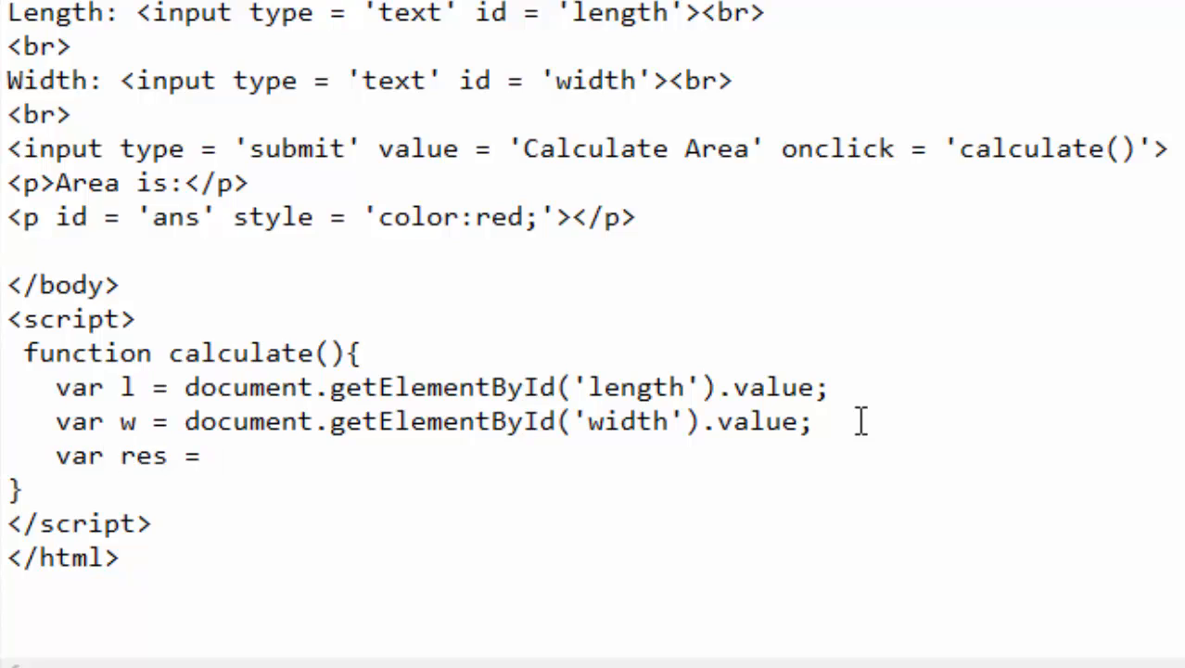
pyautogui.write('Number')
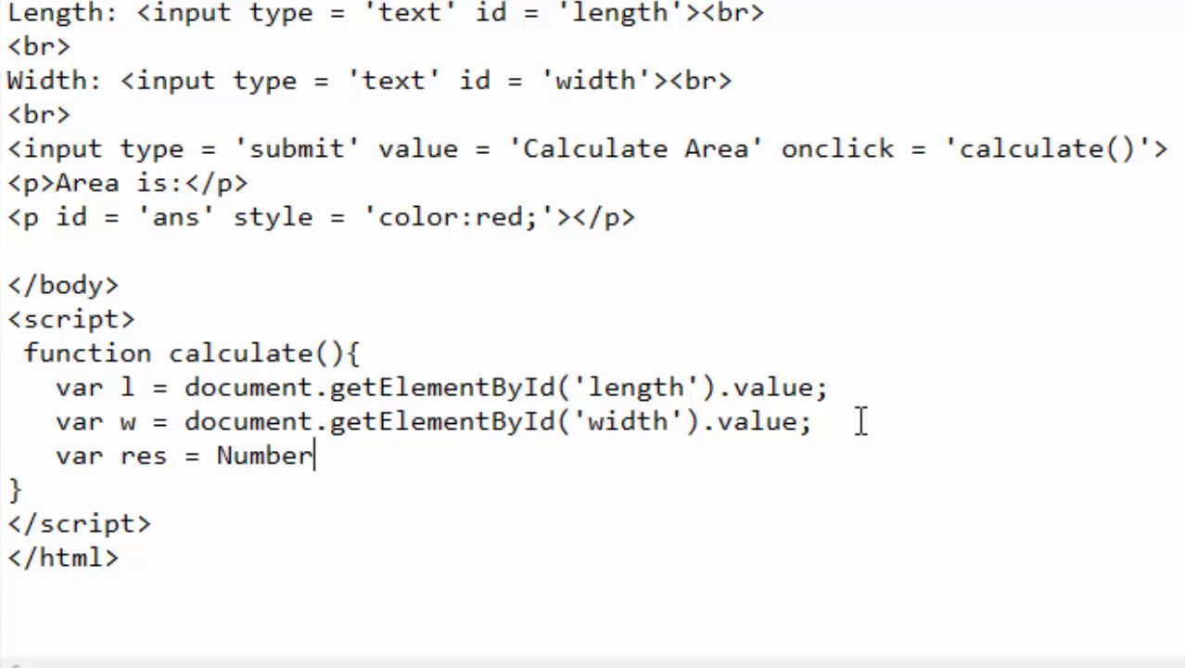
pyautogui.write('()')
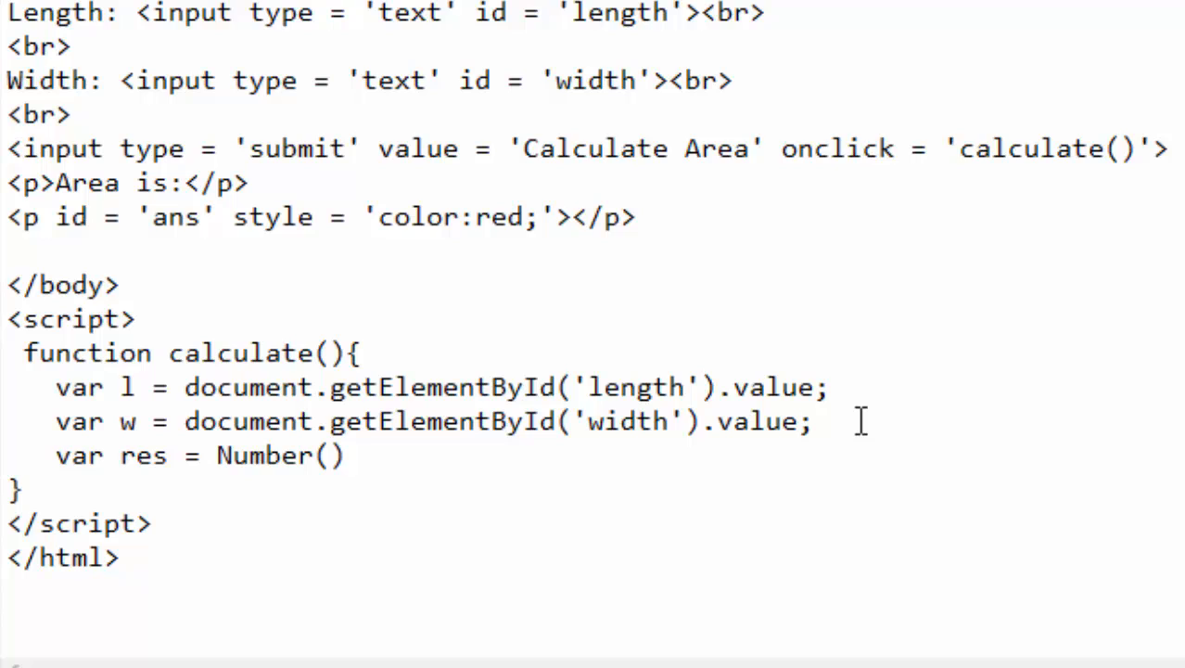
pyautogui.write('*')
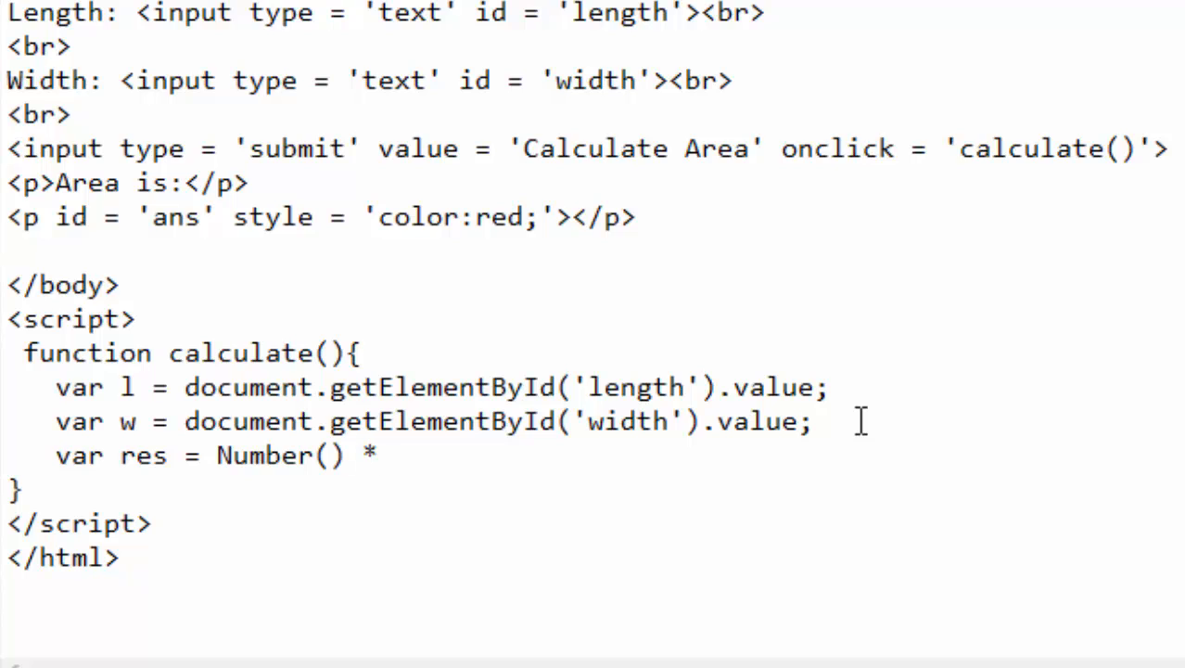
pyautogui.write('Number')
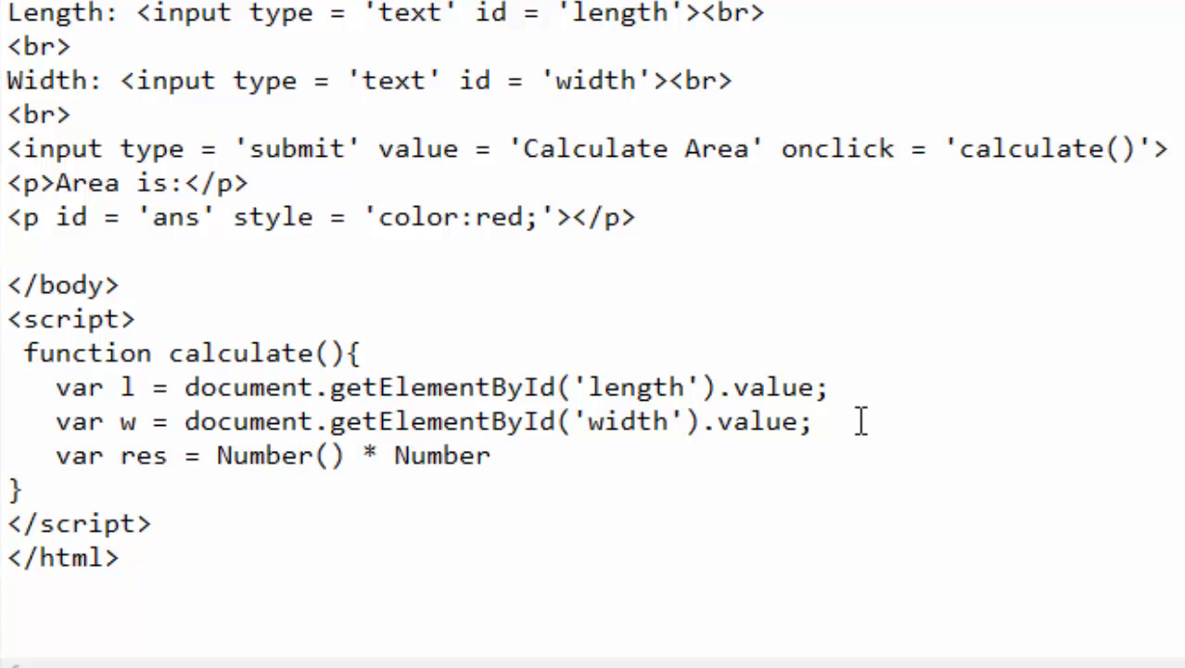
pyautogui.write('()')
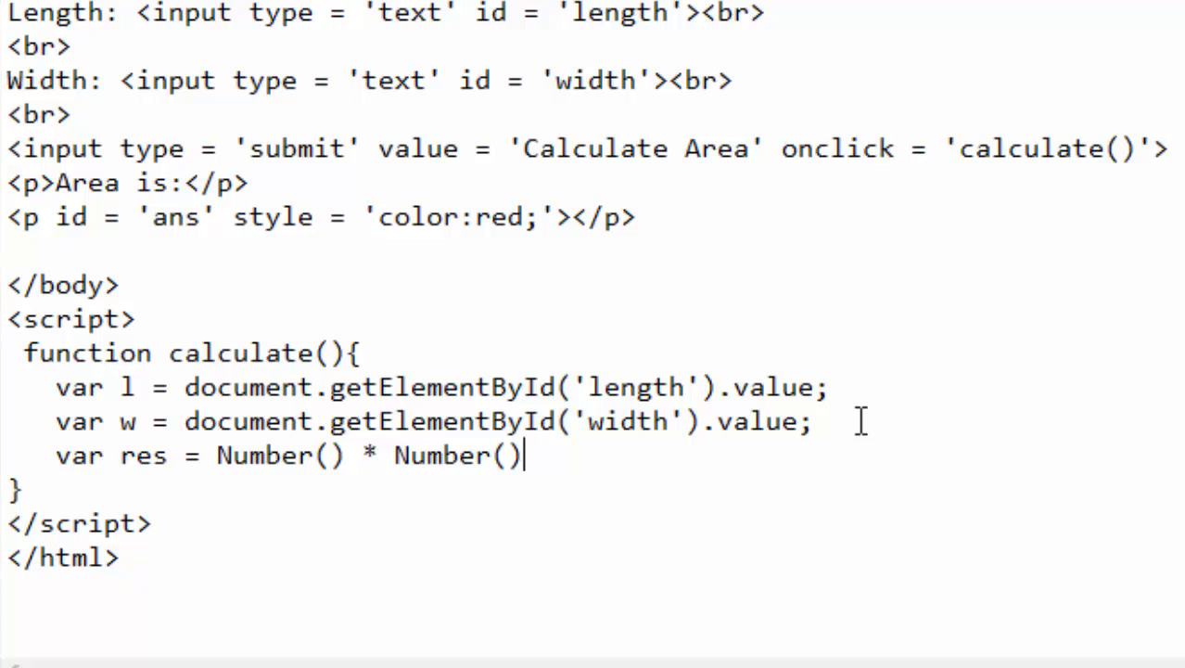
pyautogui.write(';')
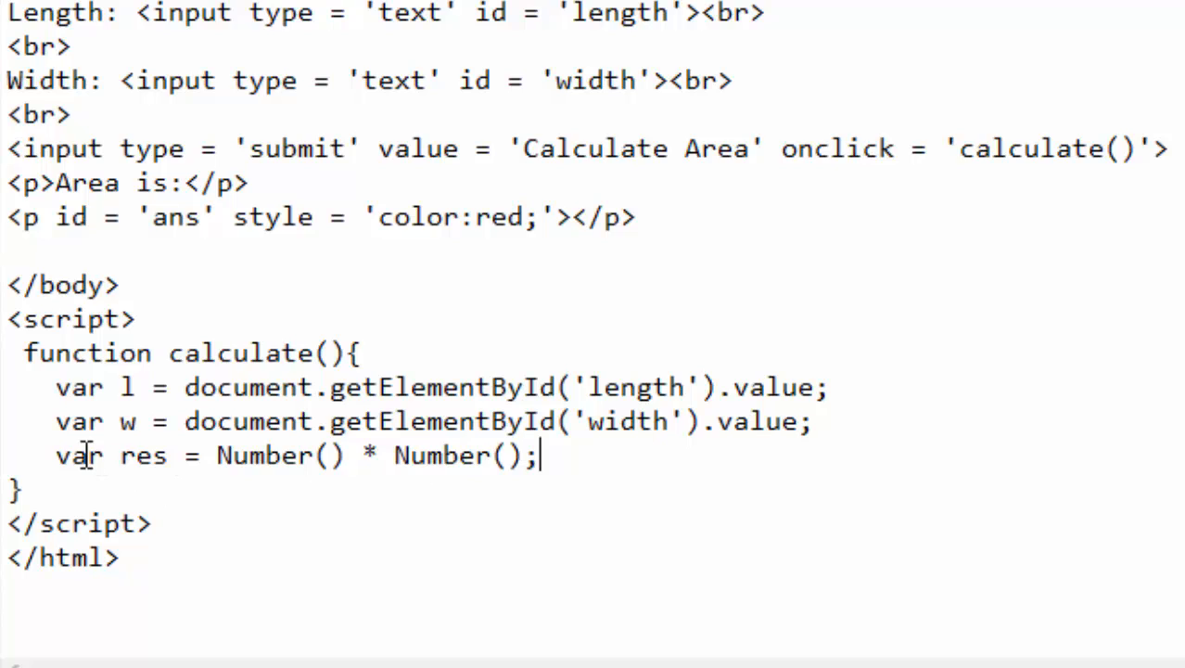
pyautogui.doubleClick(141, 455)
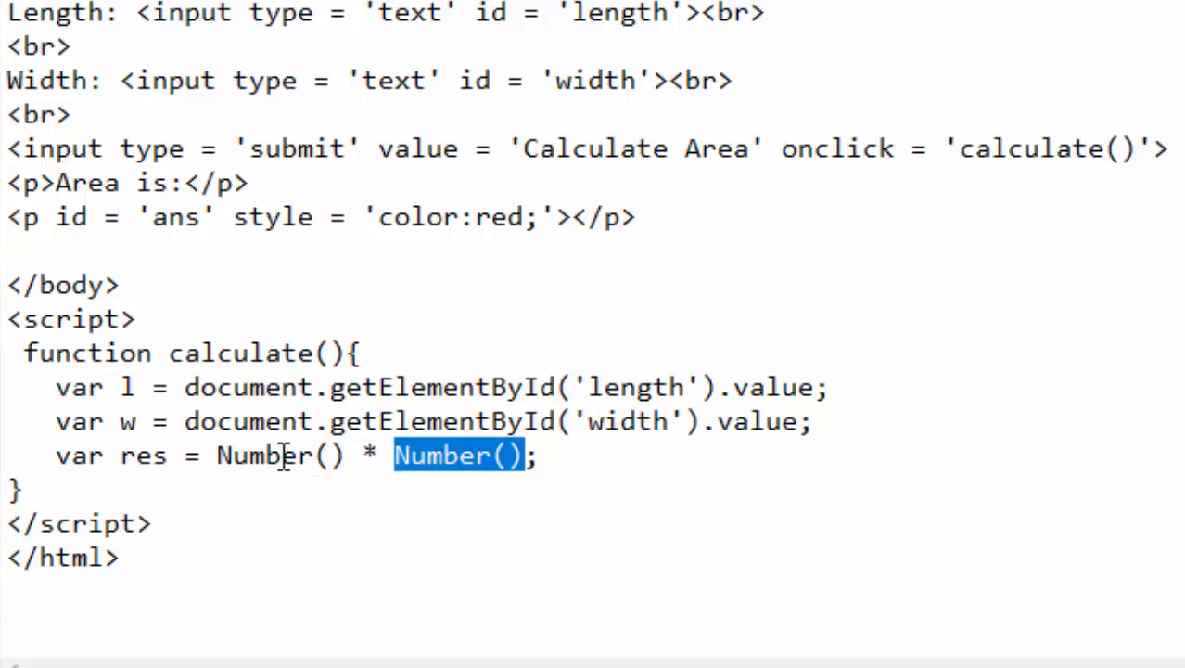
# Fill the conversions so res = Number(l) * Number(w); and add a blank line below.
pyautogui.doubleClick(260, 456)
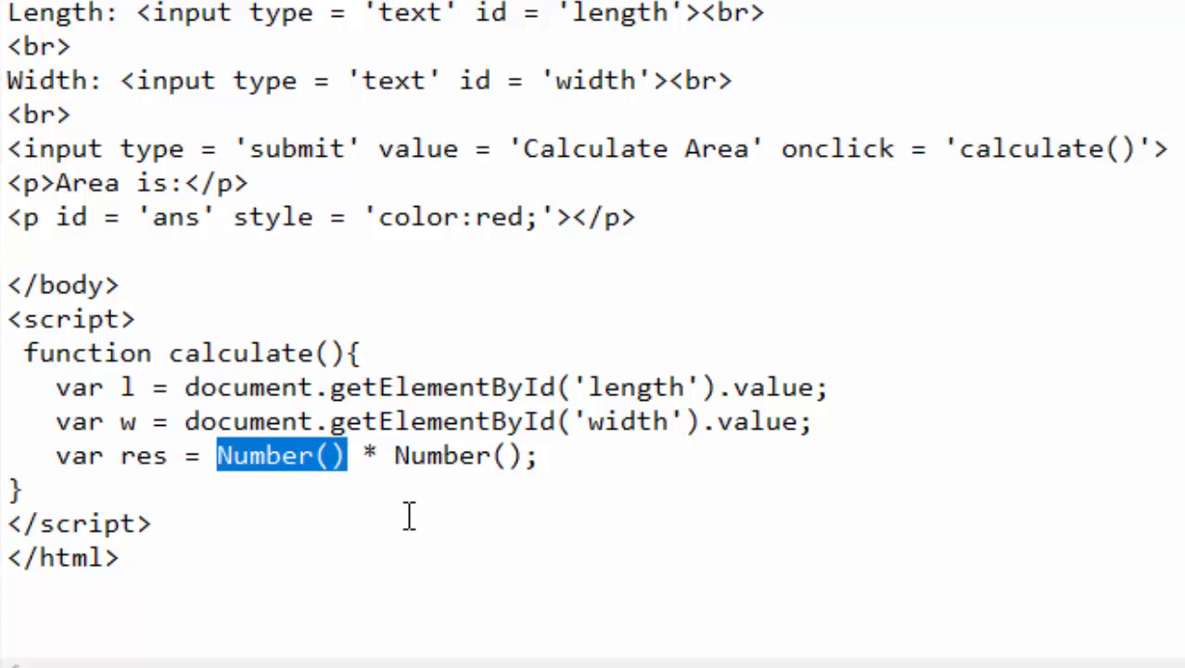
pyautogui.click(120, 388)
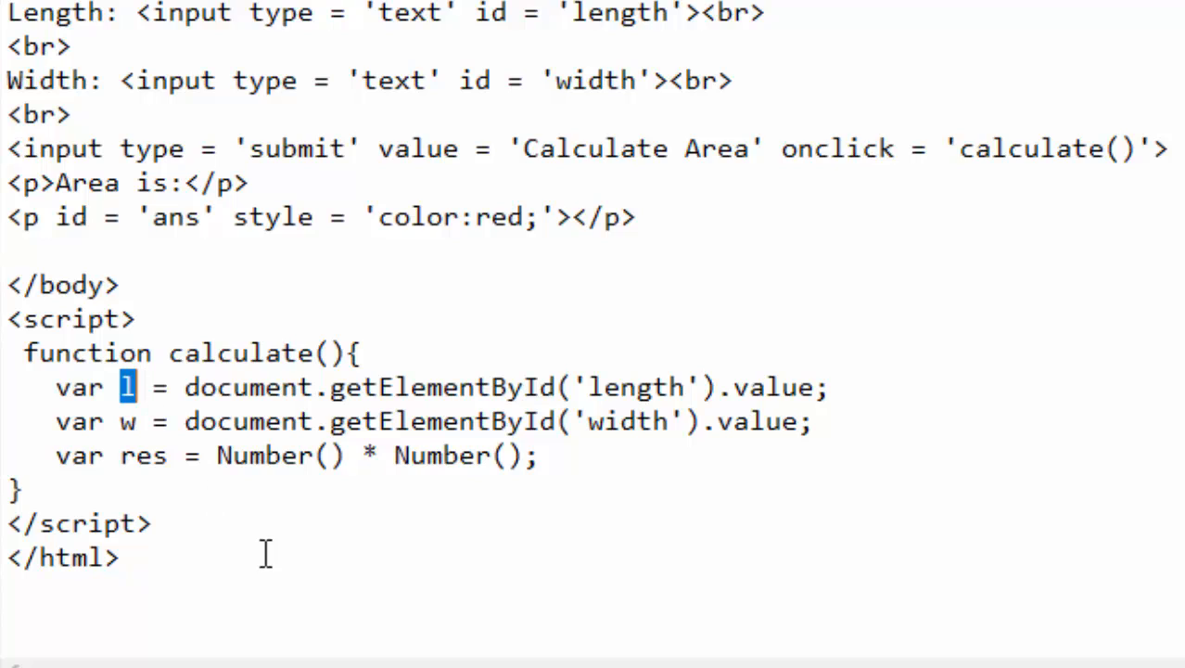
pyautogui.moveTo(345, 456)
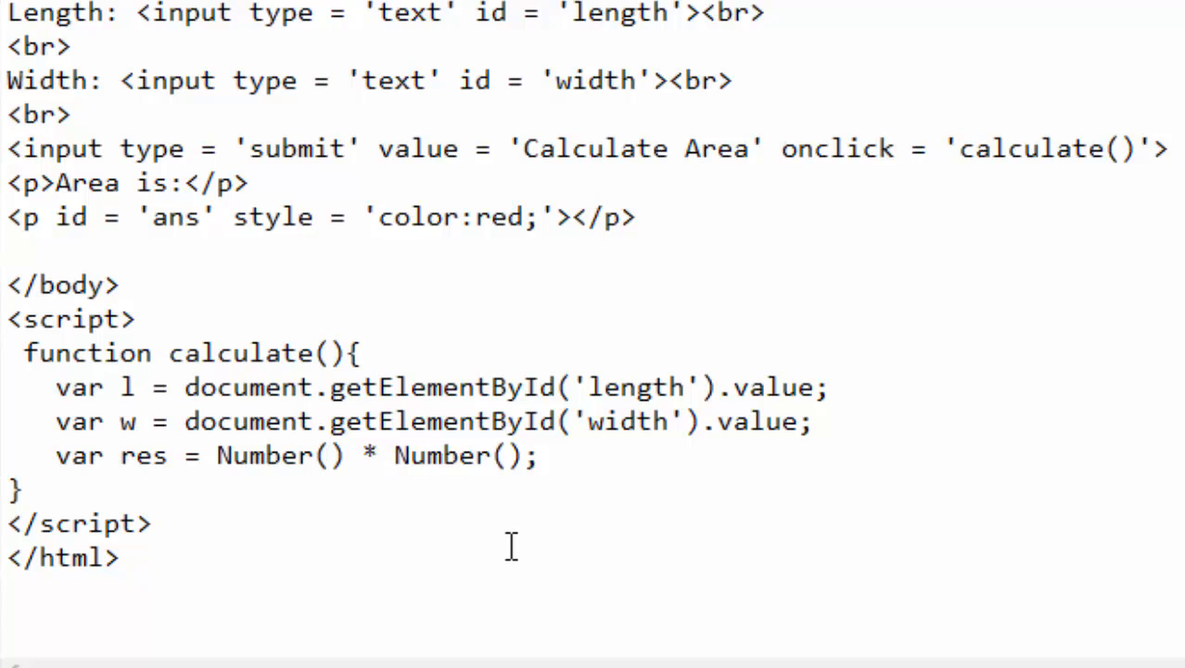
pyautogui.write('l')
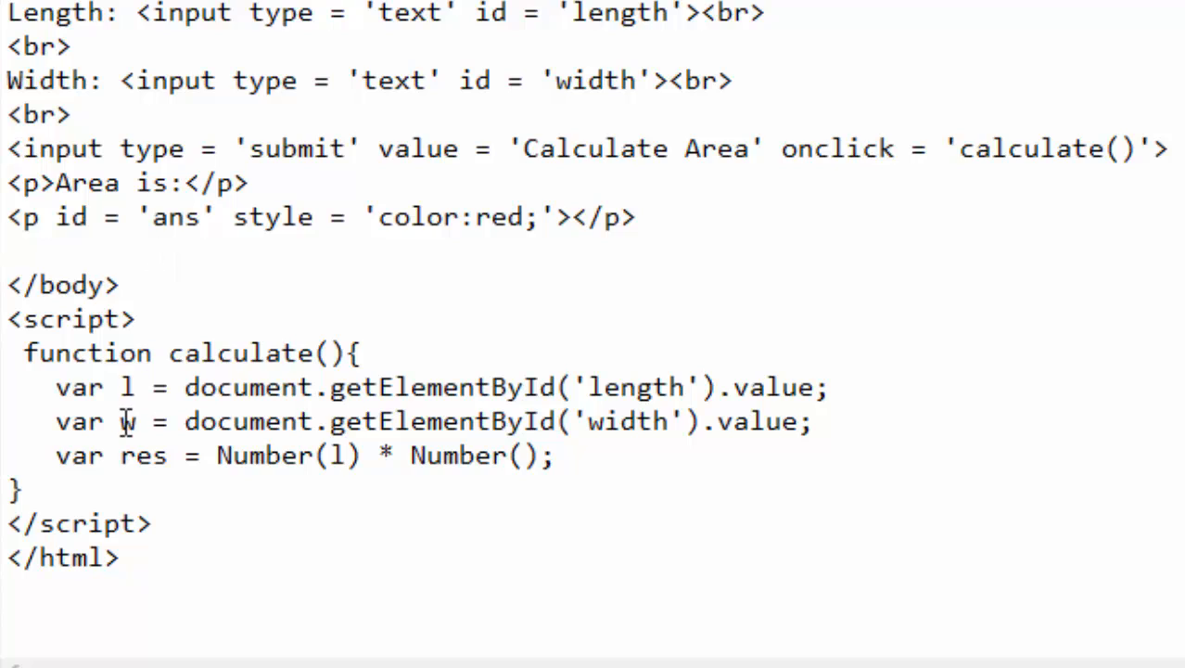
pyautogui.doubleClick(126, 421)
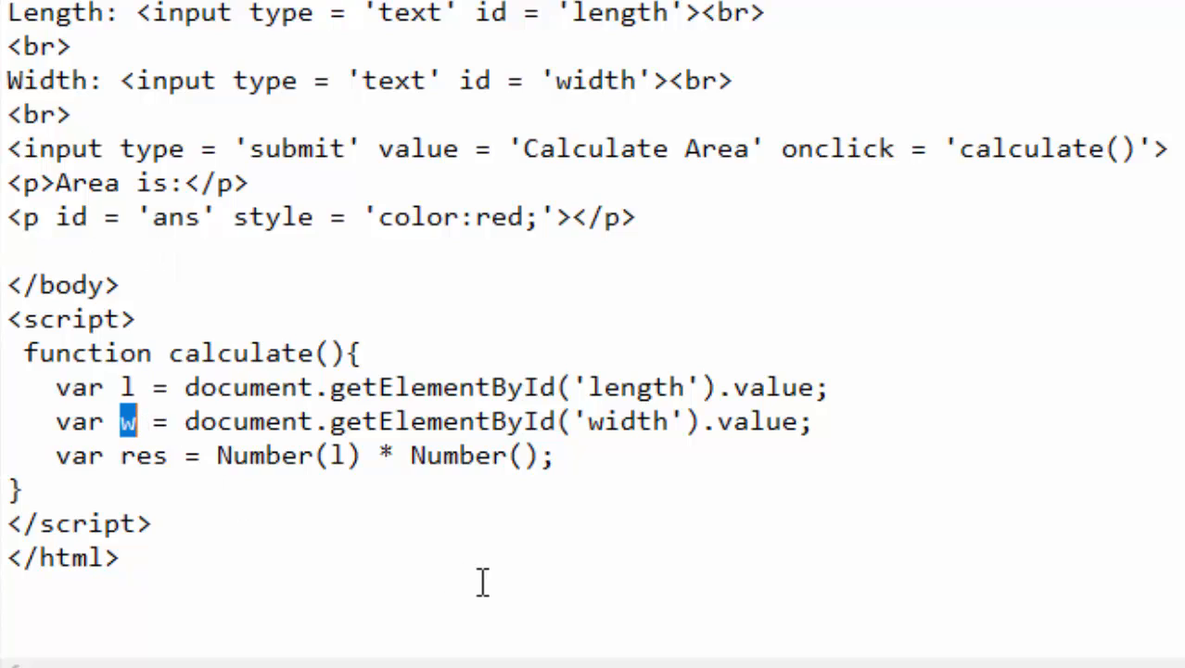
pyautogui.moveTo(454, 567)
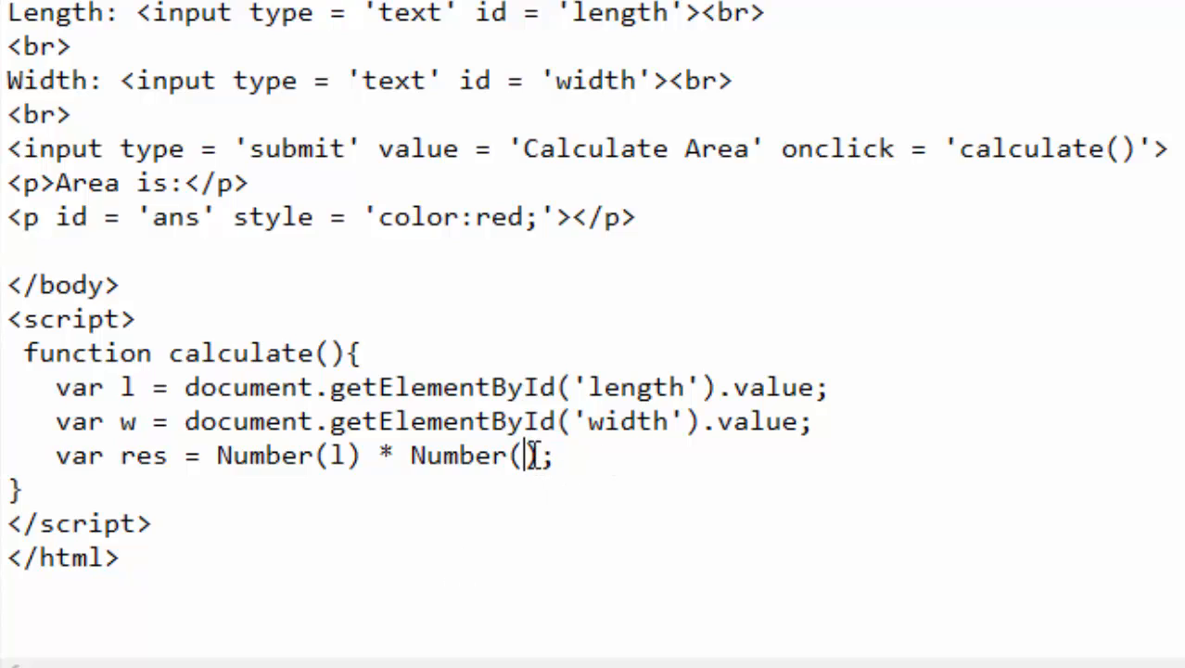
pyautogui.write('w')
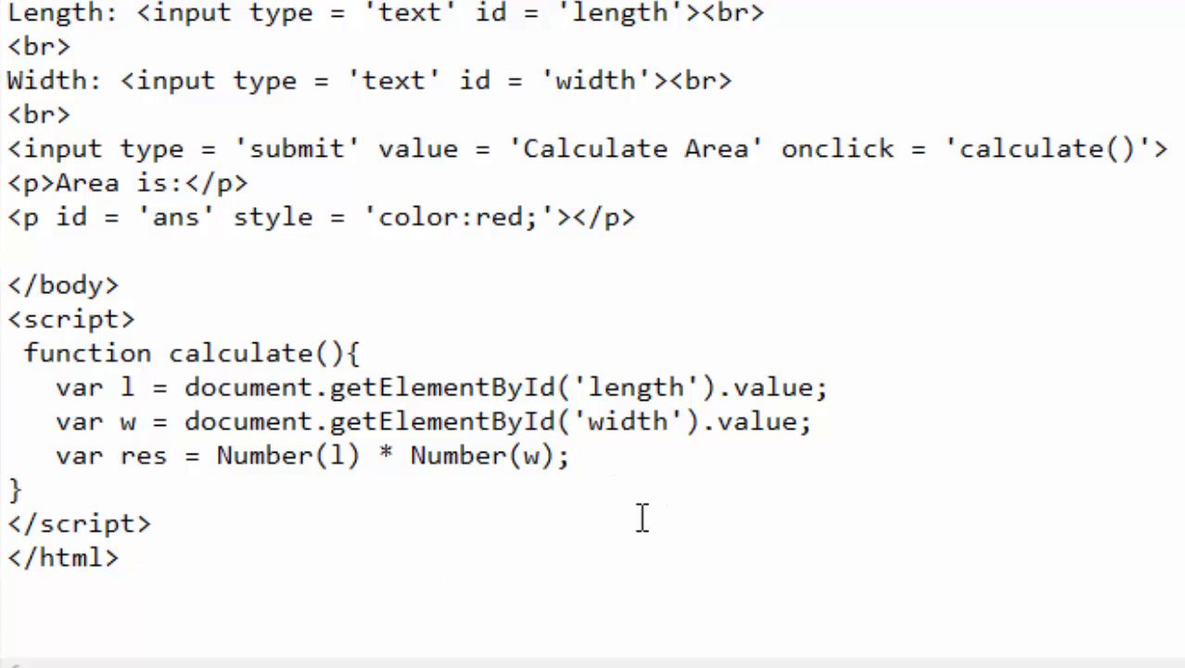
pyautogui.doubleClick(386, 457)
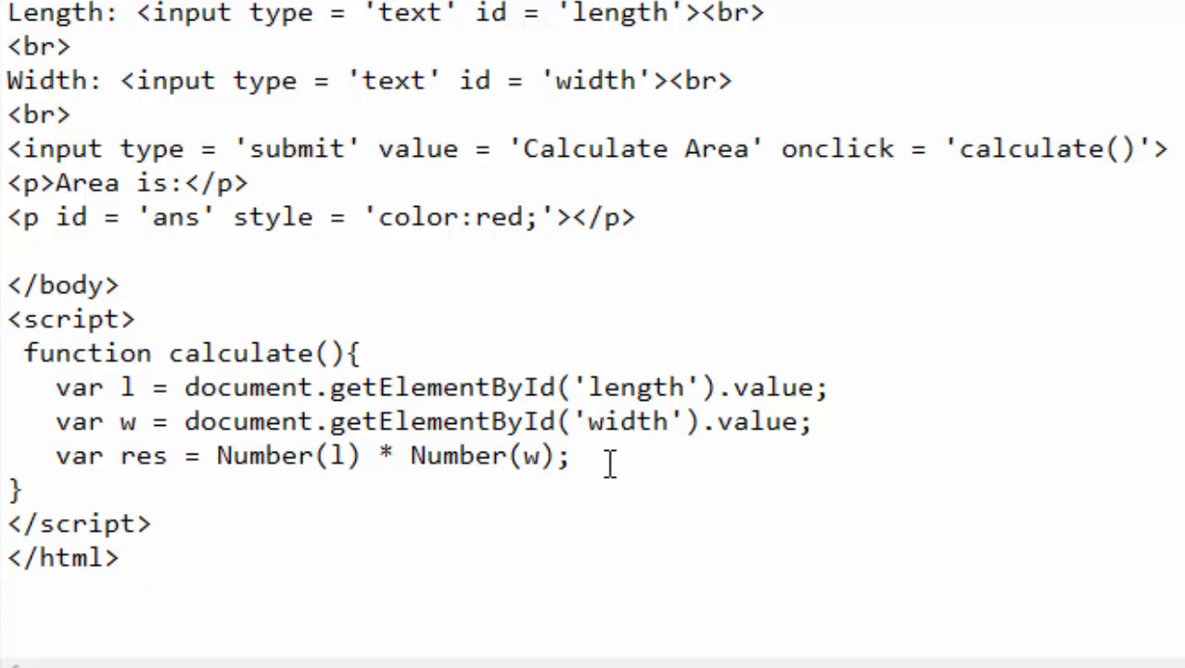
pyautogui.click(121, 454)
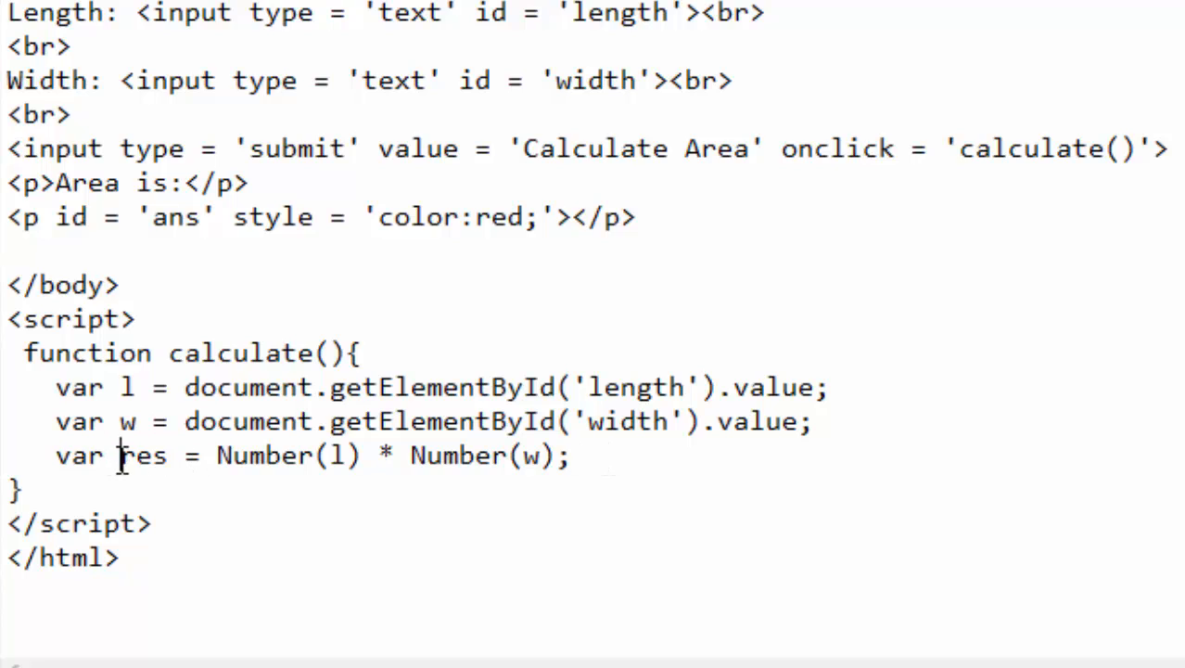
pyautogui.doubleClick(141, 455)
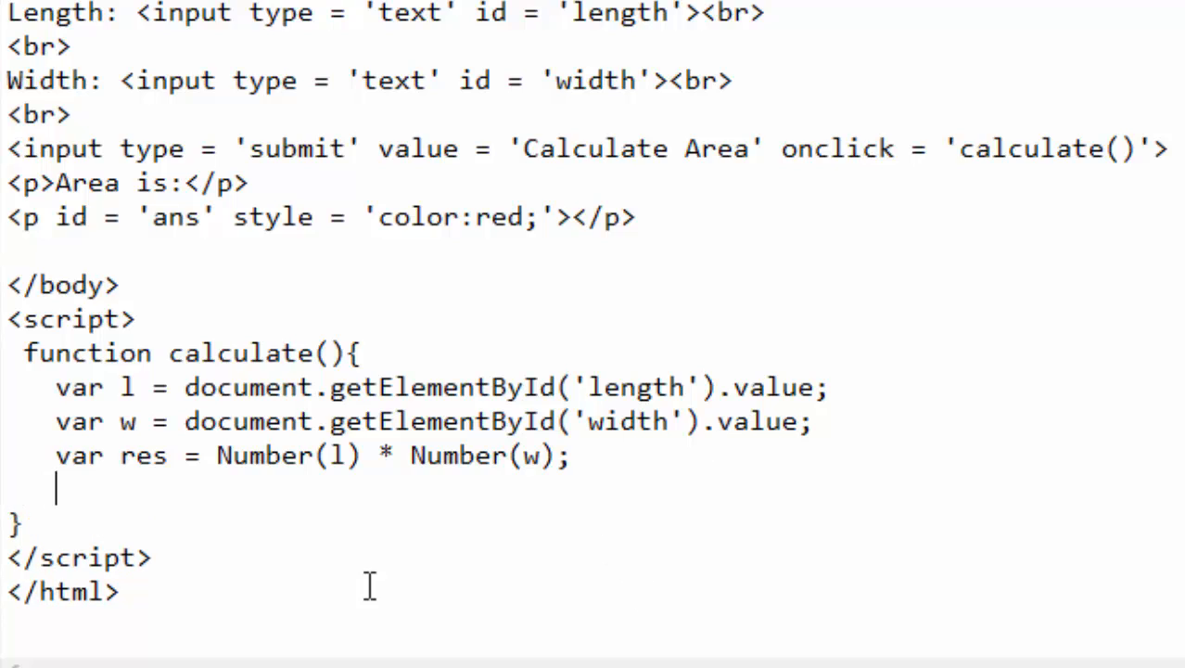
pyautogui.doubleClick(143, 454)
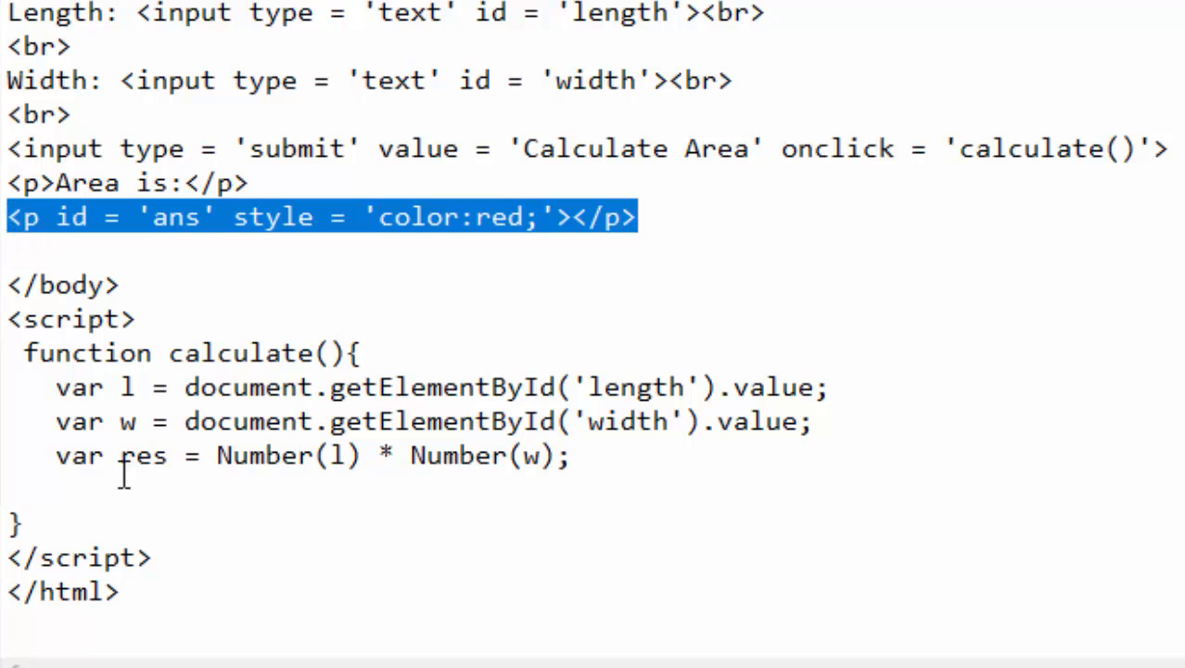
# Begin a fourth line document.getElementById('') inside calculate().
pyautogui.click(56, 490)
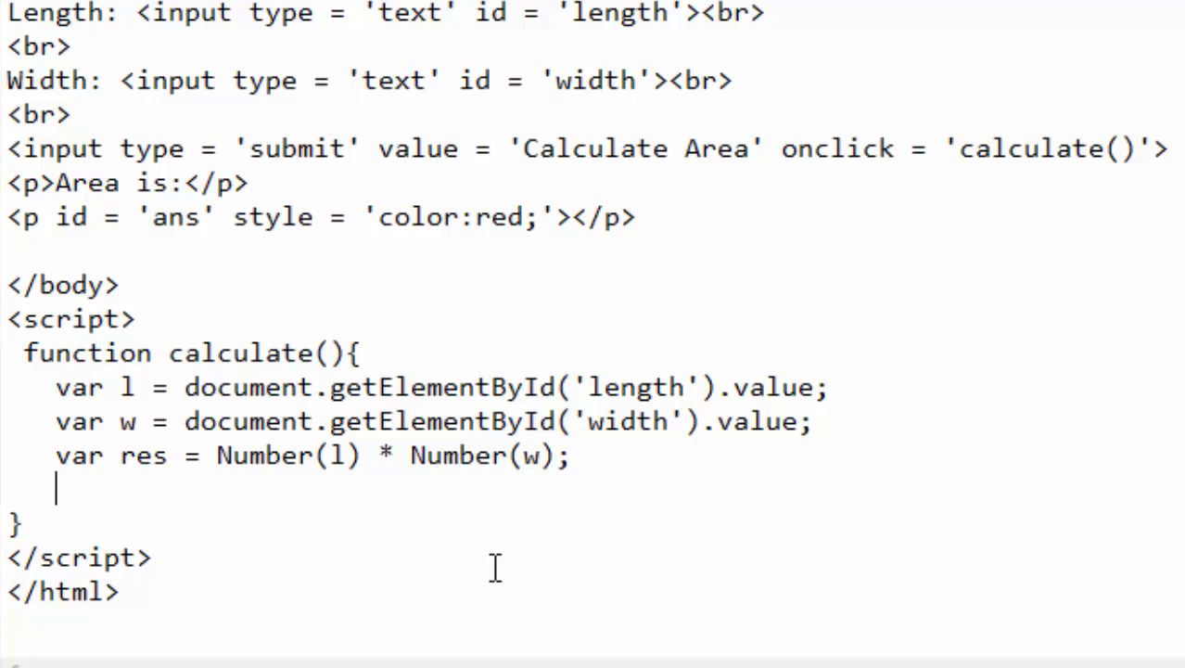
pyautogui.write('documen')
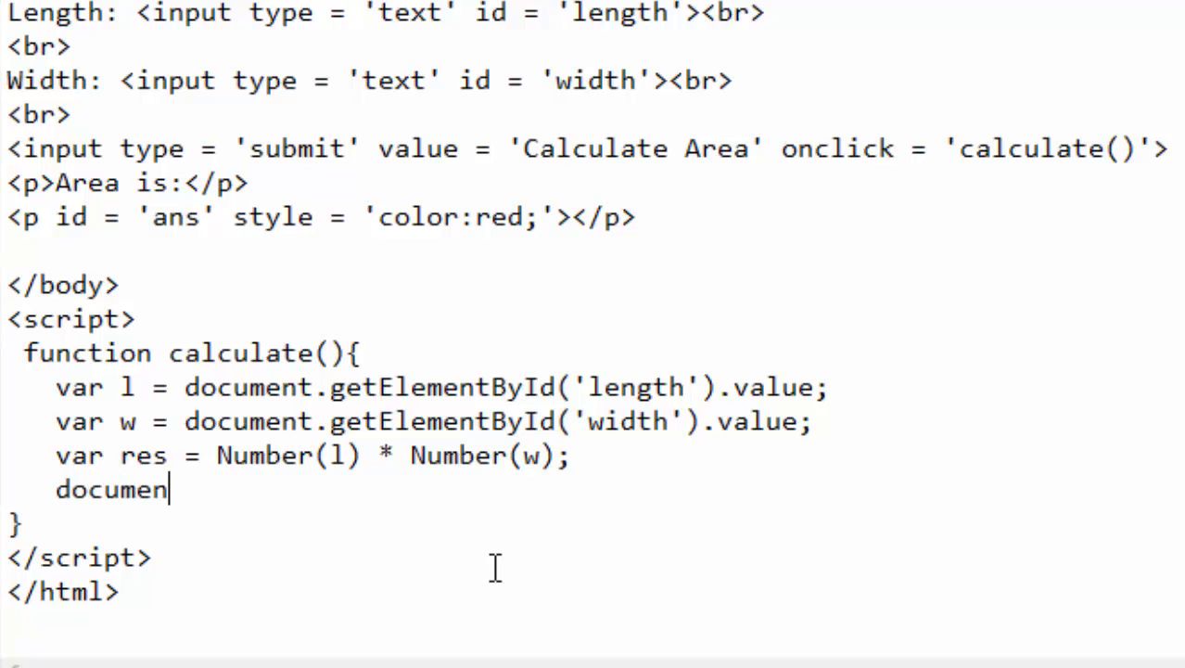
pyautogui.write('t.ge')
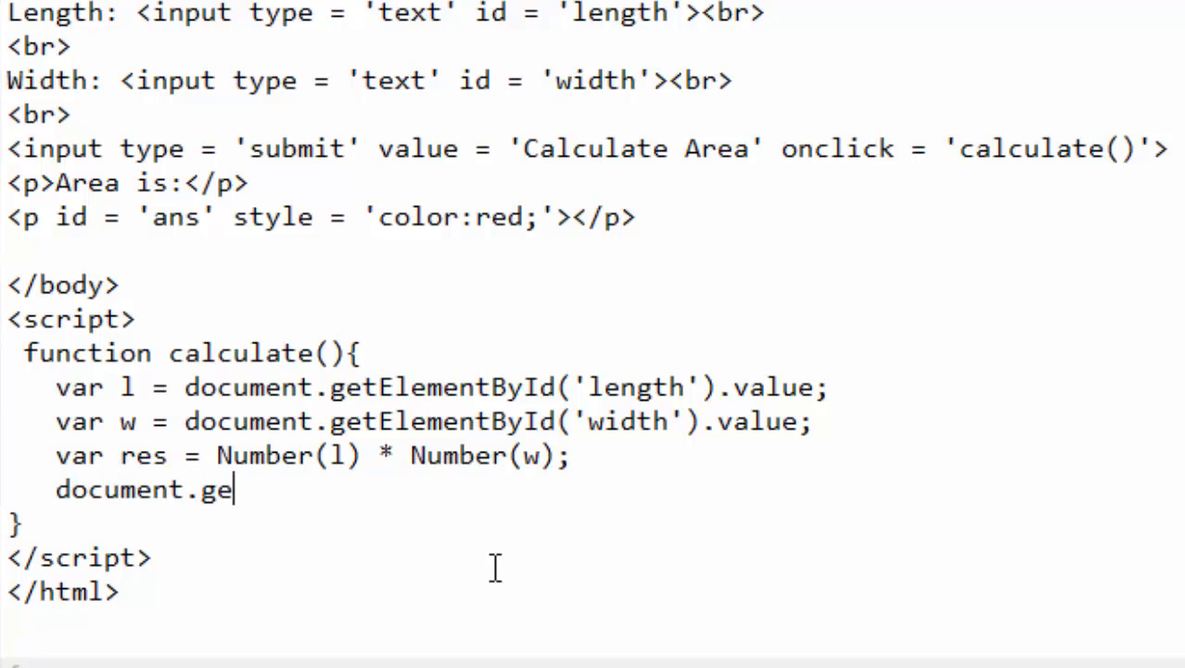
pyautogui.write('tE')
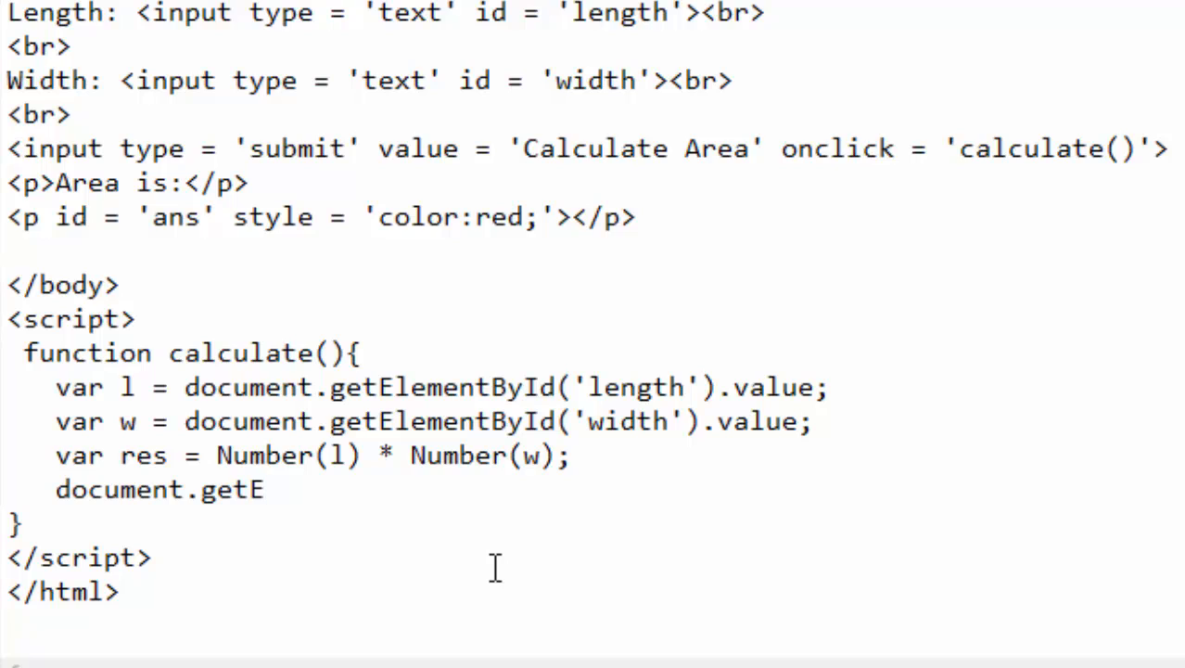
pyautogui.write('lement')
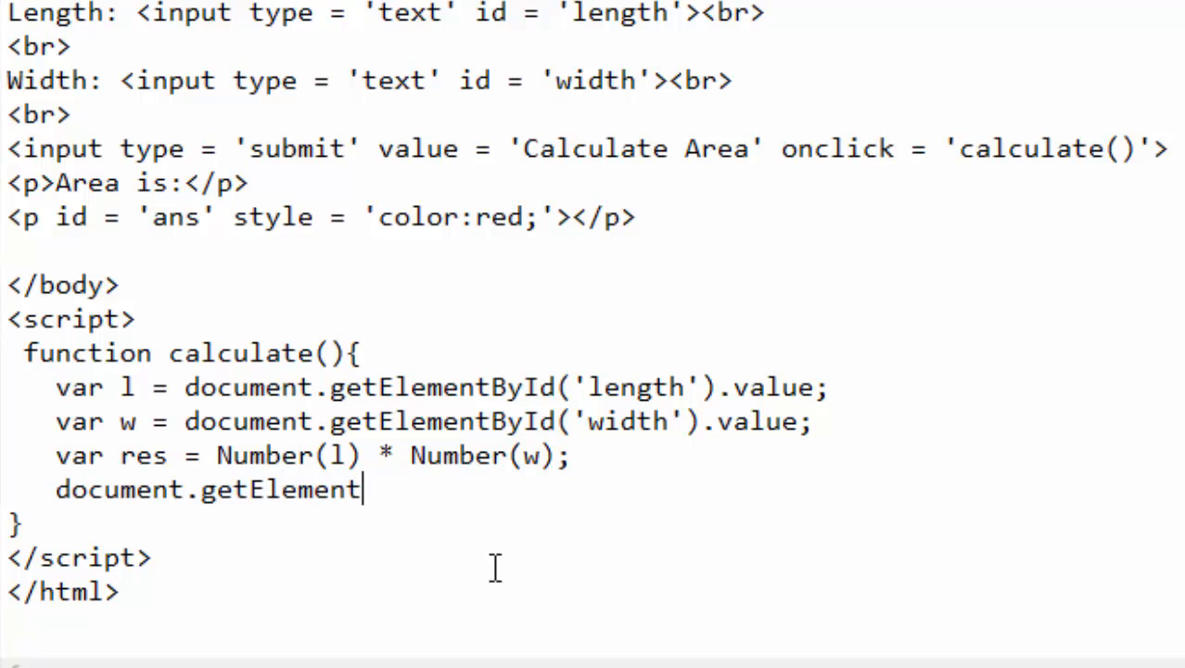
pyautogui.write('By')
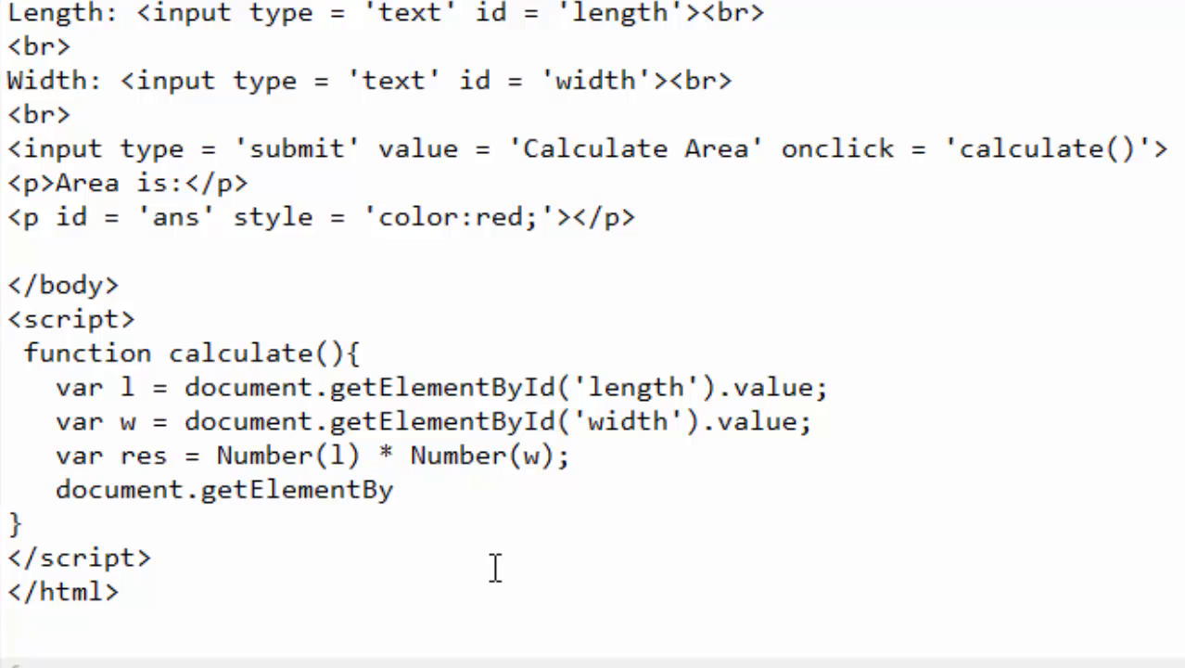
pyautogui.write('Id()')
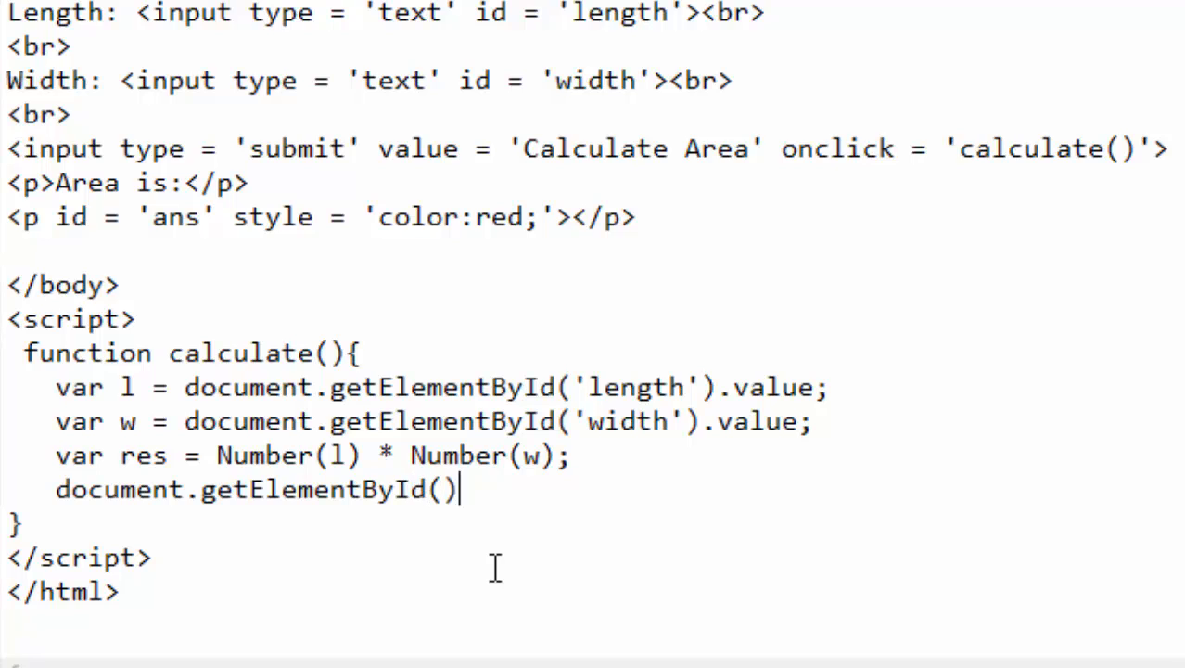
pyautogui.write("''")
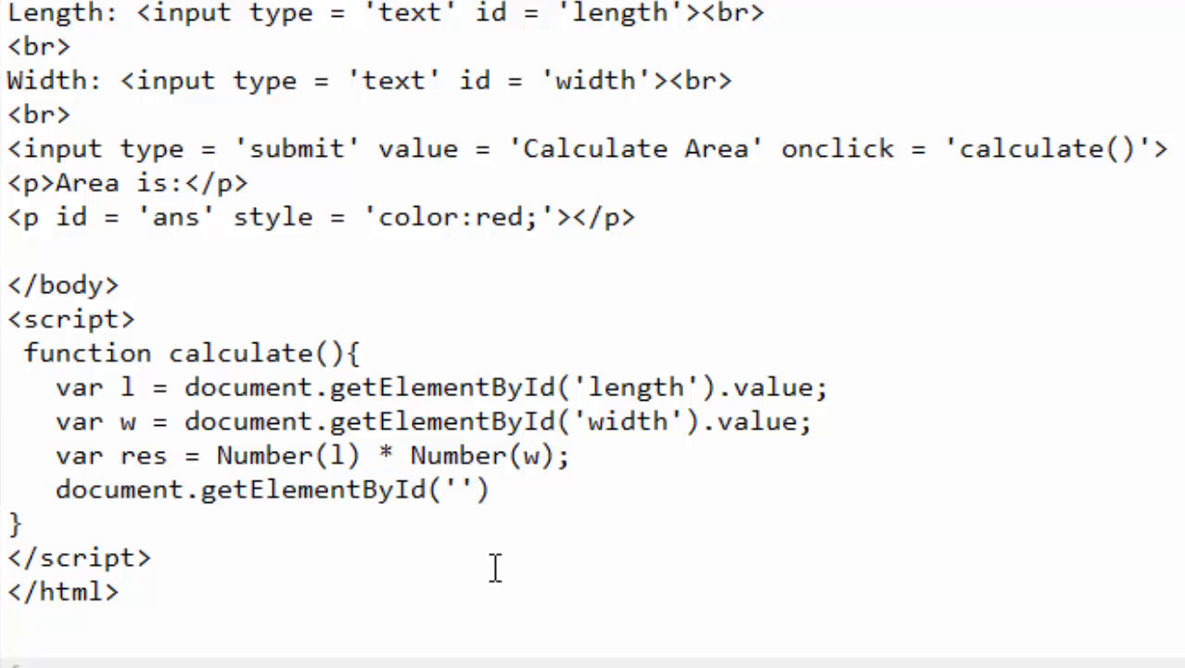
pyautogui.moveTo(133, 313)
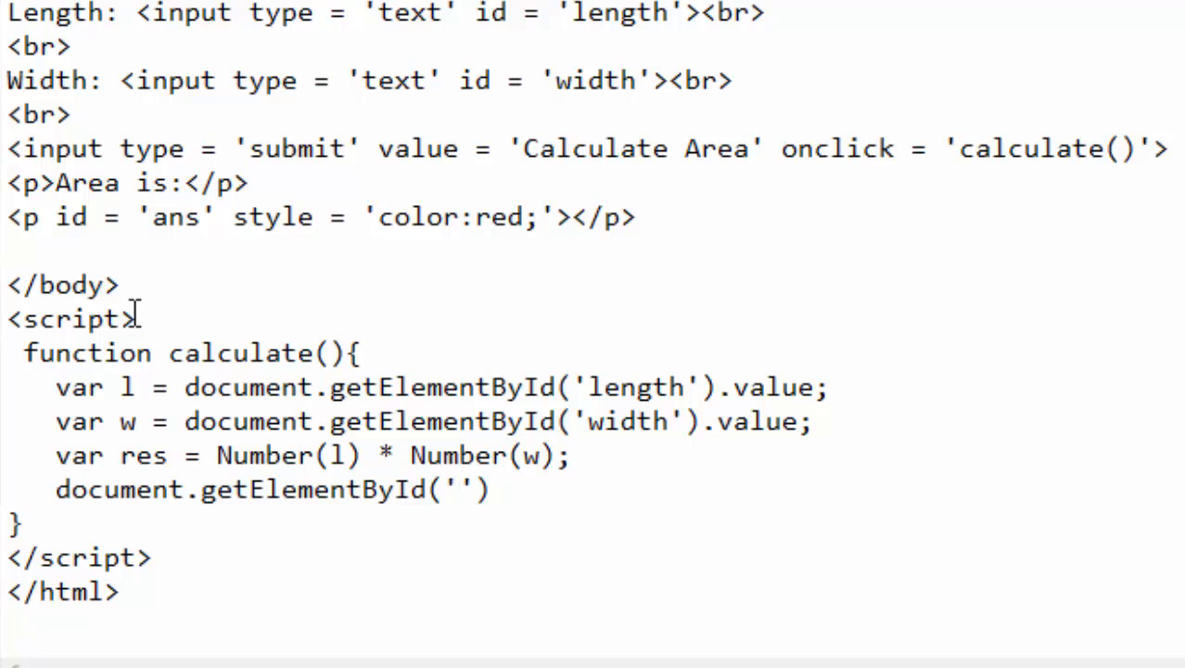
# Complete it as getElementById('ans').innerHTML = res; to show the area in the red paragraph.
pyautogui.doubleClick(175, 217)
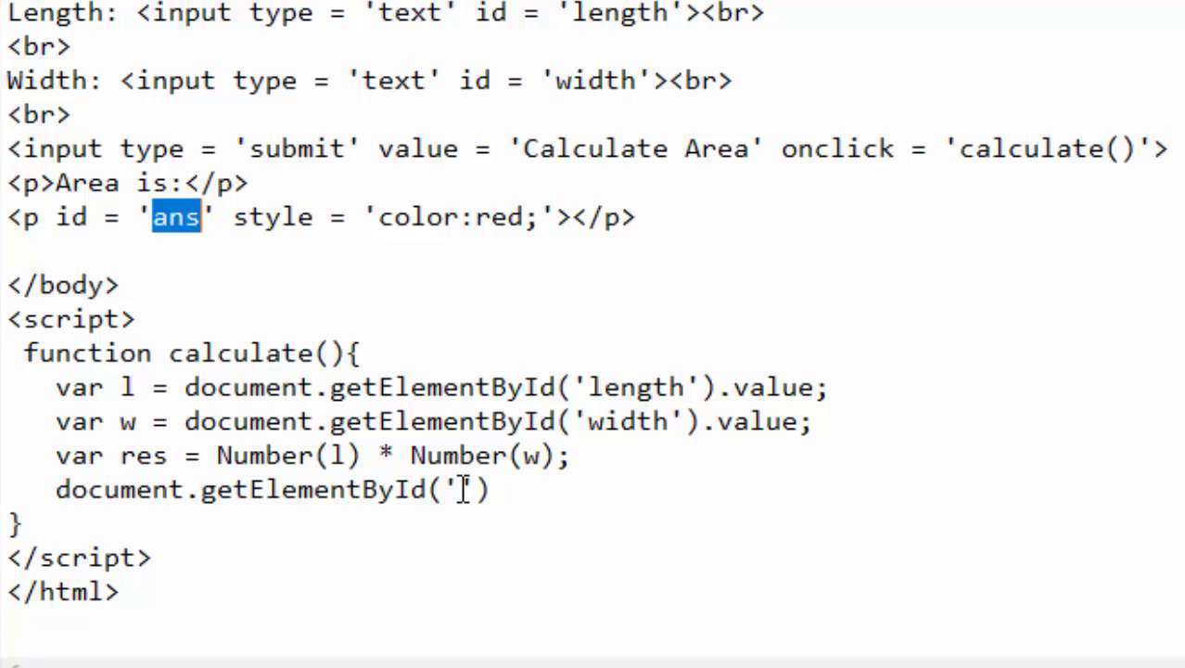
pyautogui.write('ans')
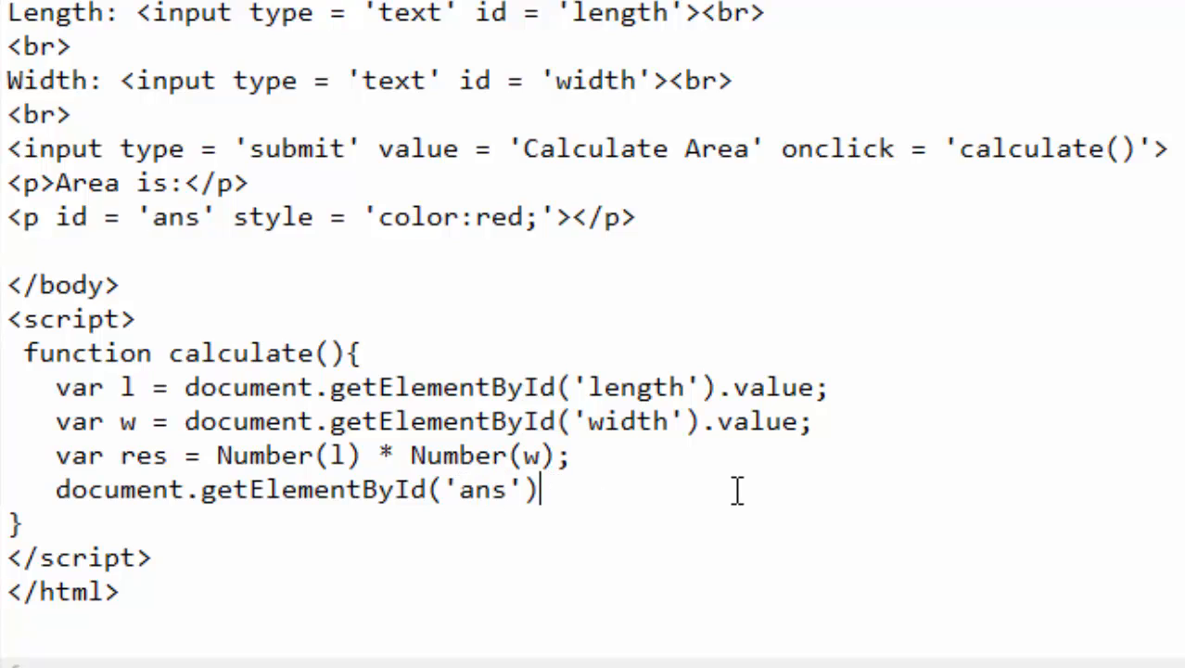
pyautogui.write('.inner')
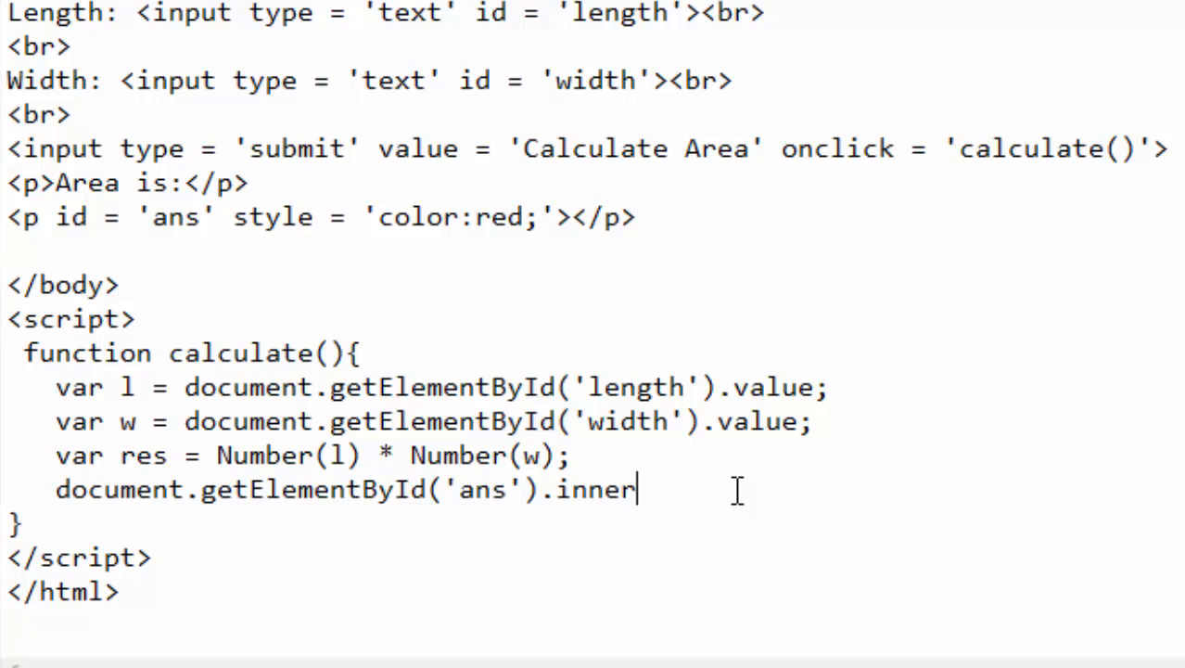
pyautogui.write('HTM')
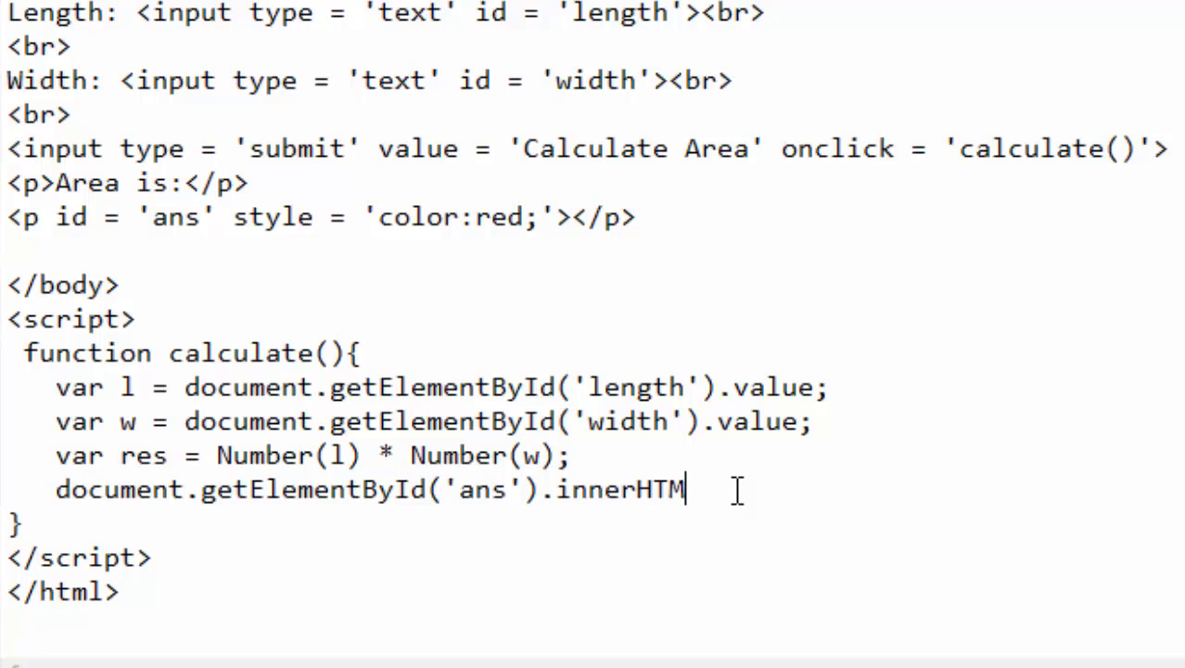
pyautogui.write('L =')
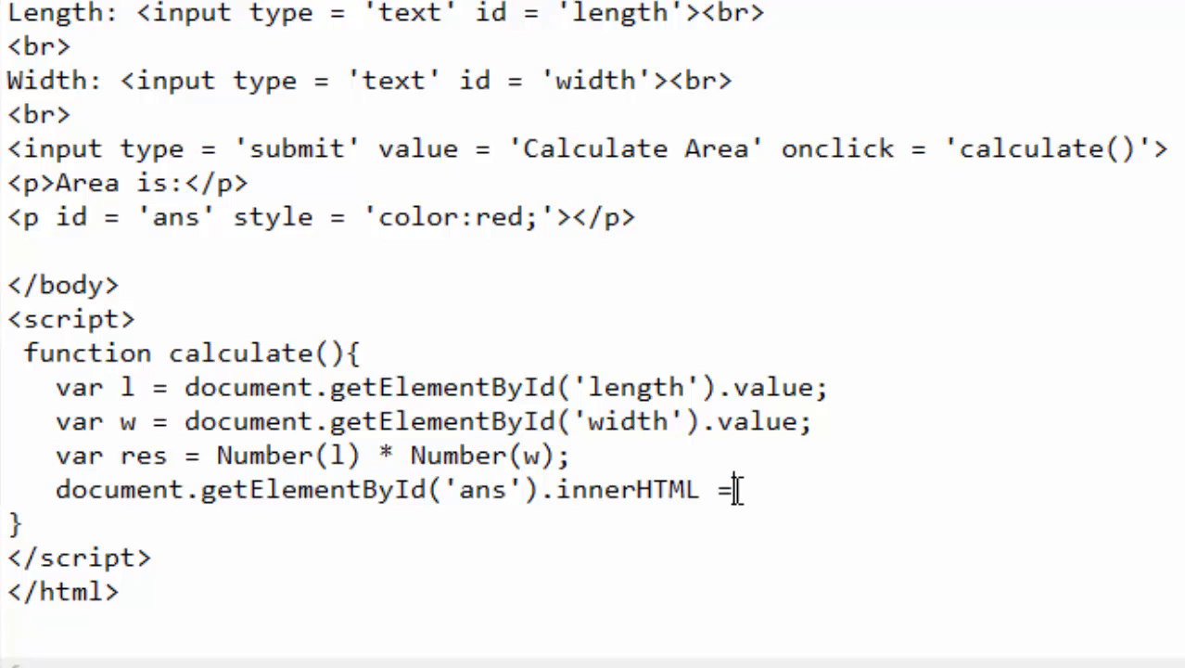
pyautogui.write('r')
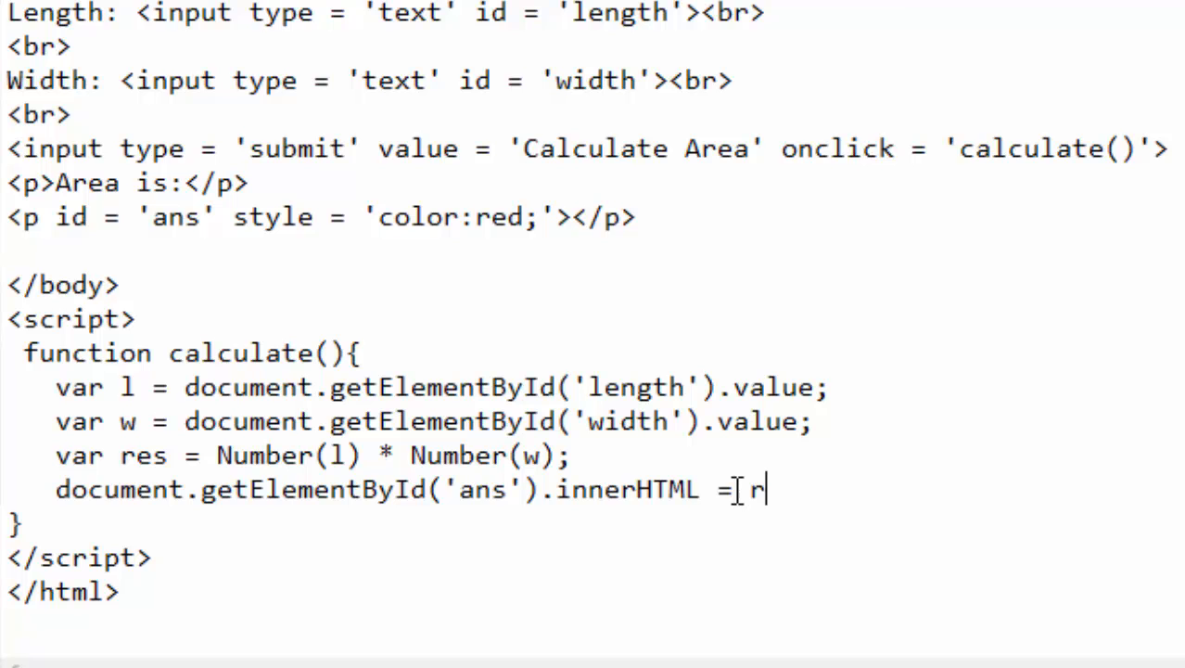
pyautogui.write('es;')
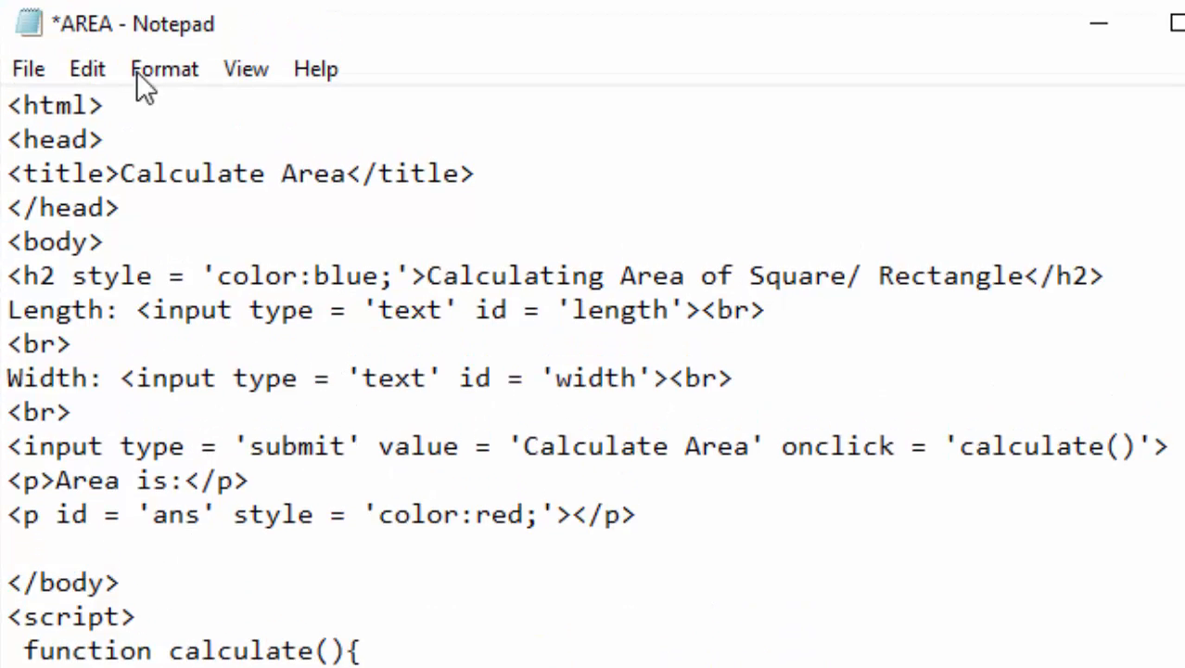
# Save the edited AREA.HTML via File > Save.
pyautogui.click(28, 67)
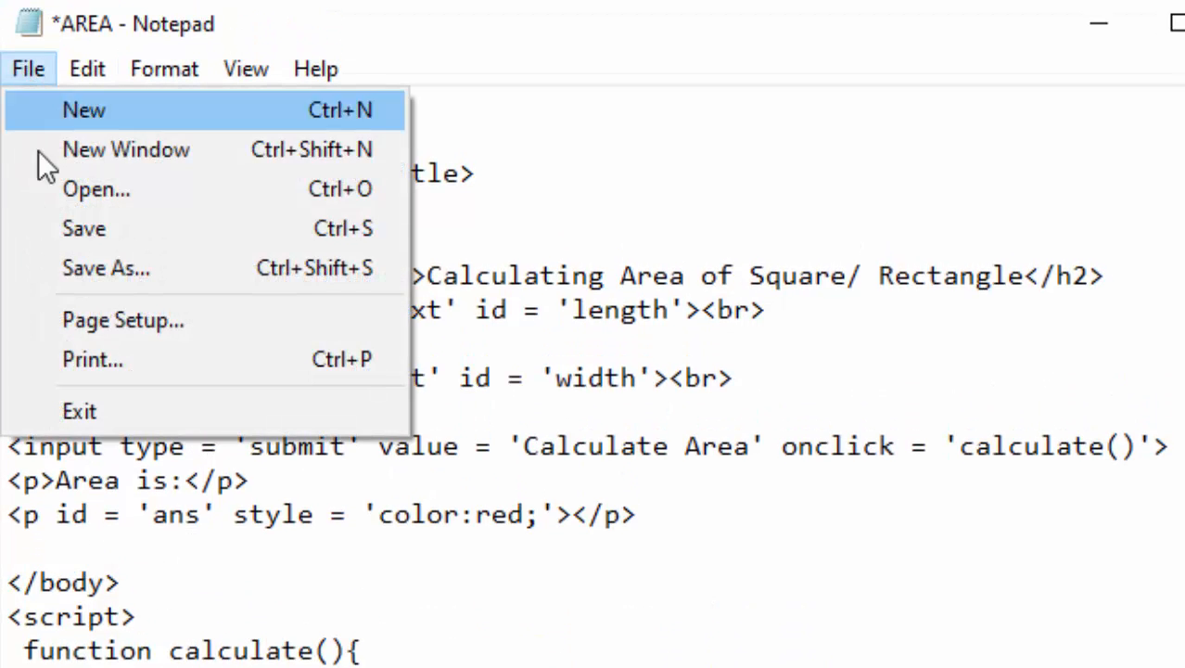
pyautogui.click(83, 228)
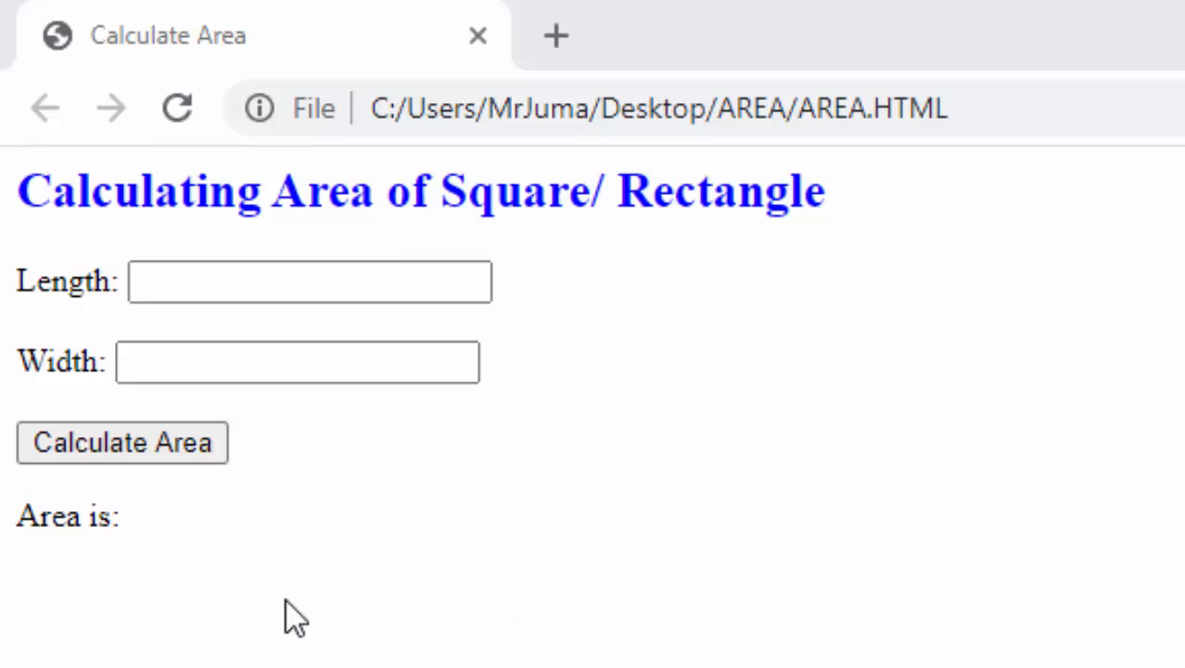
# Enter length 40 and width 40 and calculate, giving a red area result of 1600.
pyautogui.click(310, 282)
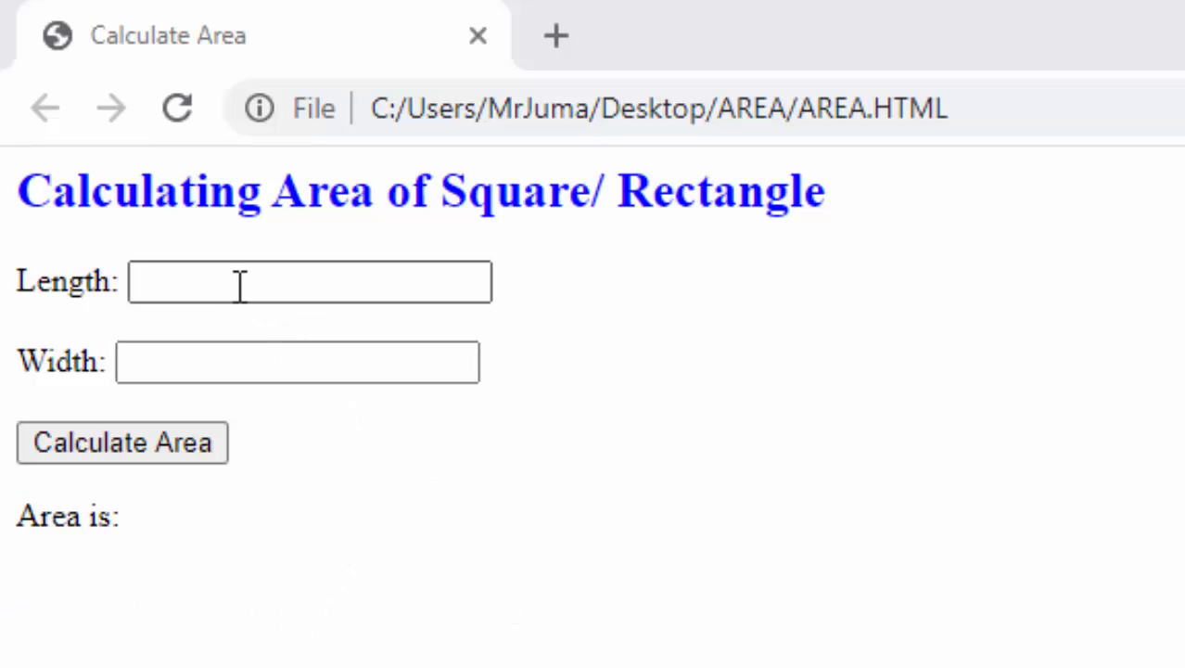
pyautogui.click(308, 282)
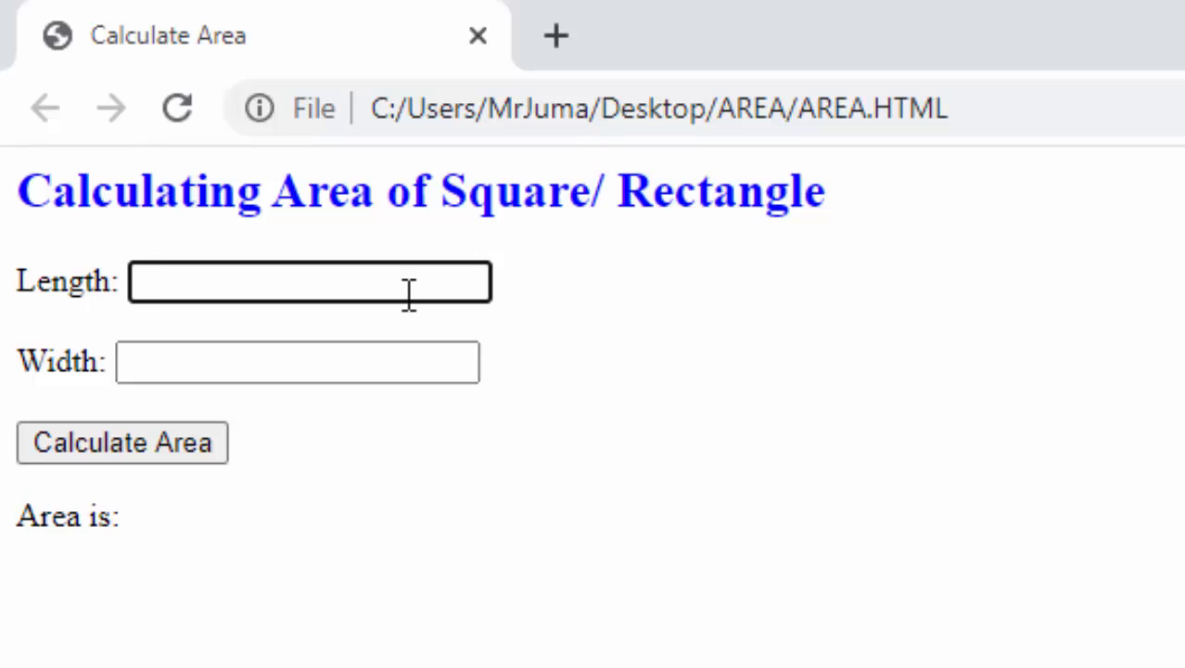
pyautogui.click(309, 282)
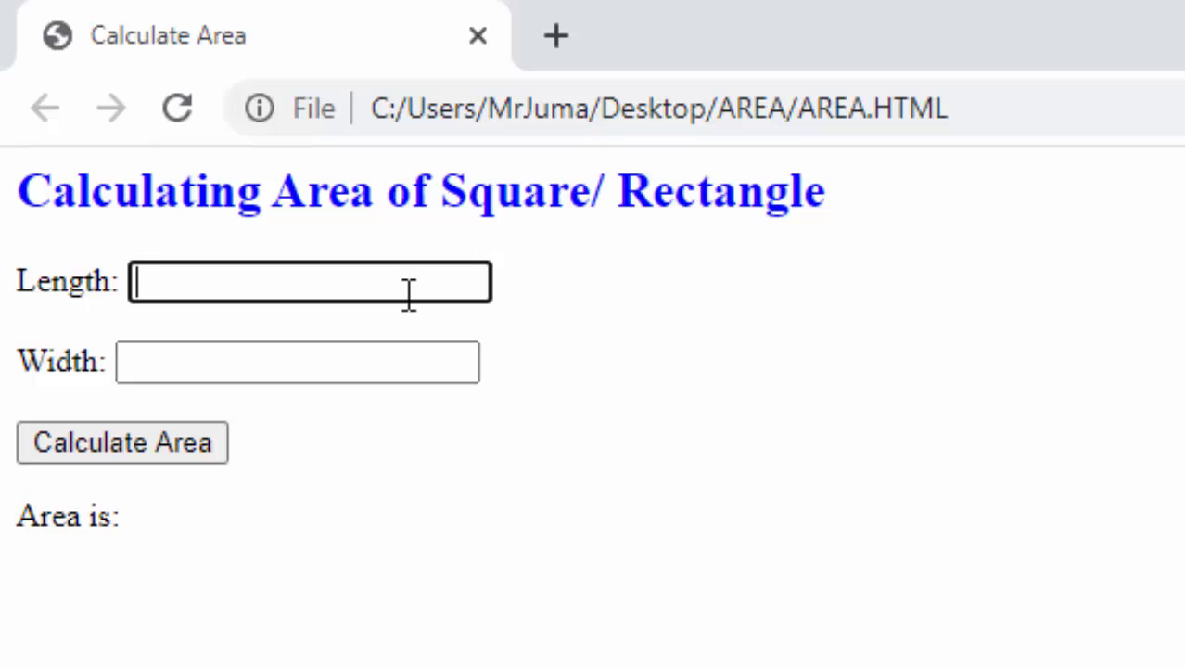
pyautogui.write('40')
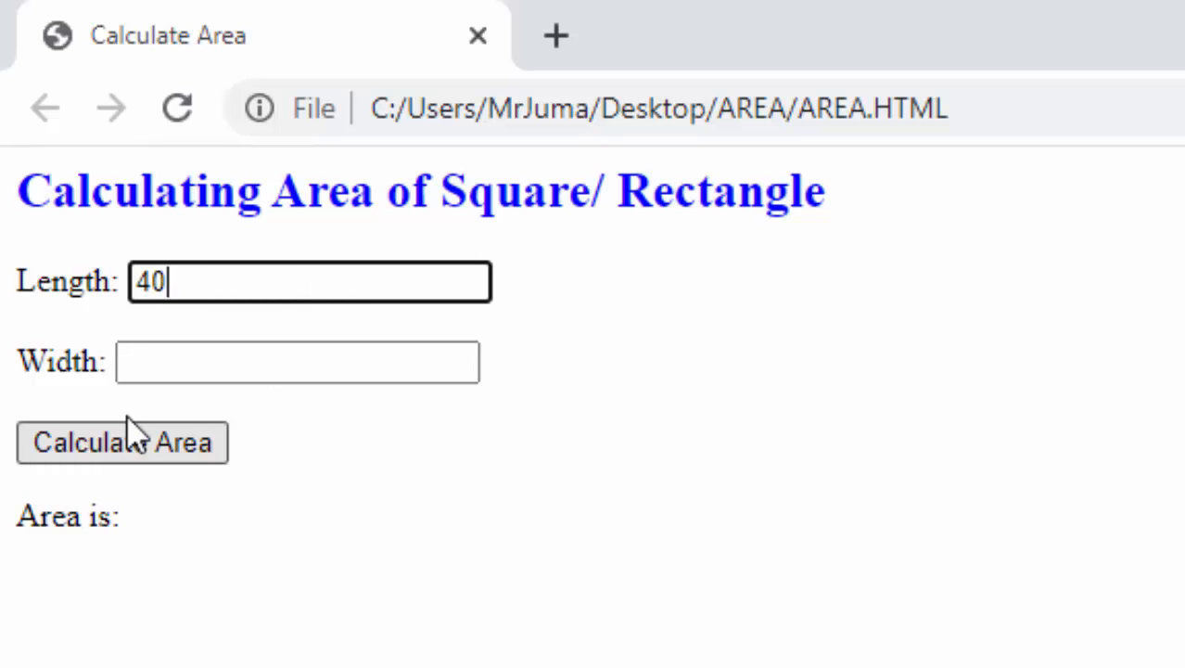
pyautogui.click(296, 362)
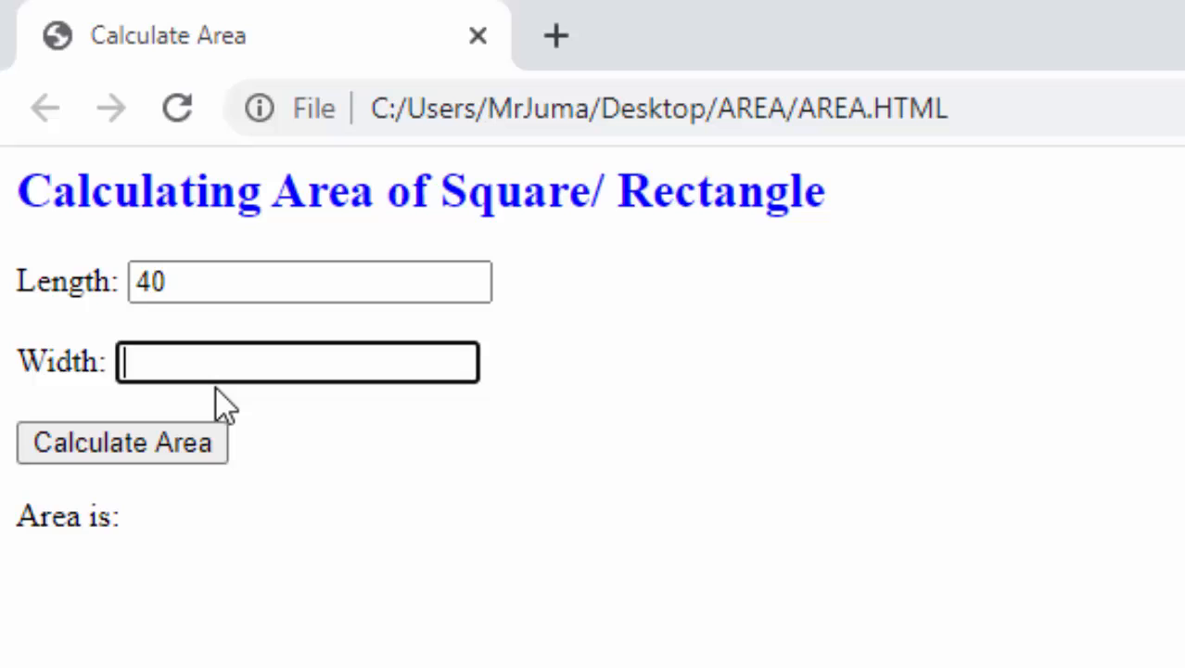
pyautogui.write('40')
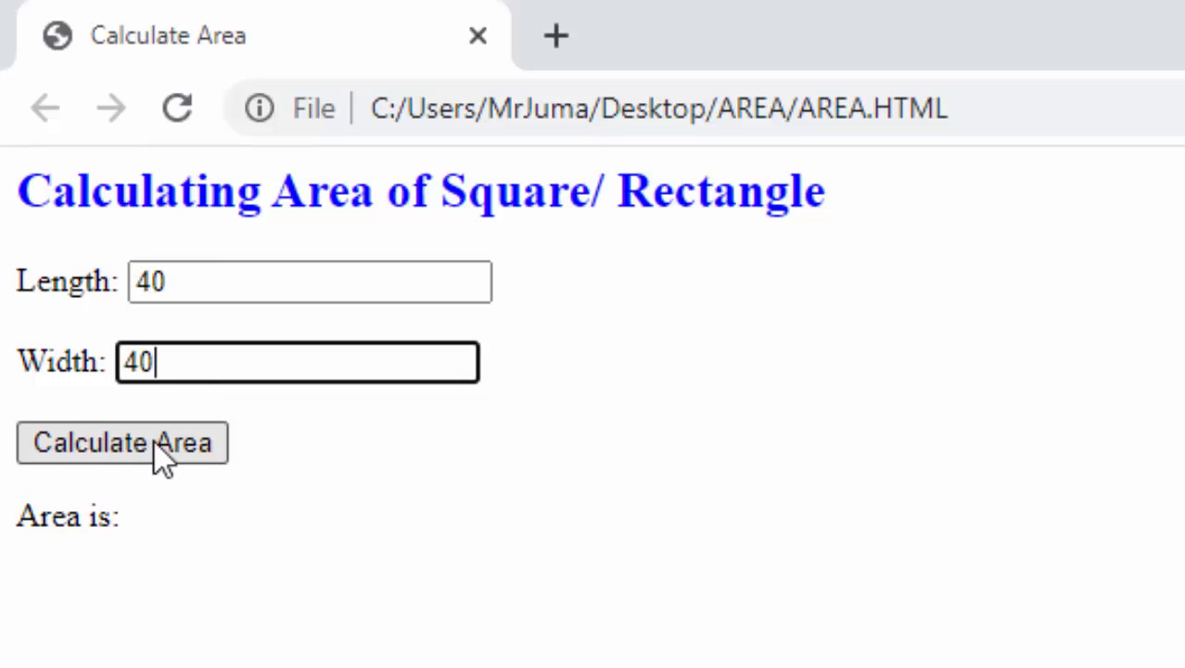
pyautogui.click(122, 441)
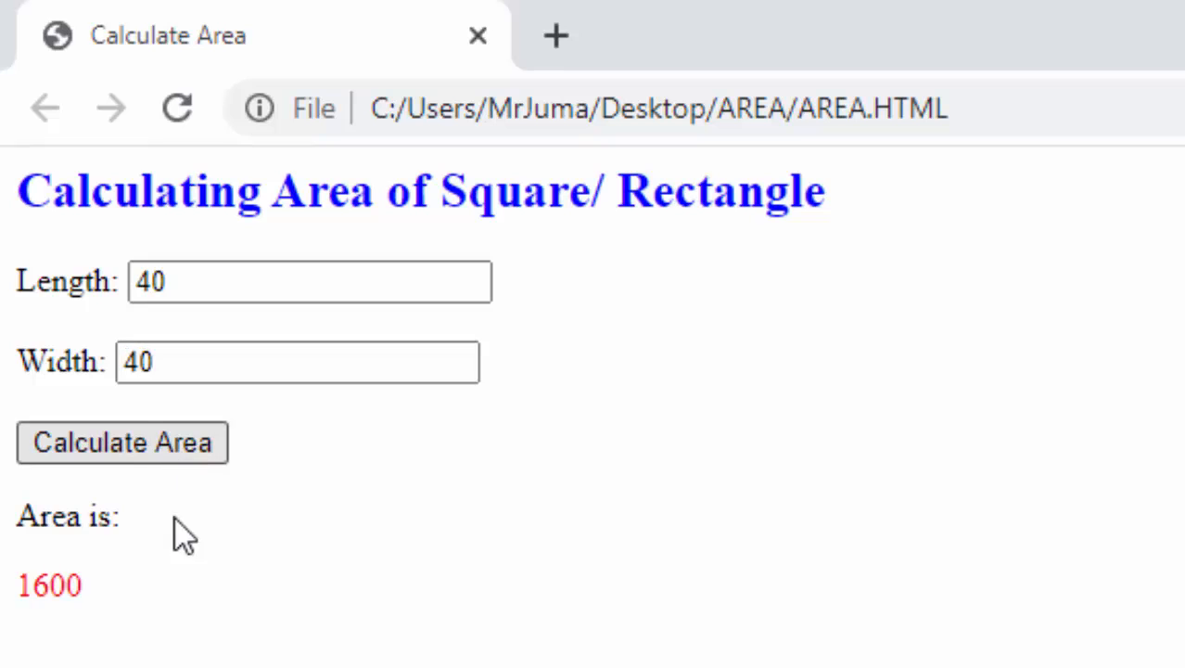
pyautogui.moveTo(84, 635)
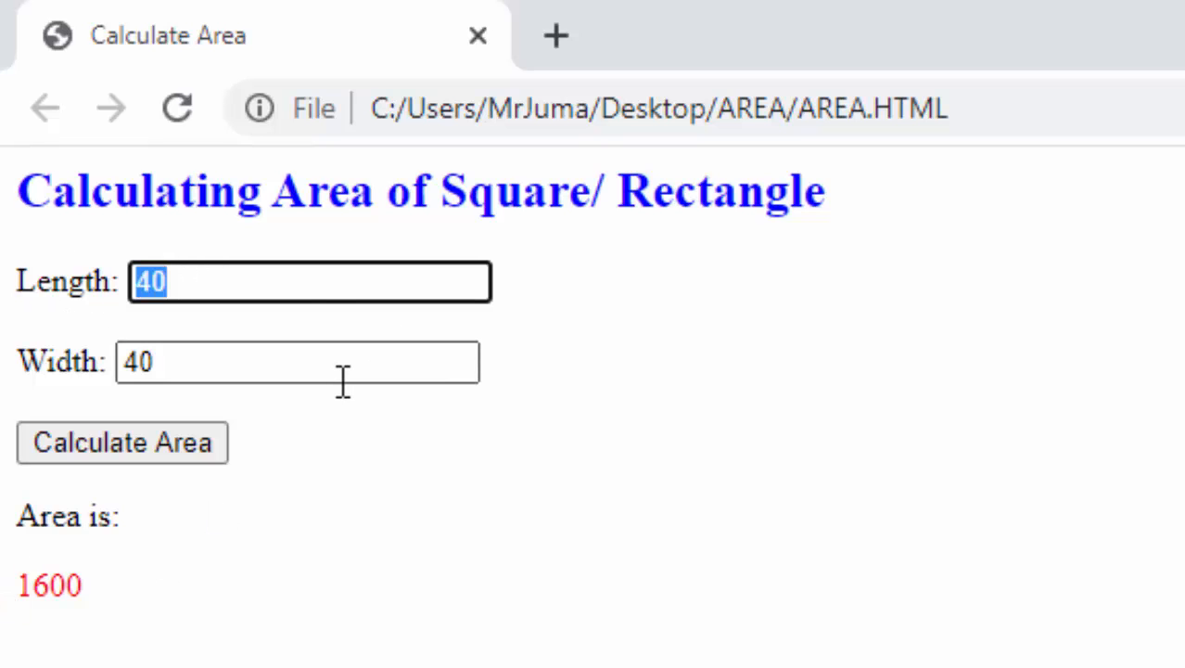
# Enter length 12.37 and width 45.12 and recalculate, giving 558.1343999999999 in red.
pyautogui.write('12')
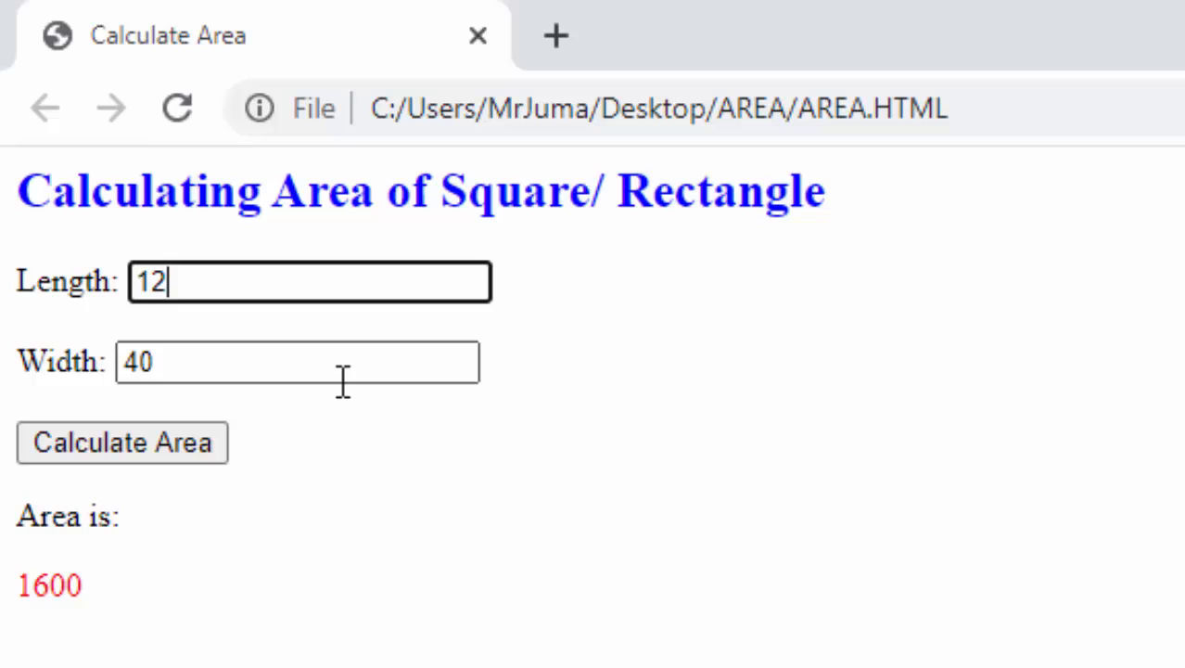
pyautogui.write('.3')
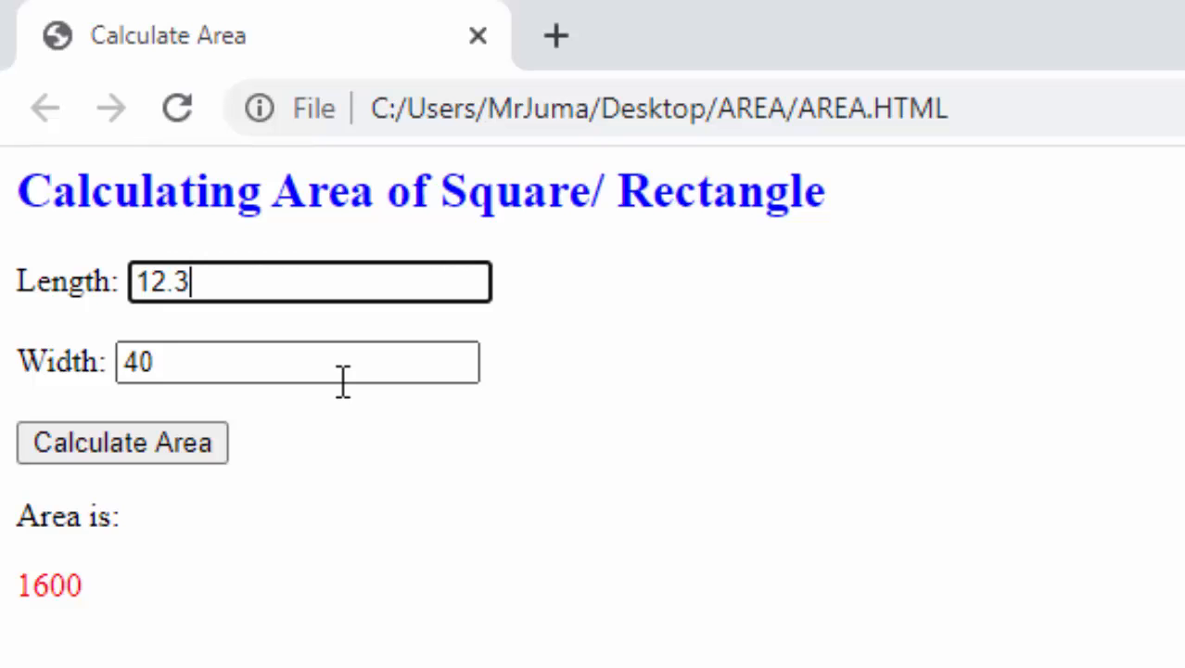
pyautogui.write('7')
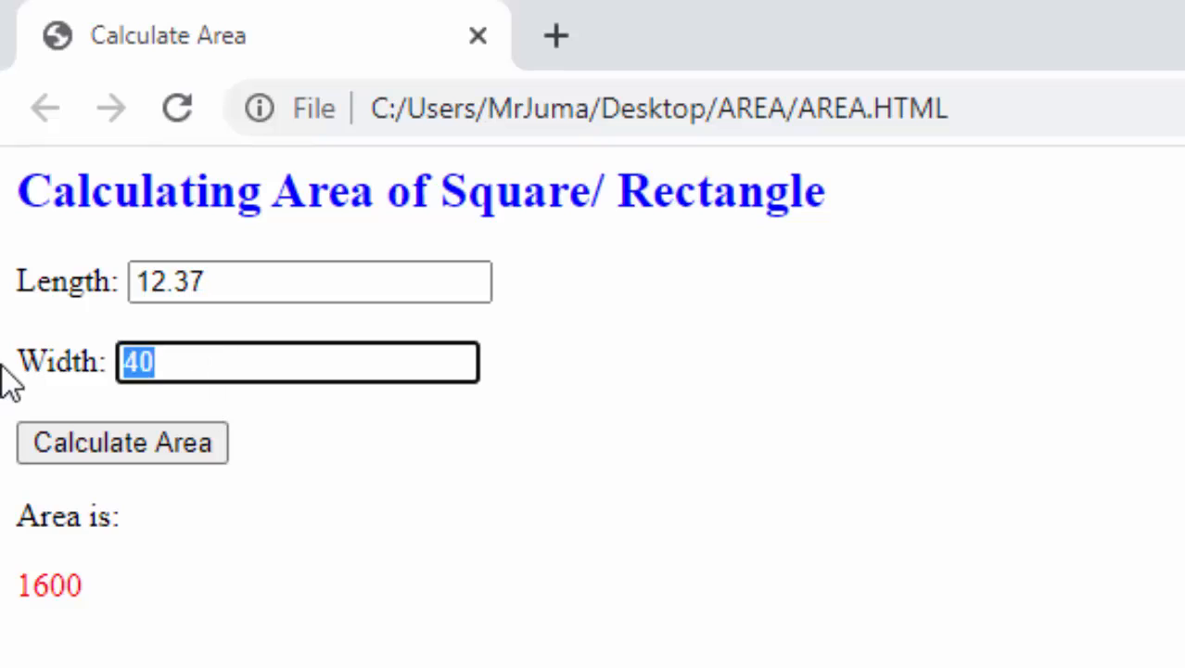
pyautogui.moveTo(50, 400)
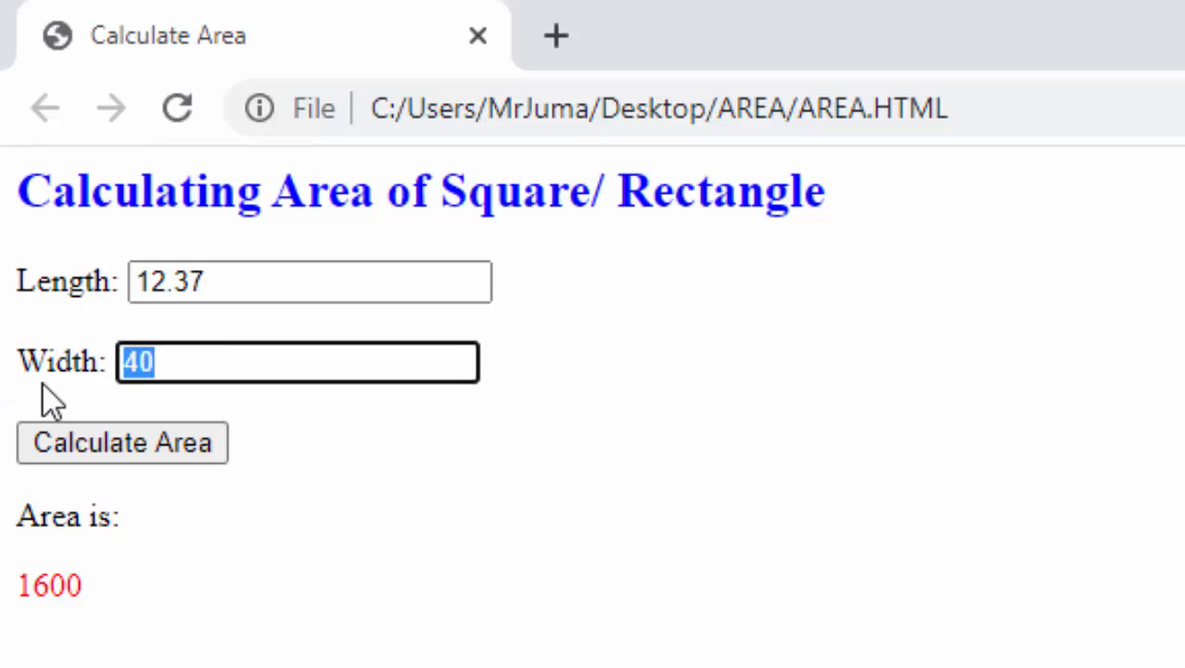
pyautogui.write('4')
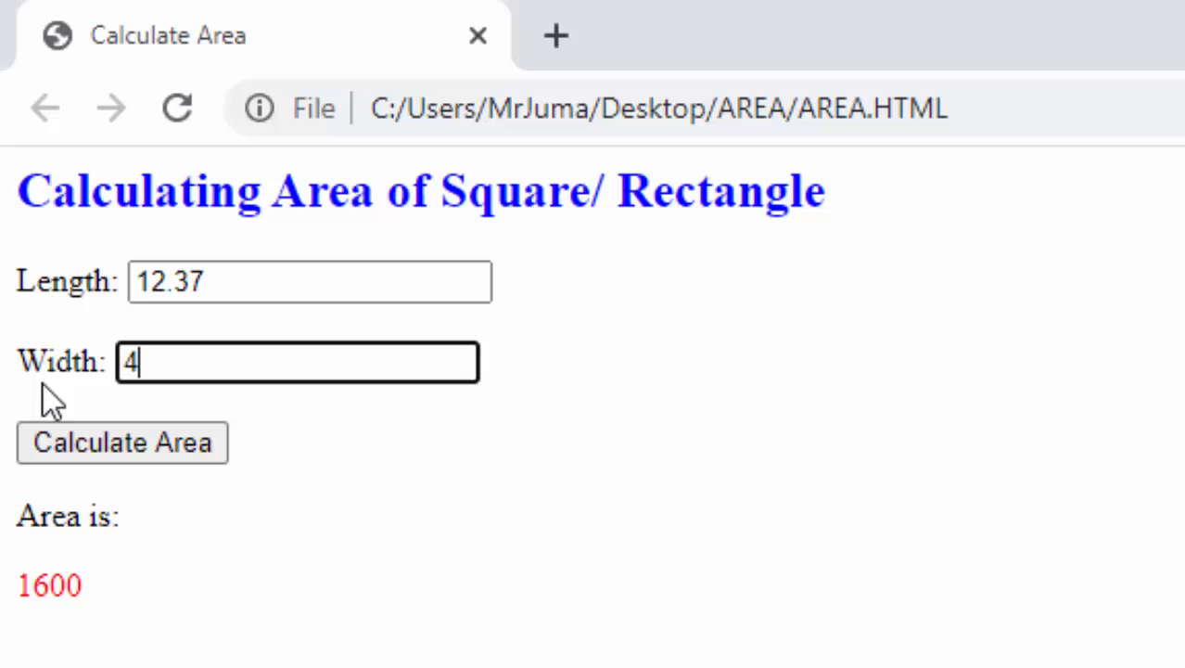
pyautogui.write('5.')
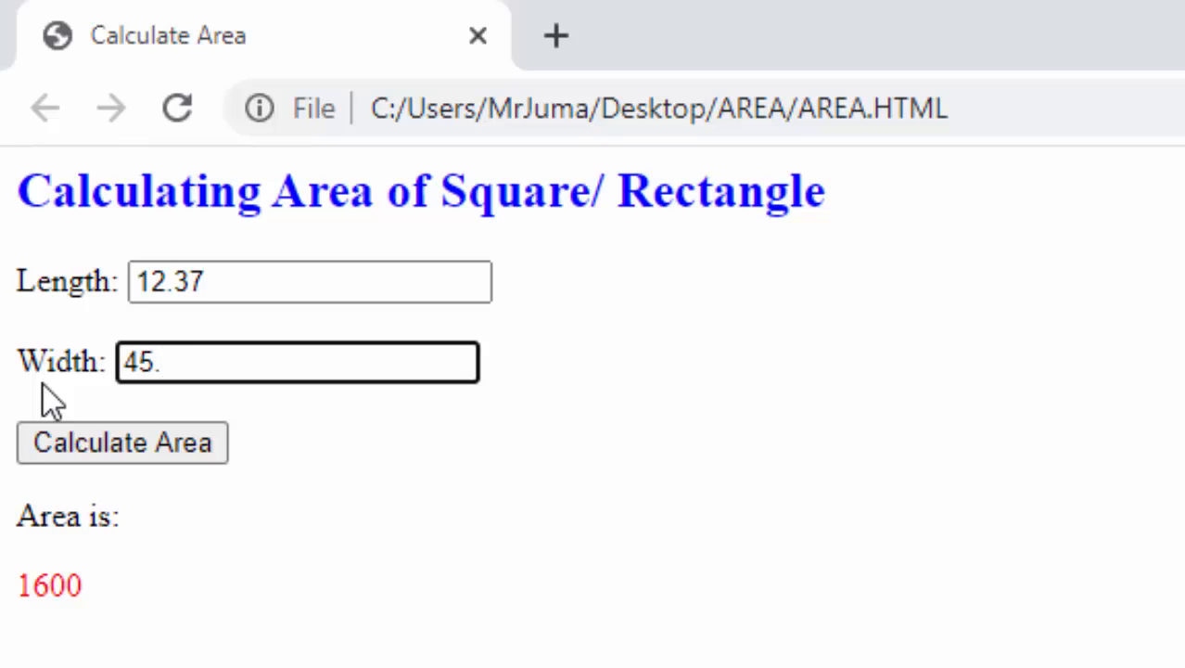
pyautogui.write('12')
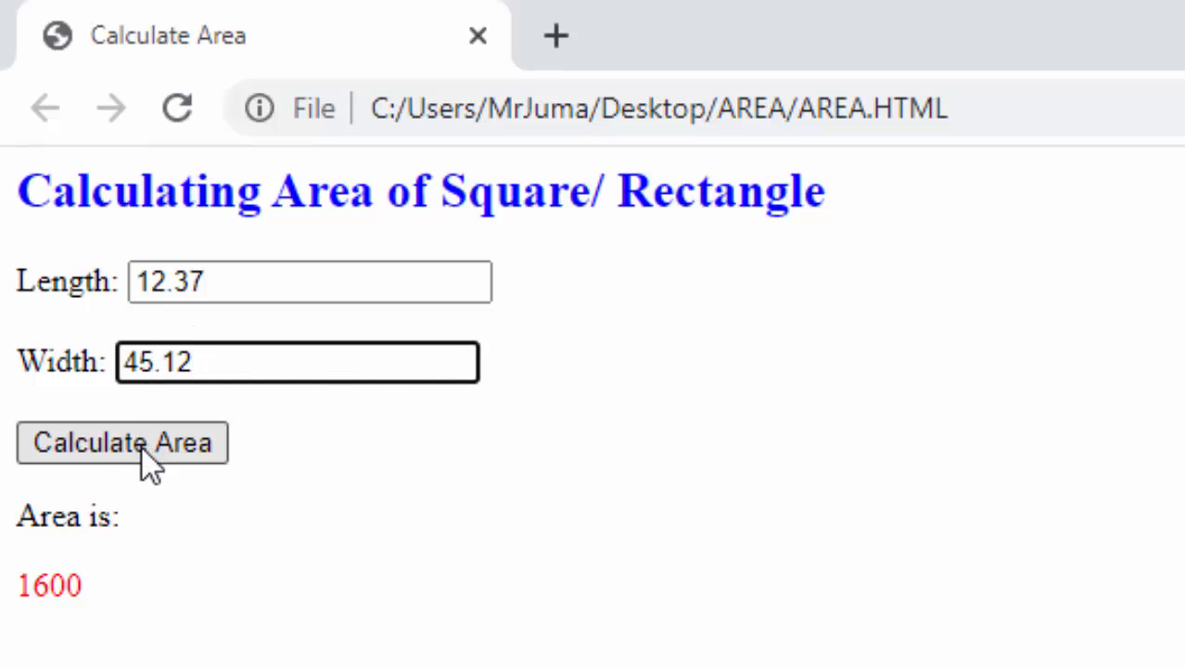
pyautogui.click(123, 442)
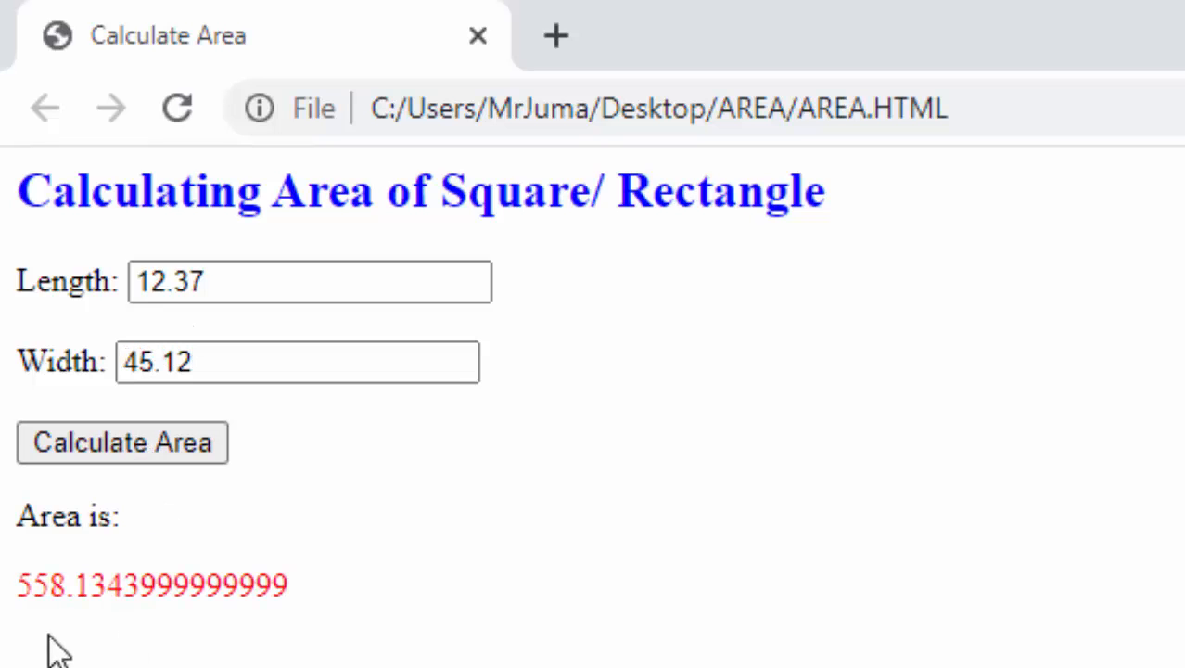
pyautogui.moveTo(89, 646)
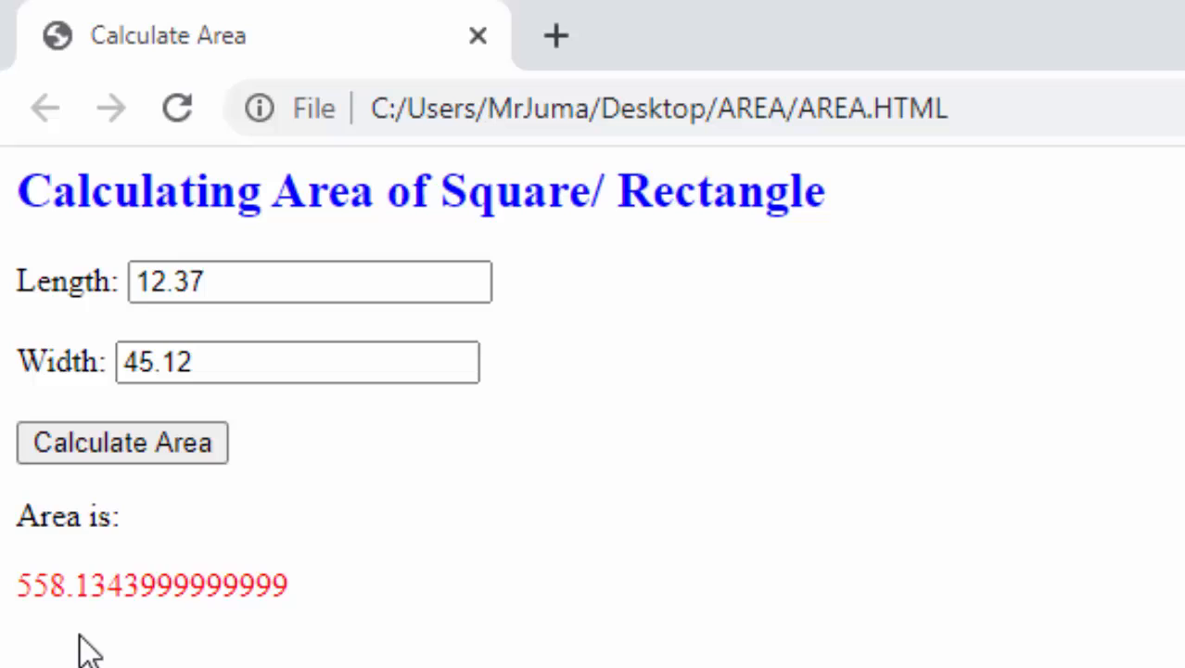
pyautogui.moveTo(196, 583)
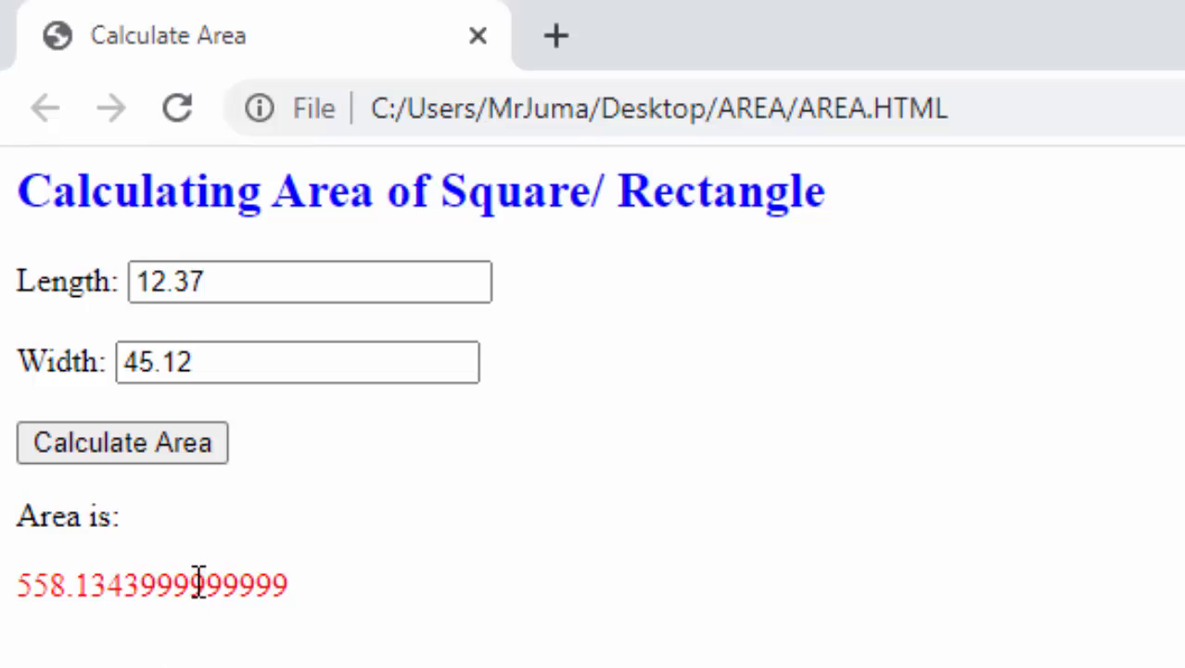
pyautogui.moveTo(267, 510)
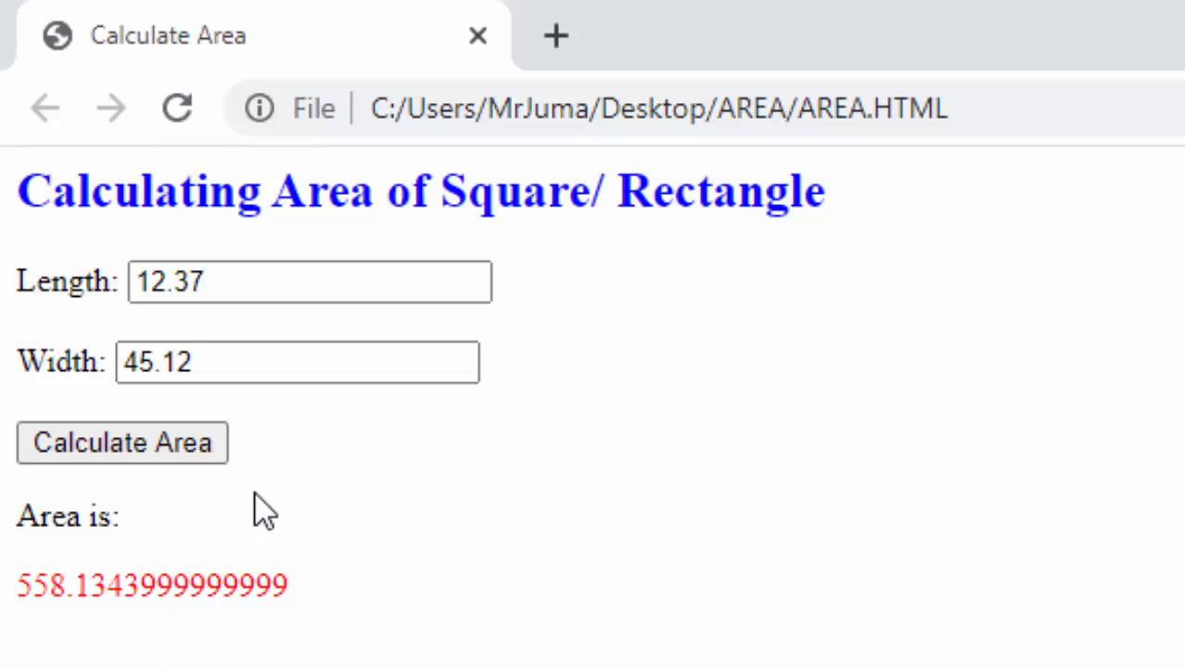
pyautogui.moveTo(623, 522)
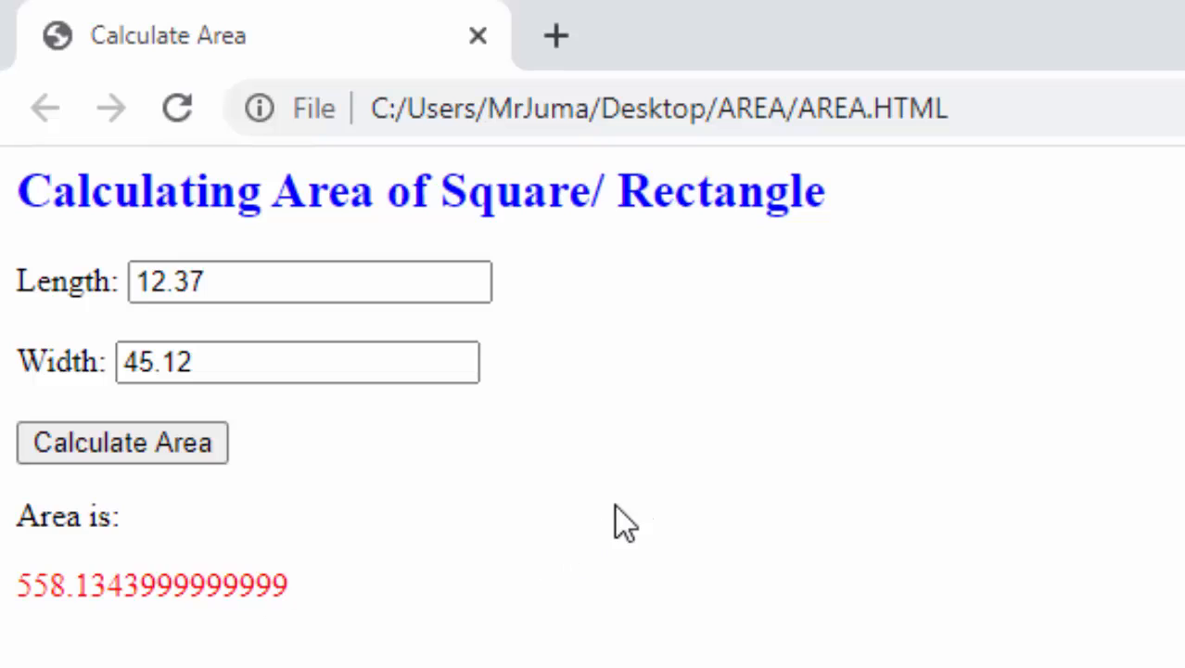